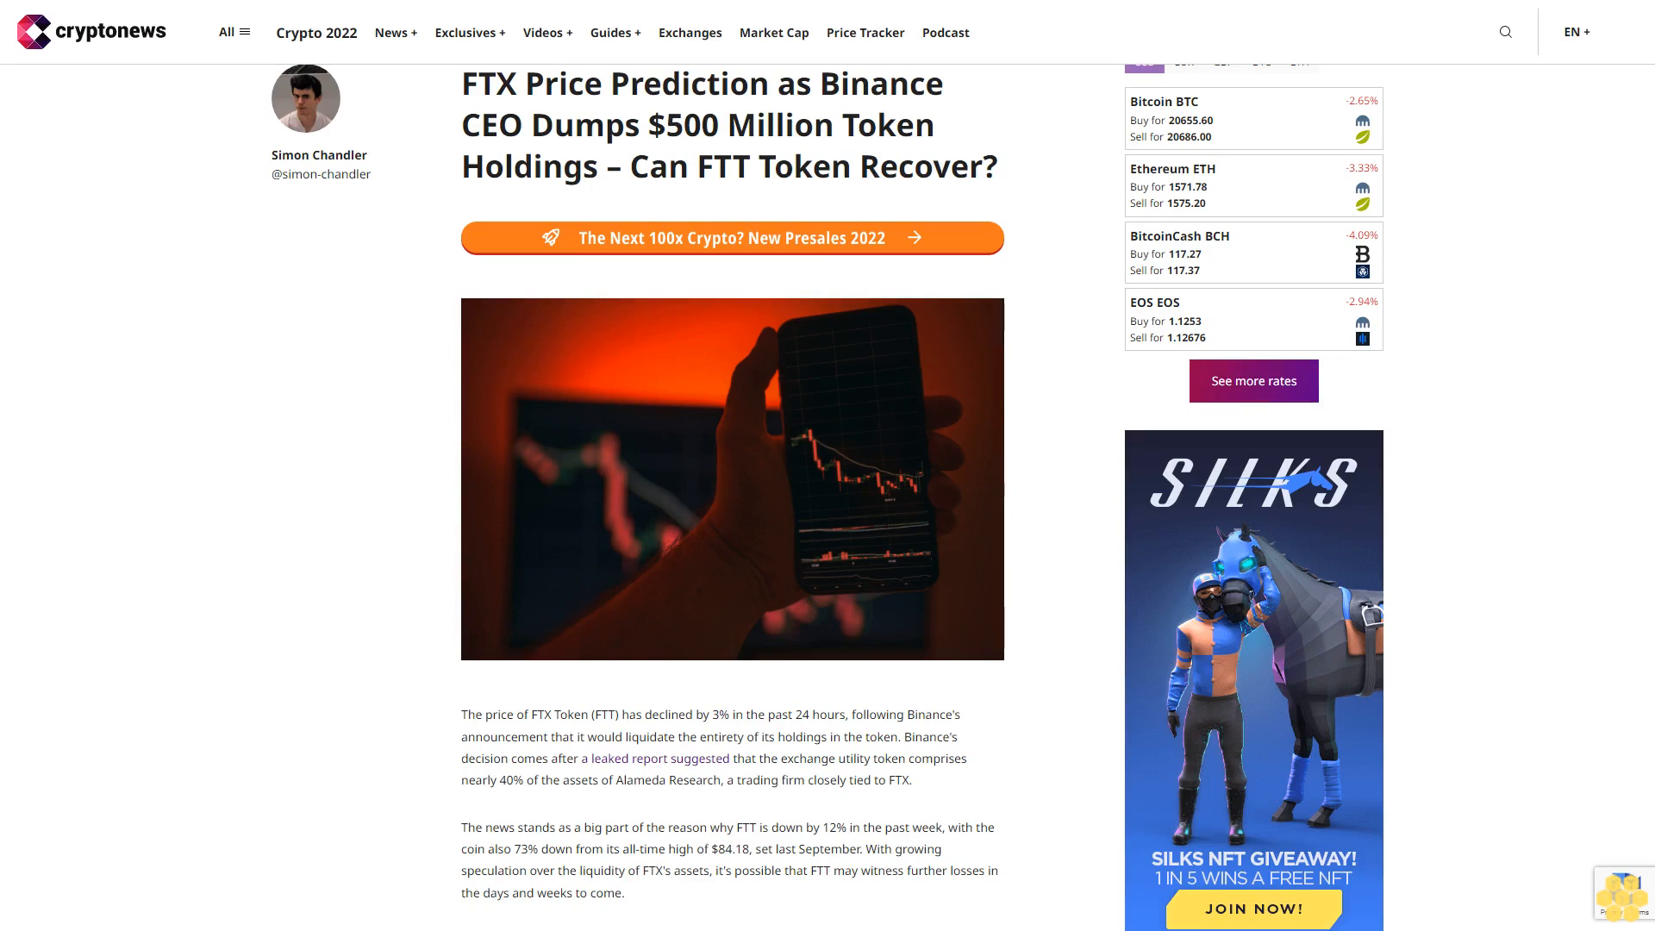
scroll(down, 3)
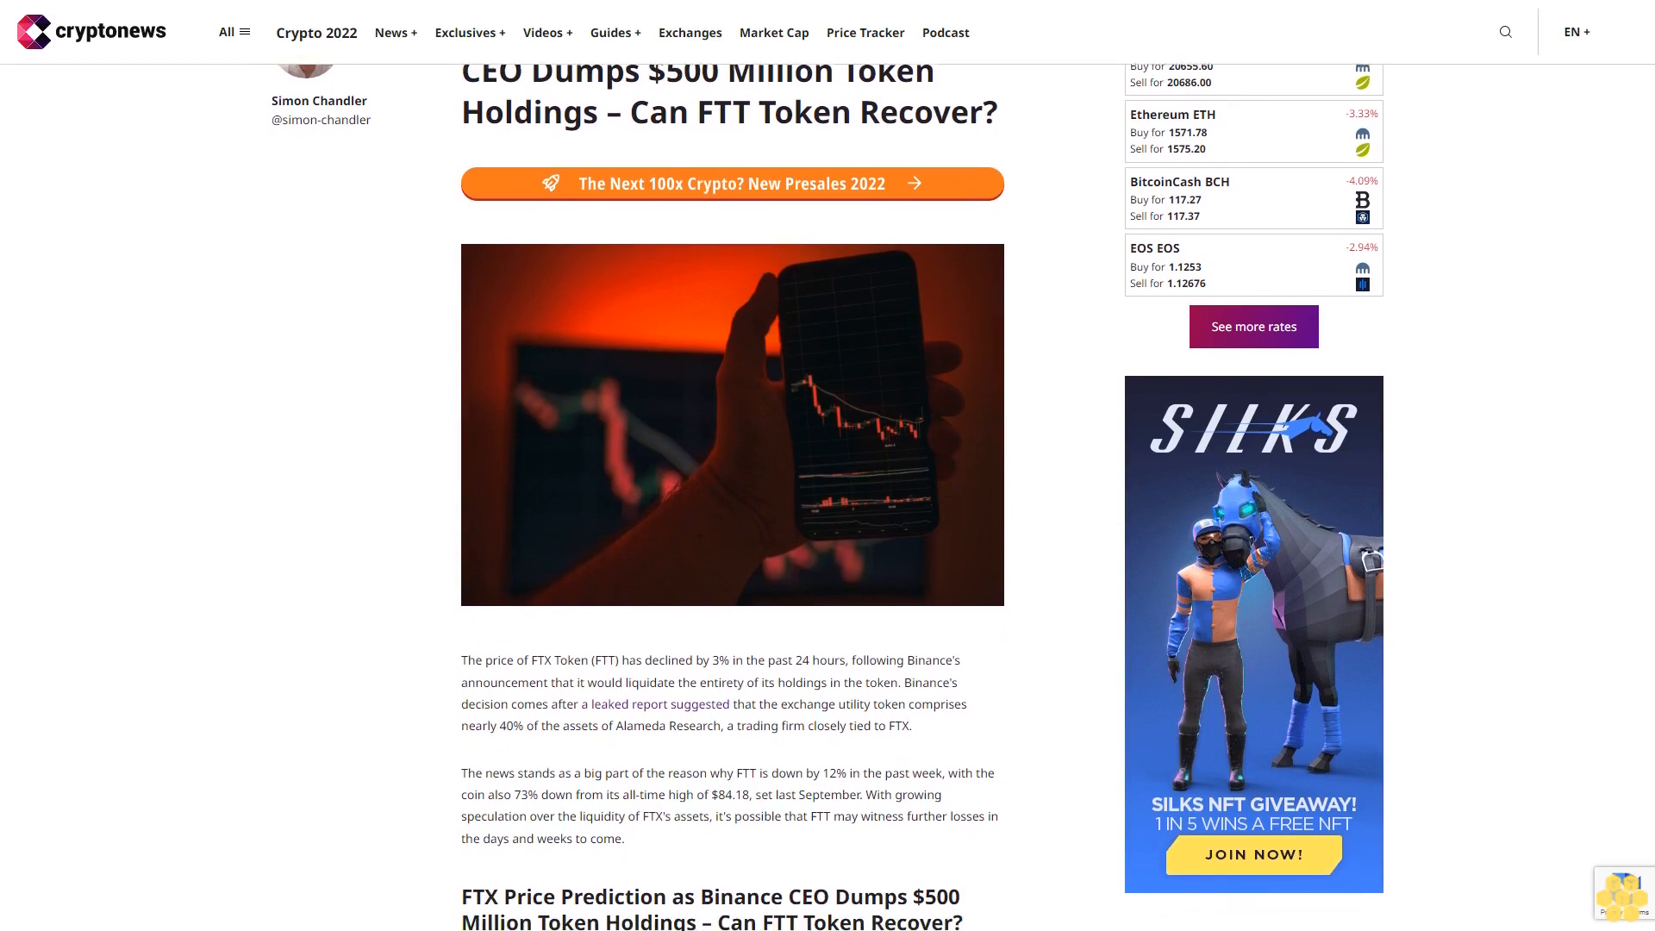
scroll(down, 3)
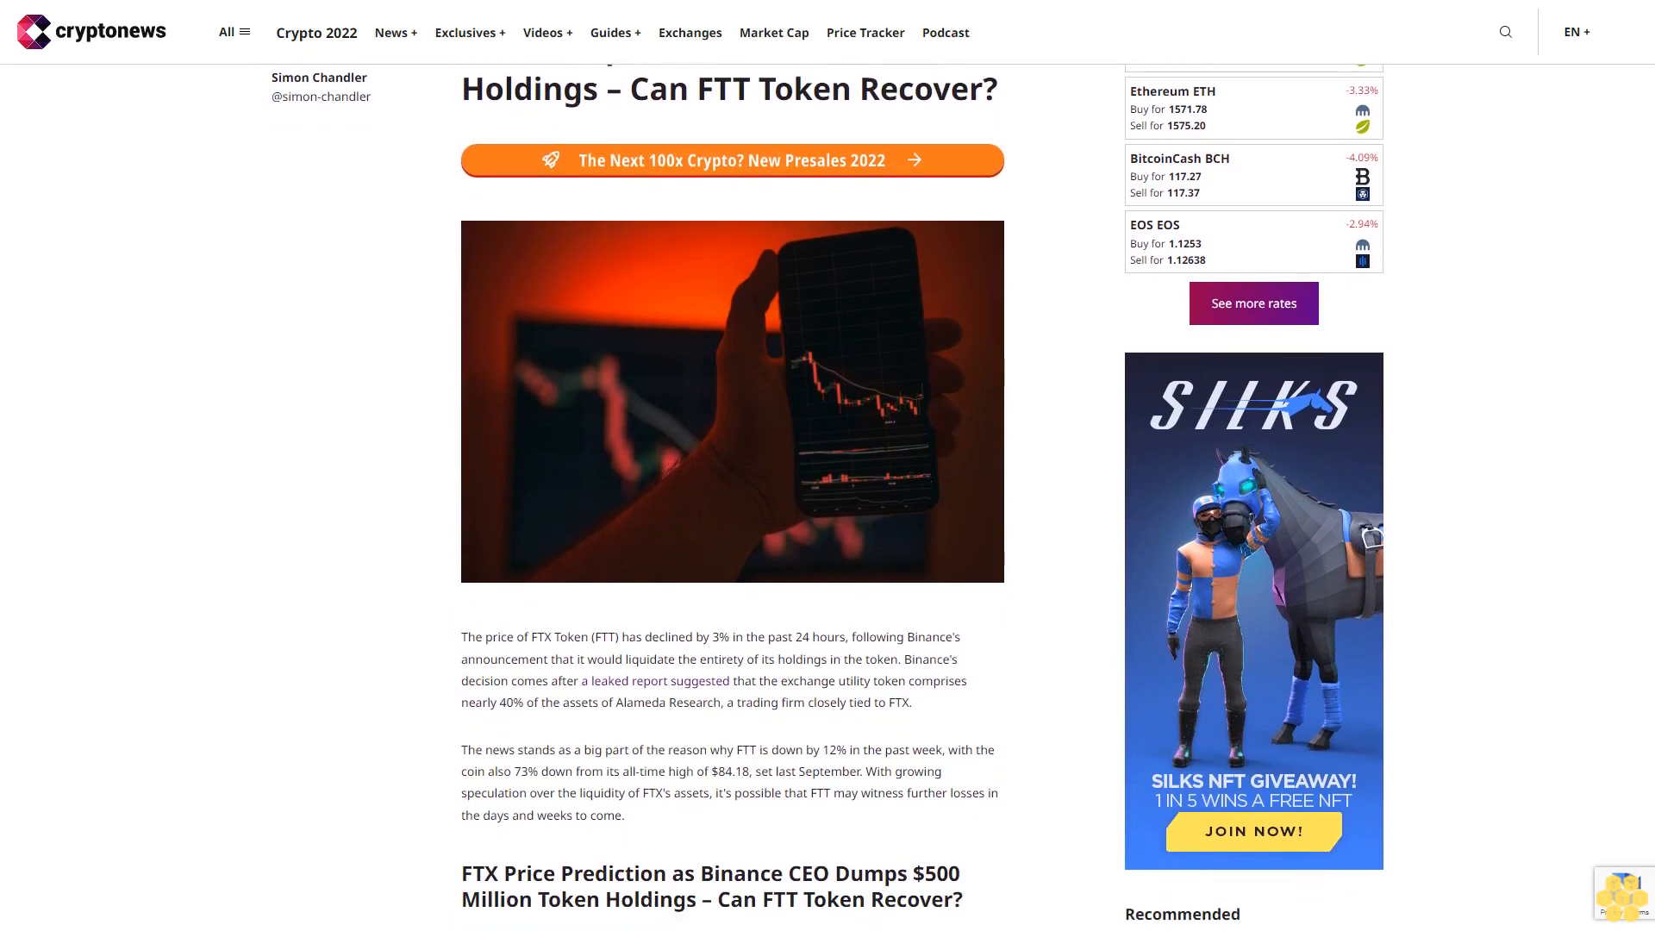
scroll(down, 3)
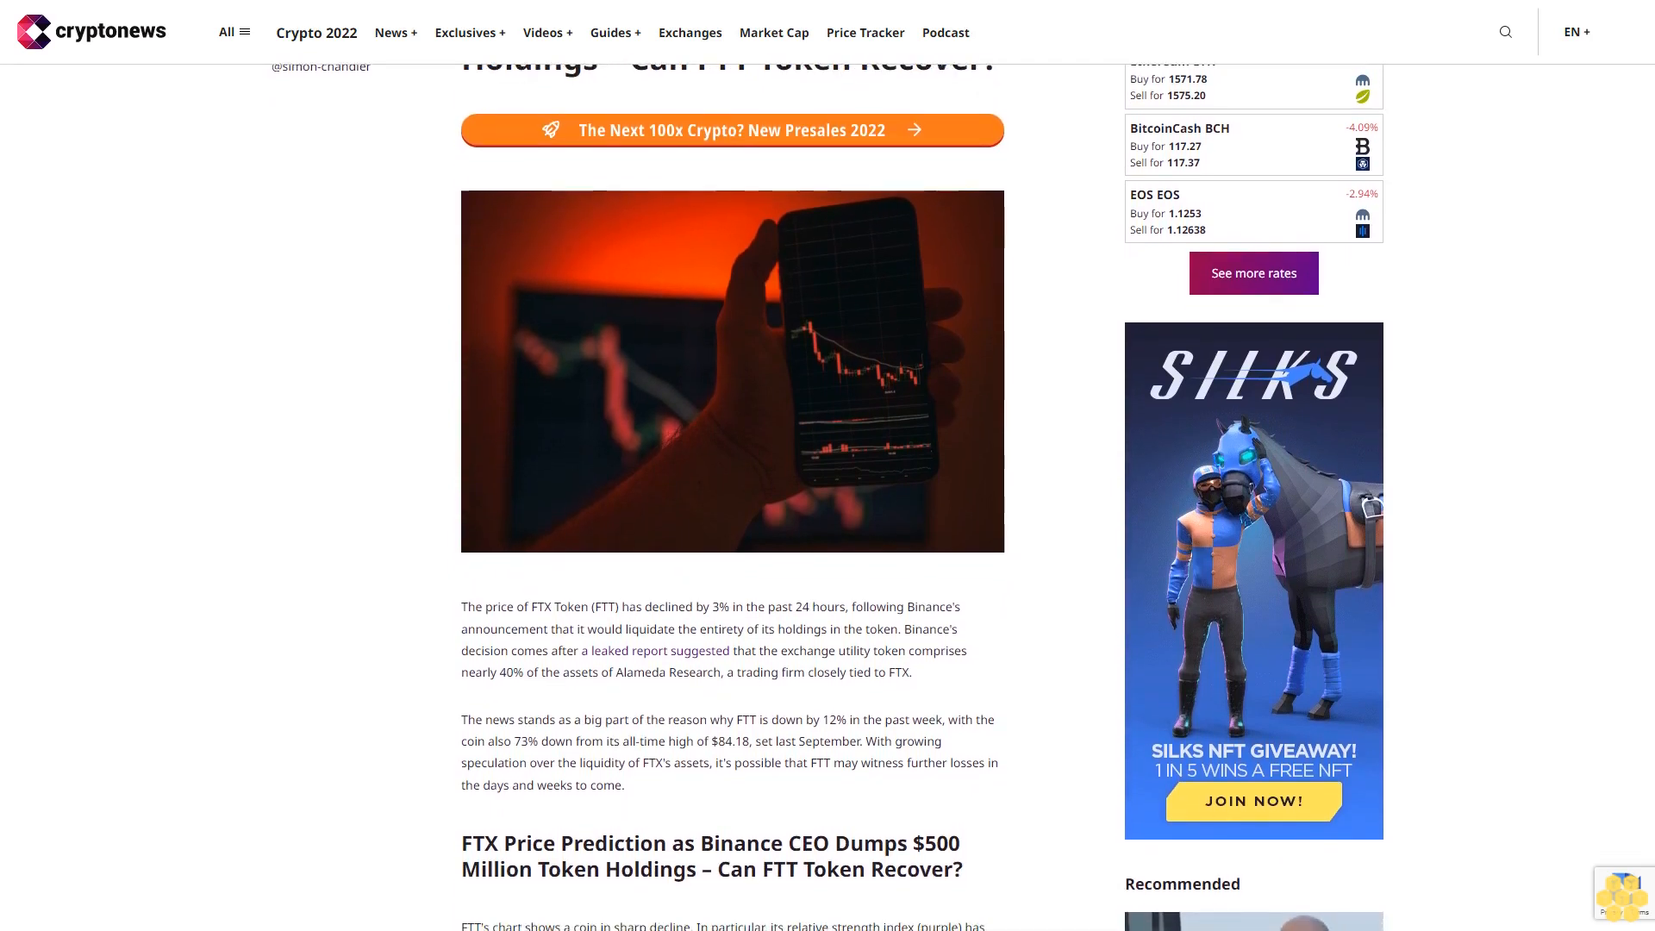
scroll(down, 3)
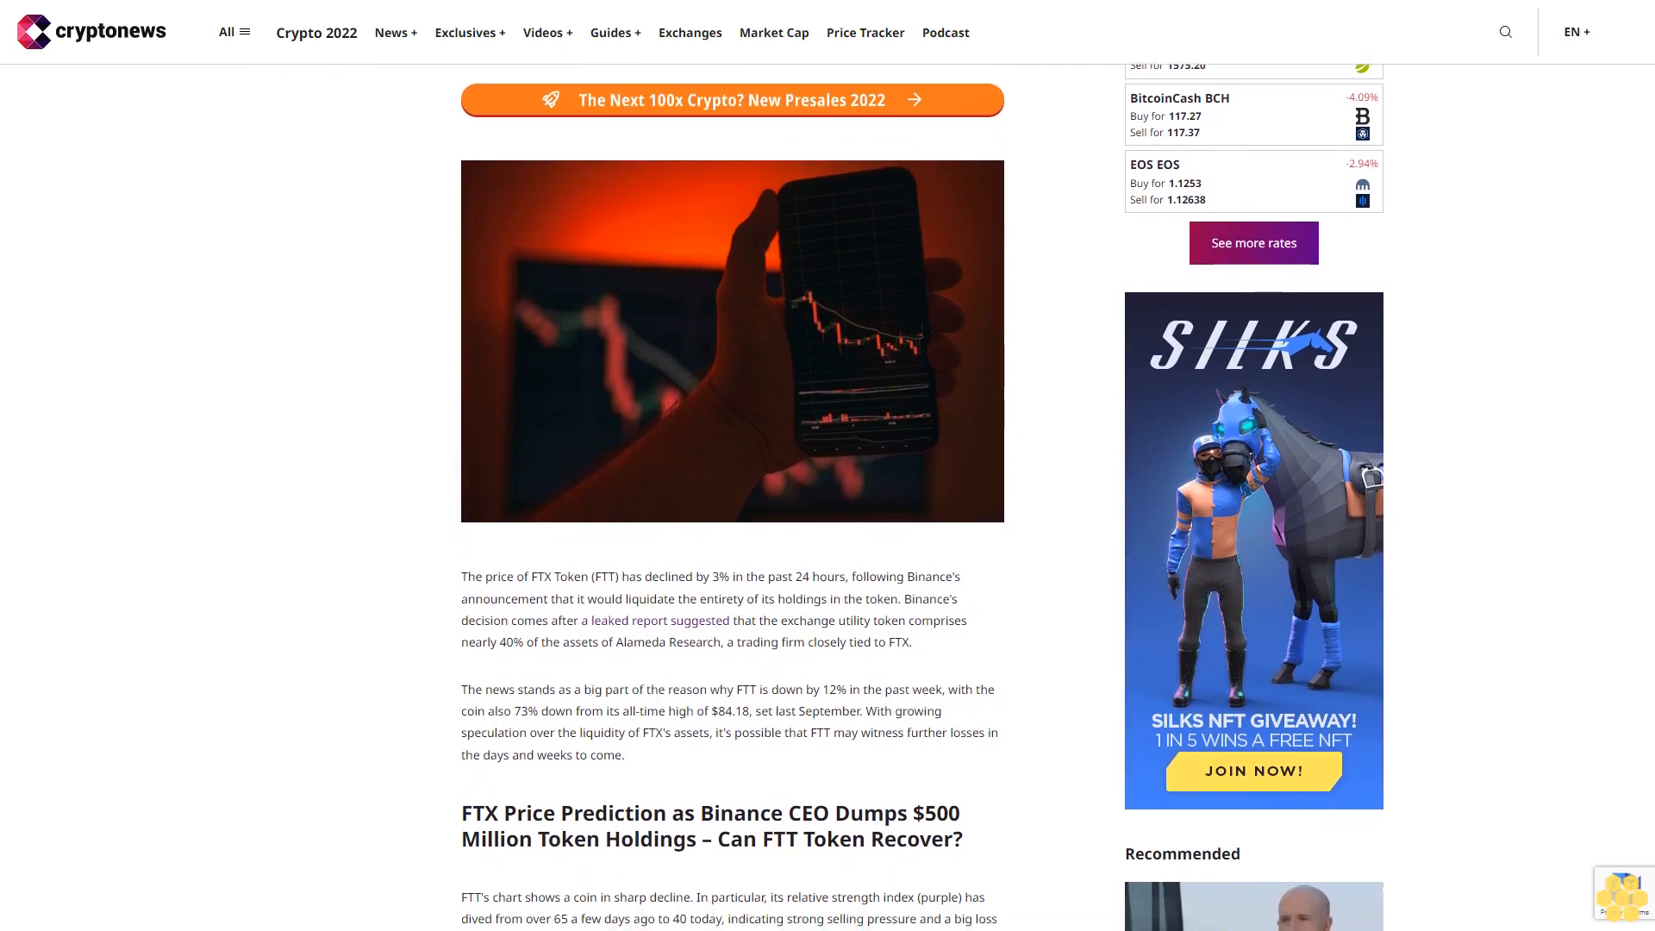
scroll(down, 3)
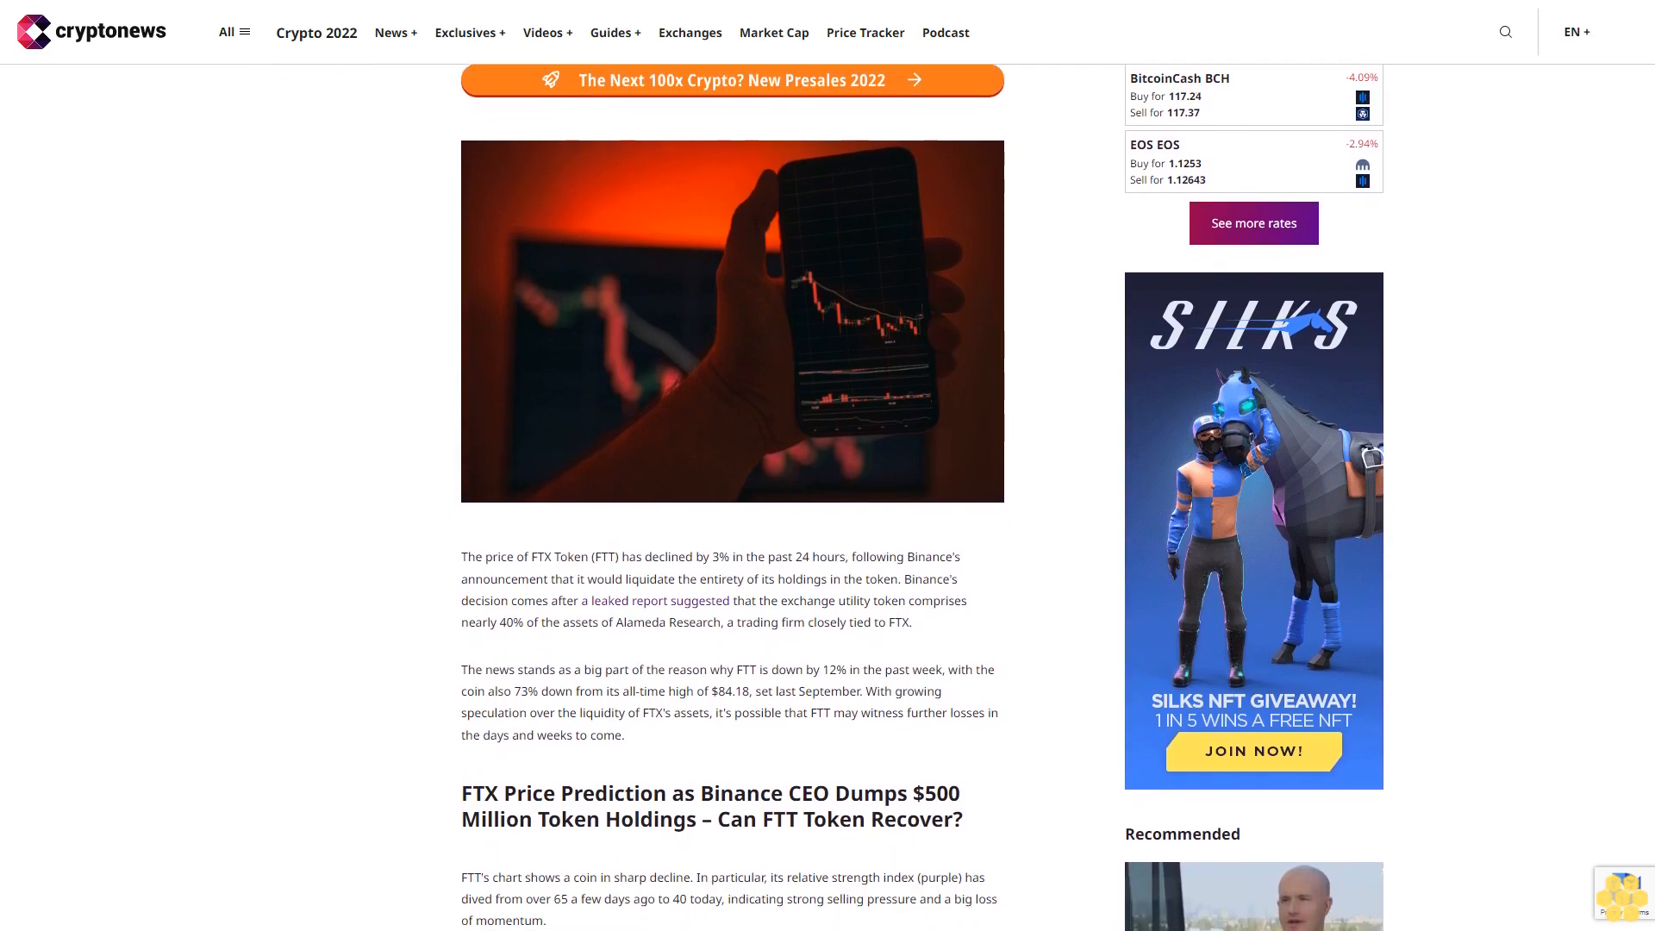
scroll(down, 3)
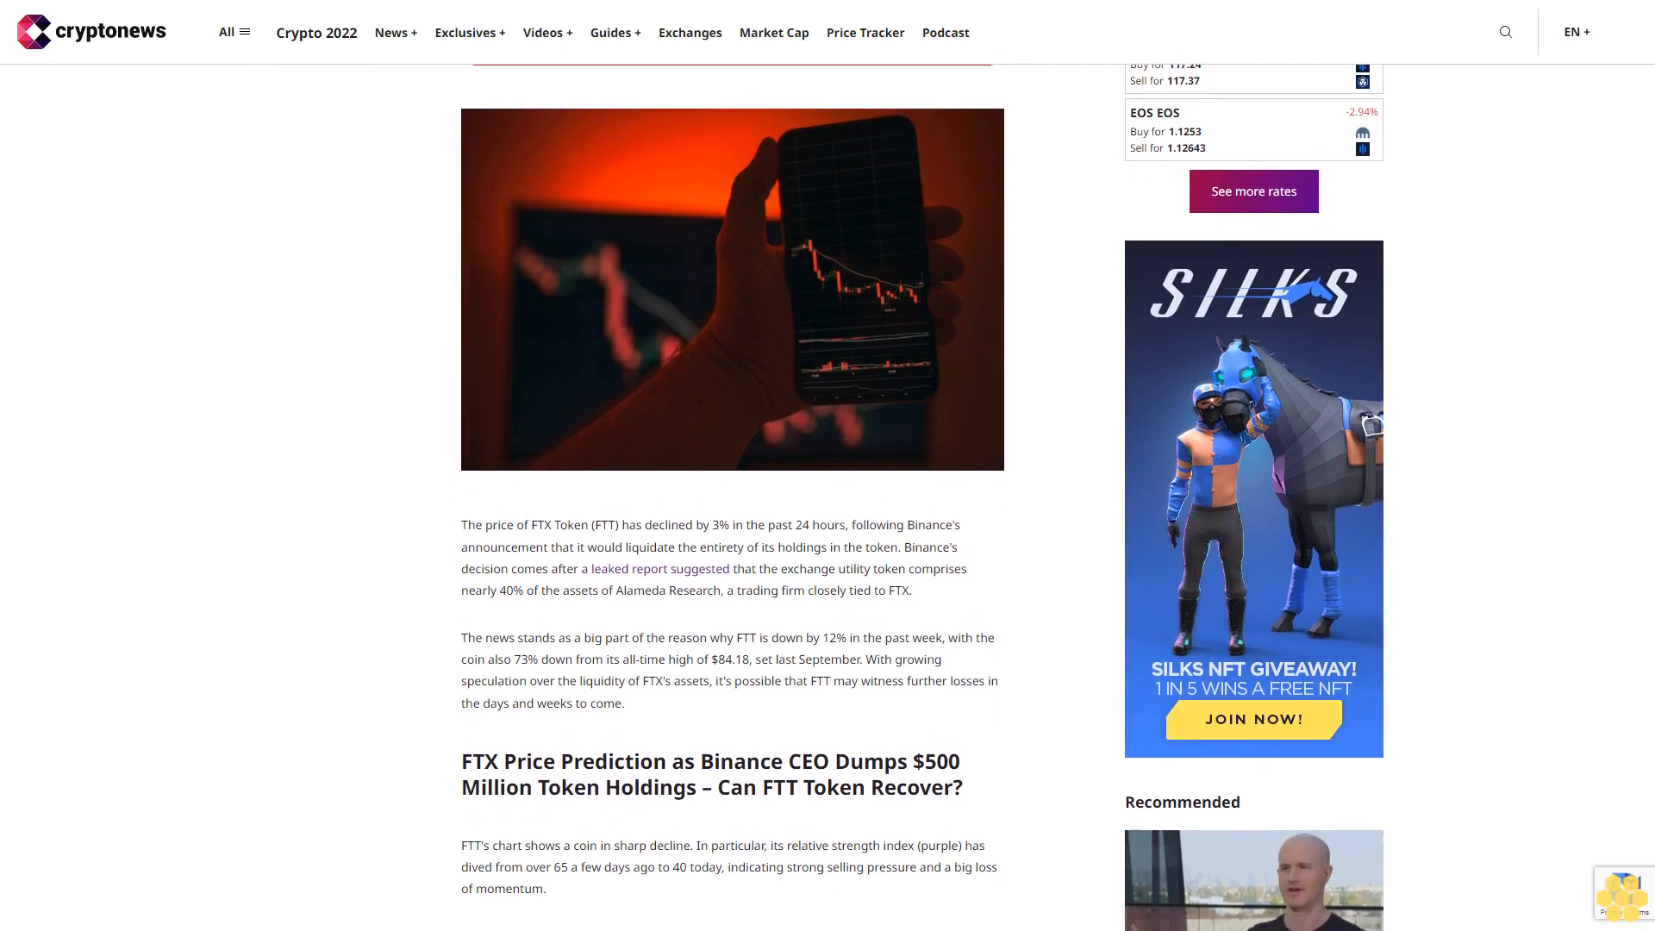
scroll(down, 3)
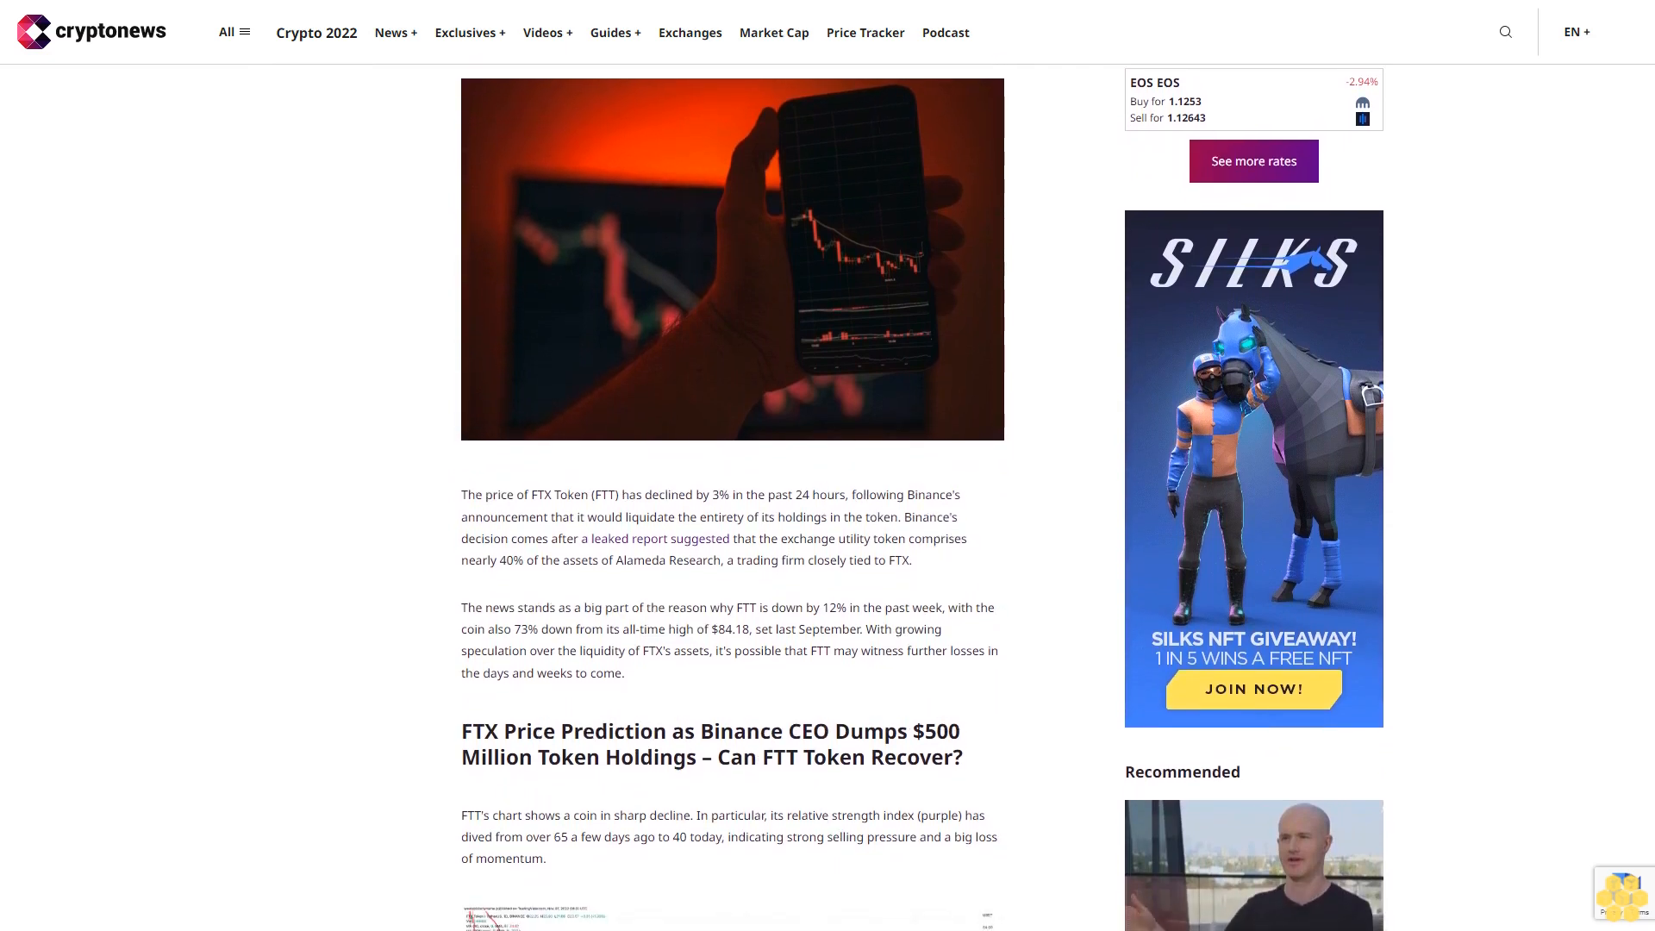
scroll(down, 3)
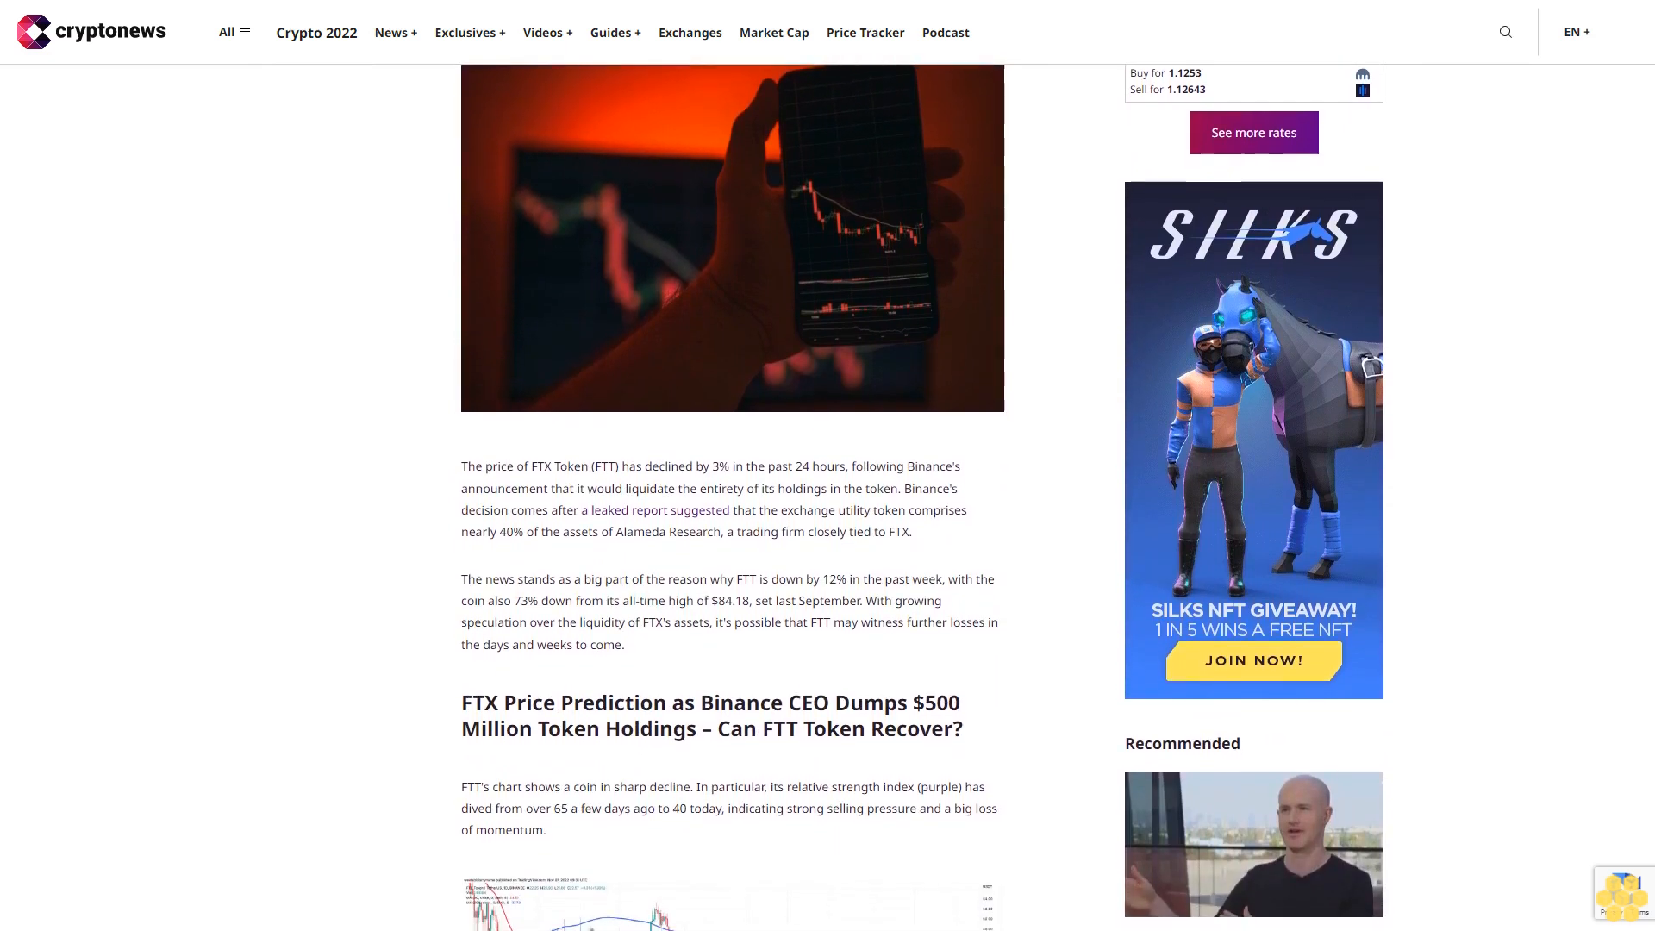
scroll(down, 3)
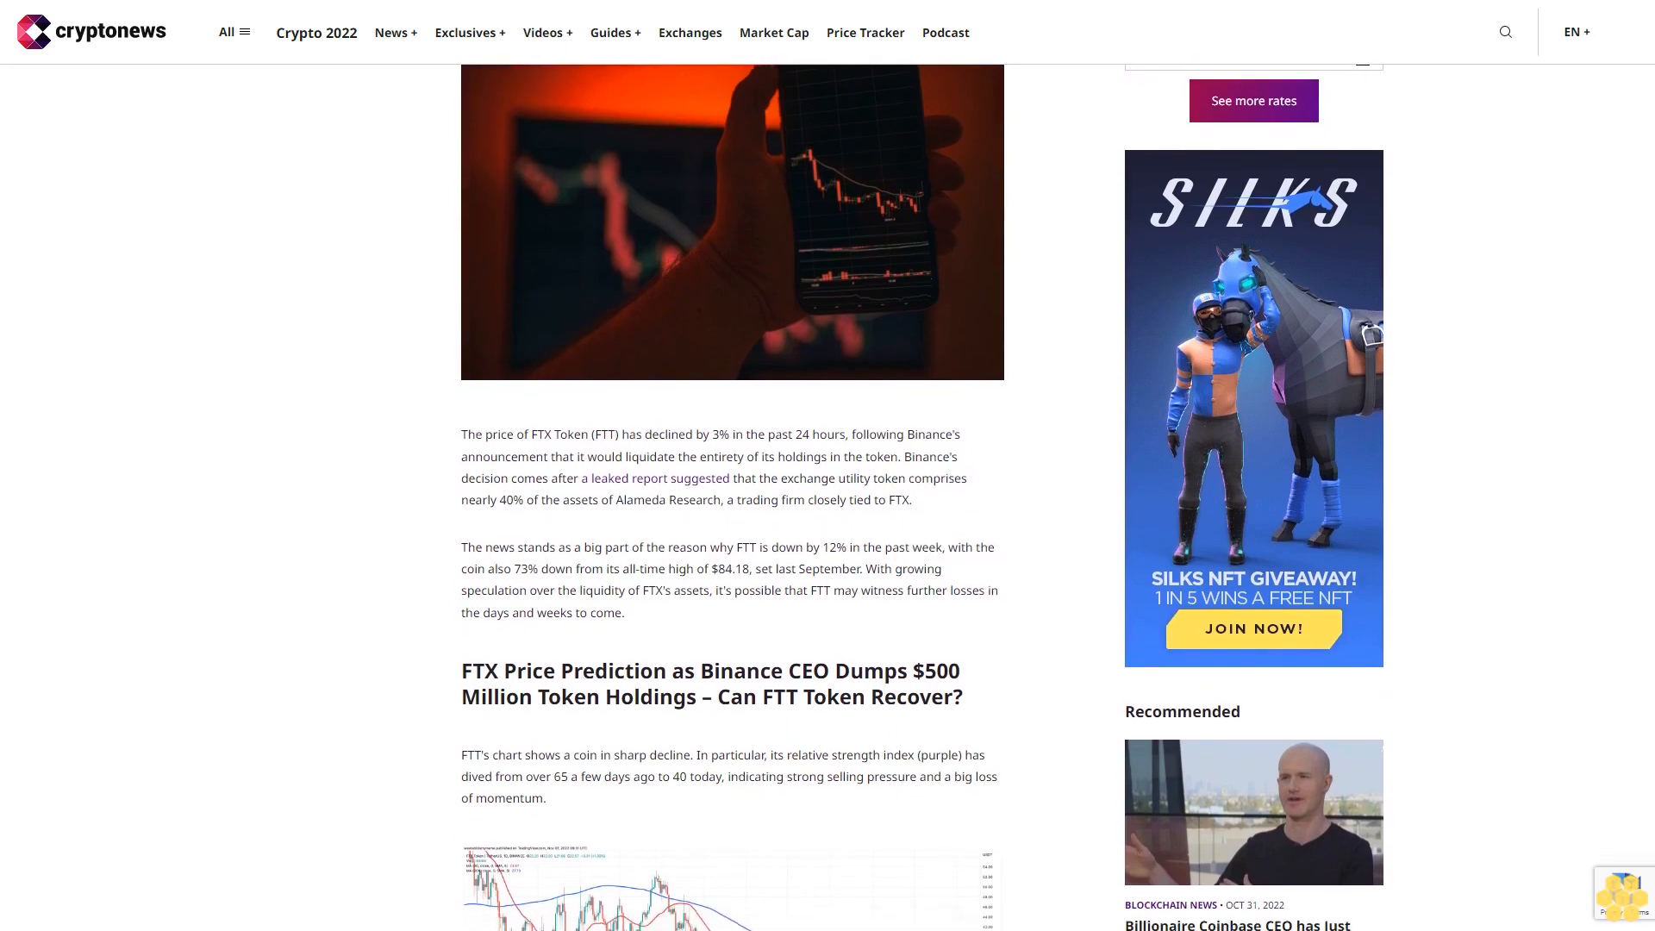
scroll(down, 3)
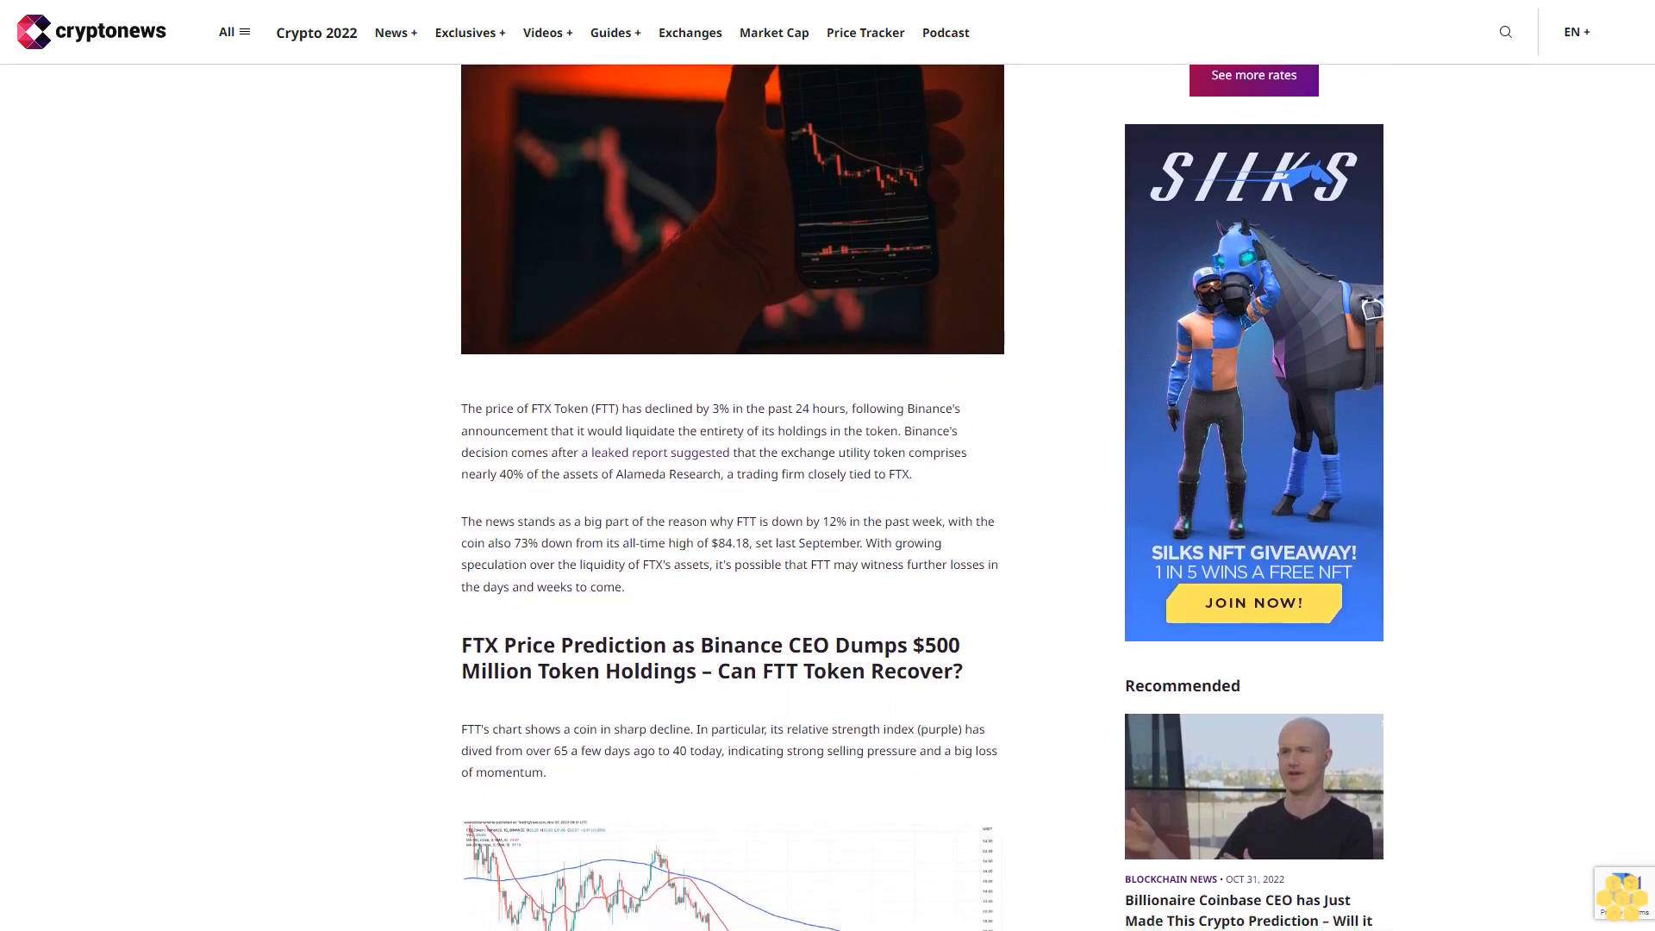
scroll(down, 3)
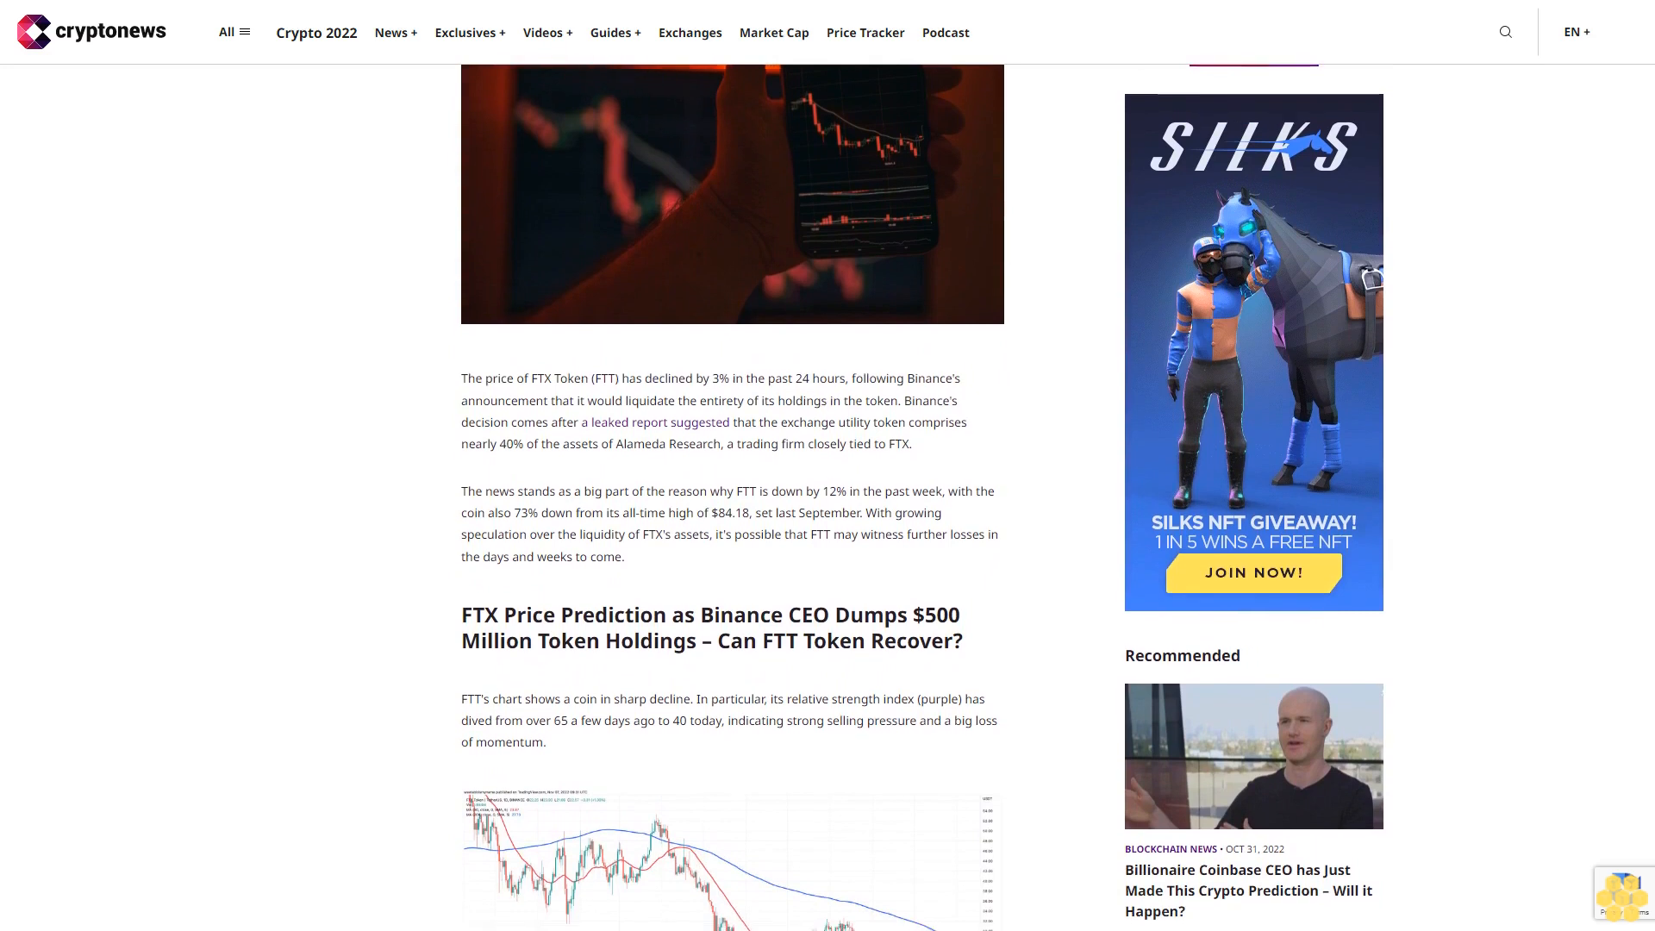
scroll(down, 3)
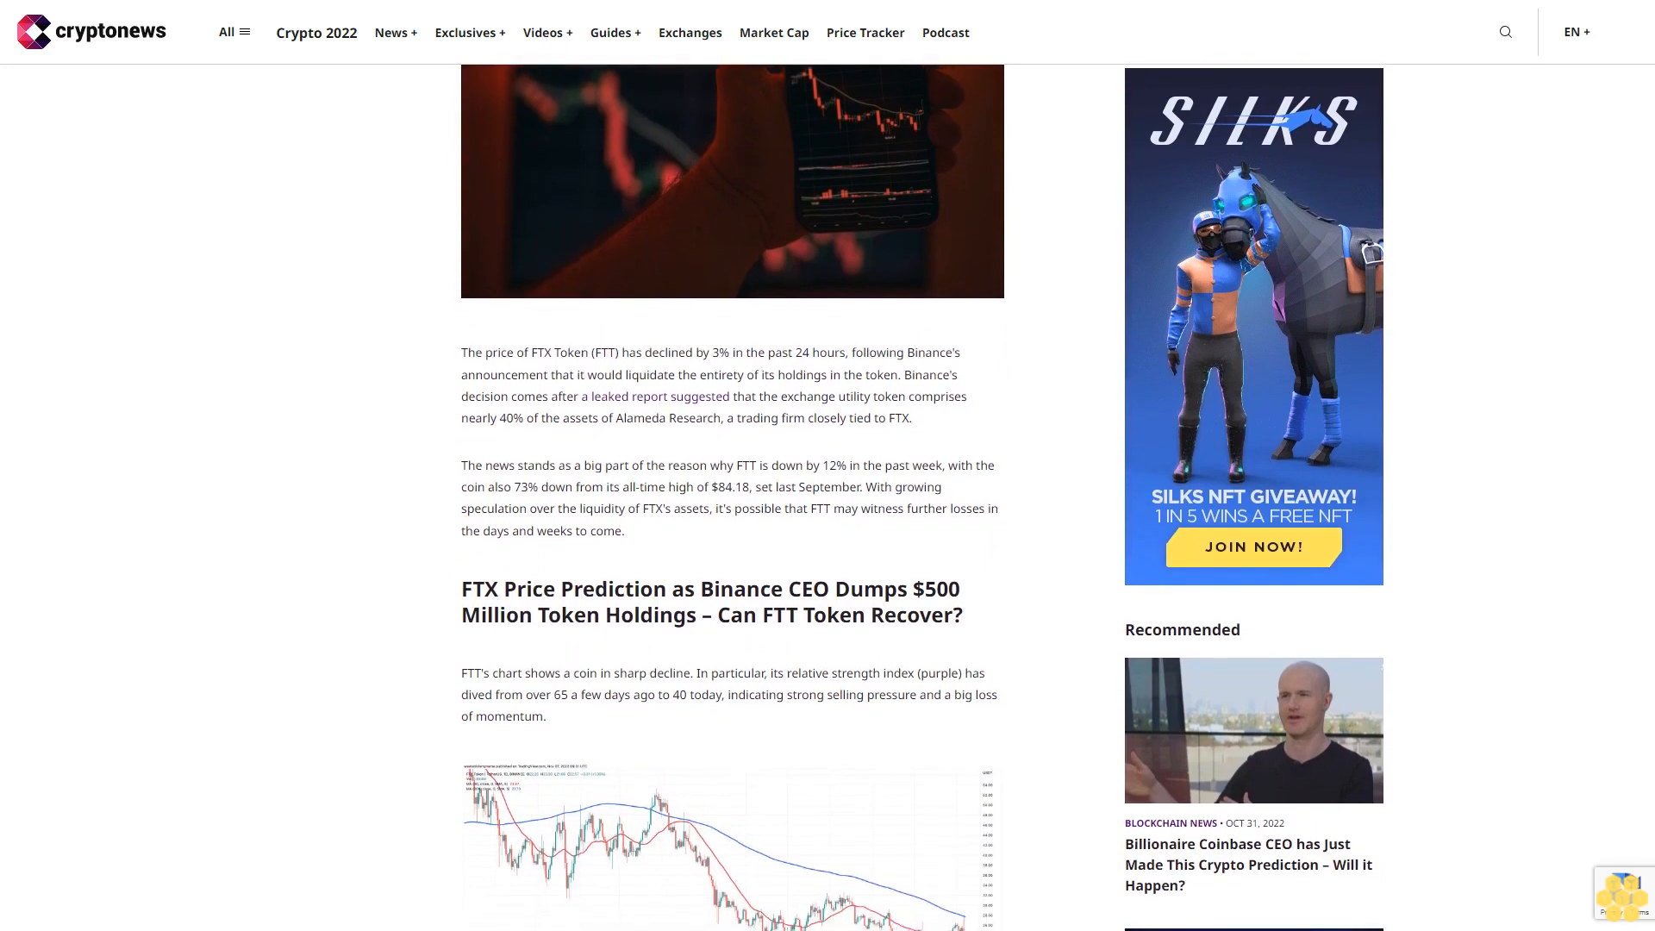
scroll(down, 3)
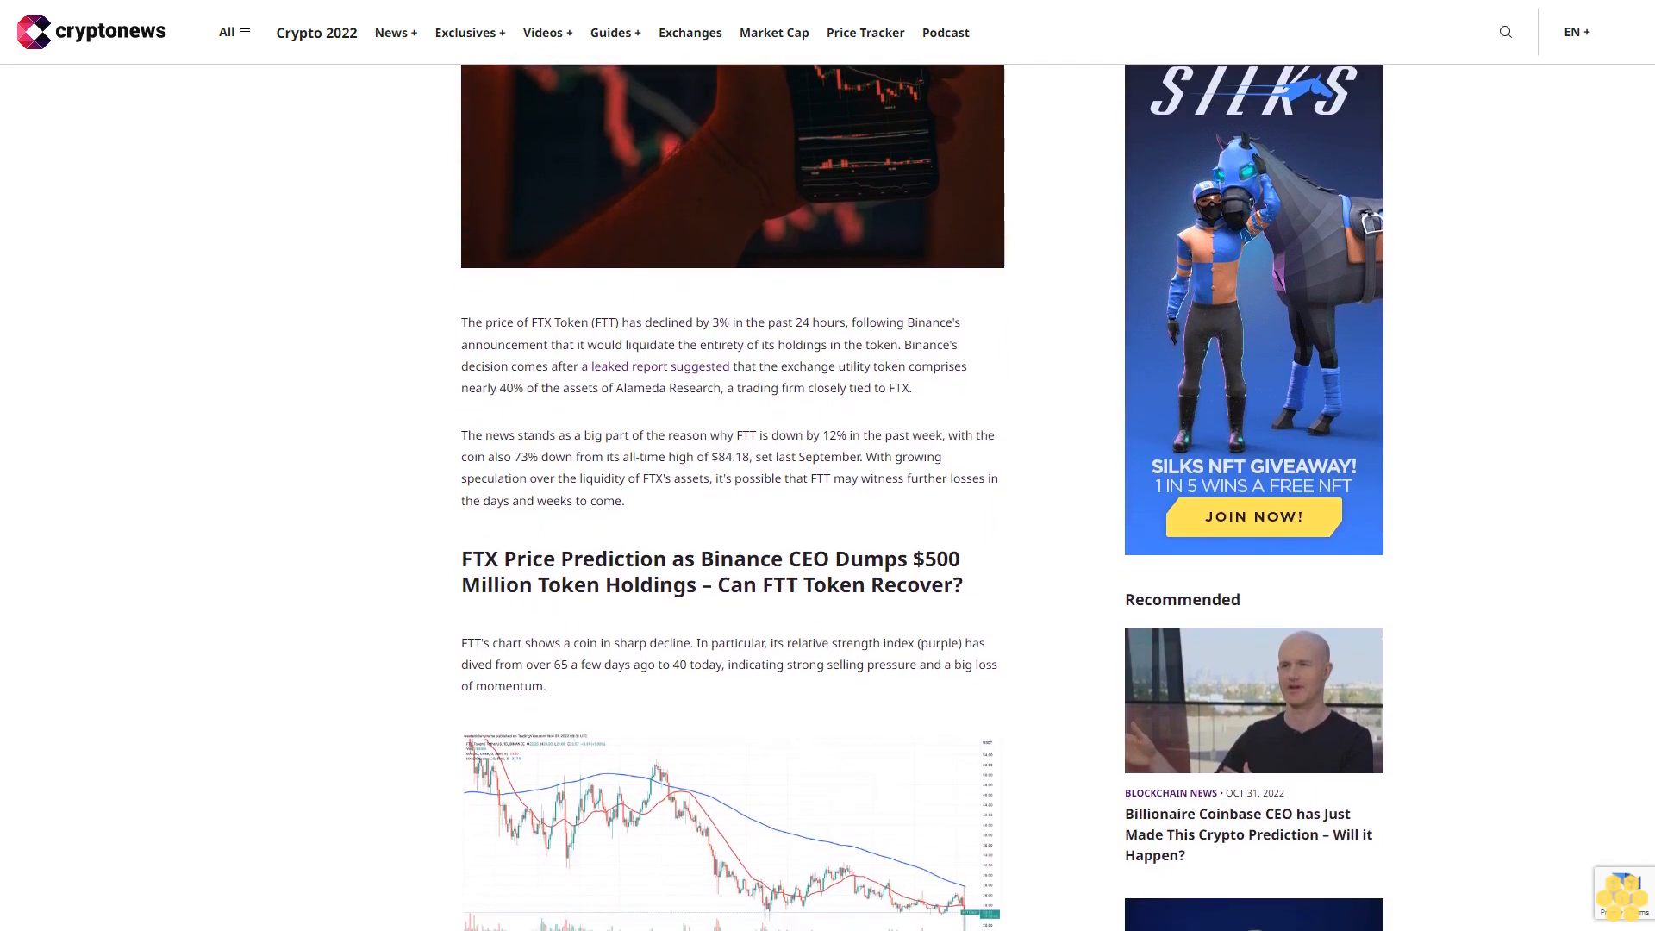
scroll(down, 3)
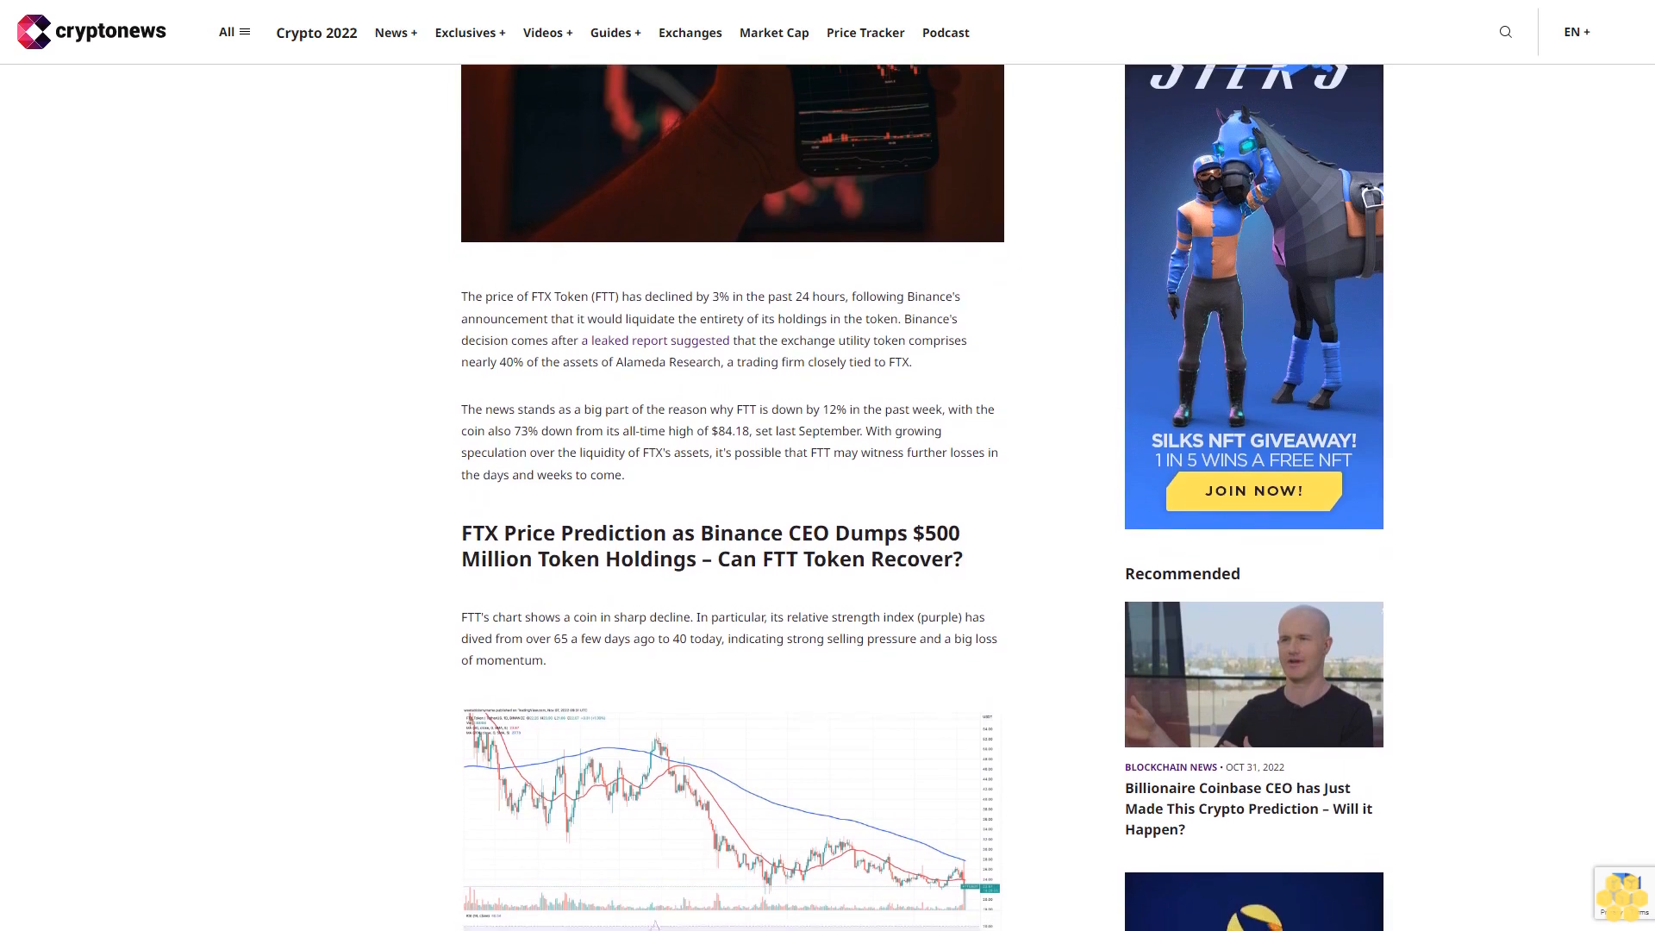
scroll(down, 3)
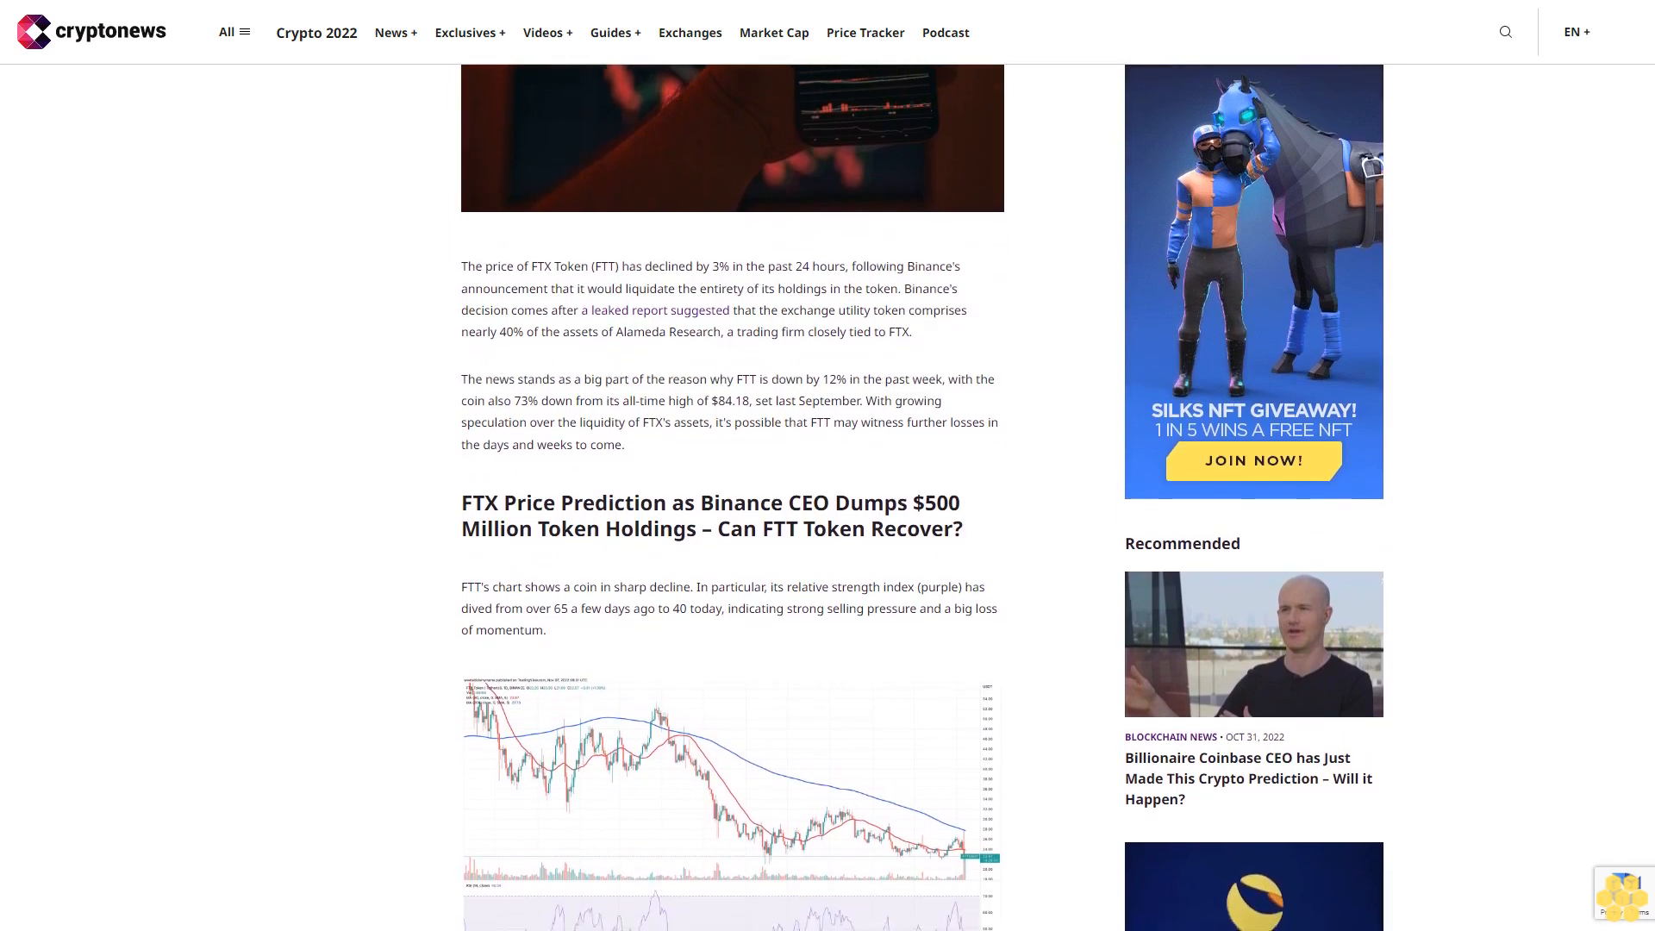
scroll(down, 3)
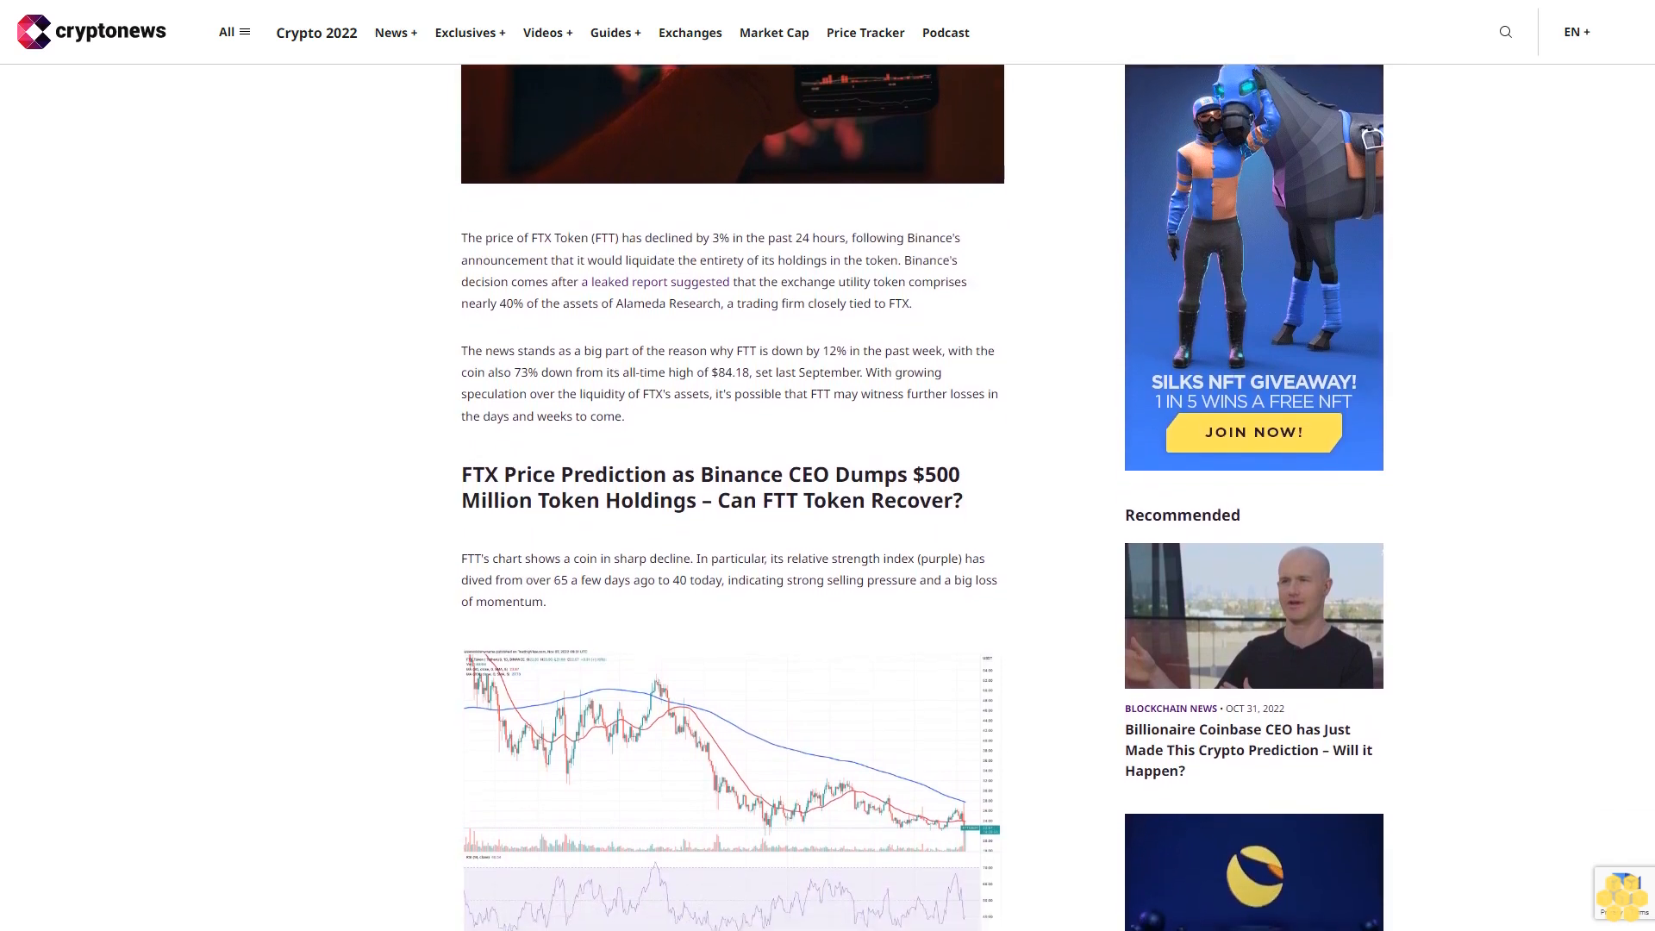
scroll(down, 3)
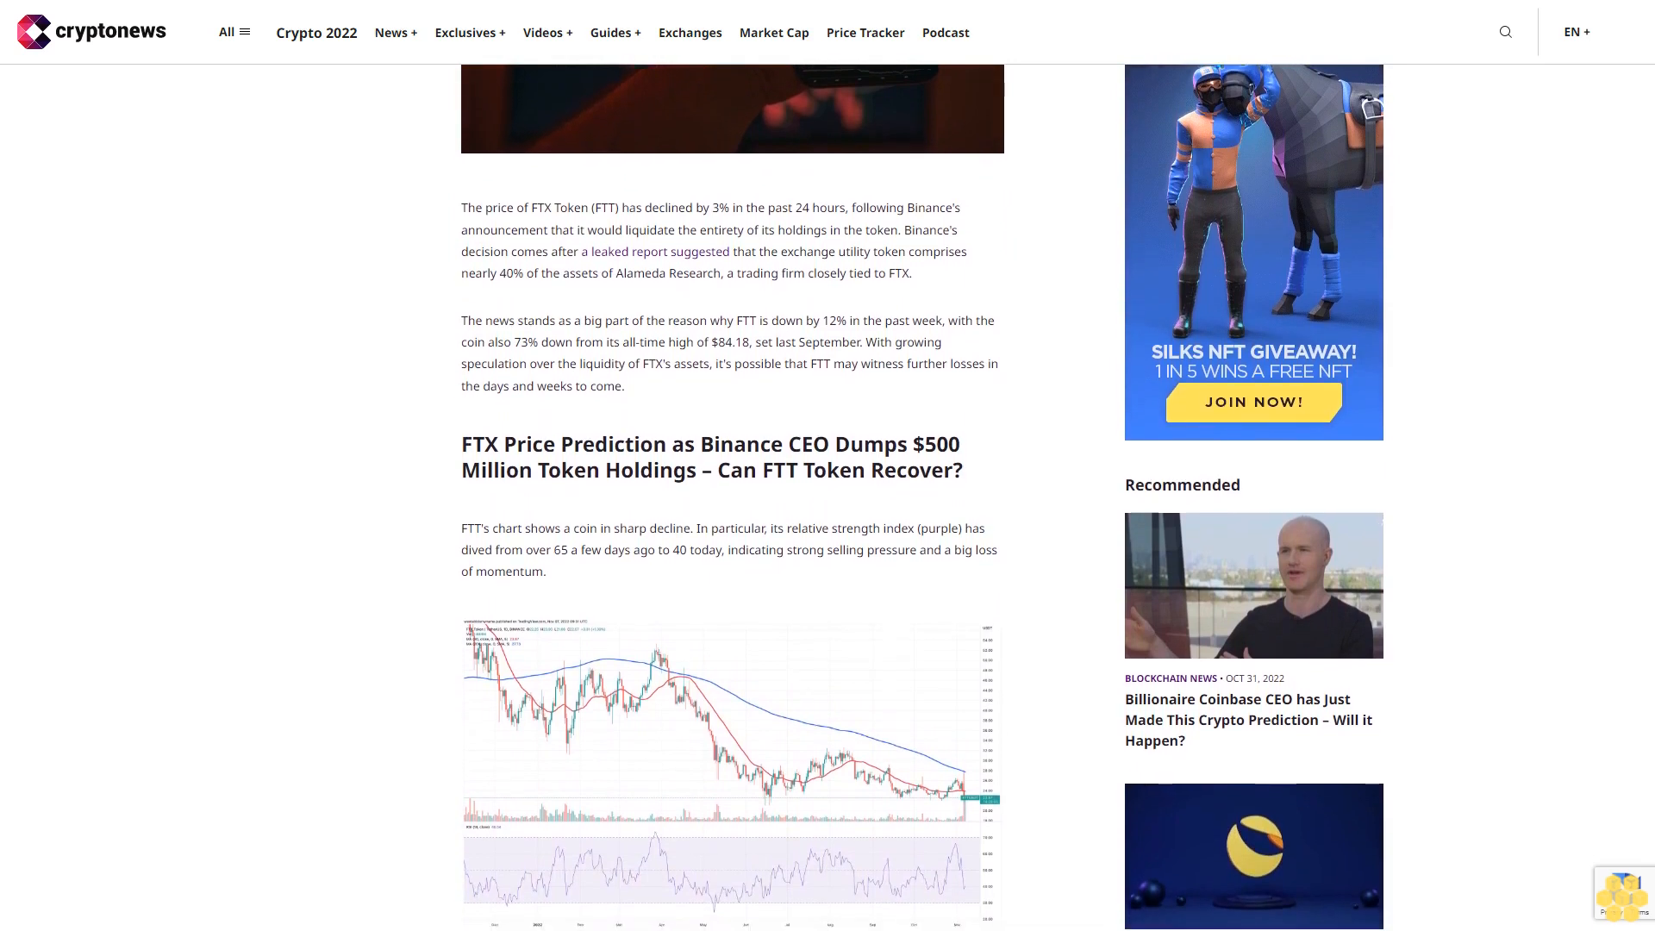
scroll(down, 3)
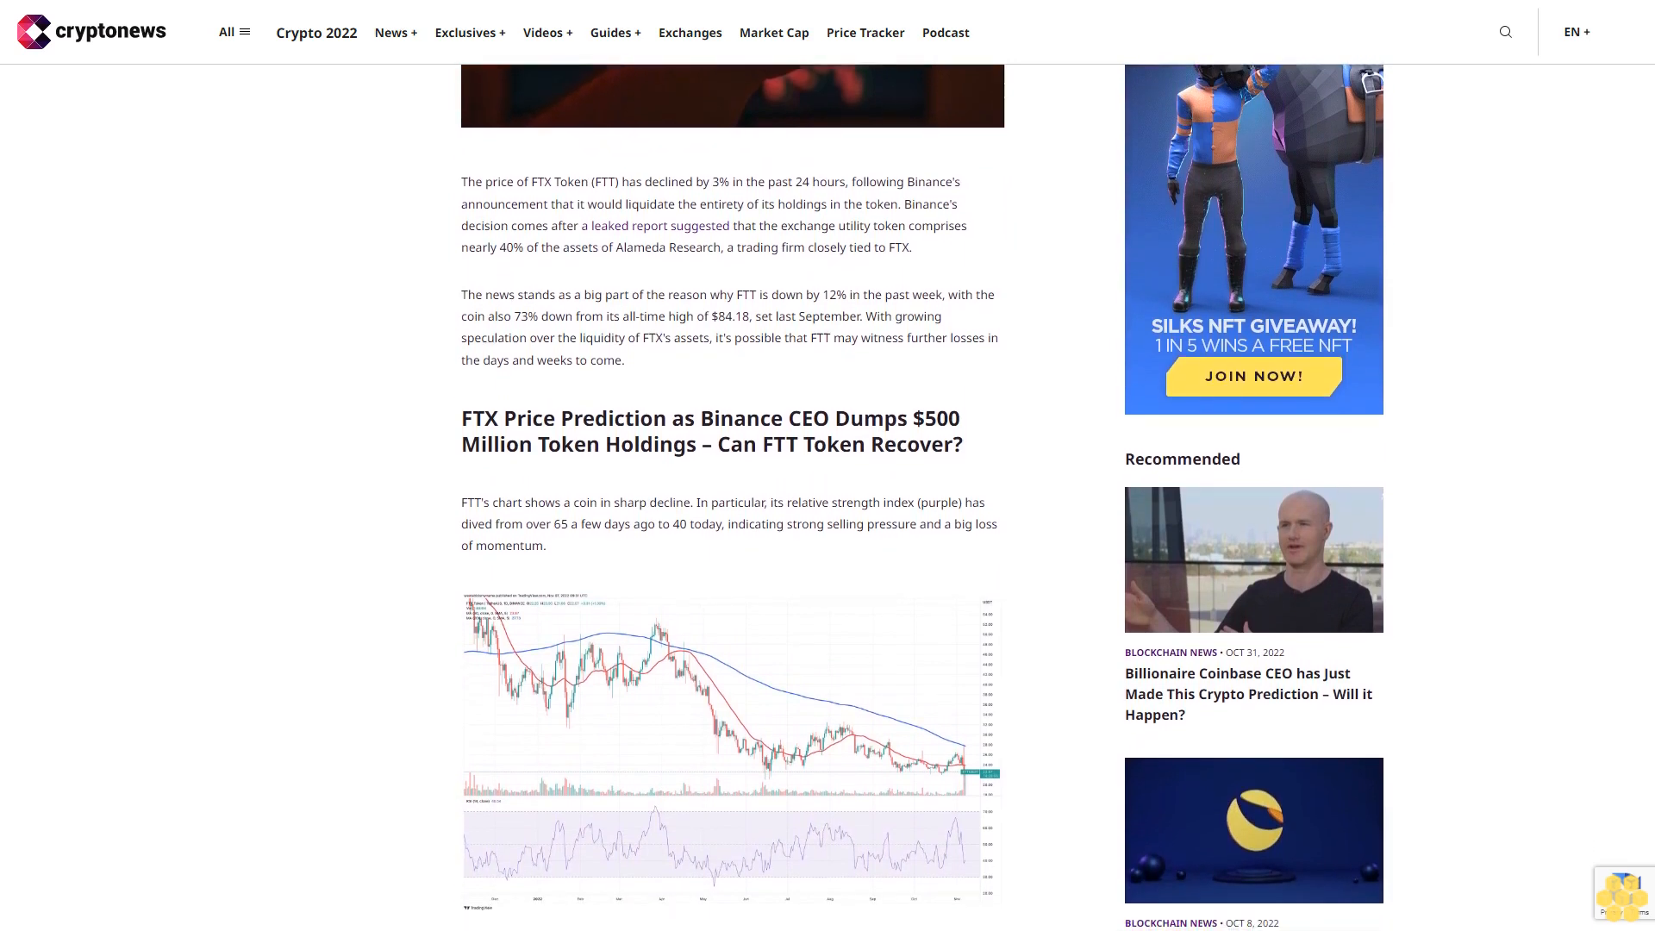
scroll(down, 3)
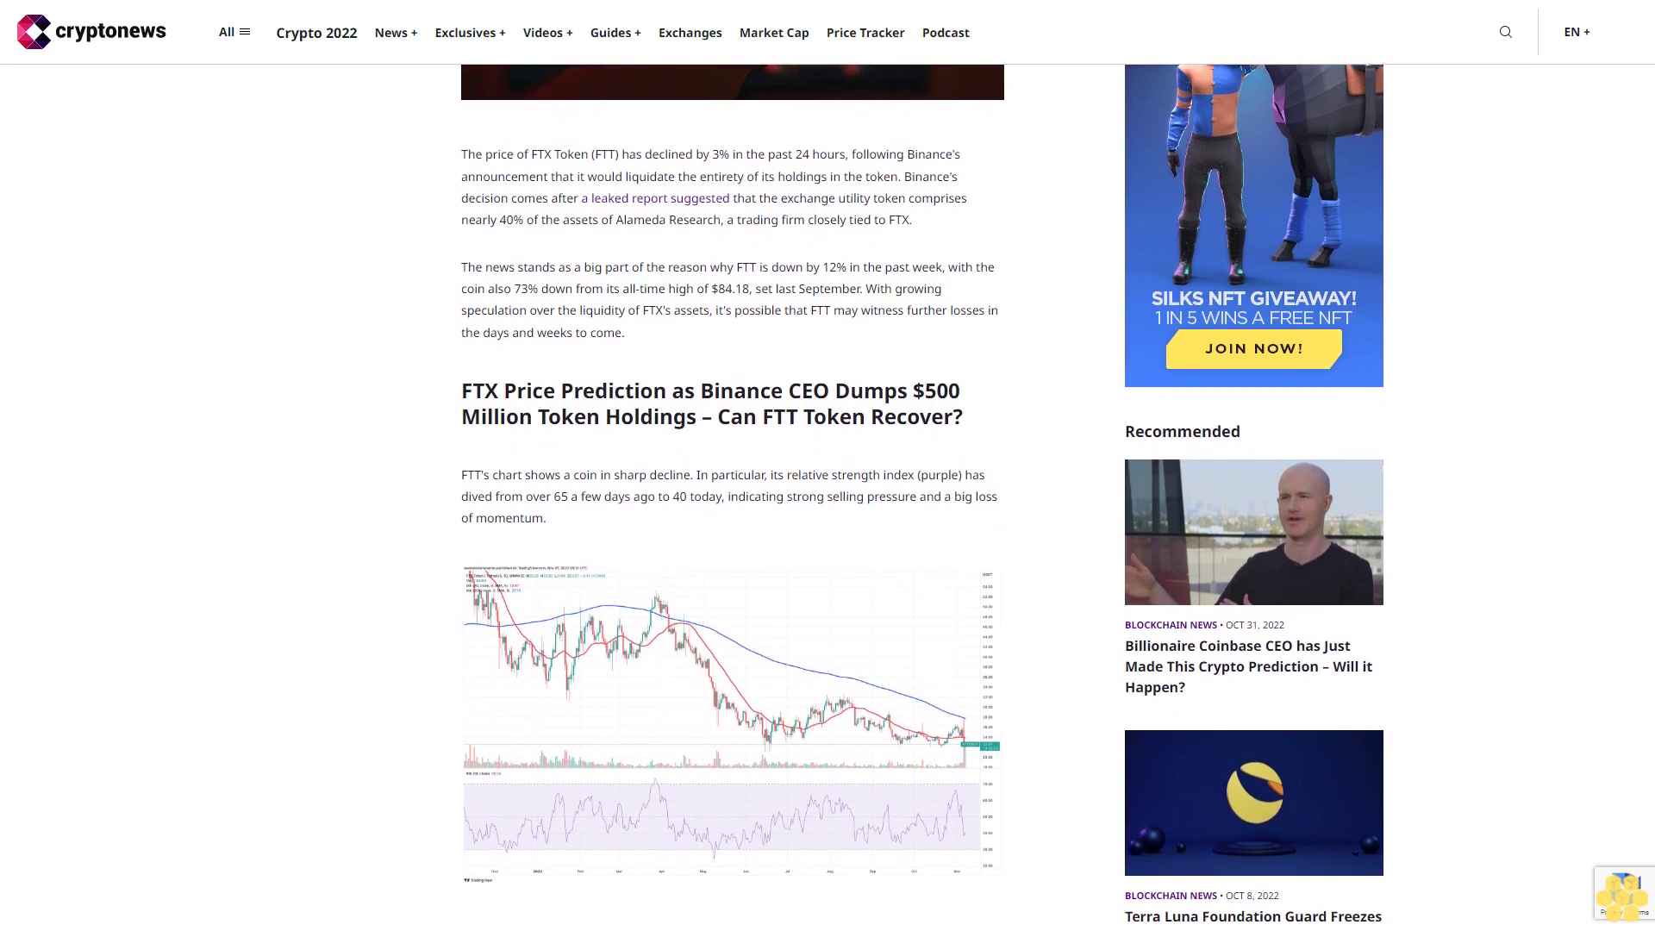
scroll(down, 3)
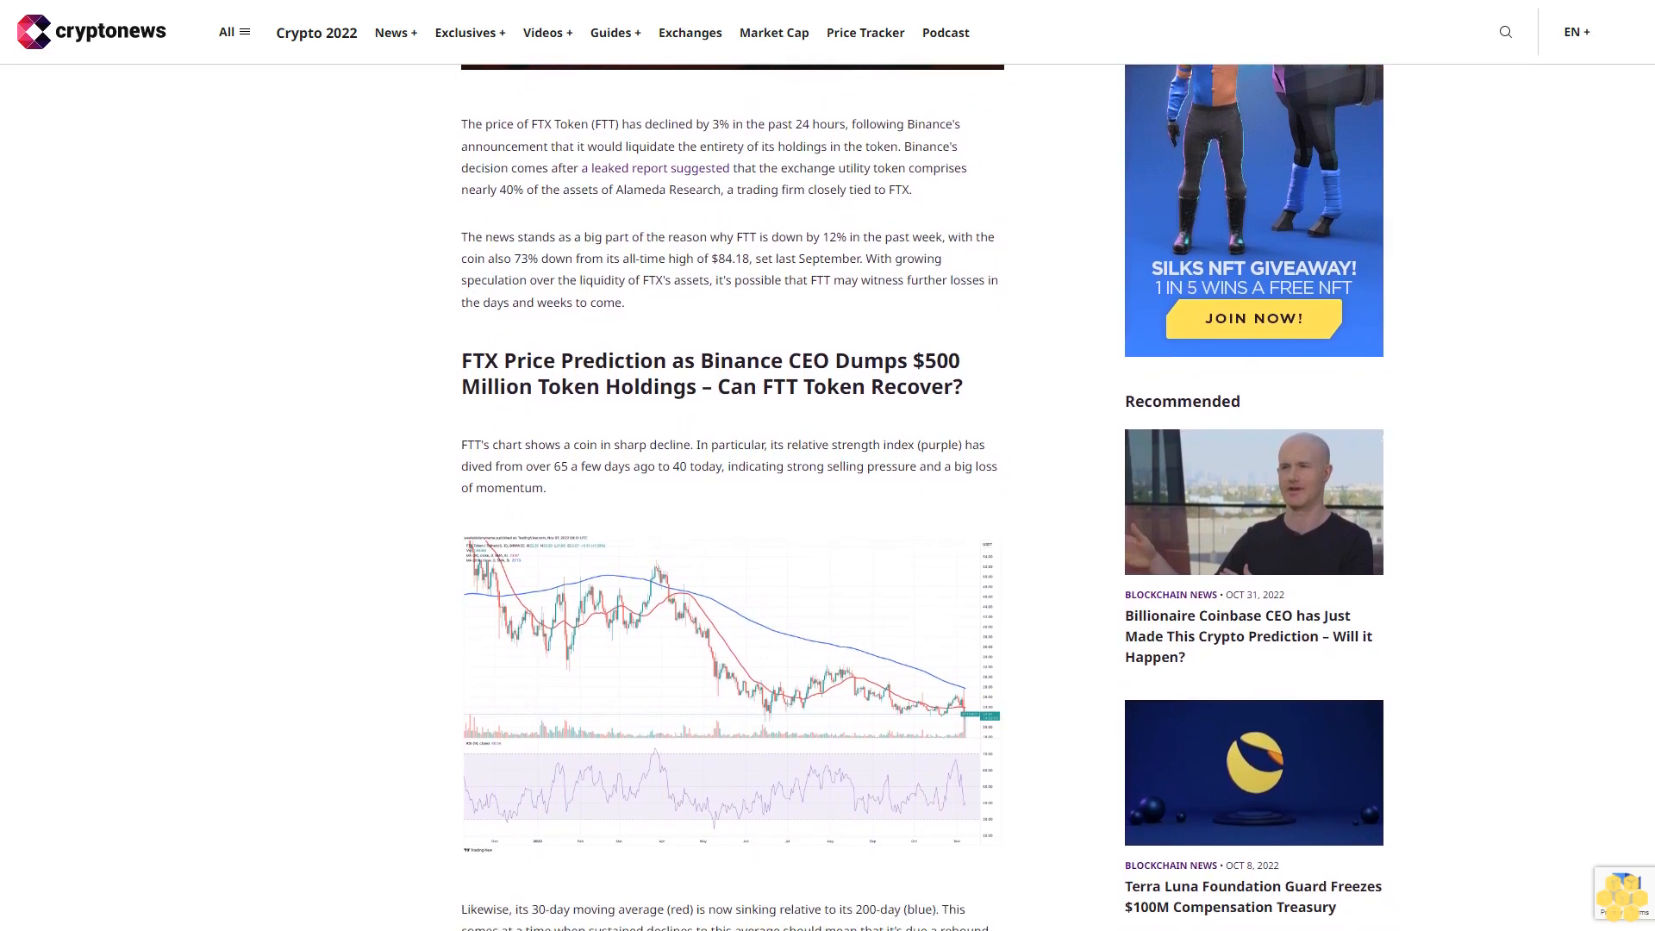
scroll(down, 3)
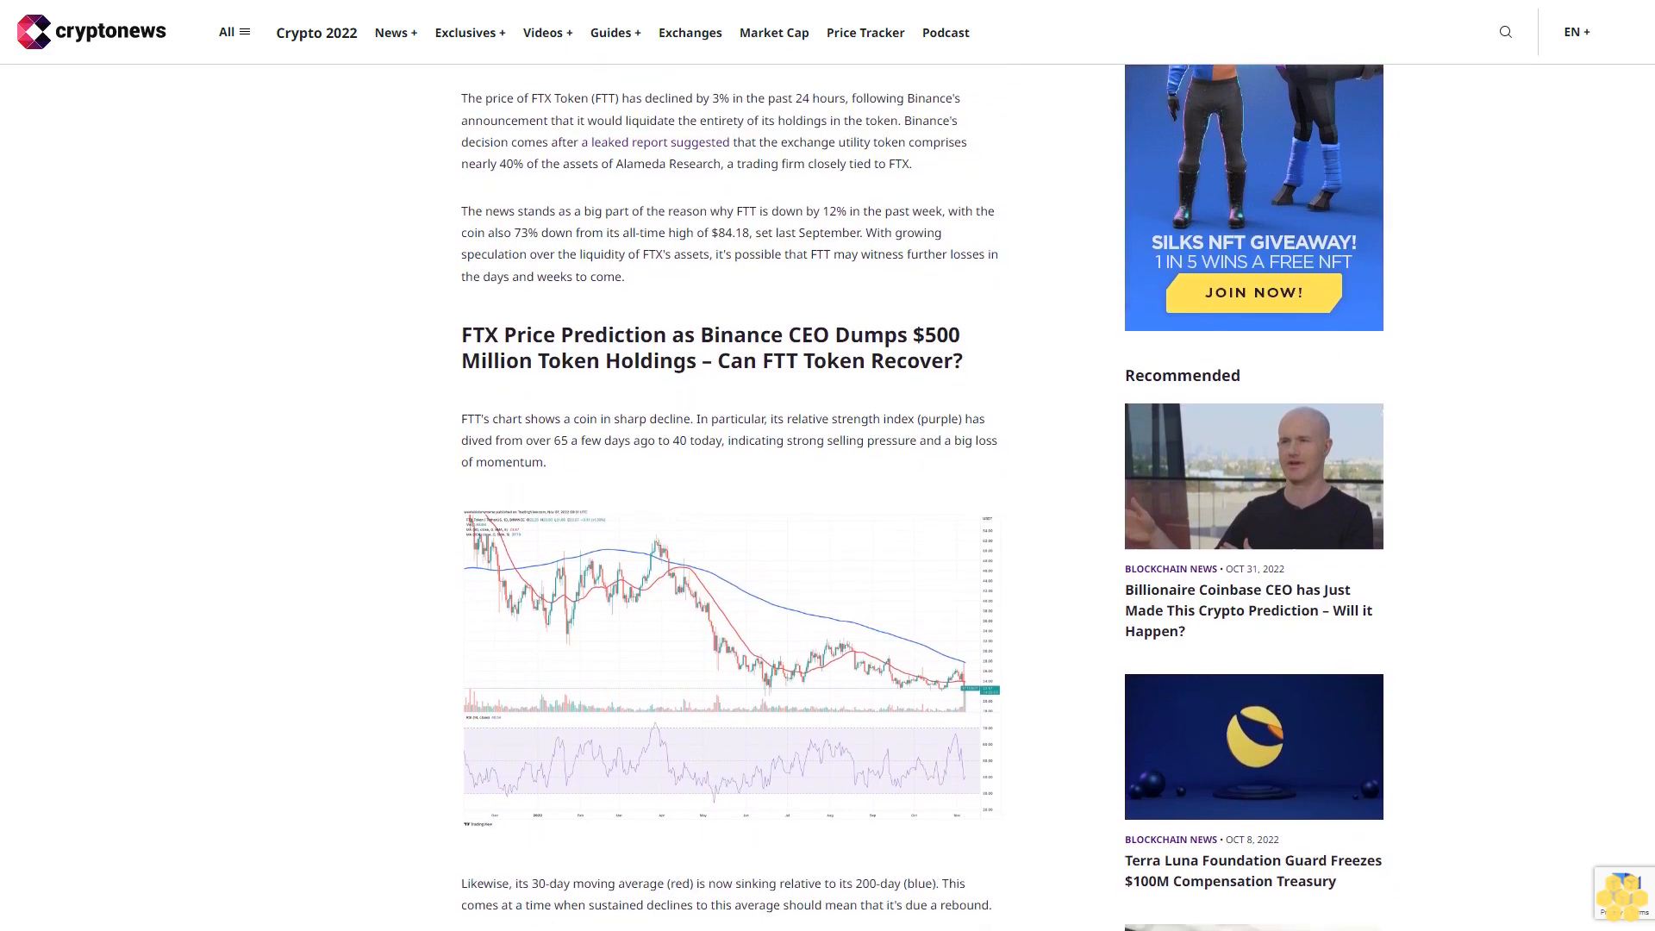
scroll(down, 3)
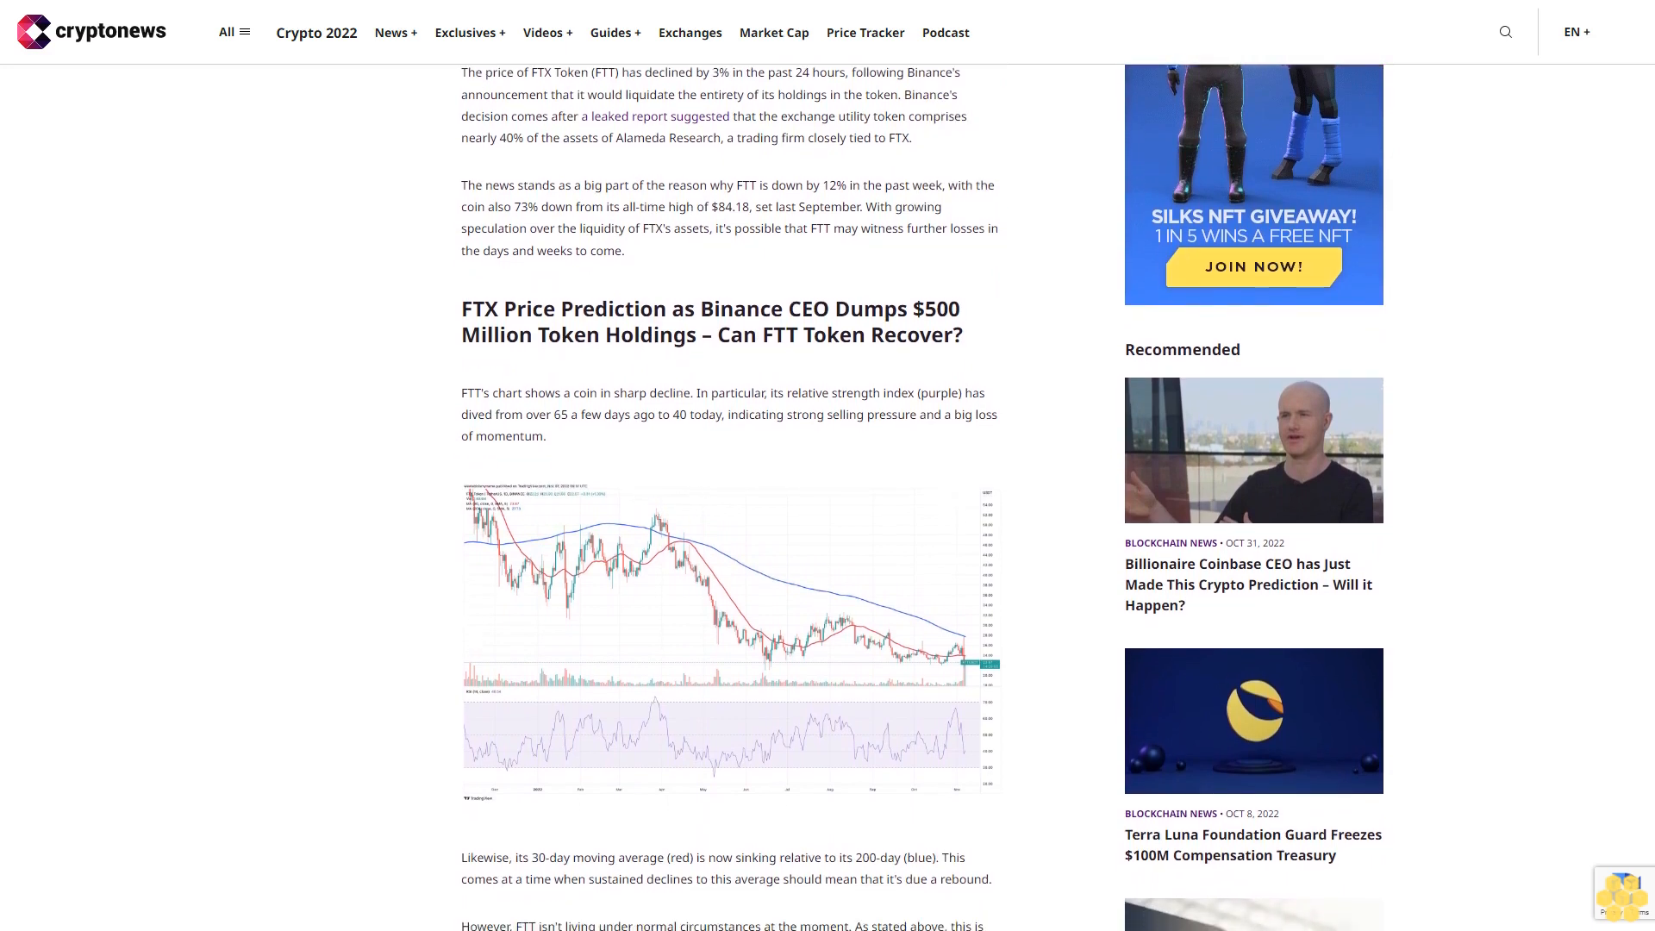
scroll(down, 3)
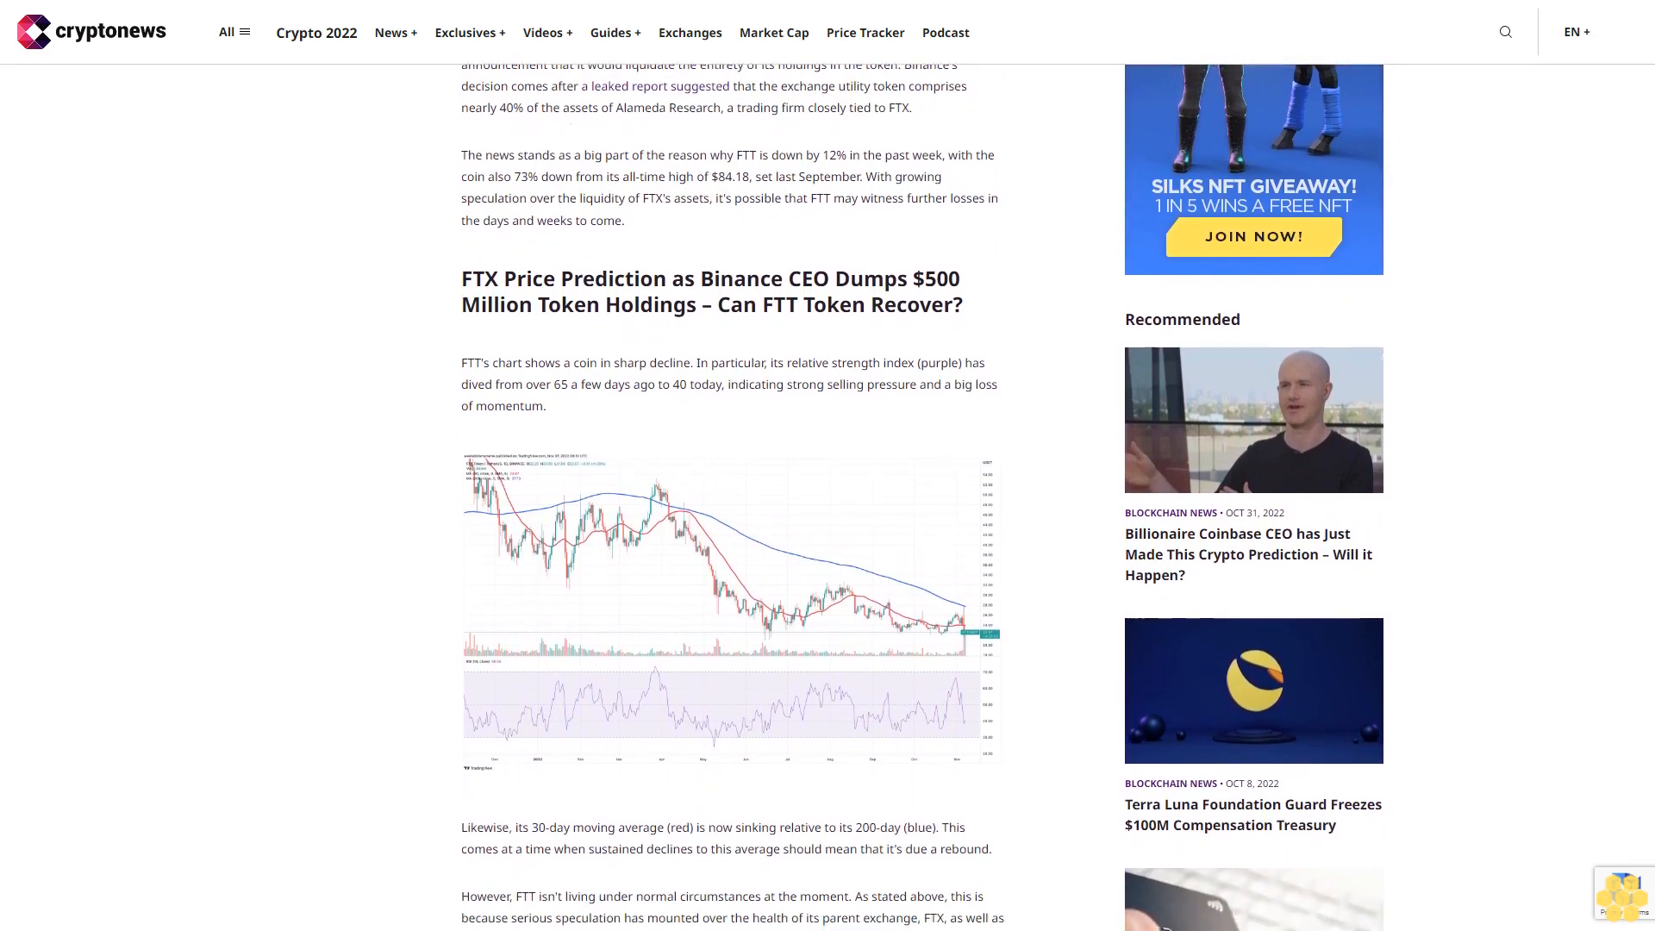
scroll(down, 3)
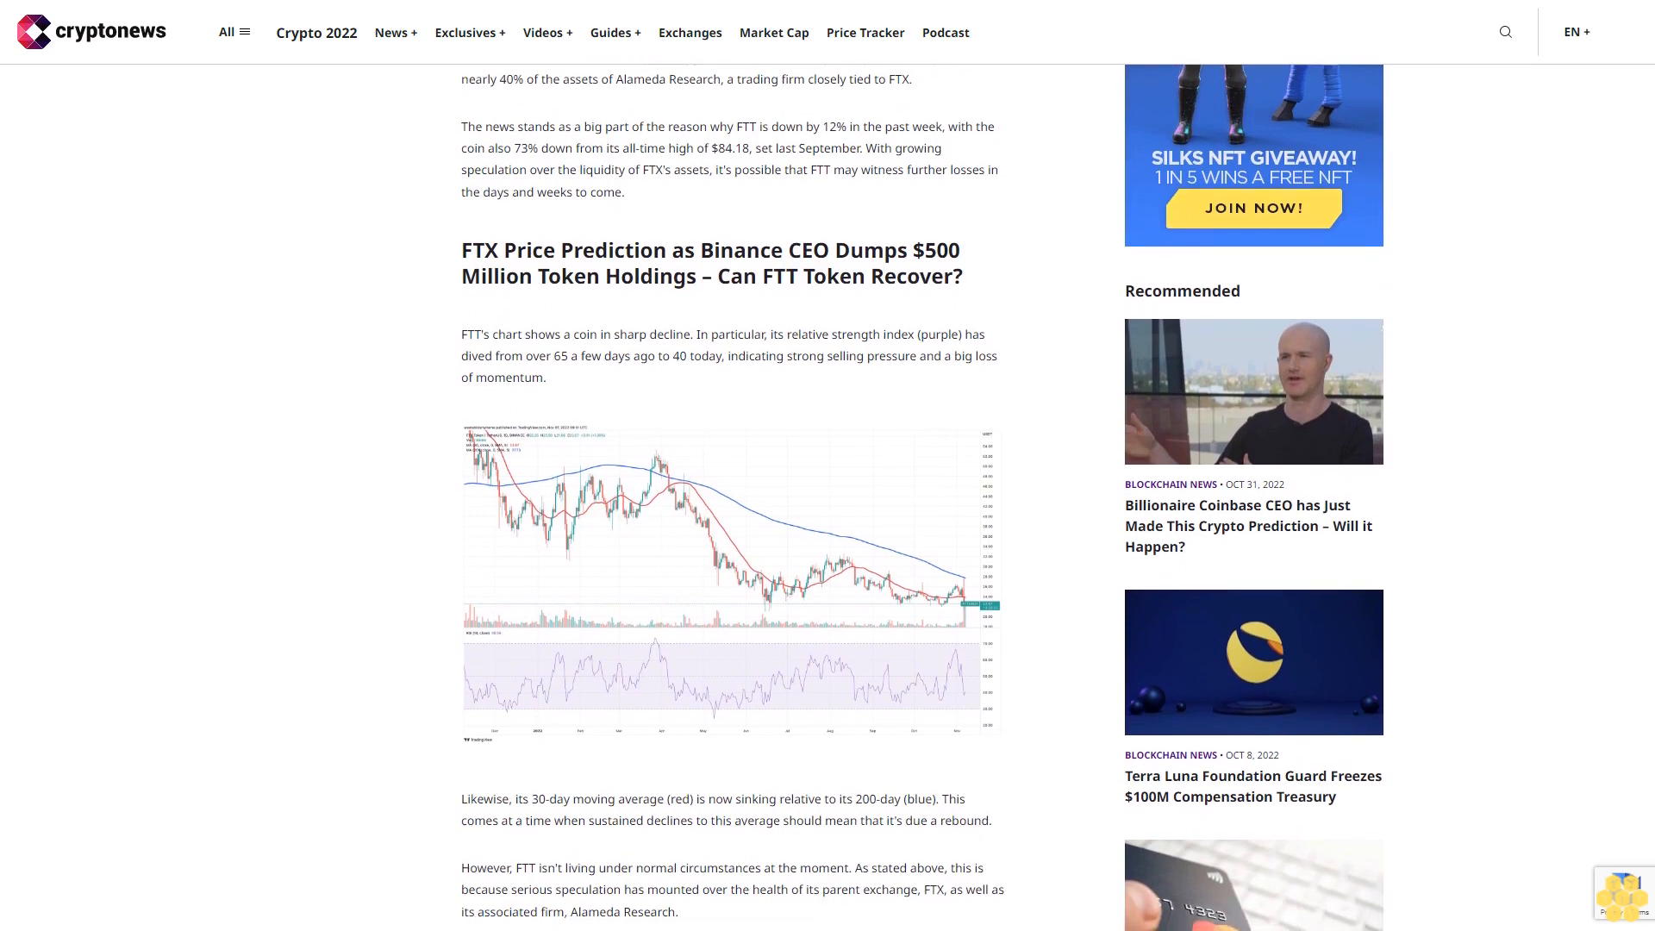
scroll(down, 3)
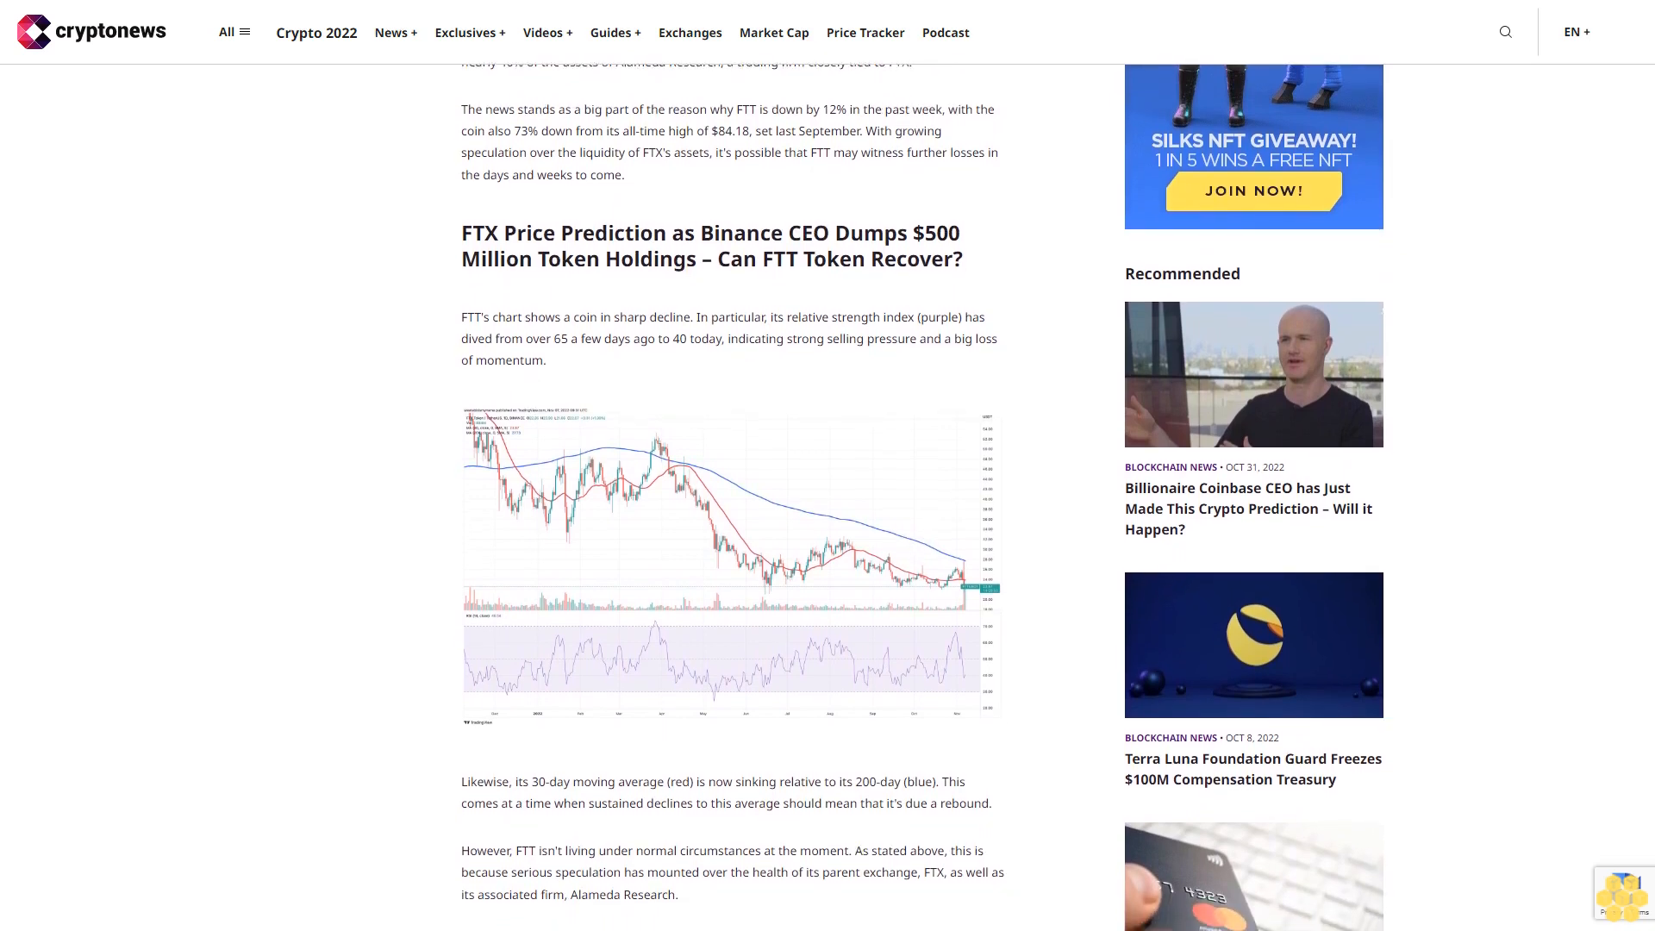
scroll(down, 3)
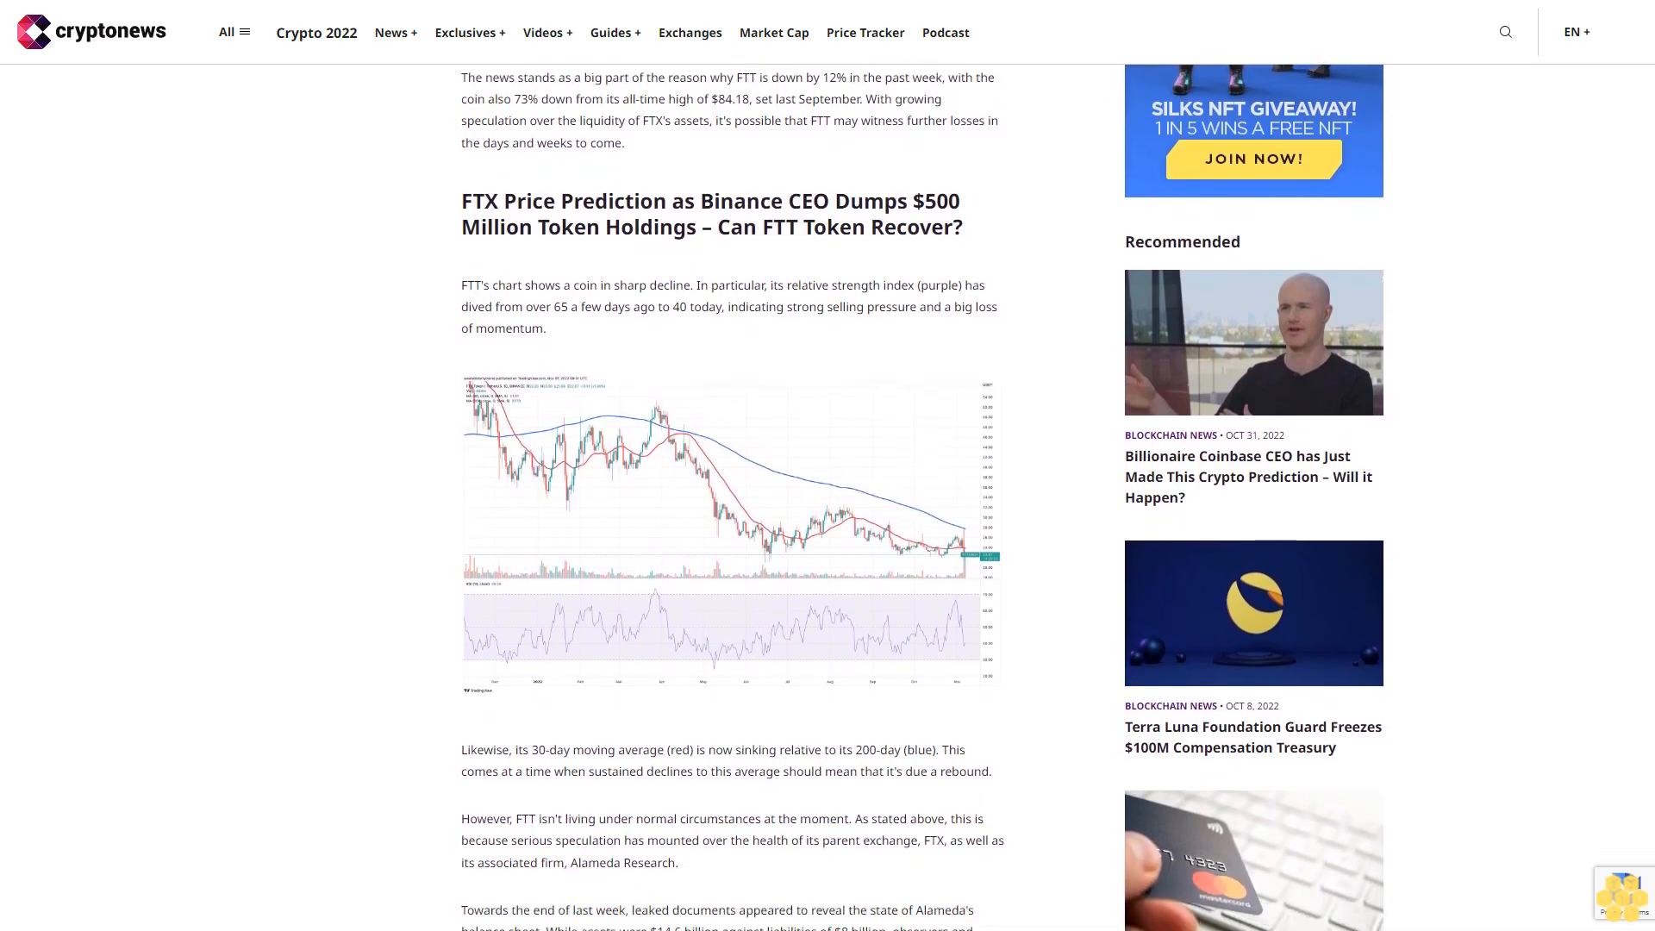
scroll(down, 3)
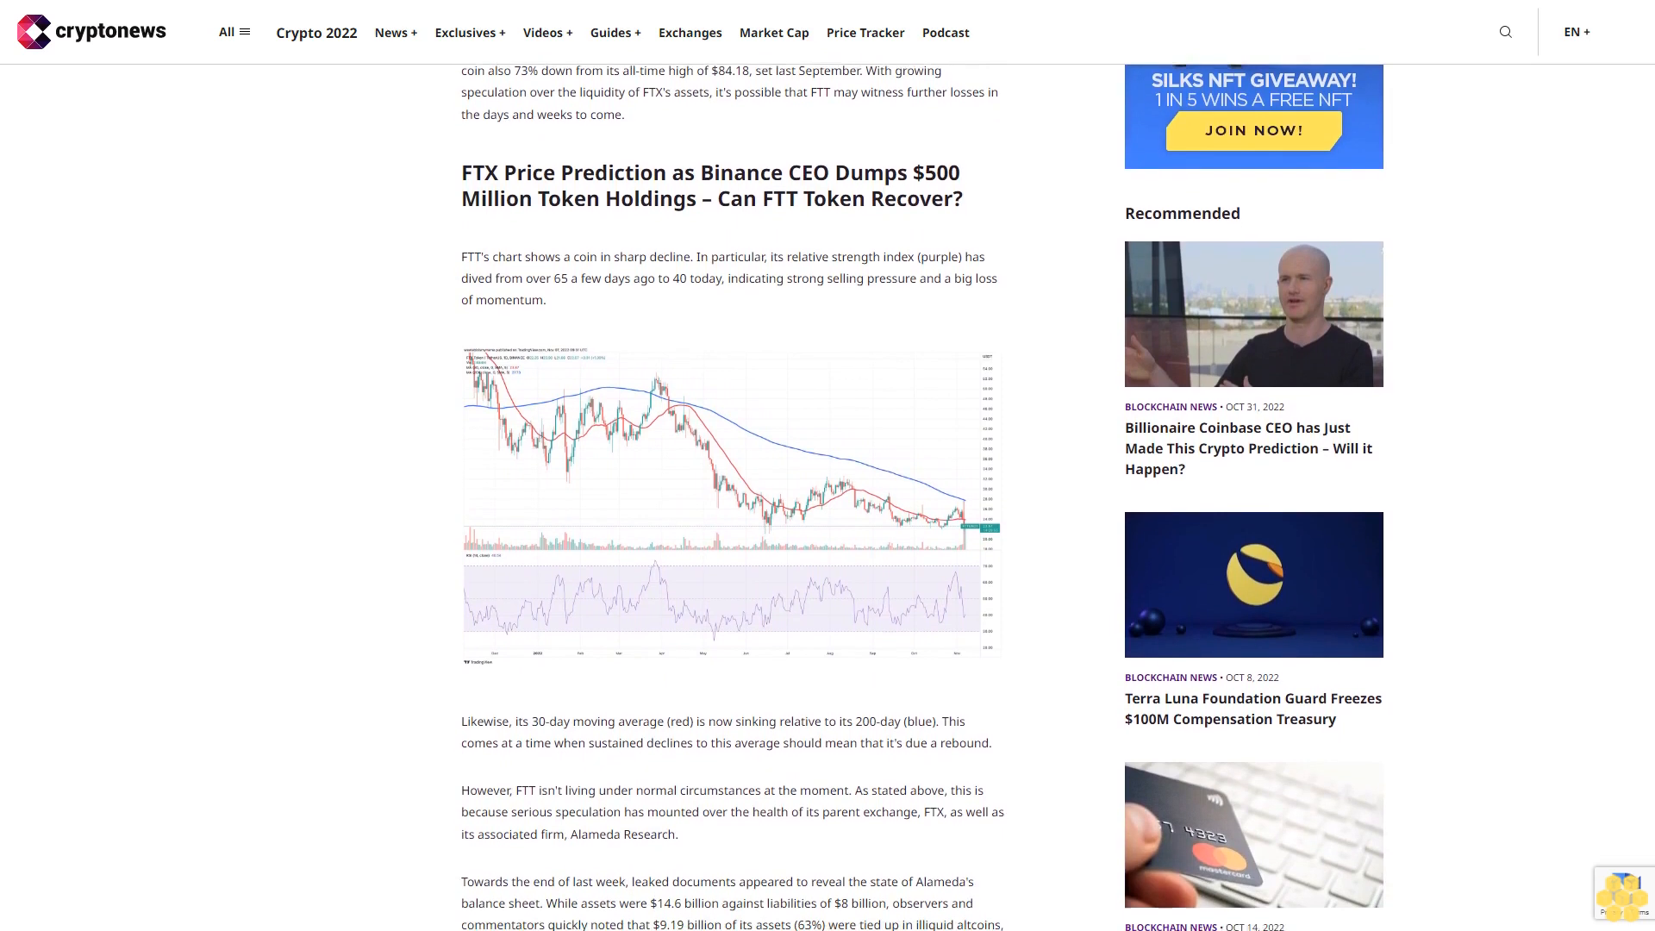
scroll(down, 3)
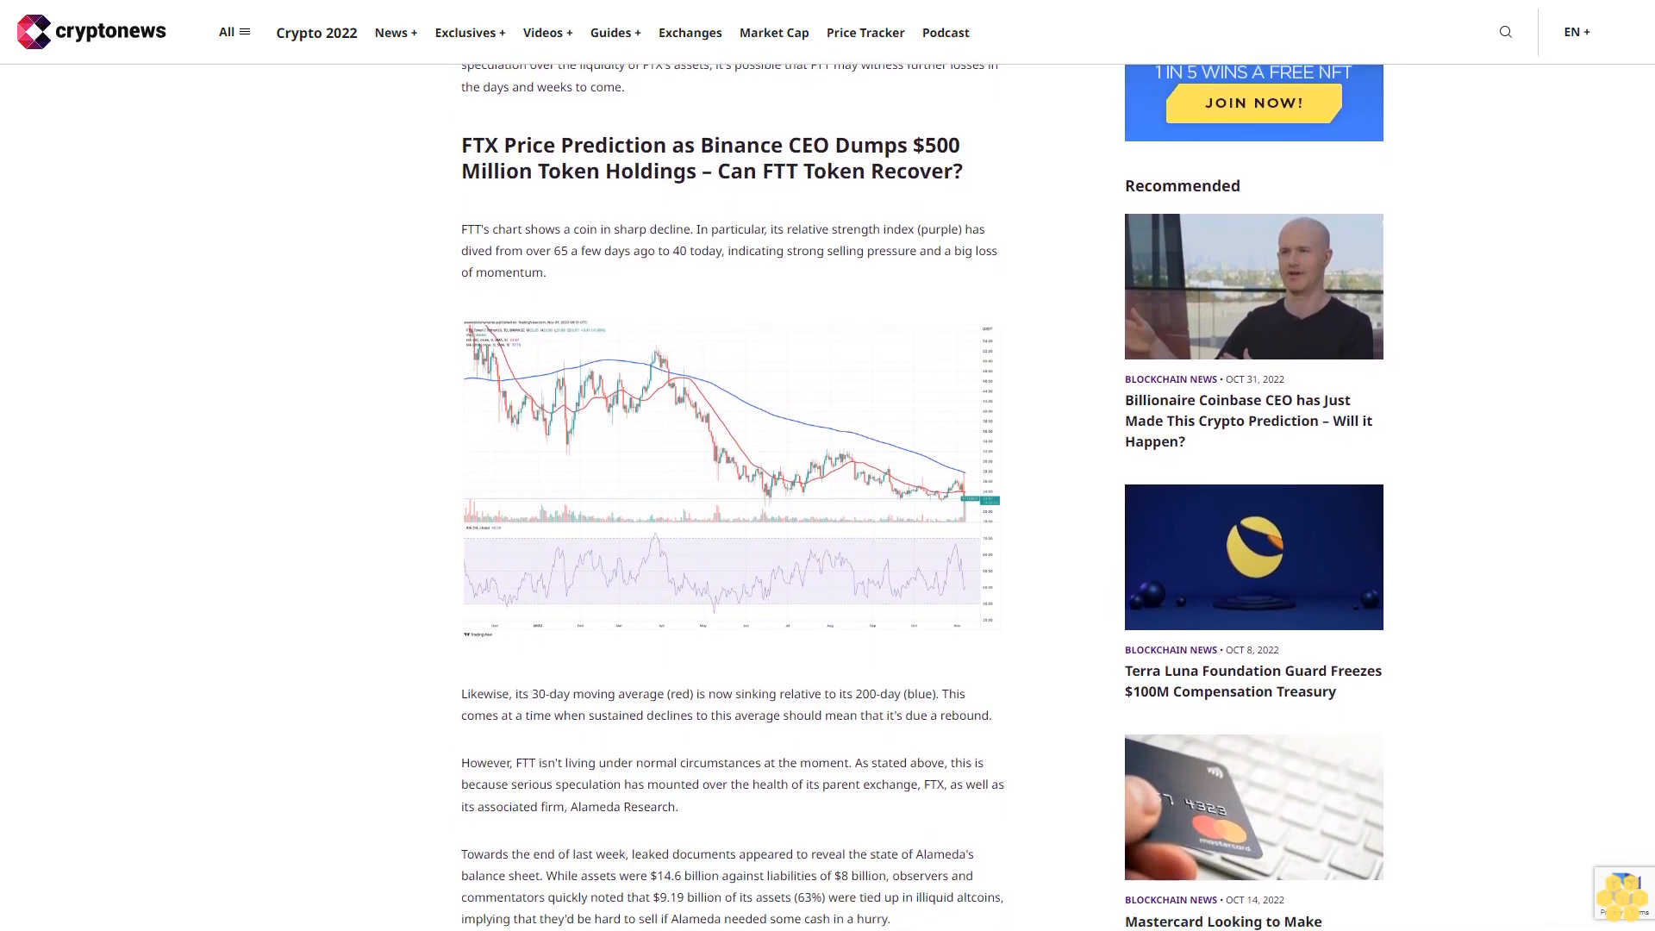
scroll(down, 3)
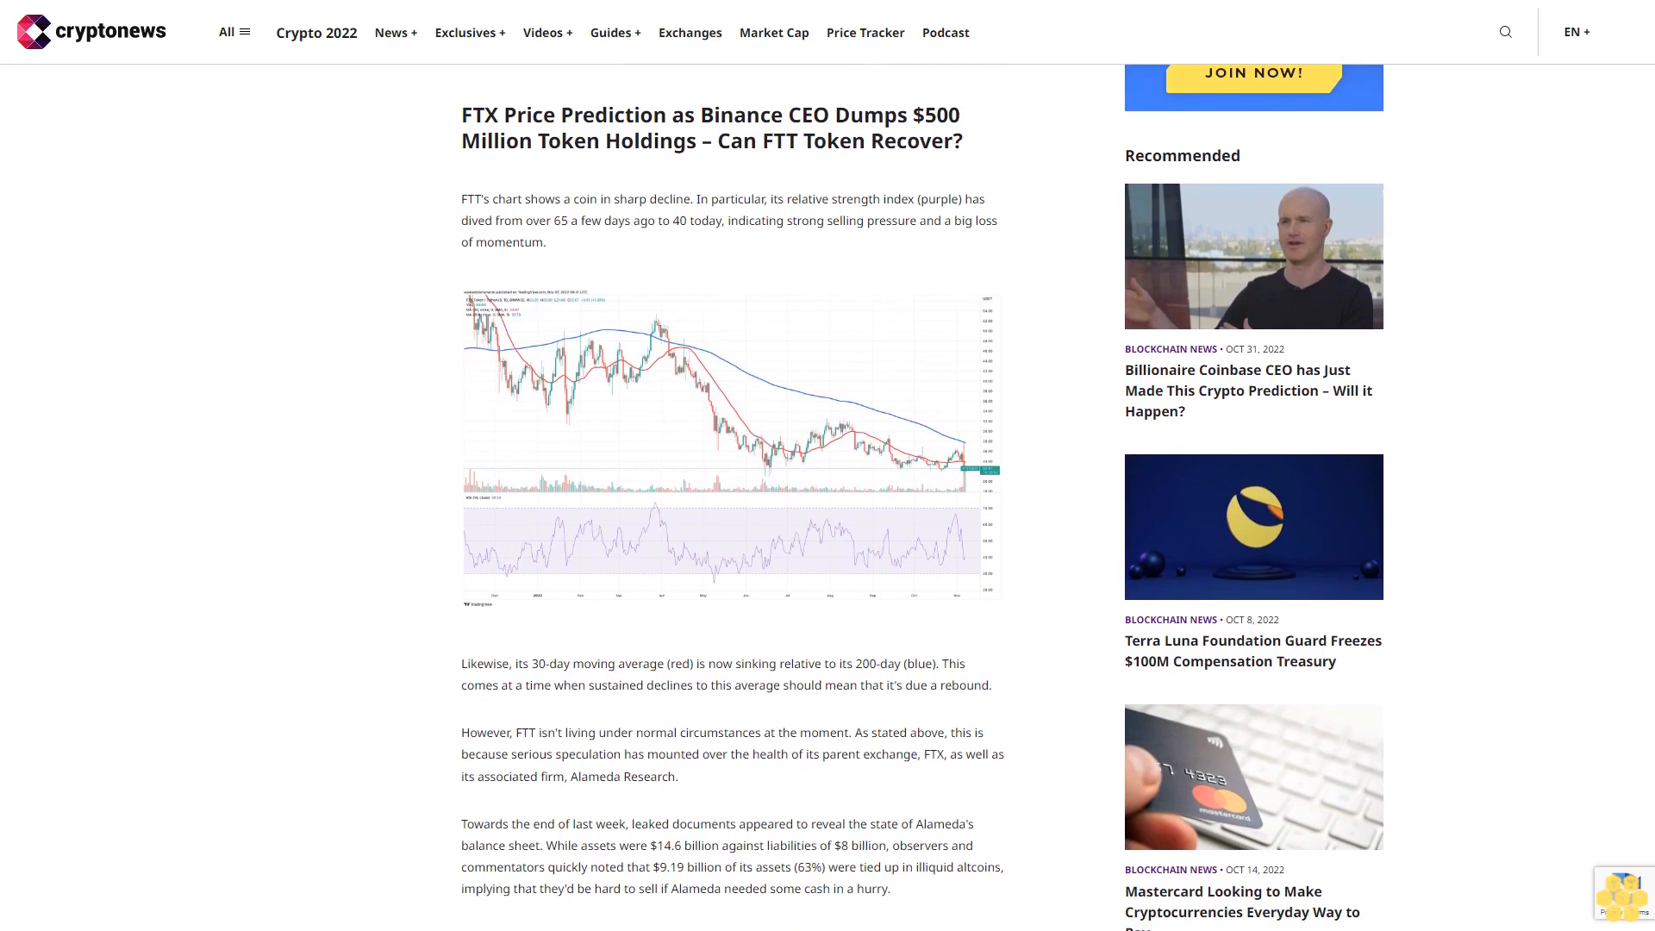
scroll(down, 3)
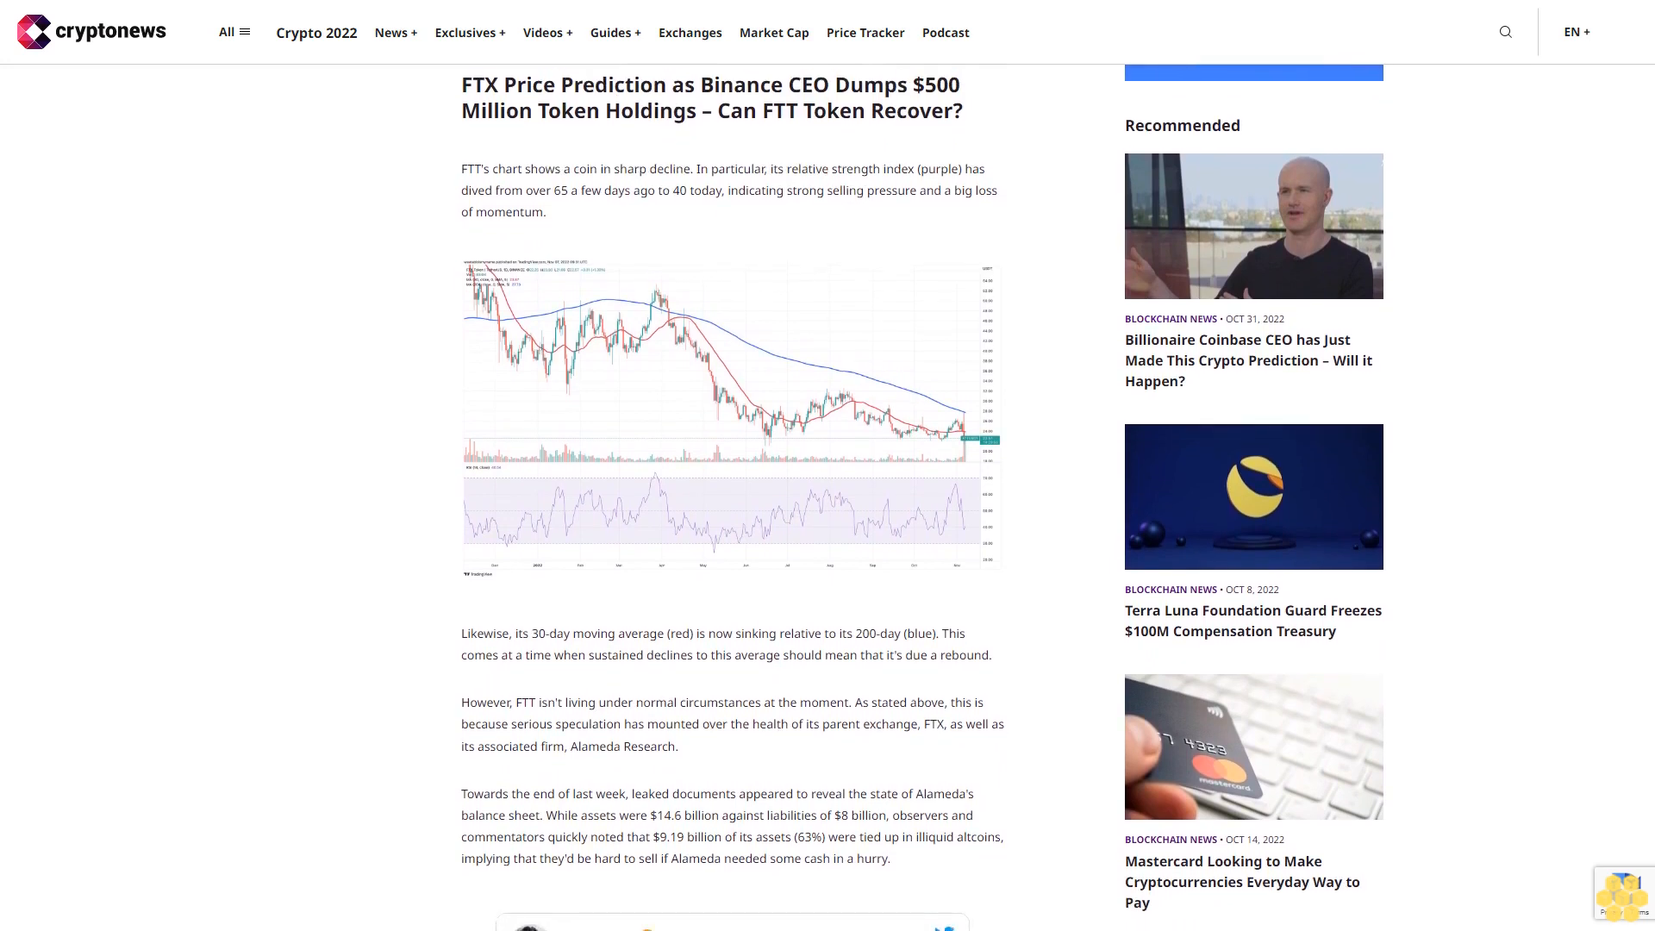
scroll(down, 3)
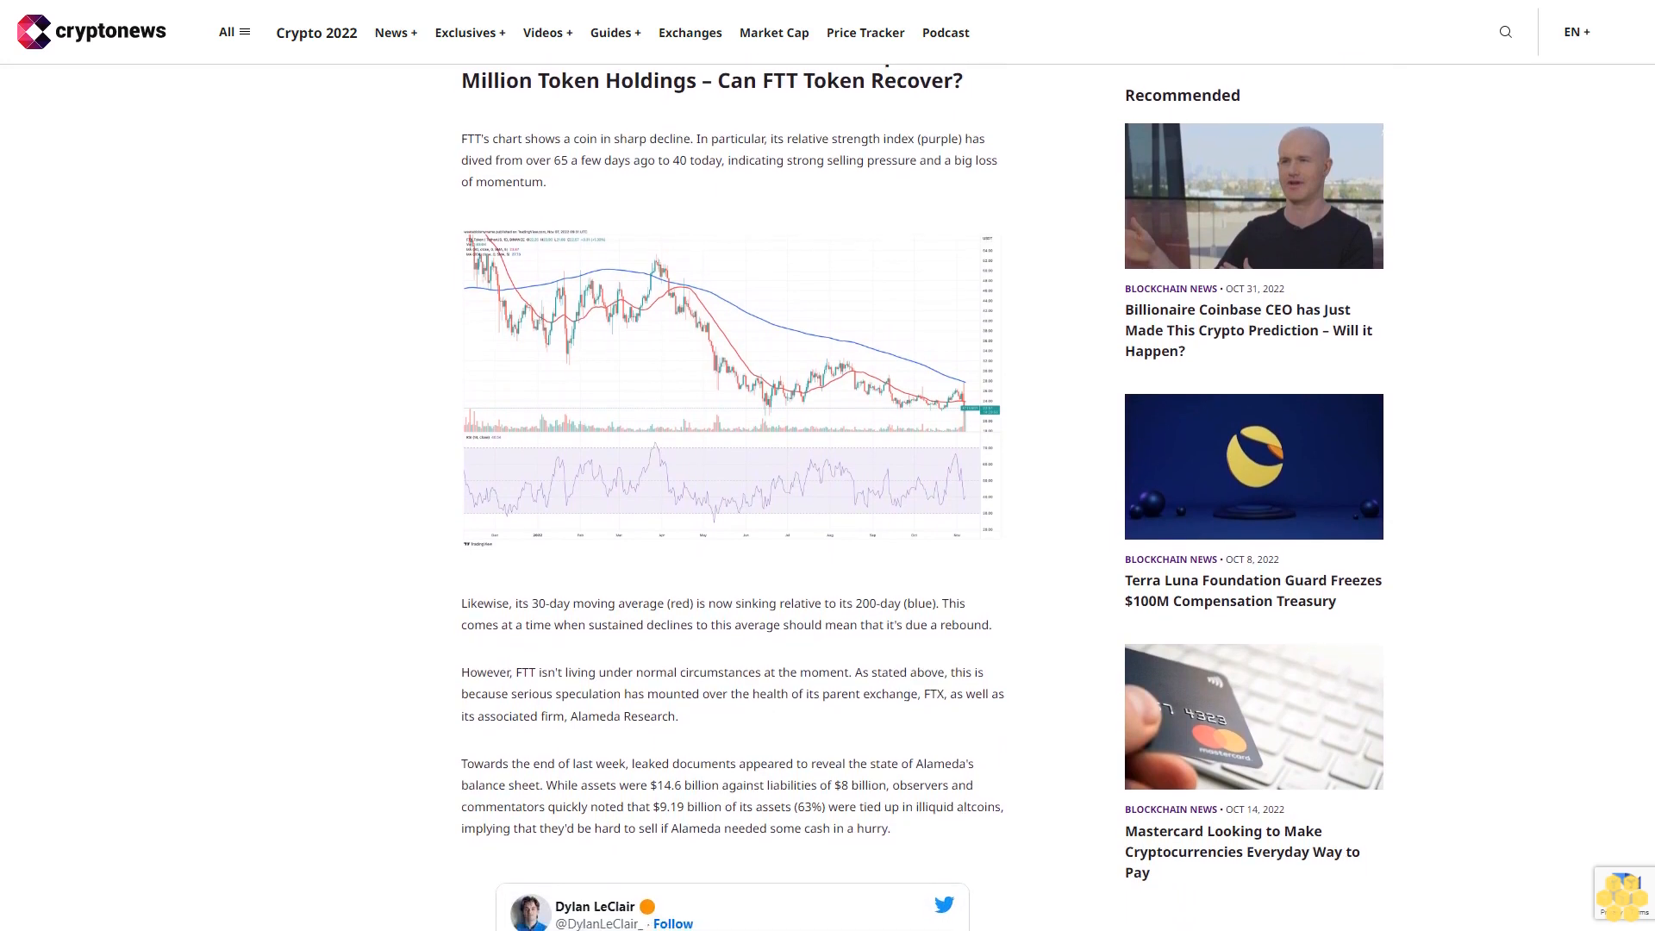
scroll(down, 3)
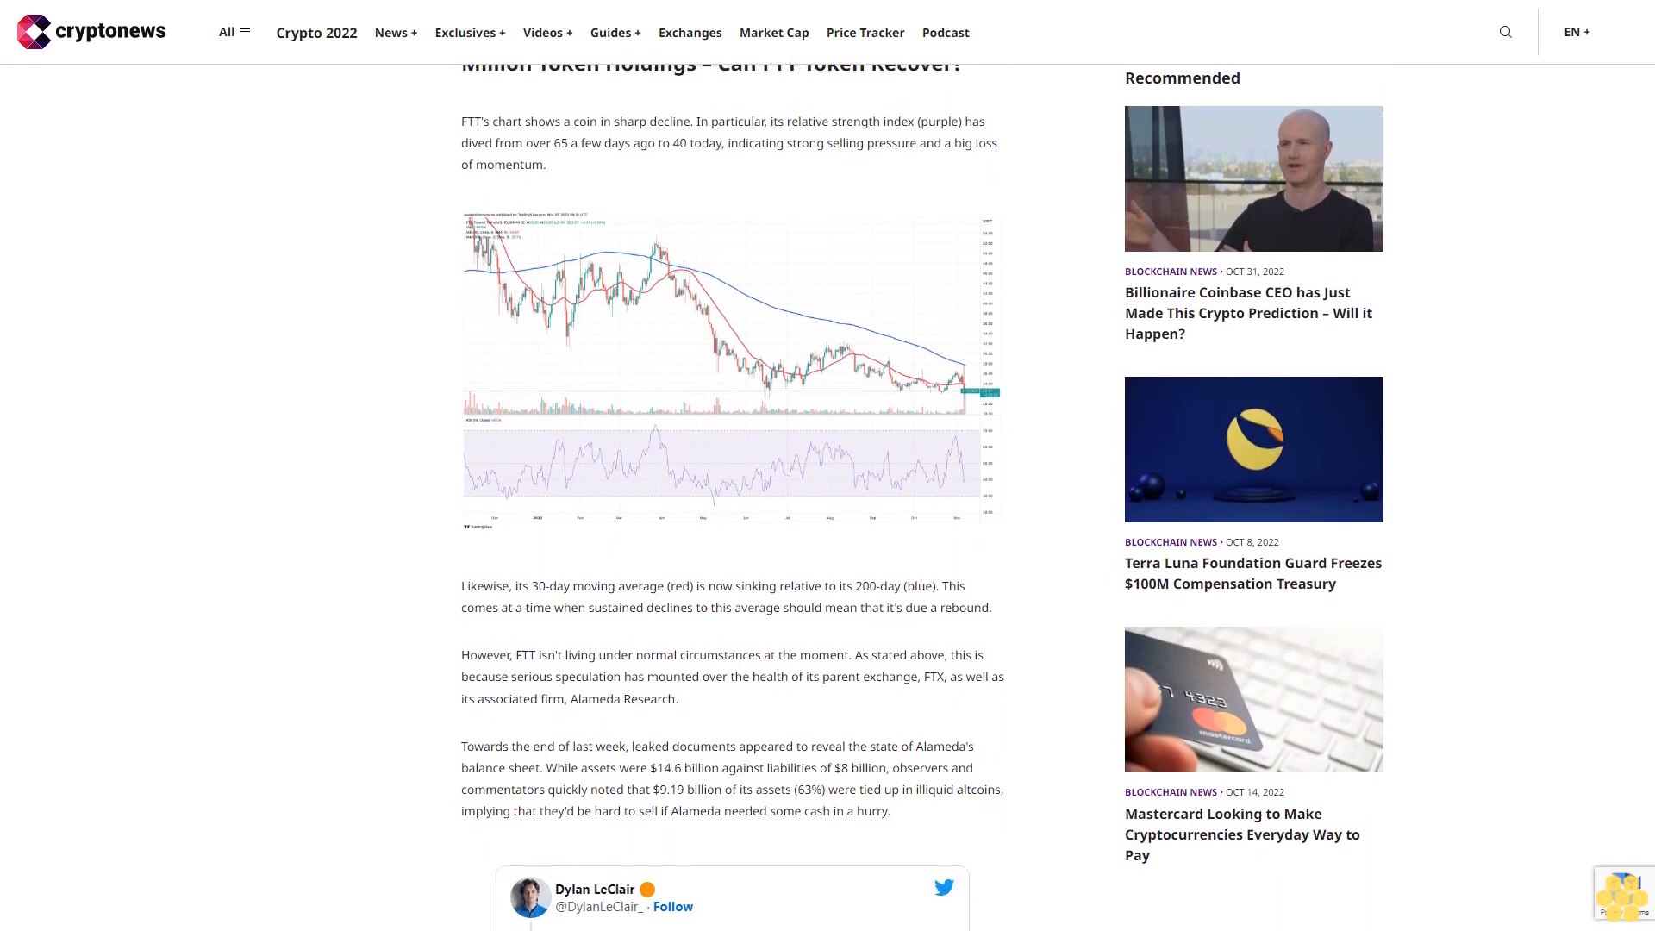
scroll(down, 3)
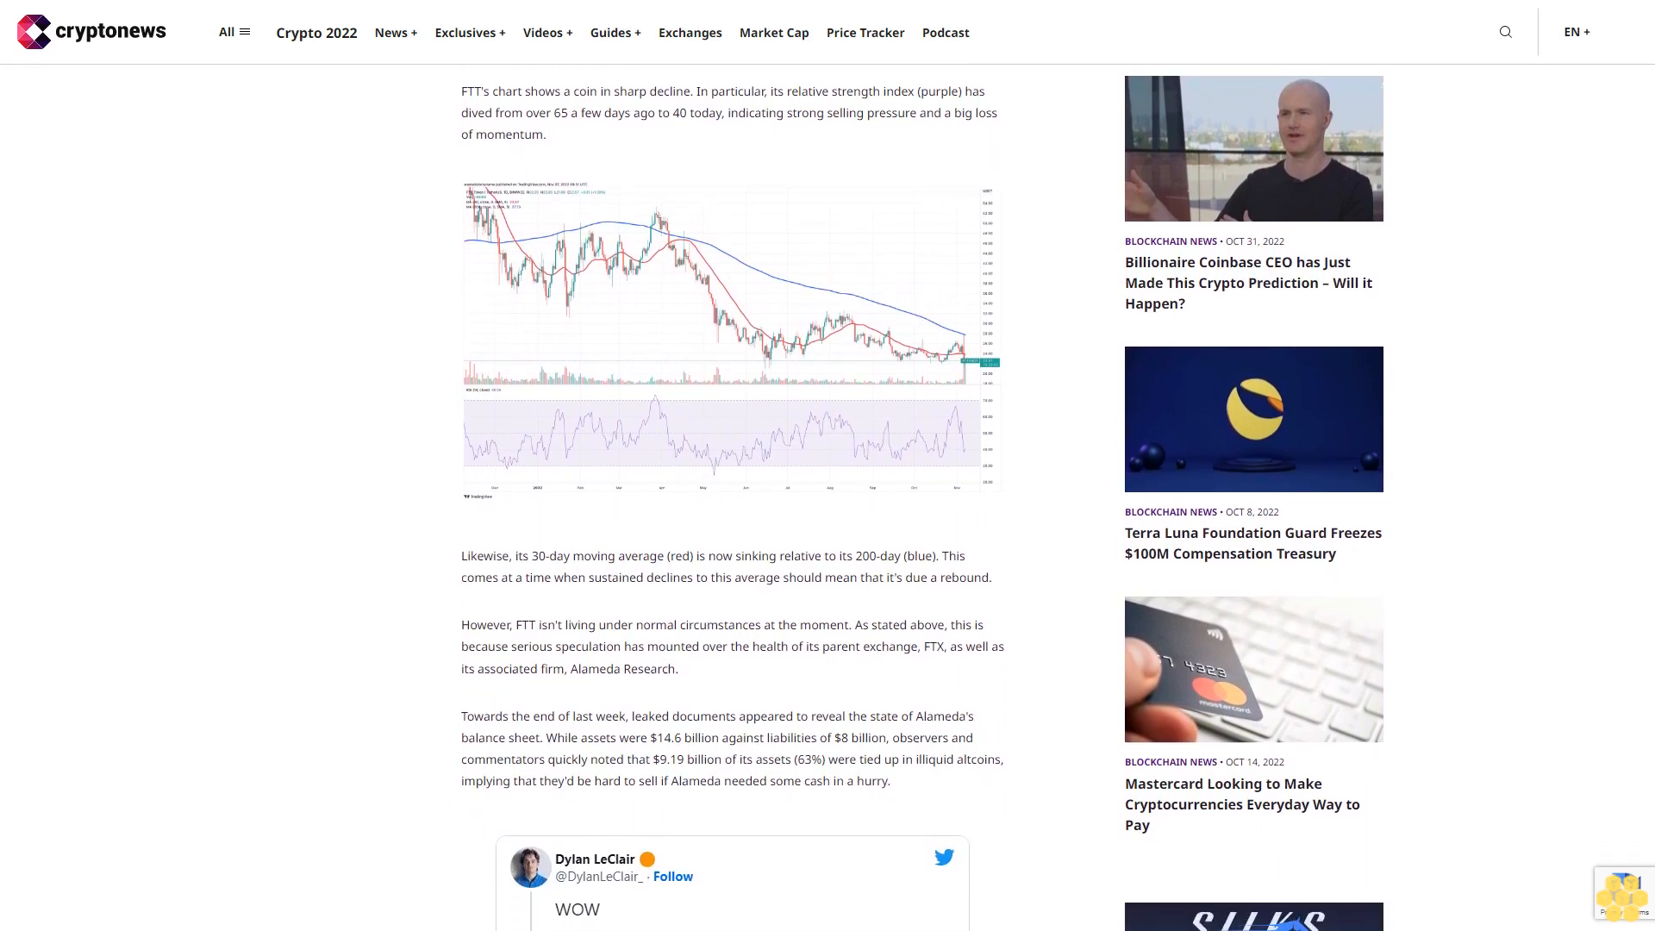
scroll(down, 3)
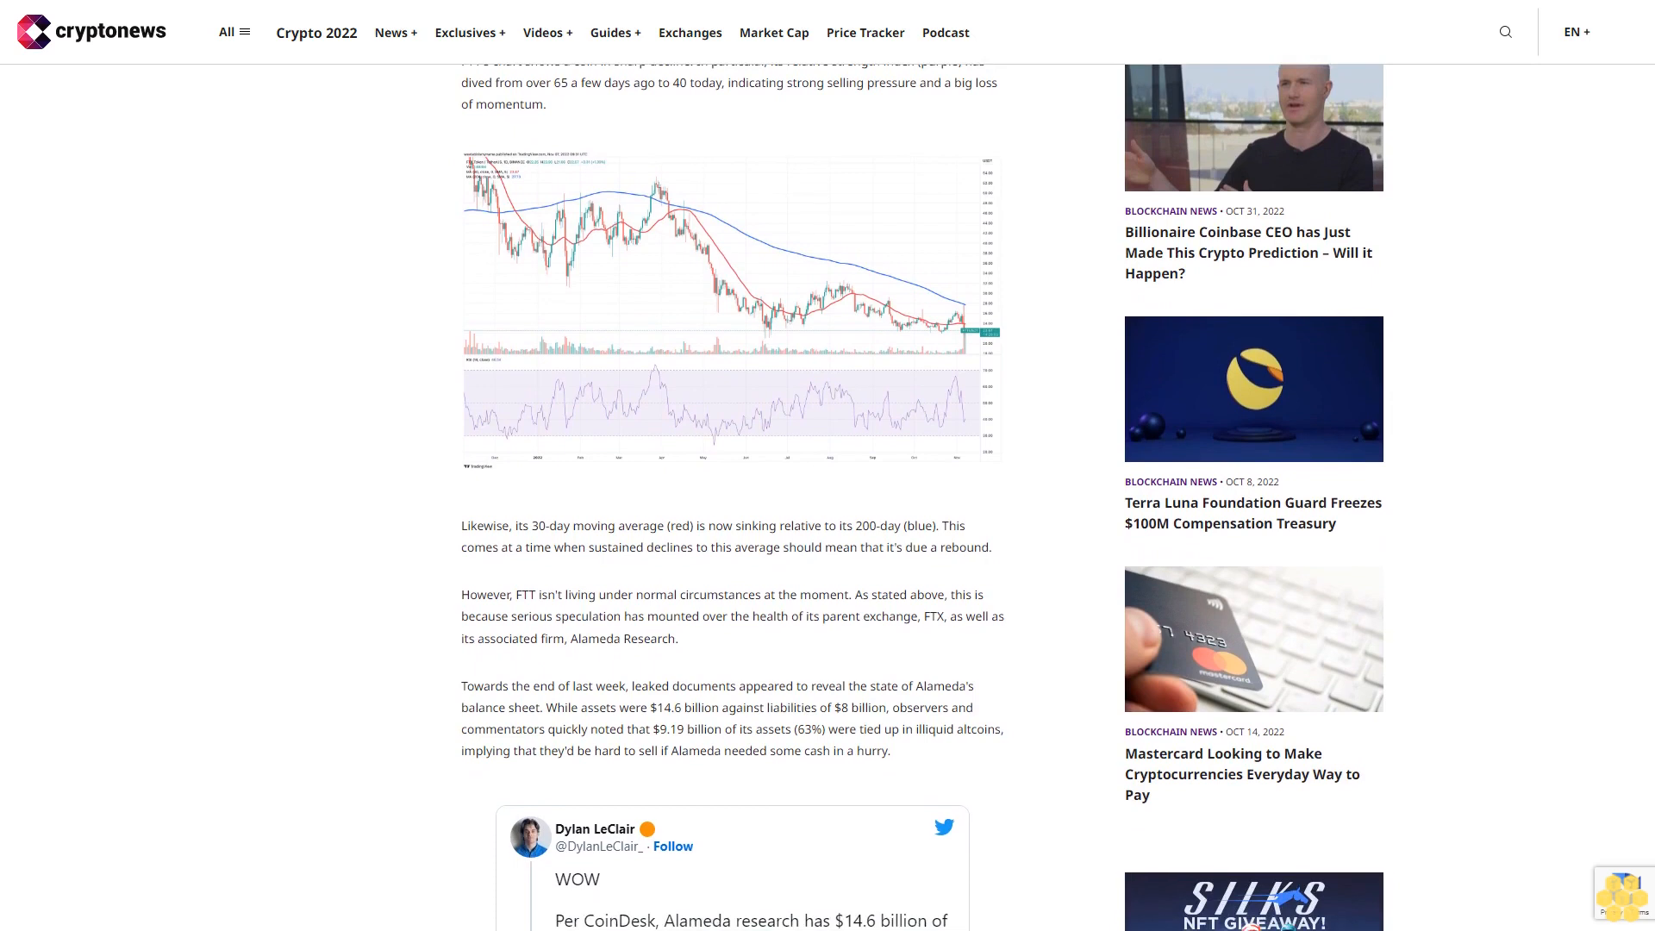
scroll(down, 3)
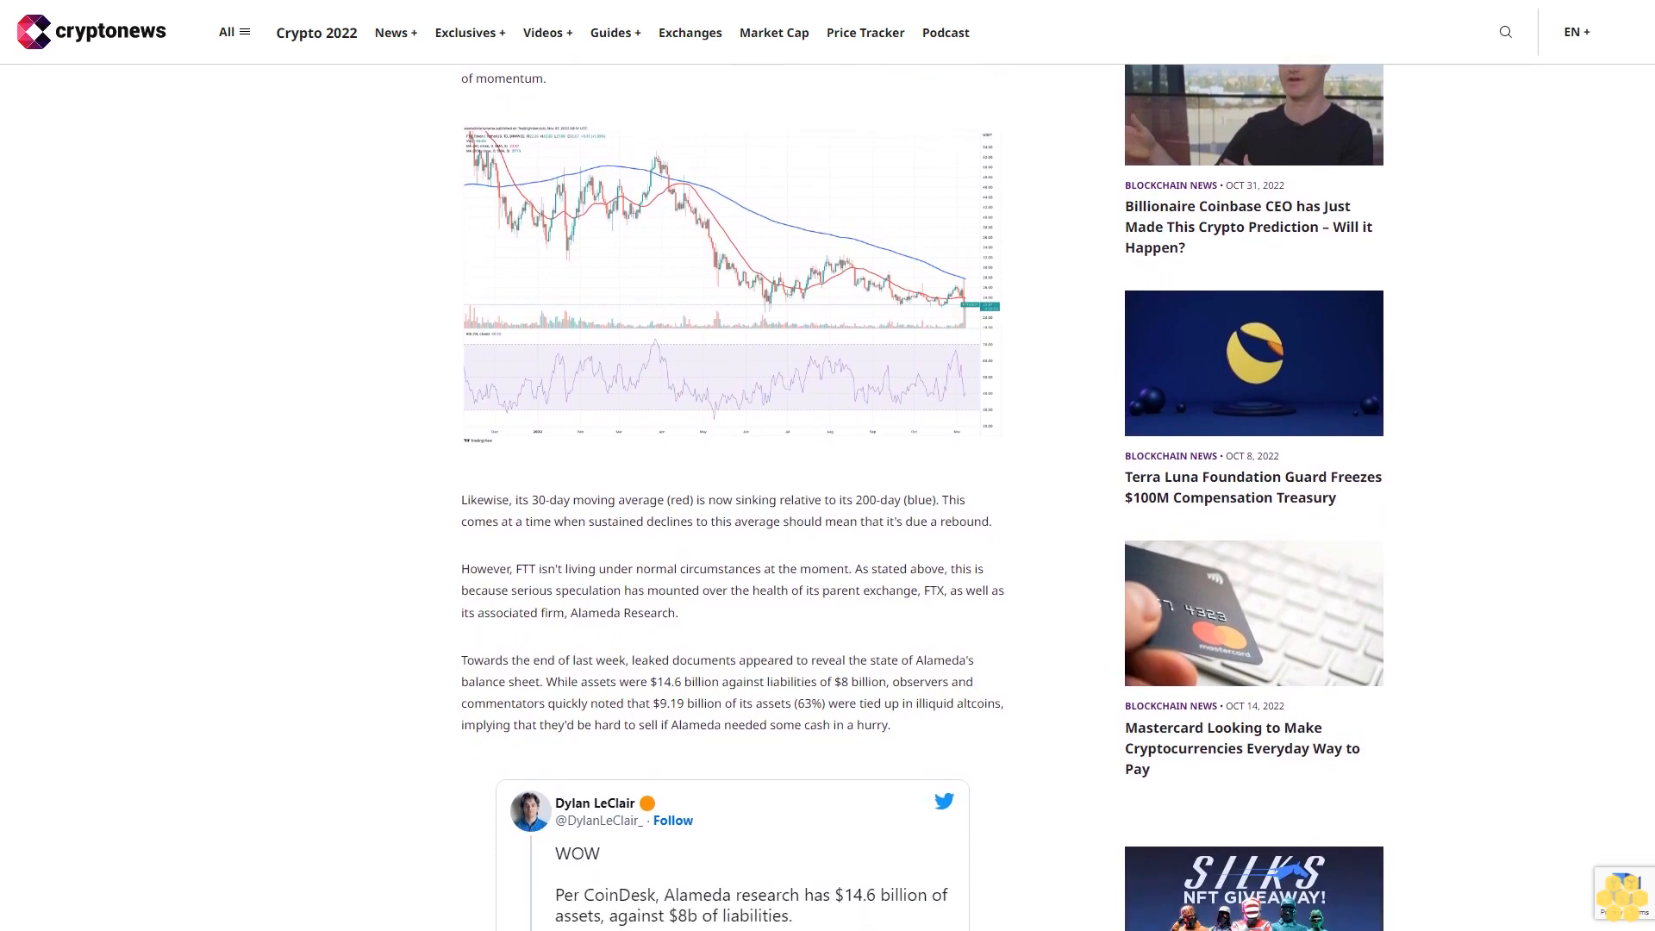
scroll(down, 3)
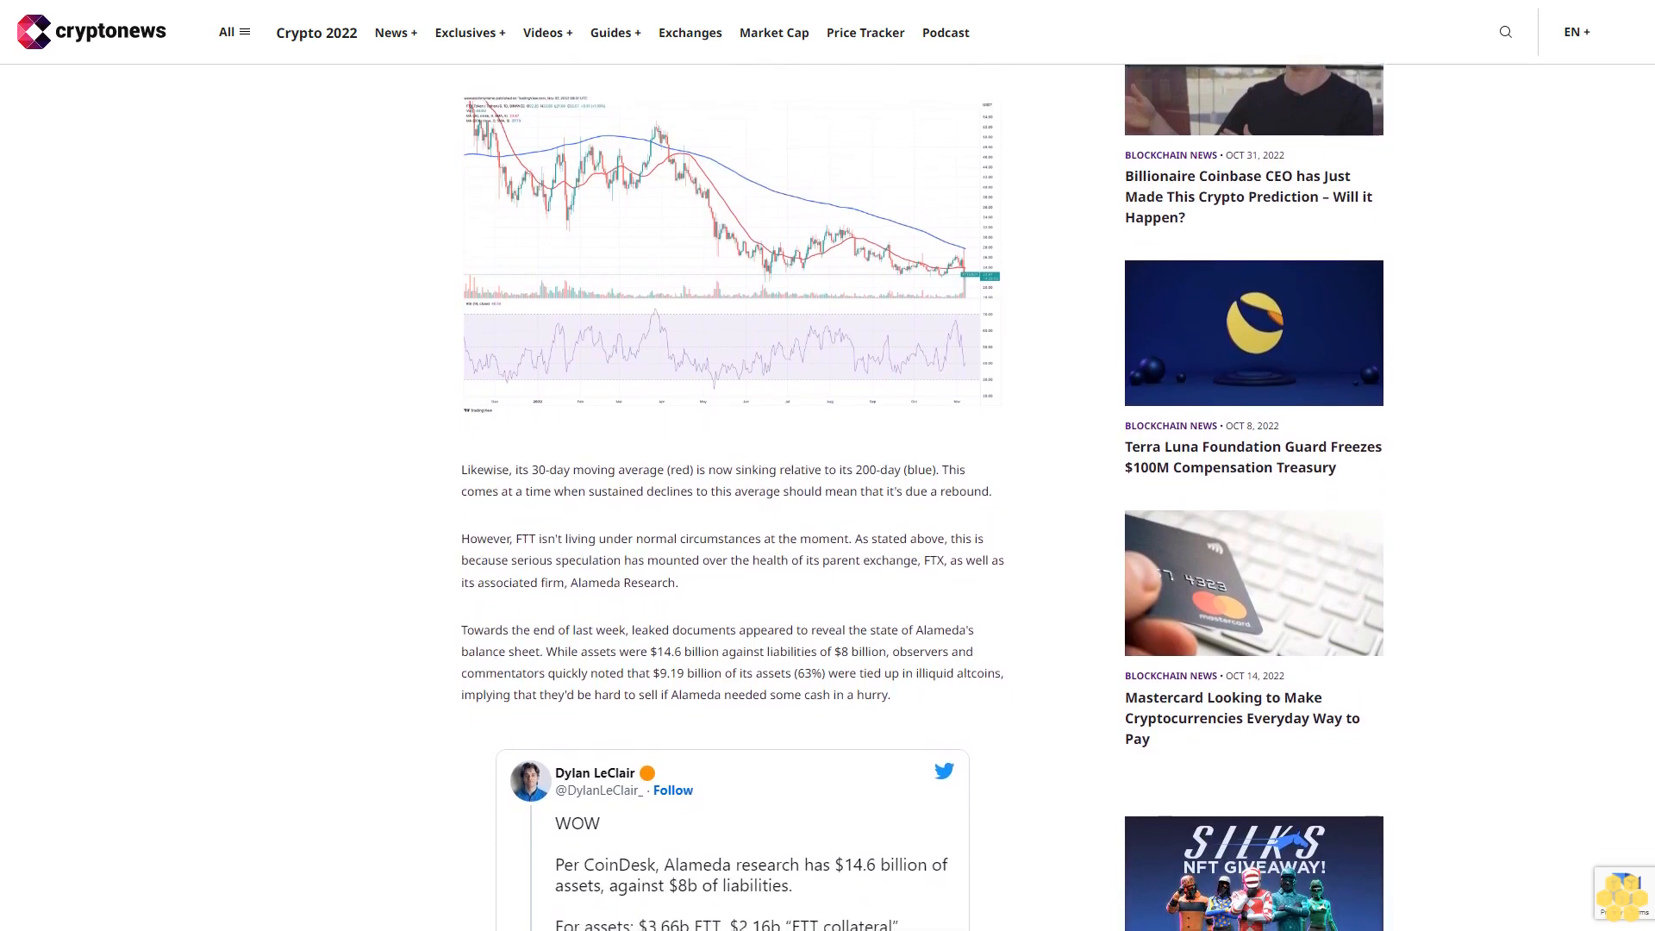
scroll(down, 3)
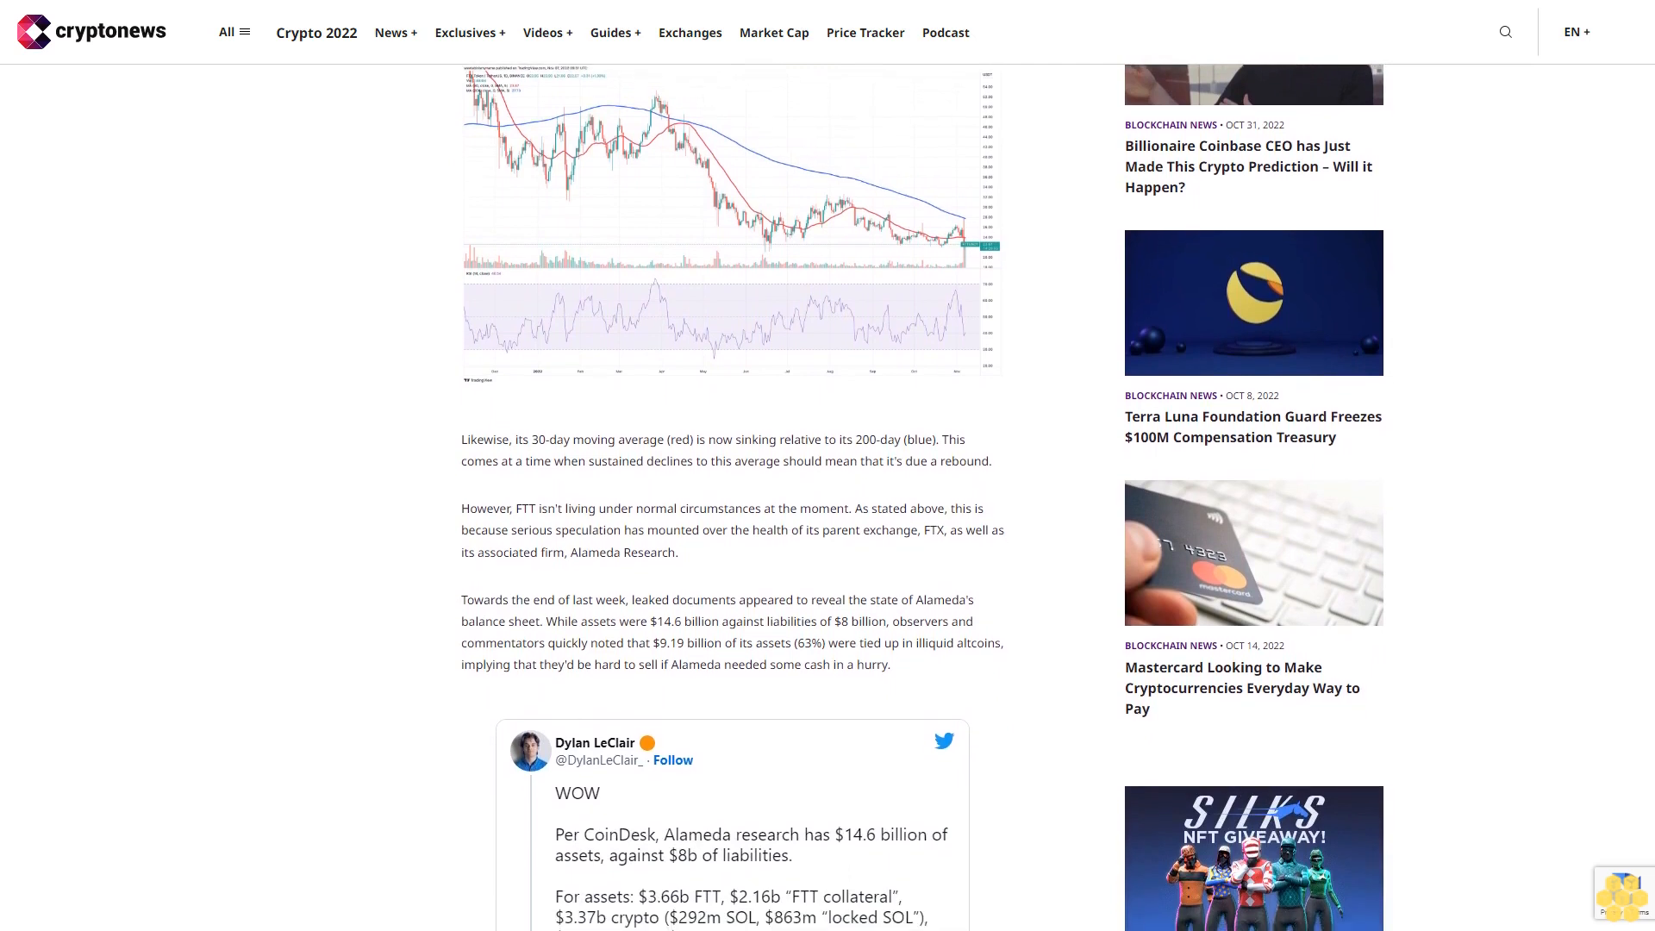
scroll(down, 3)
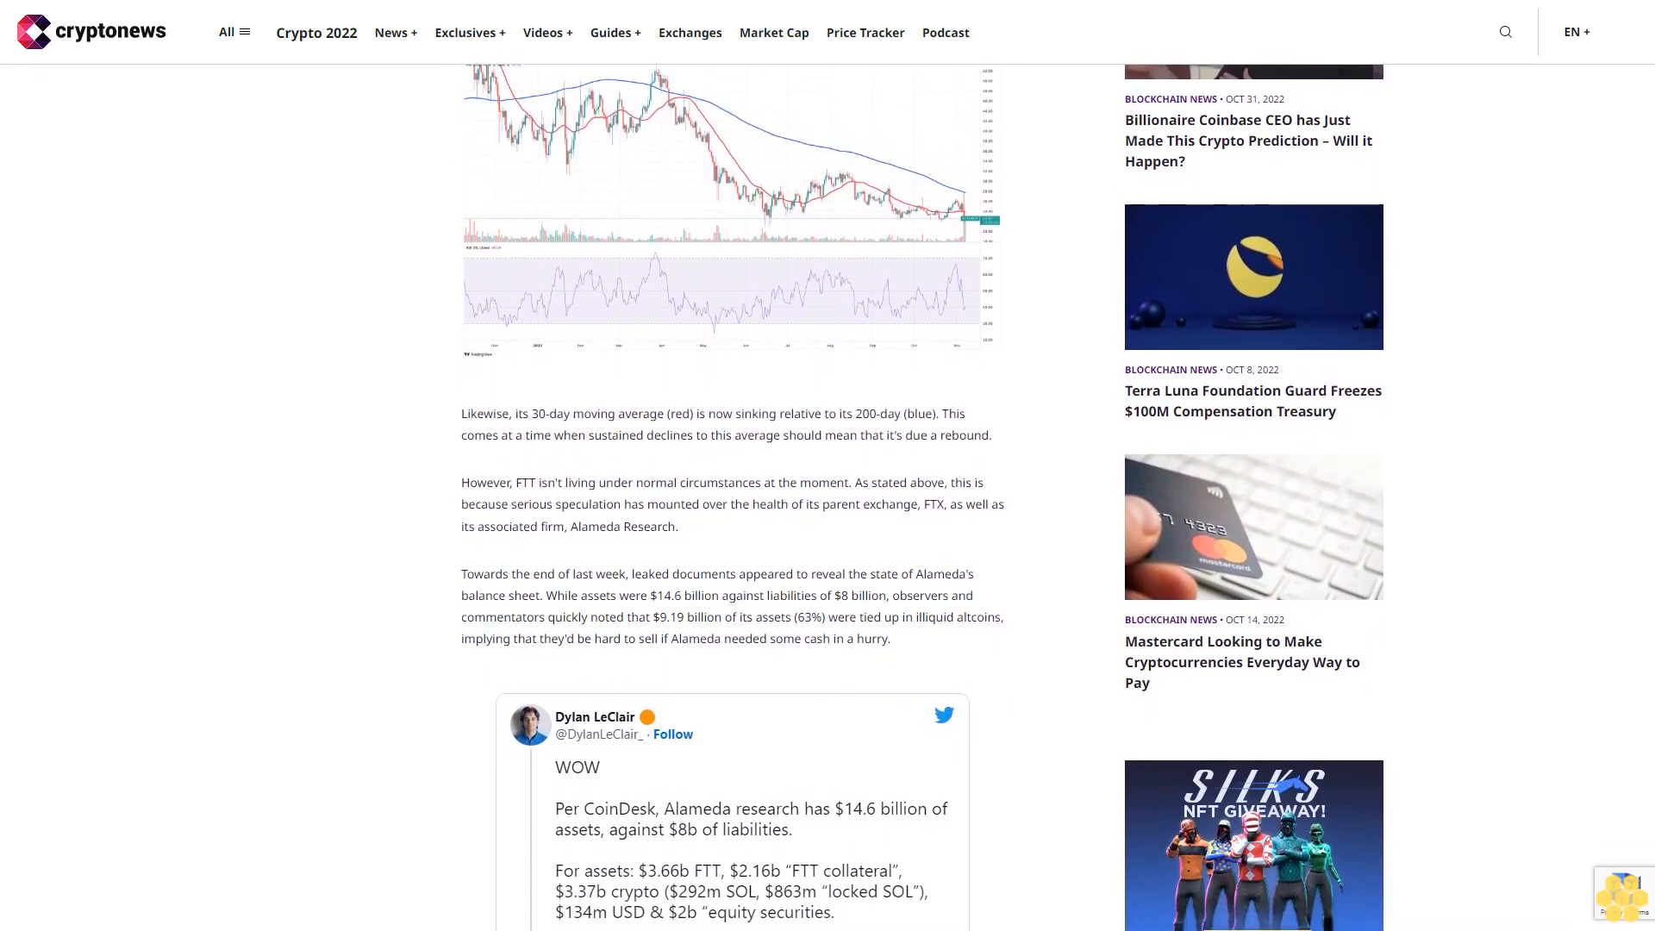
scroll(down, 3)
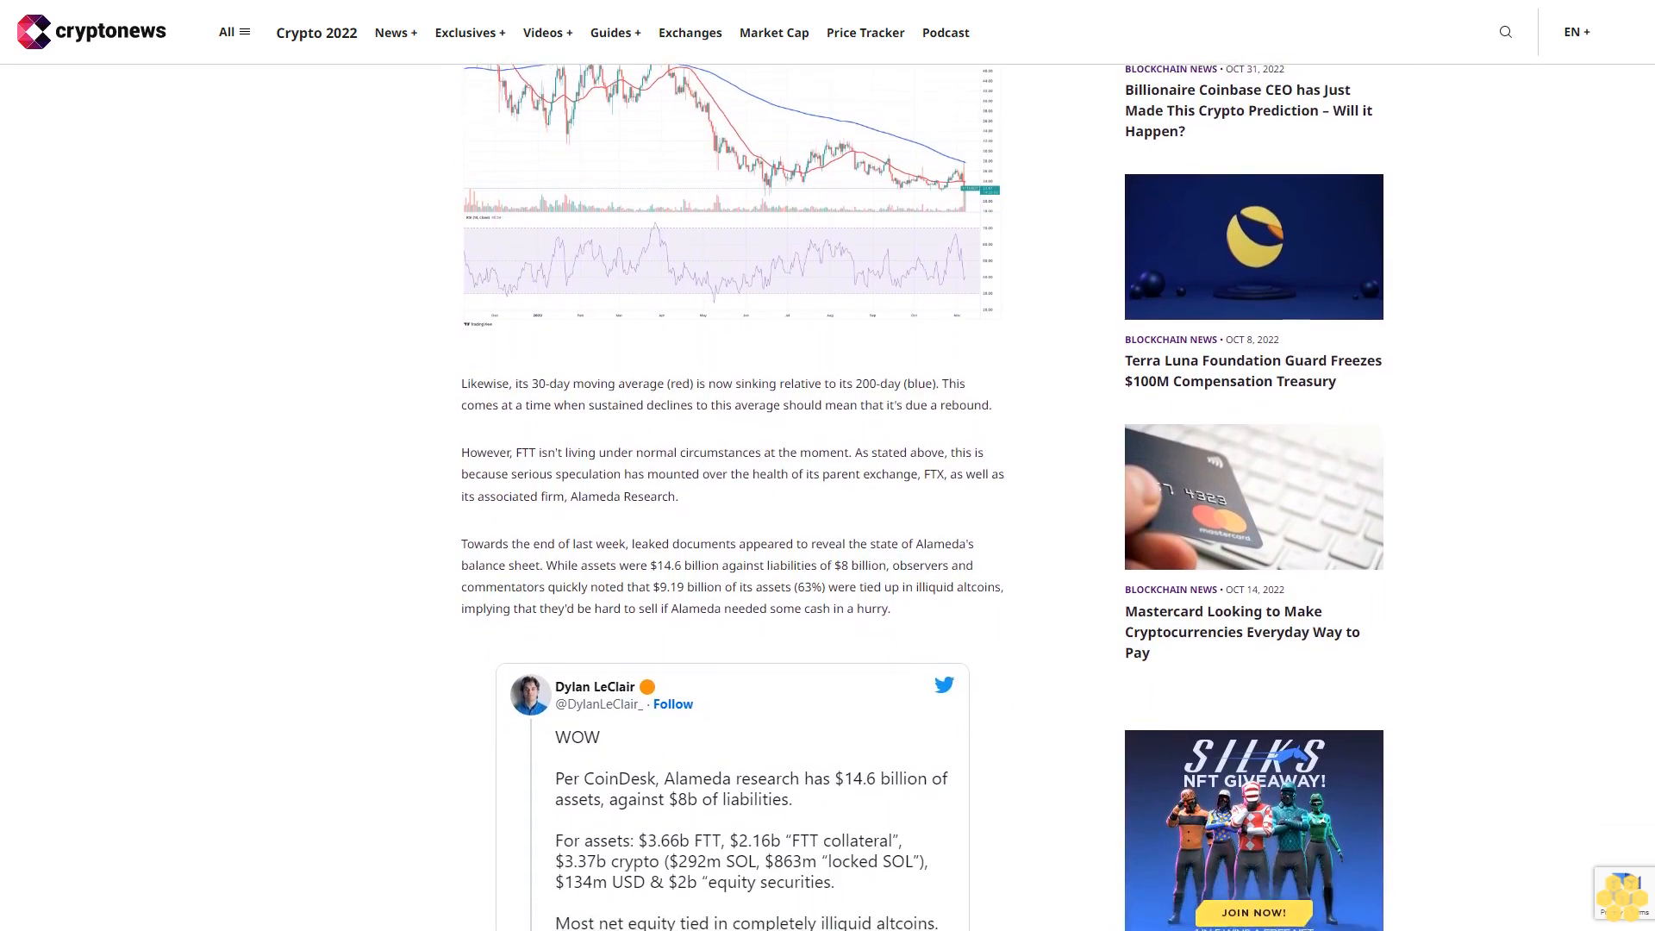
scroll(down, 3)
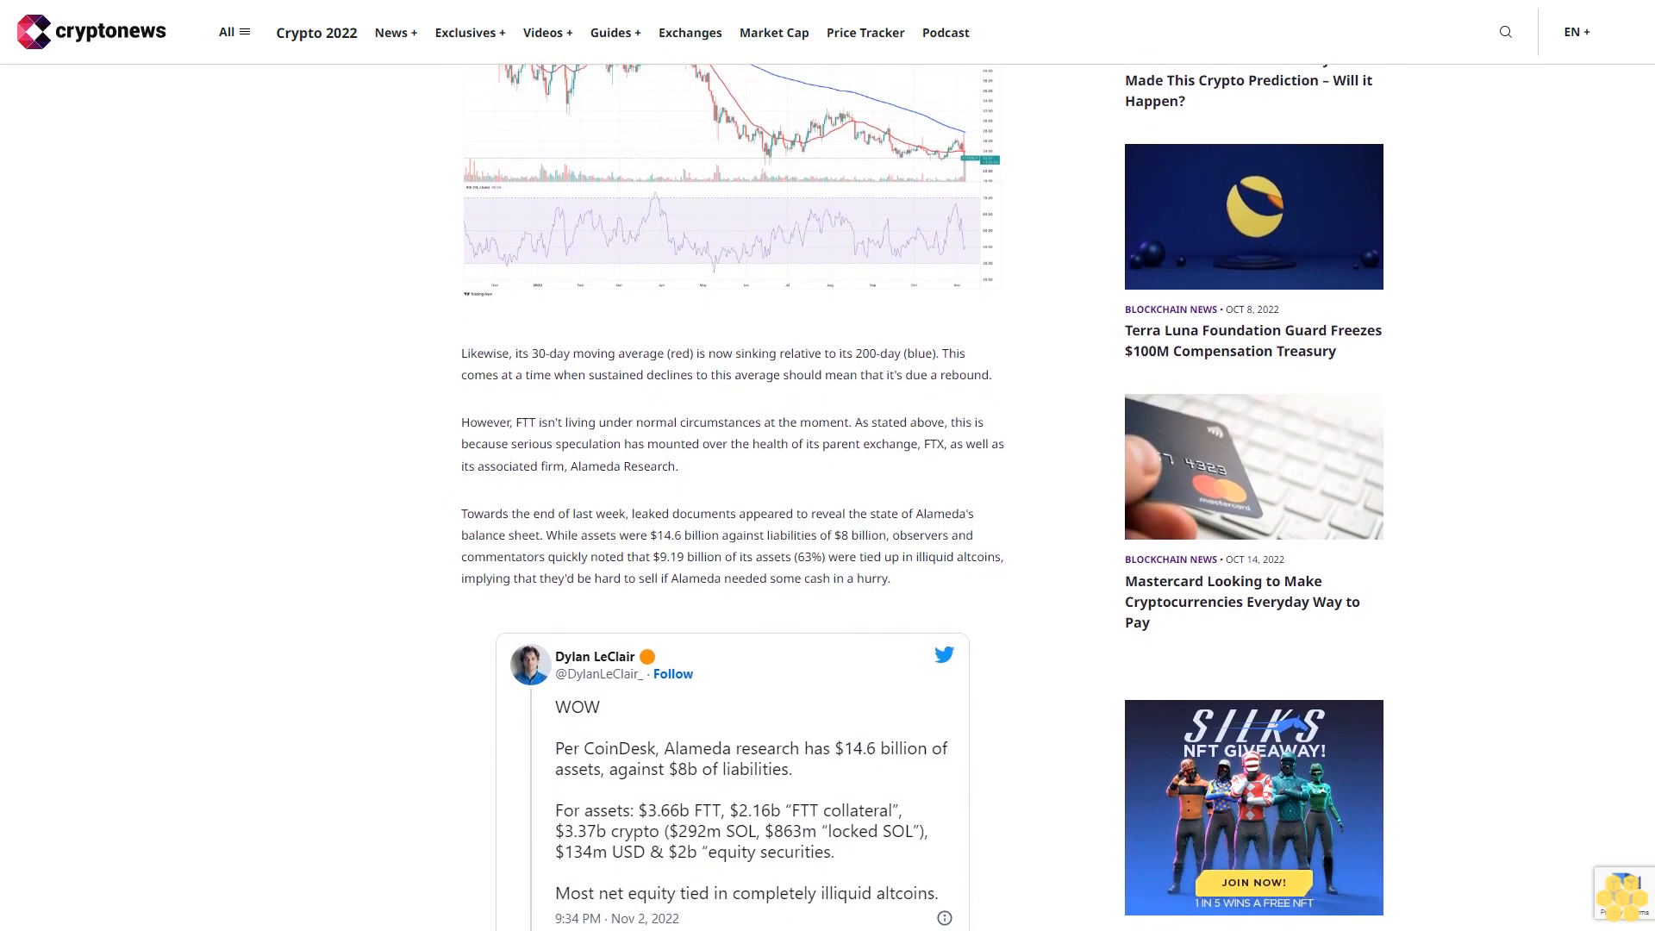
scroll(down, 3)
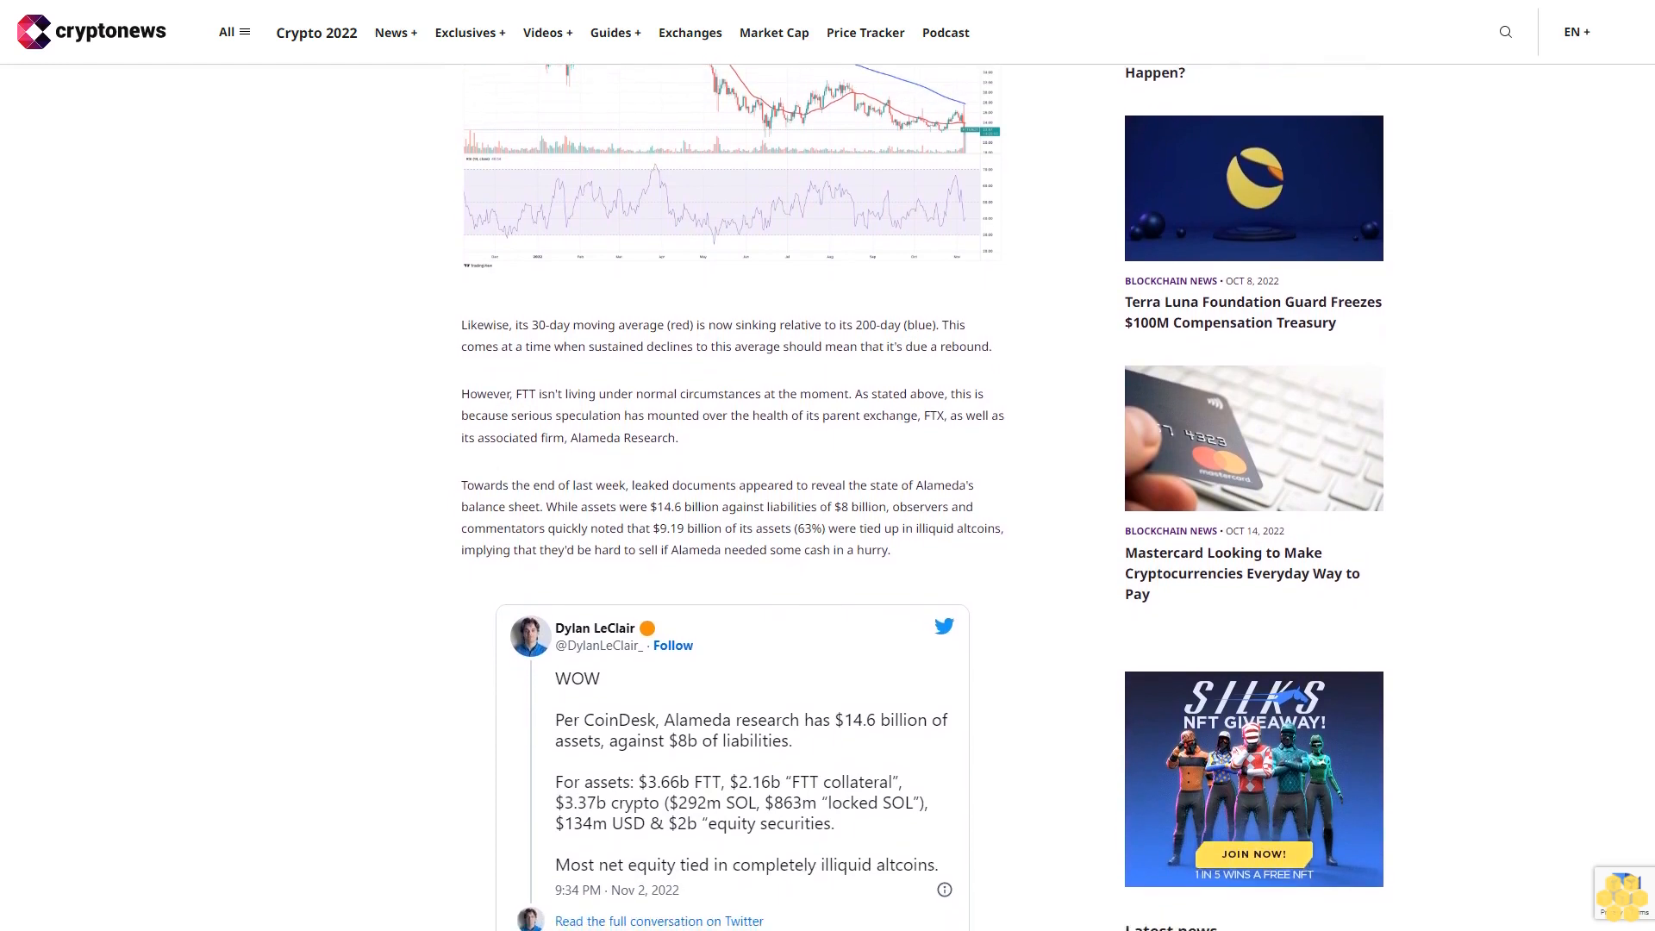
scroll(down, 3)
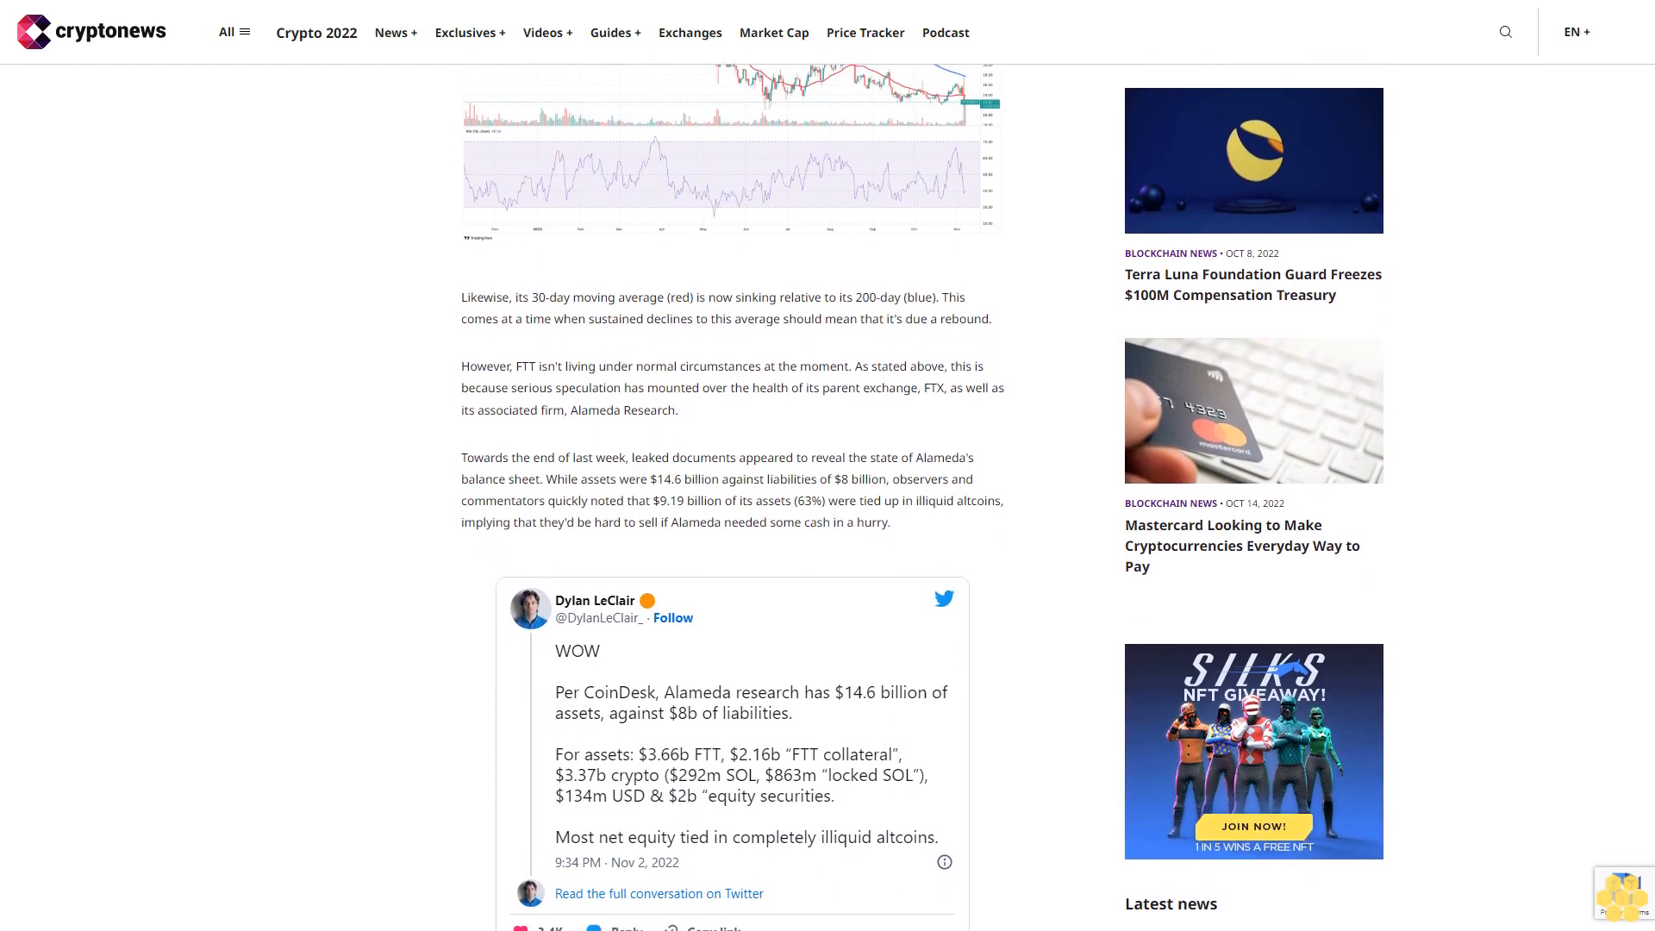
scroll(down, 3)
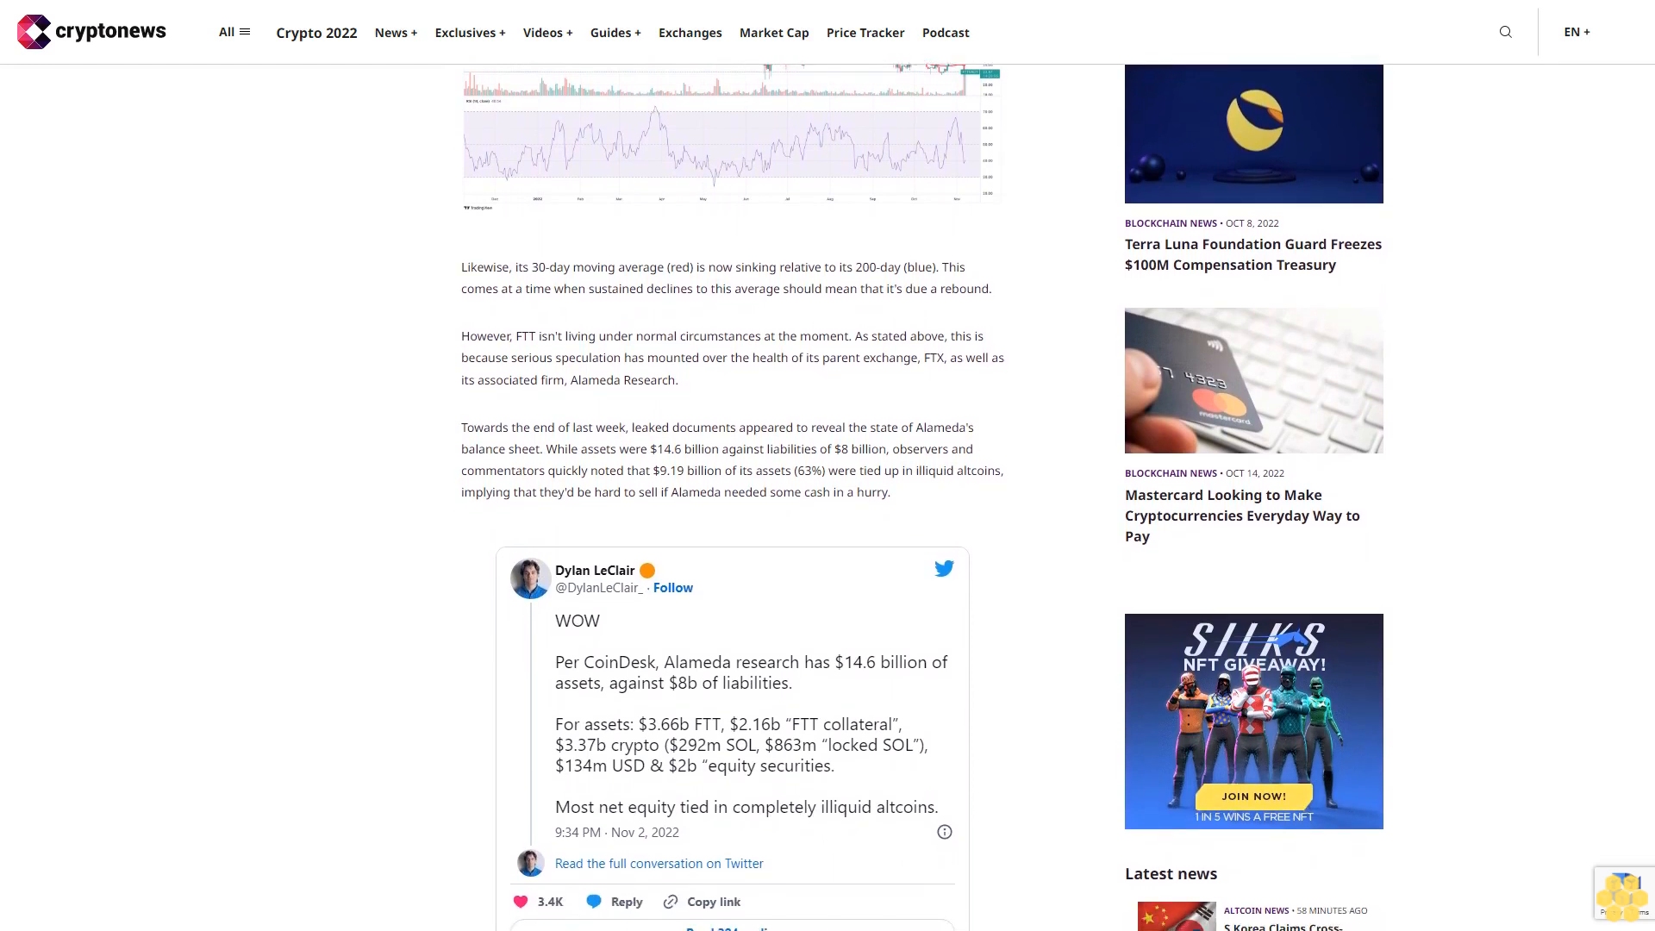
scroll(down, 3)
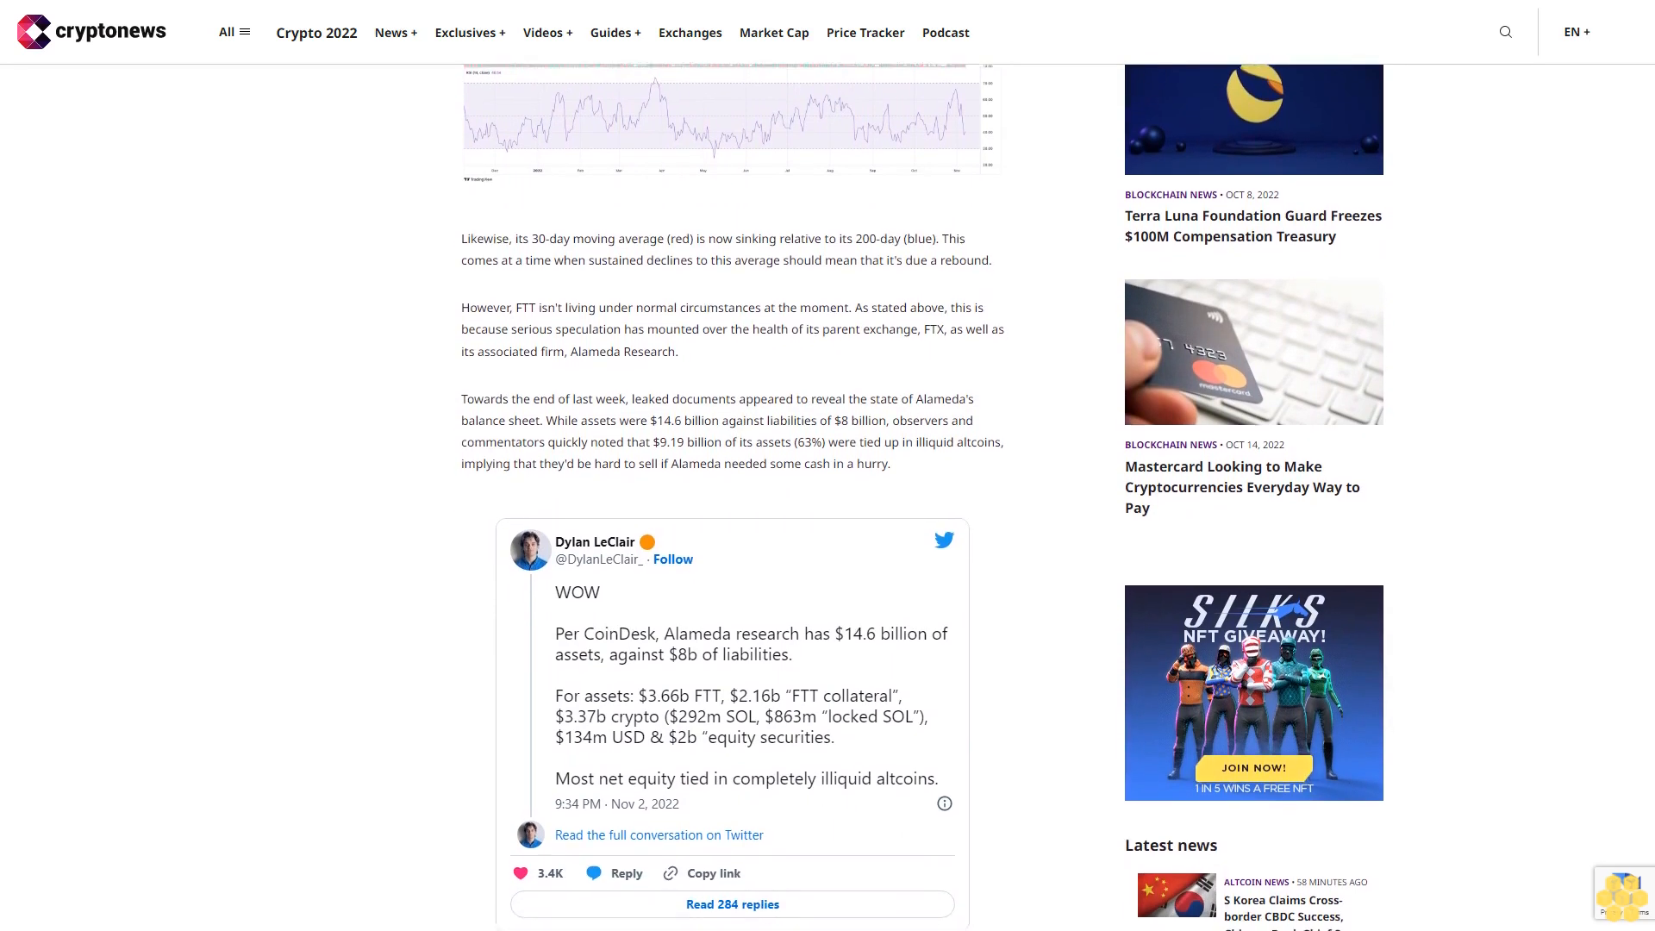
scroll(down, 3)
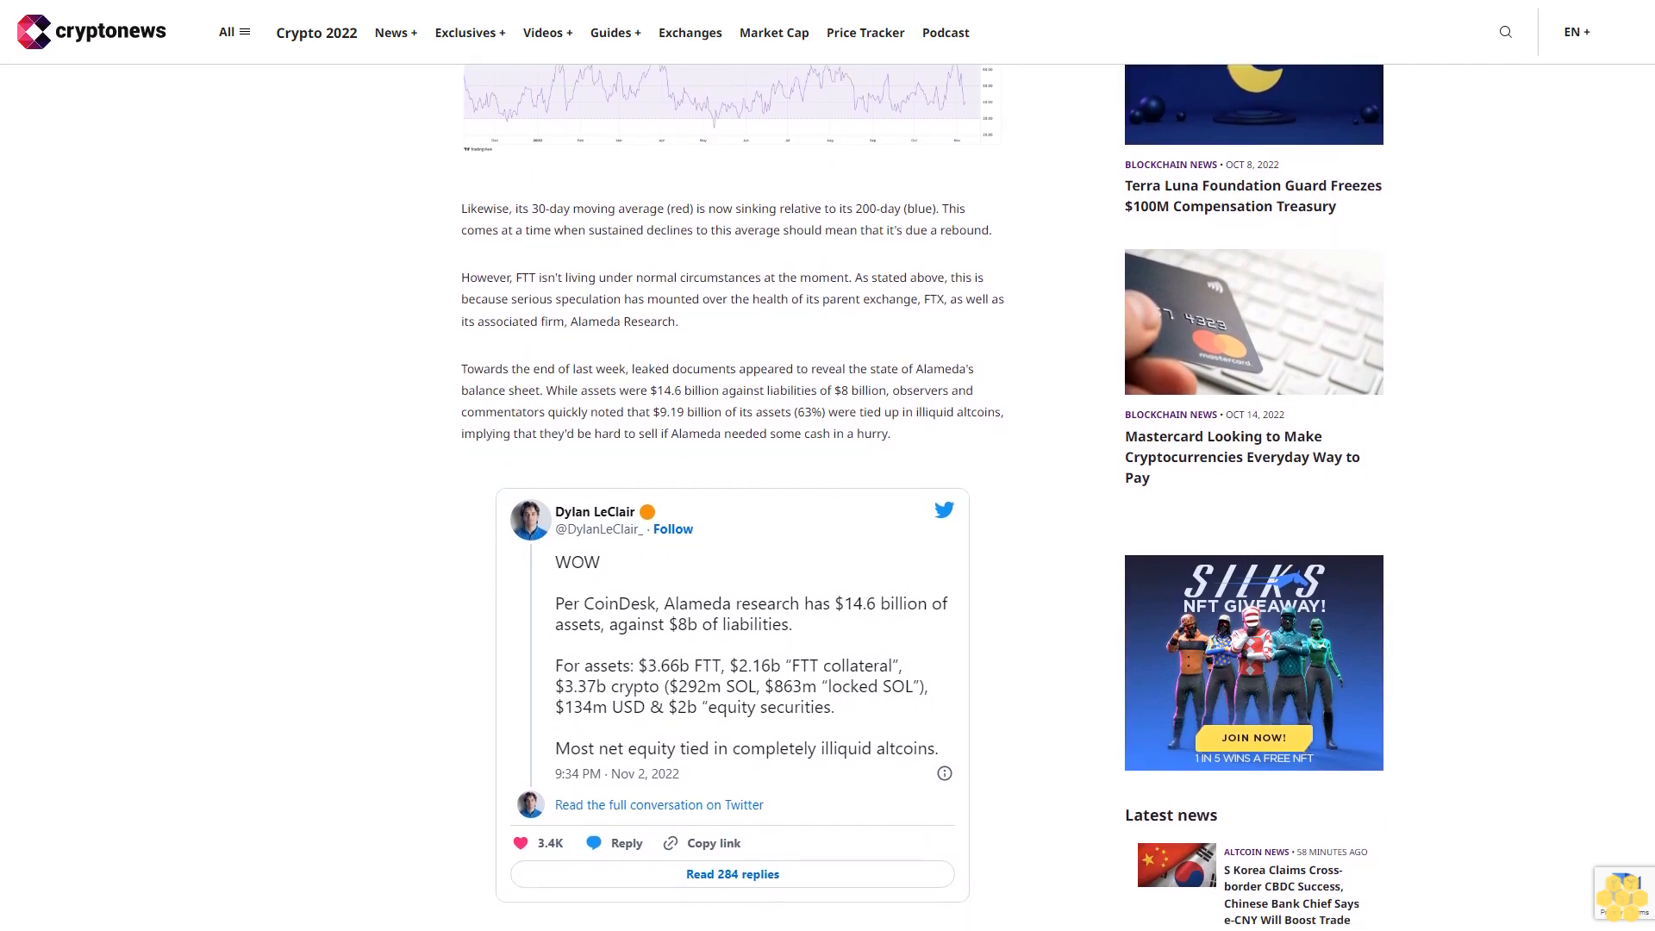
scroll(down, 3)
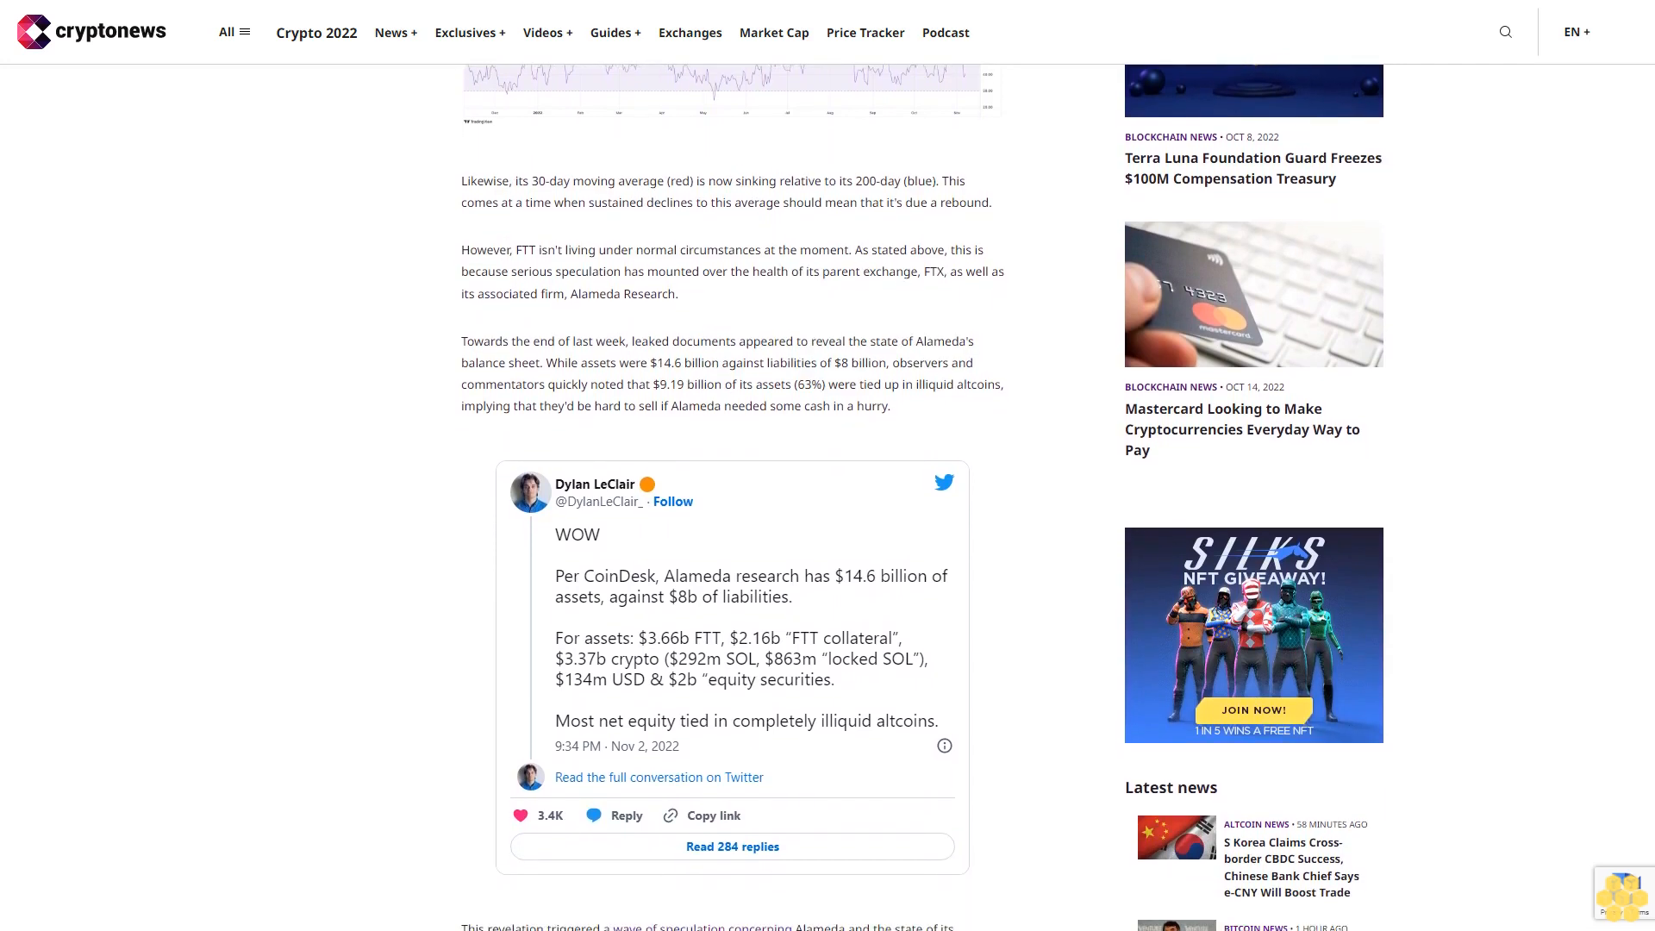
scroll(down, 3)
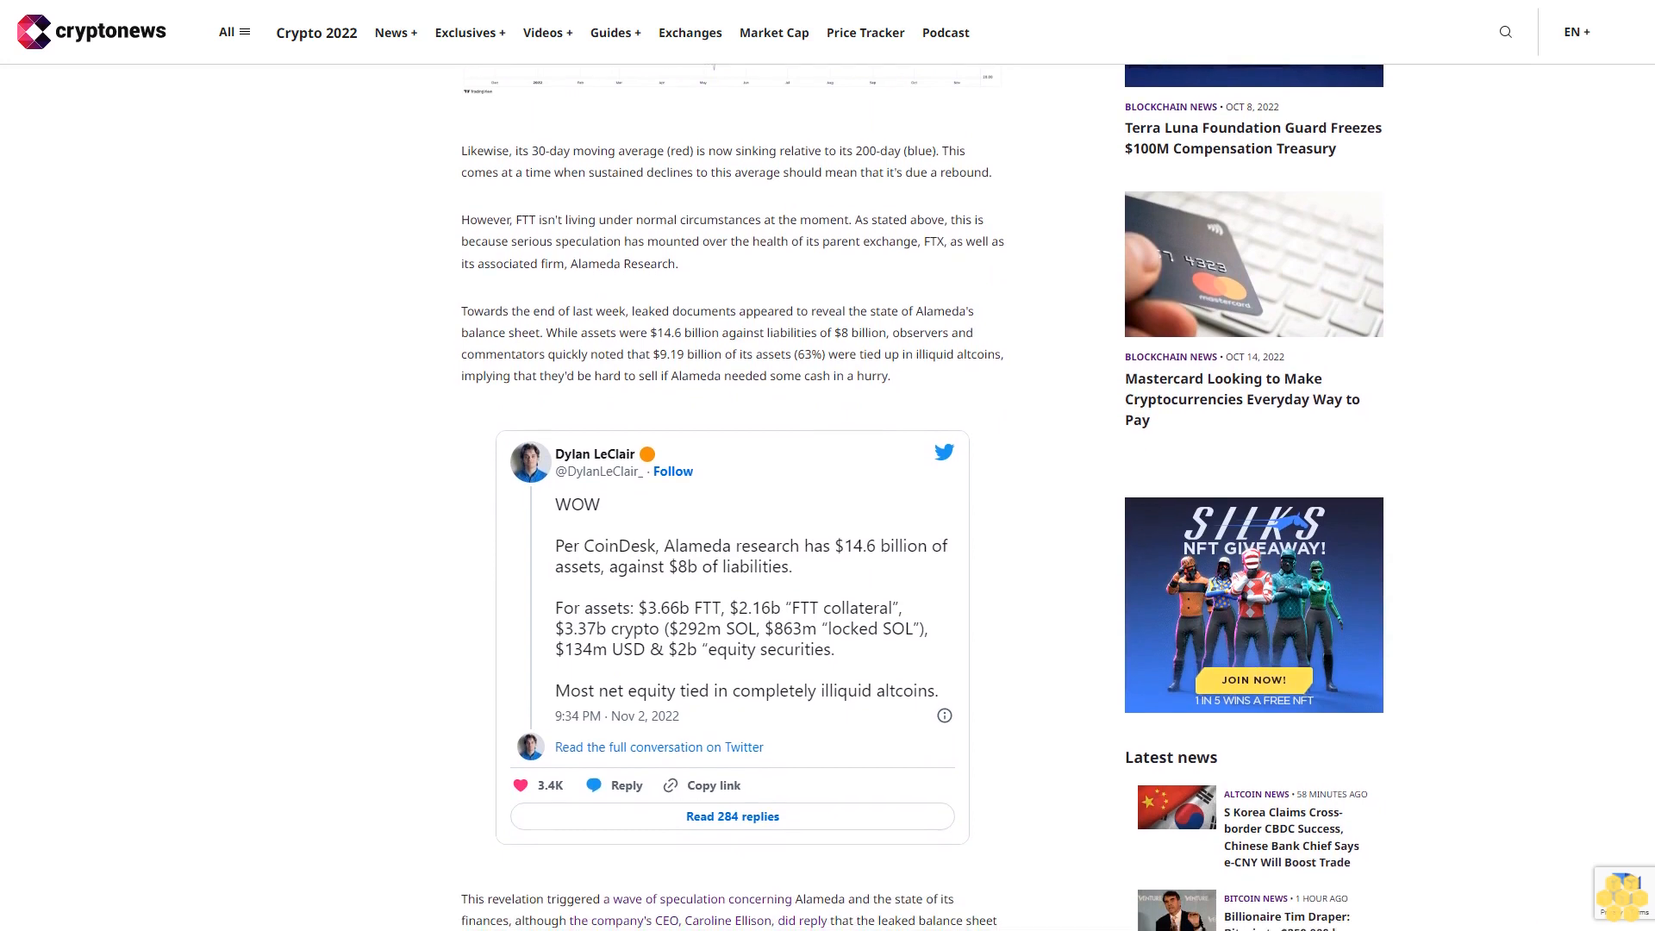
scroll(down, 3)
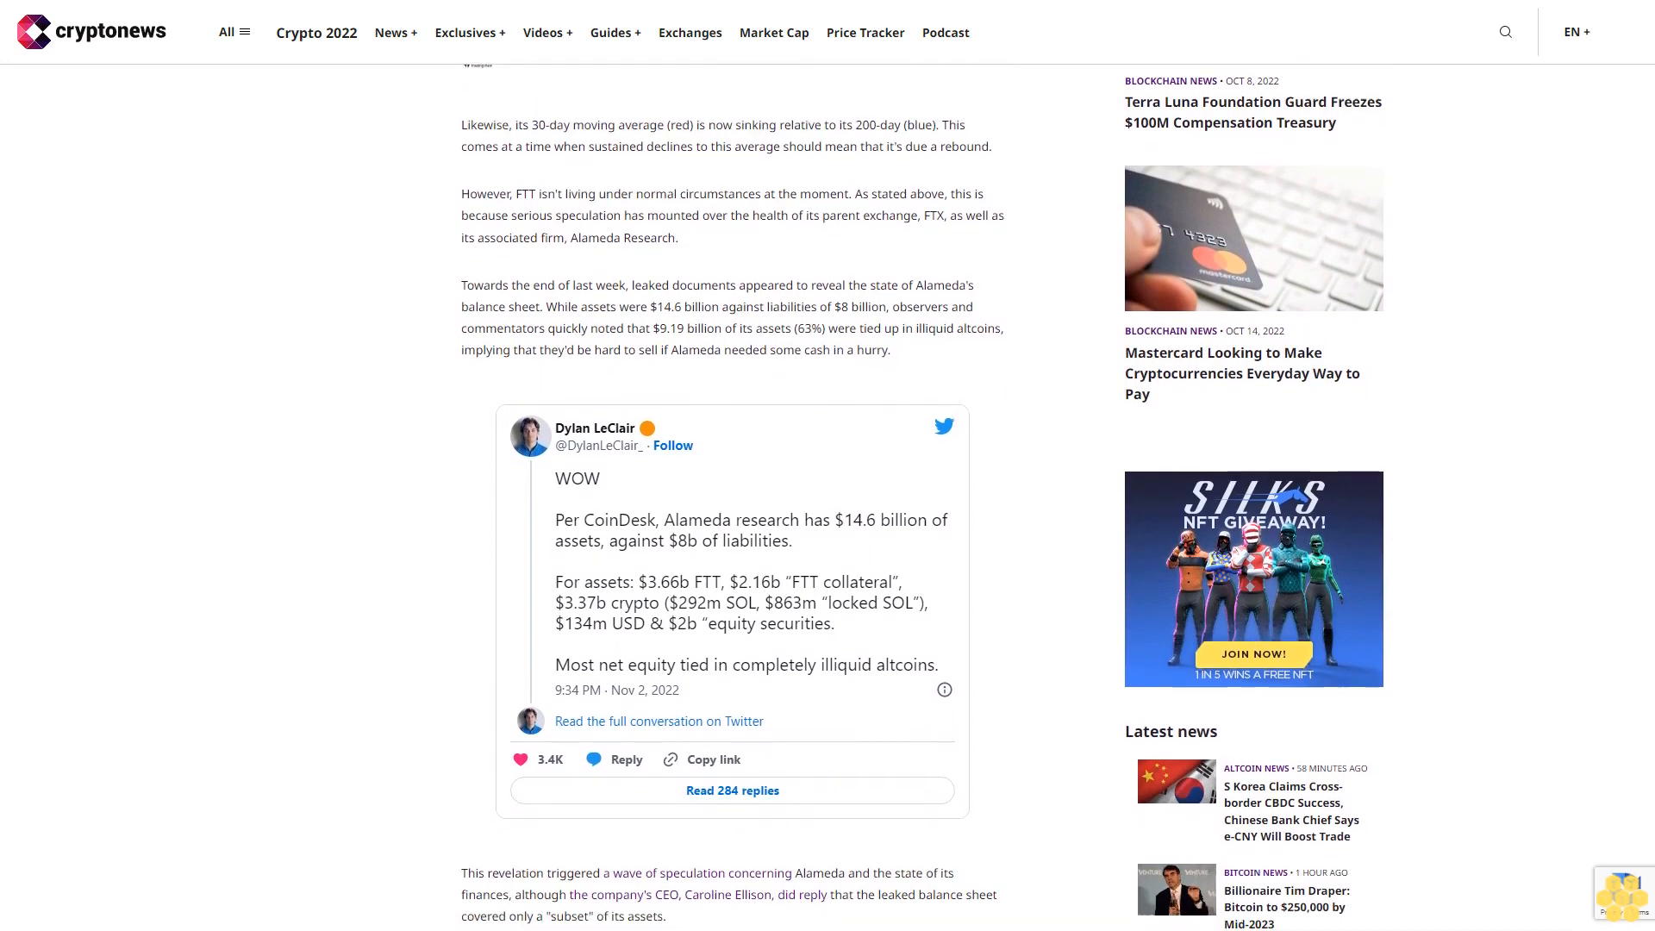
scroll(down, 3)
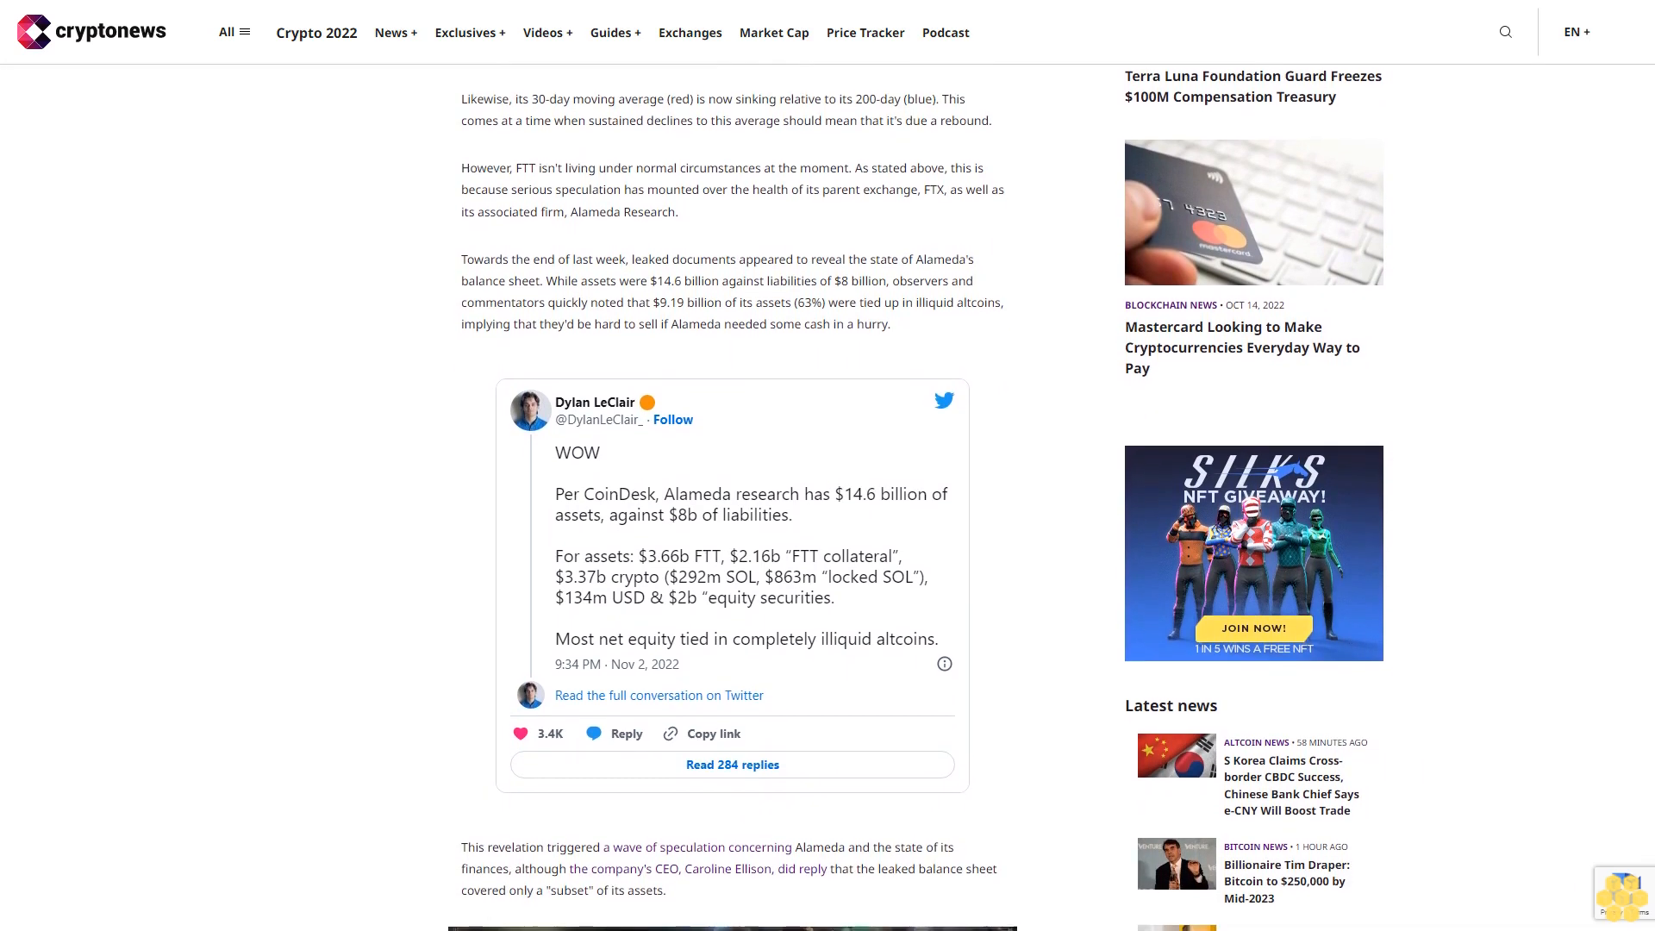
scroll(down, 3)
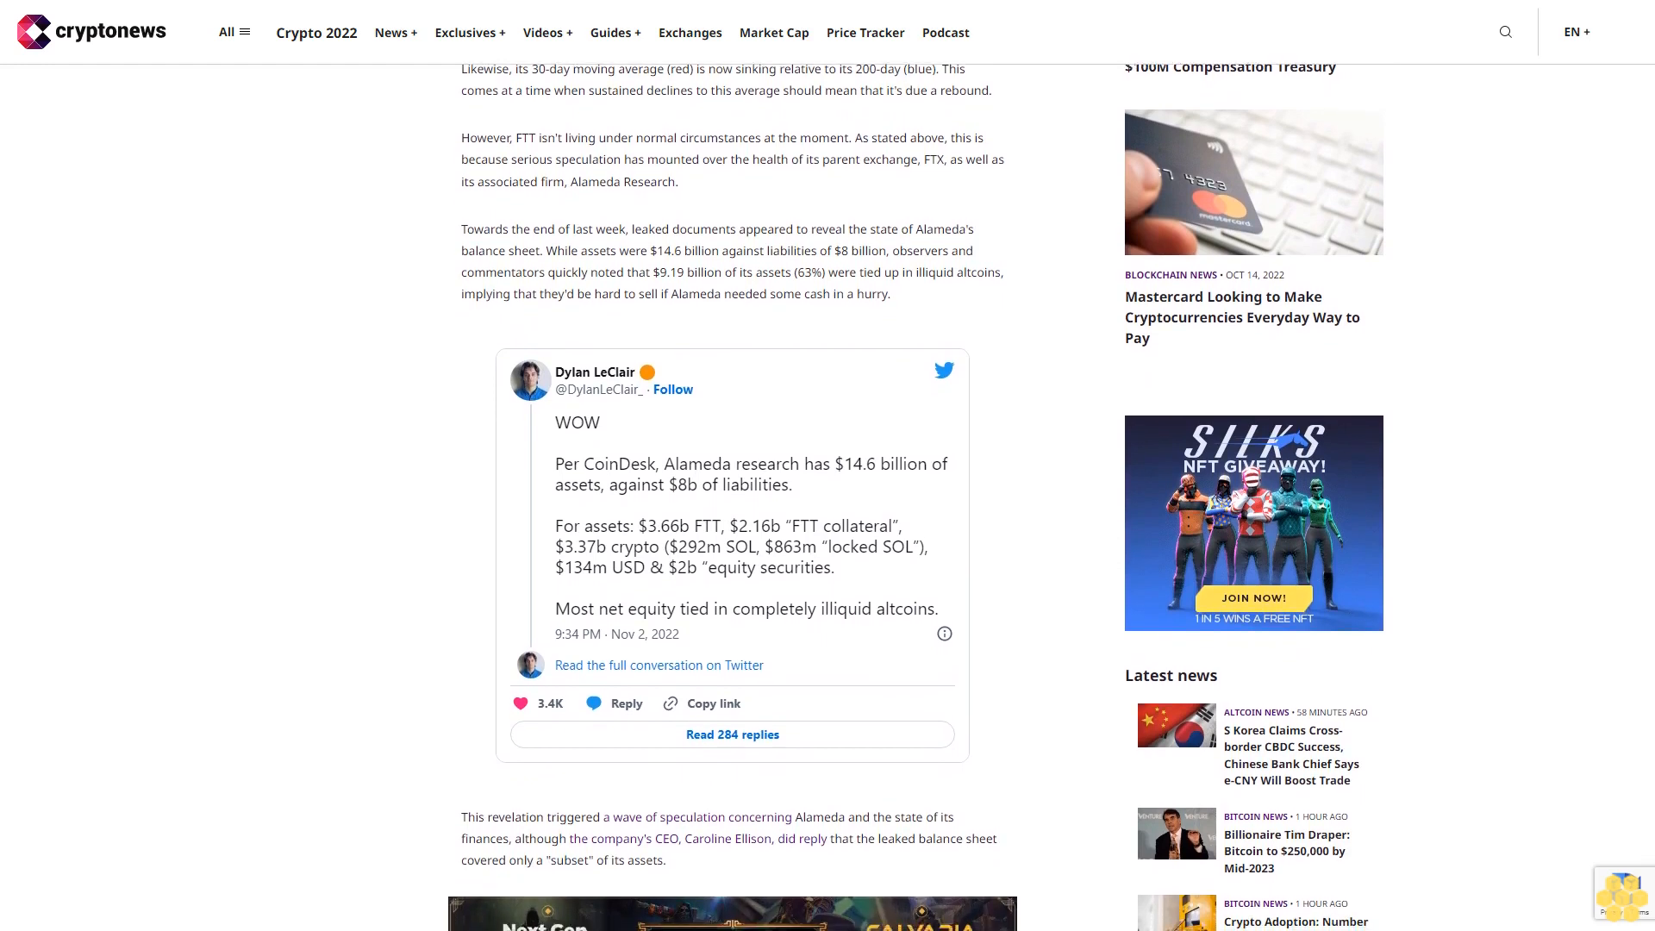
scroll(down, 3)
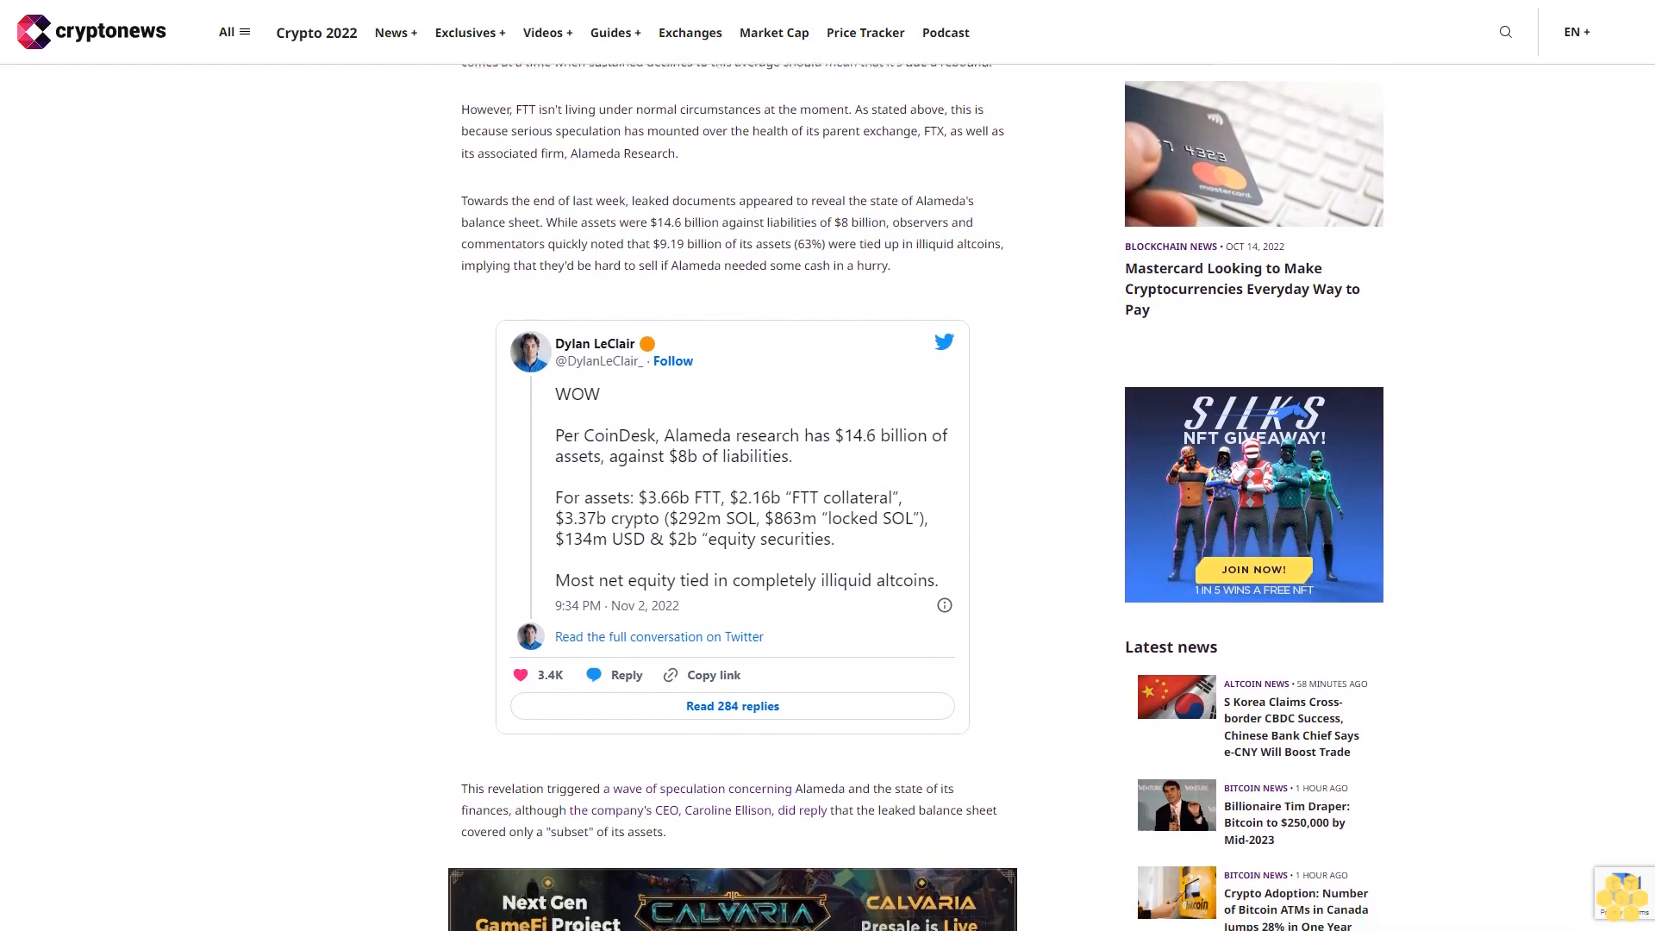
scroll(down, 3)
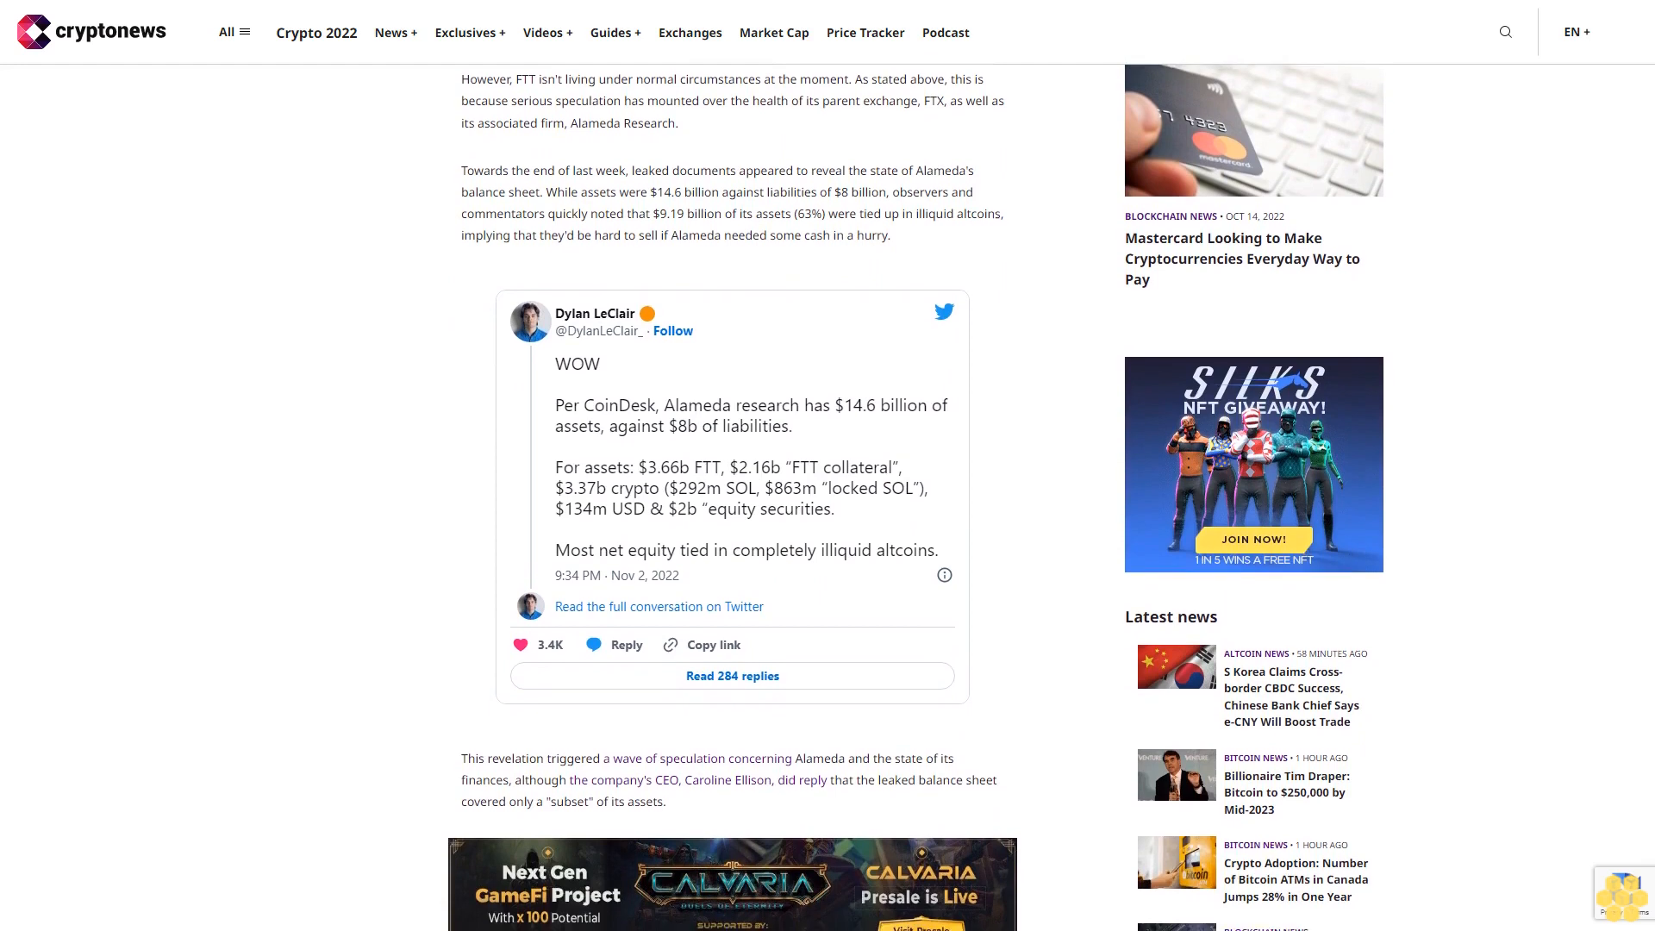
scroll(down, 3)
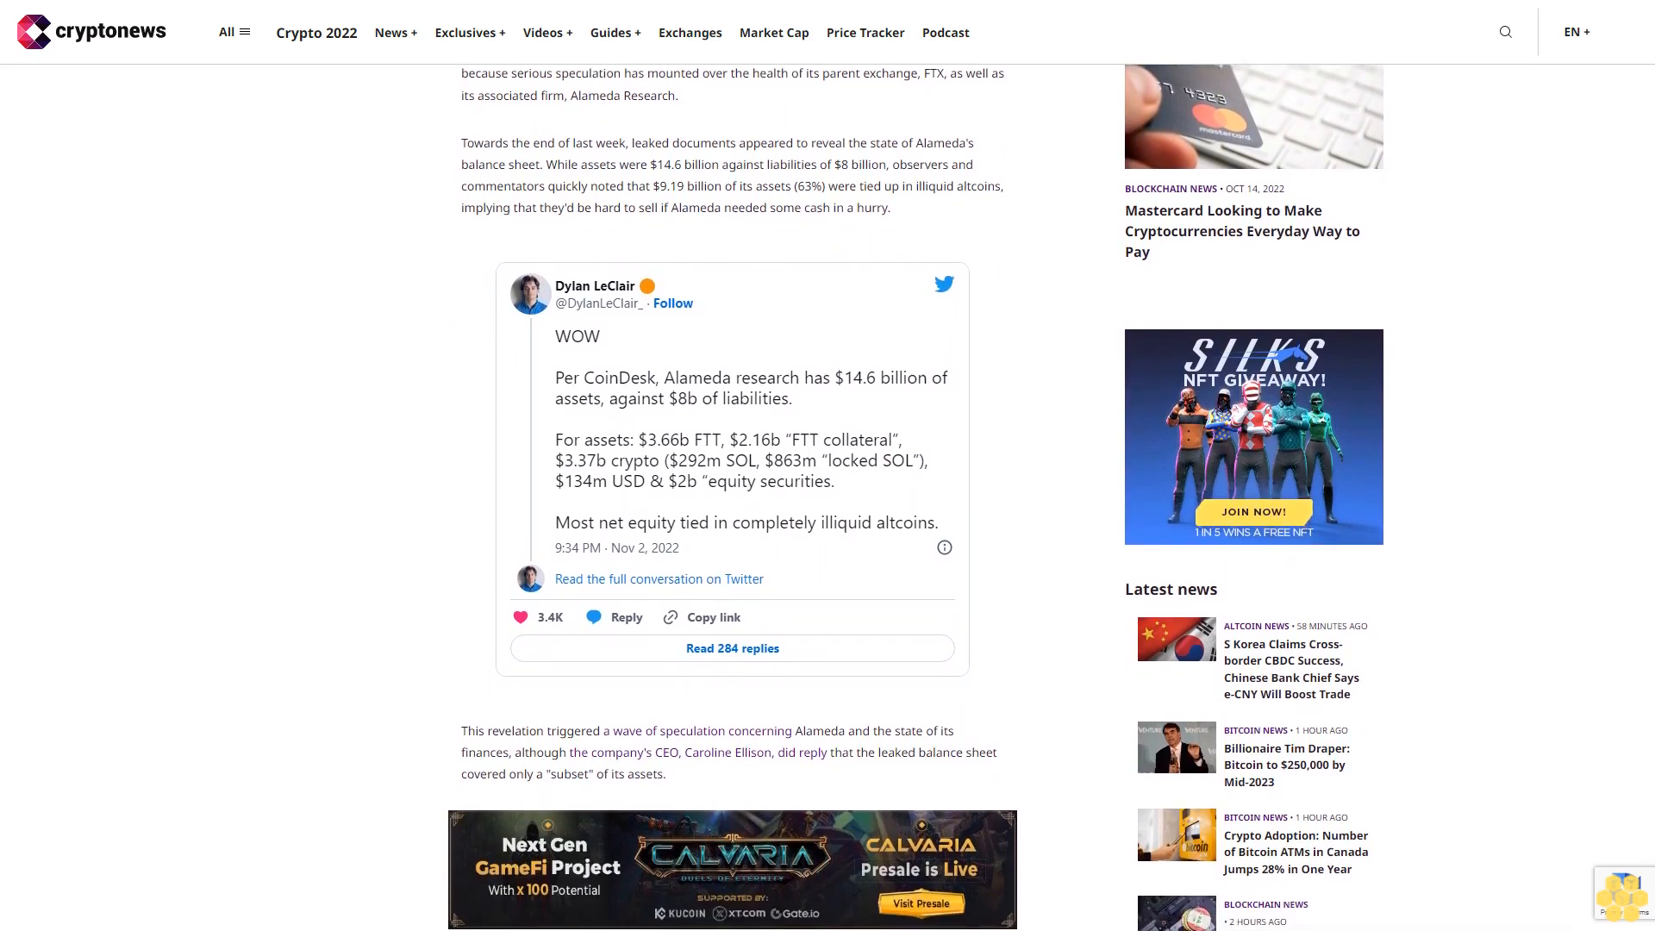
scroll(down, 3)
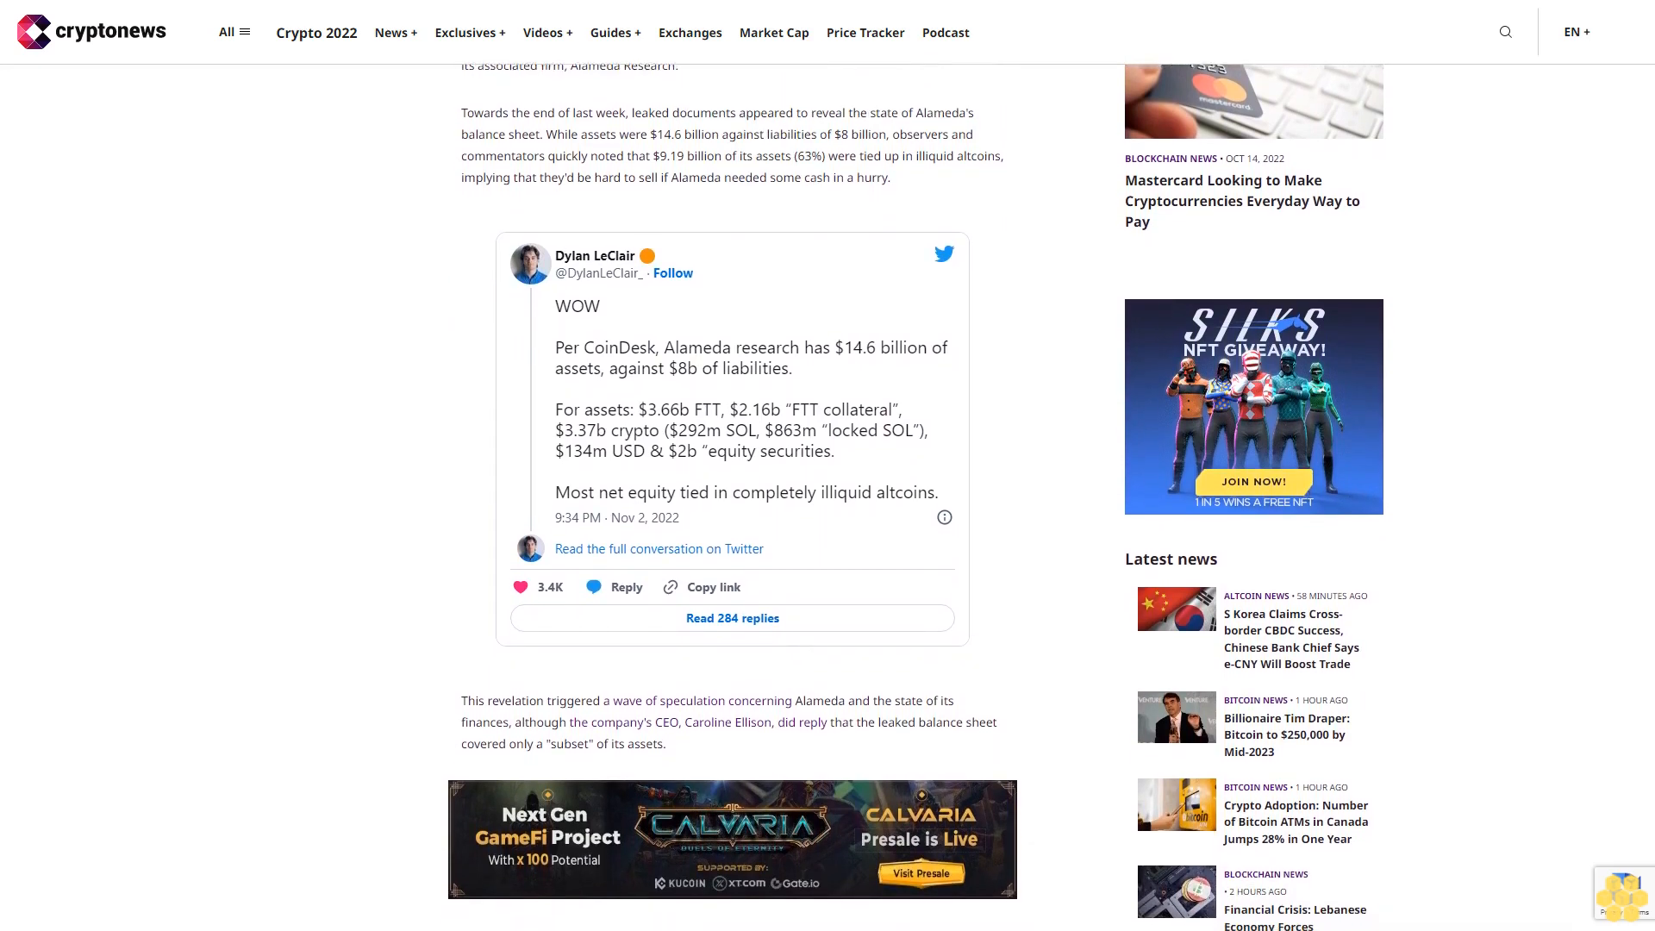
scroll(down, 3)
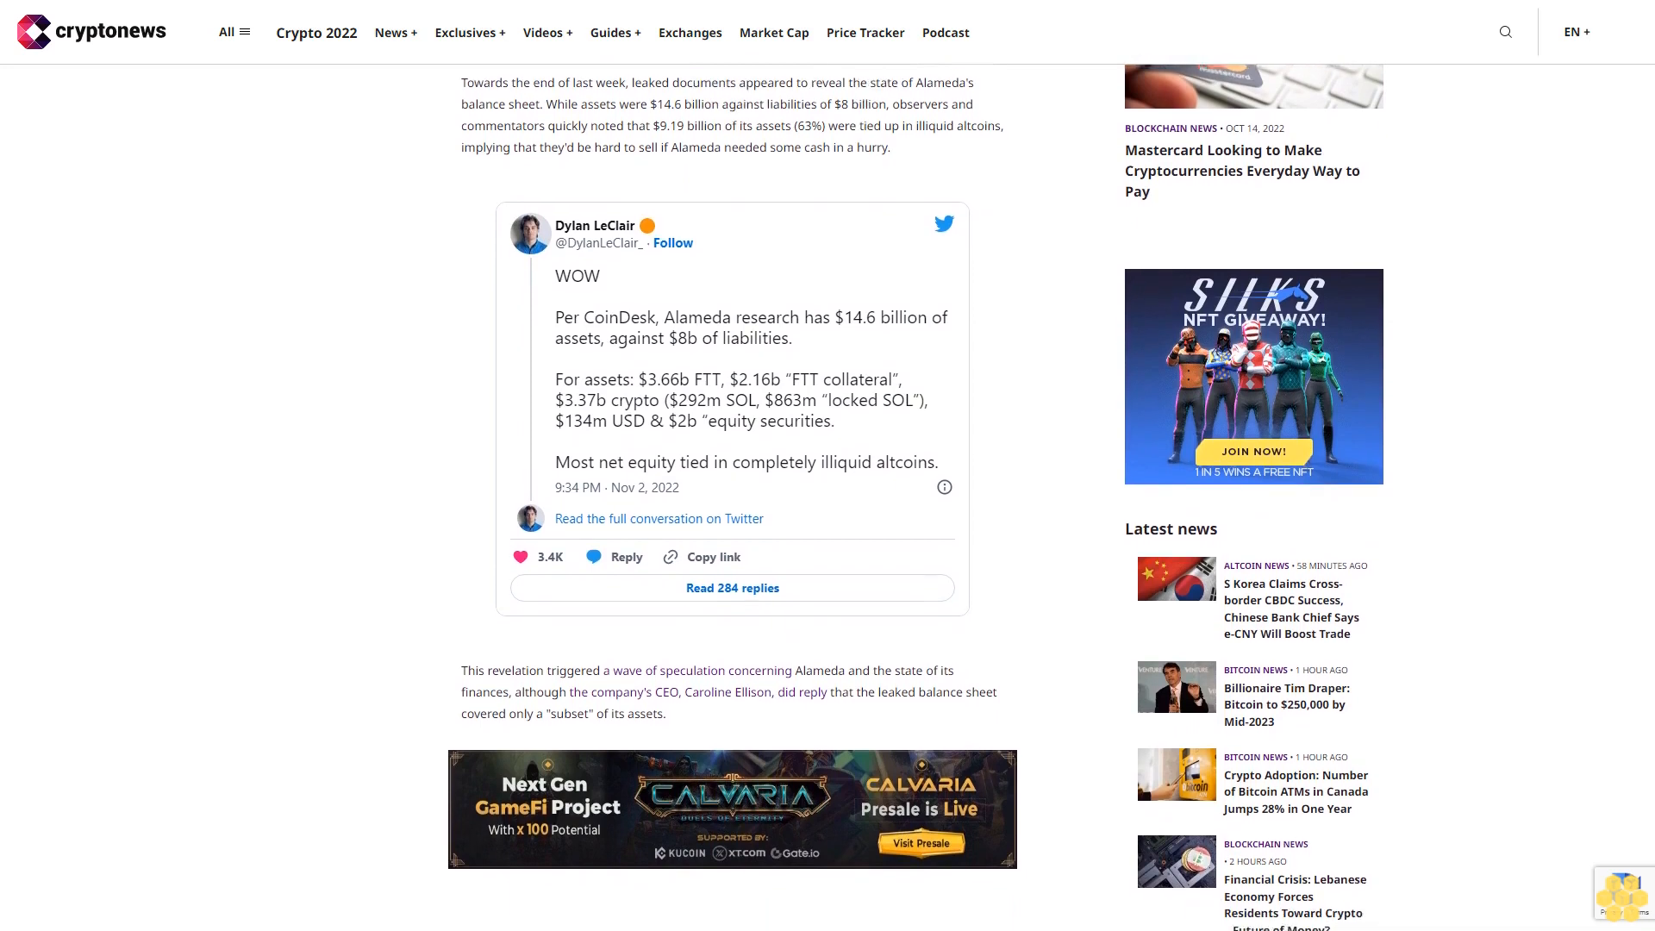
scroll(down, 3)
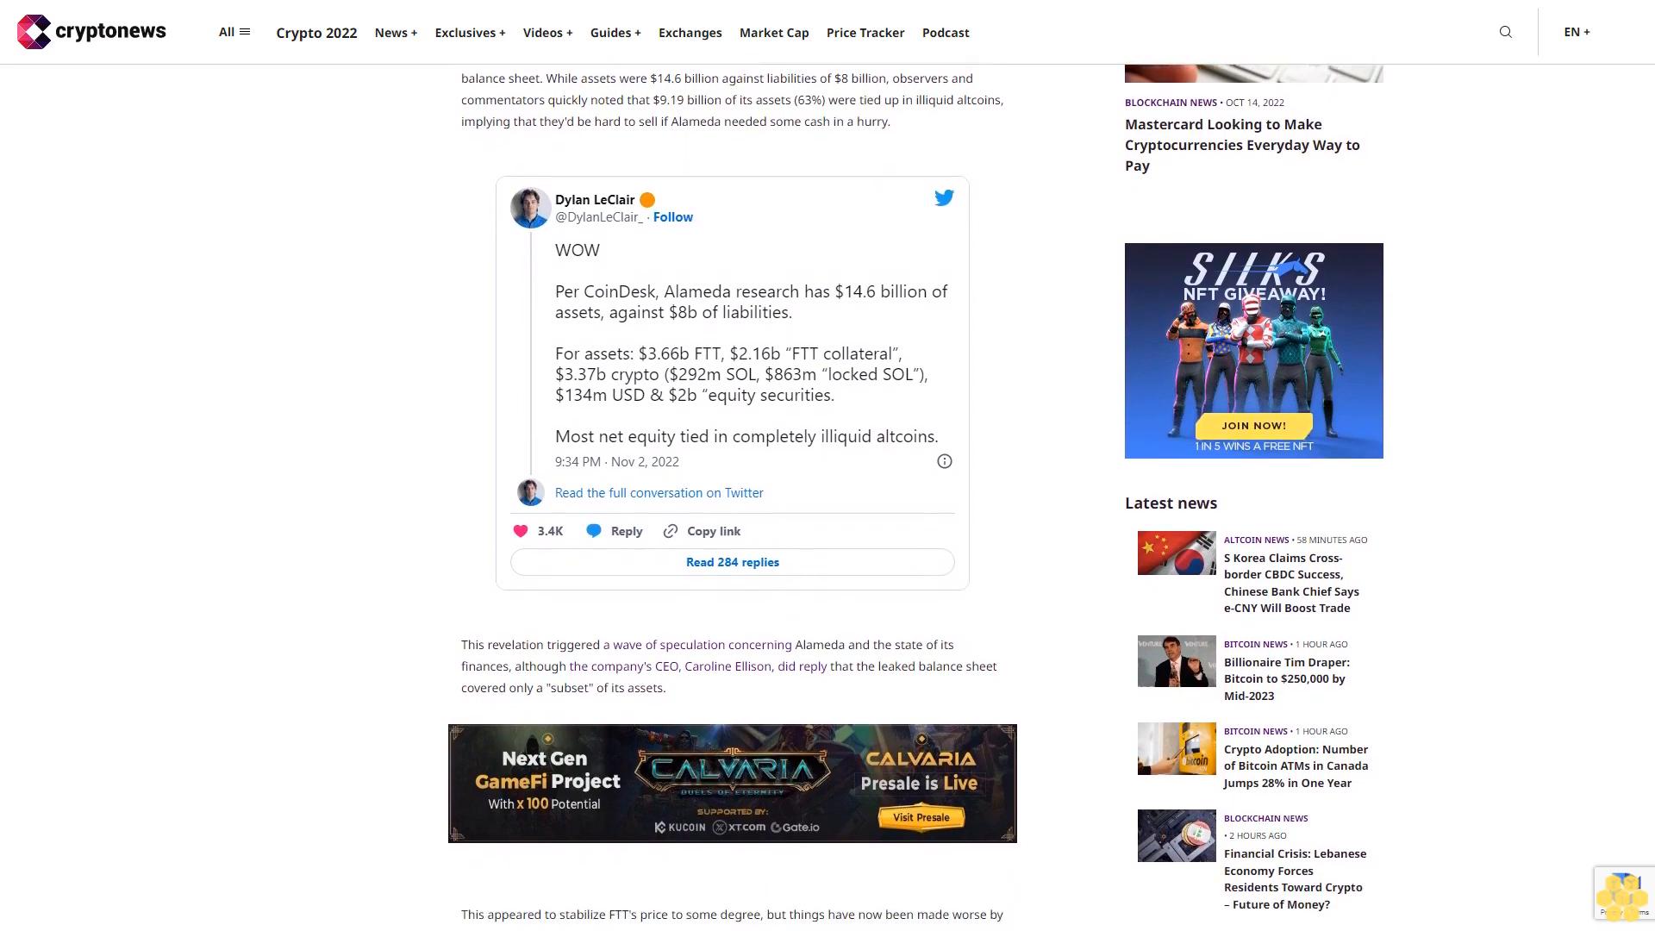
scroll(down, 3)
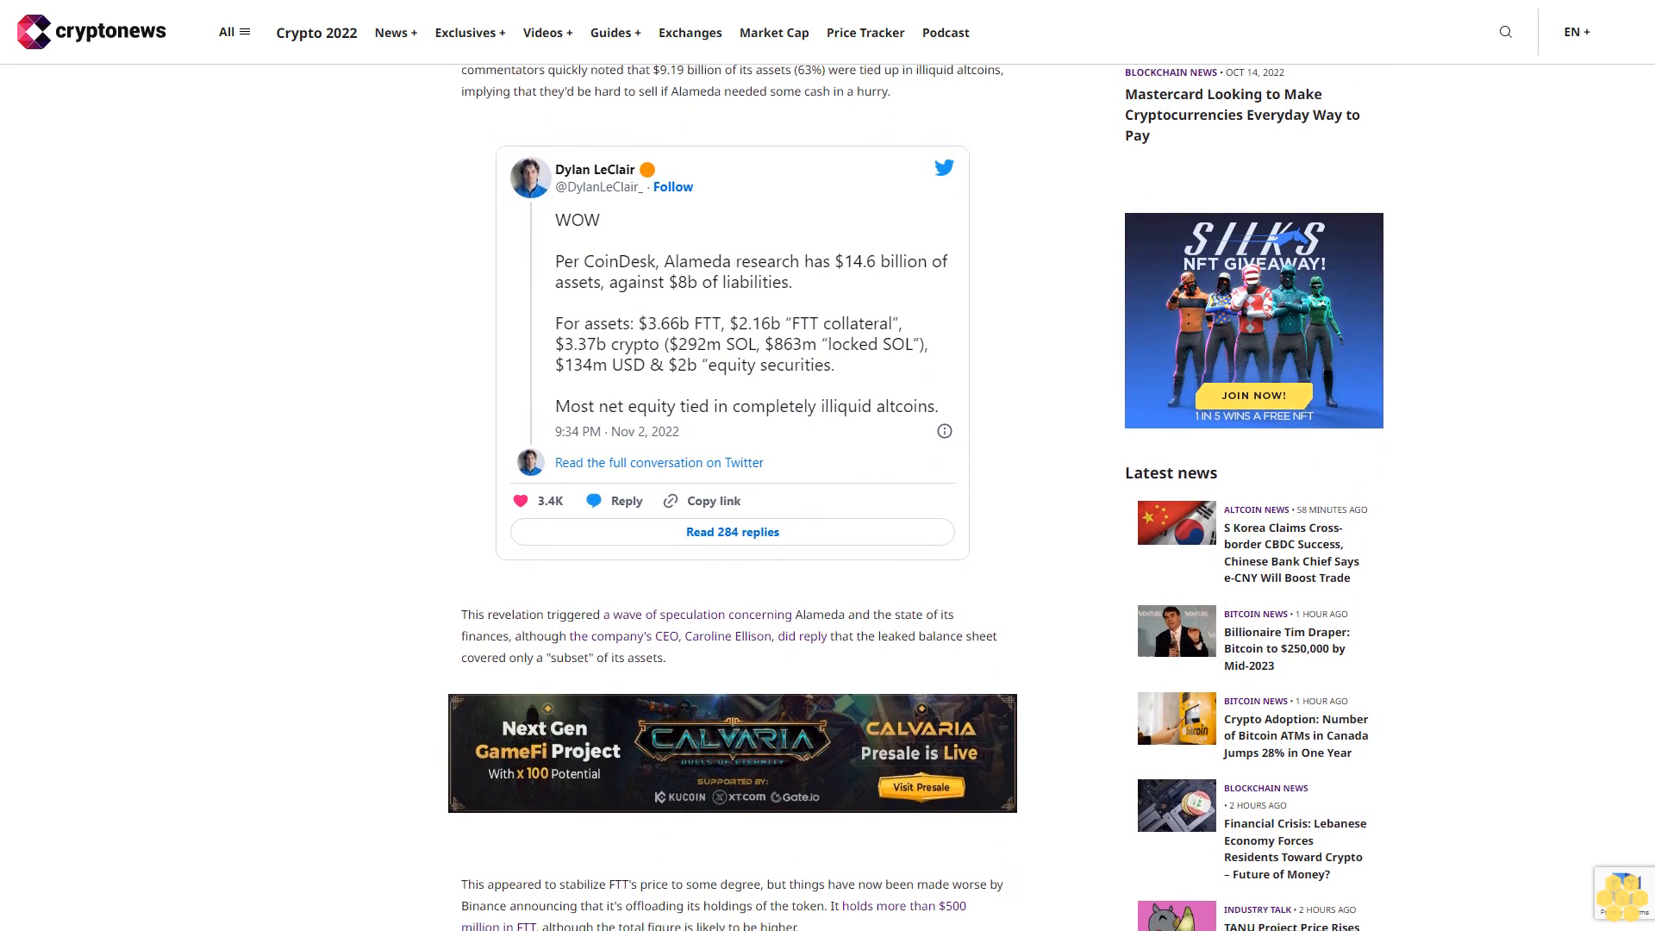
scroll(down, 3)
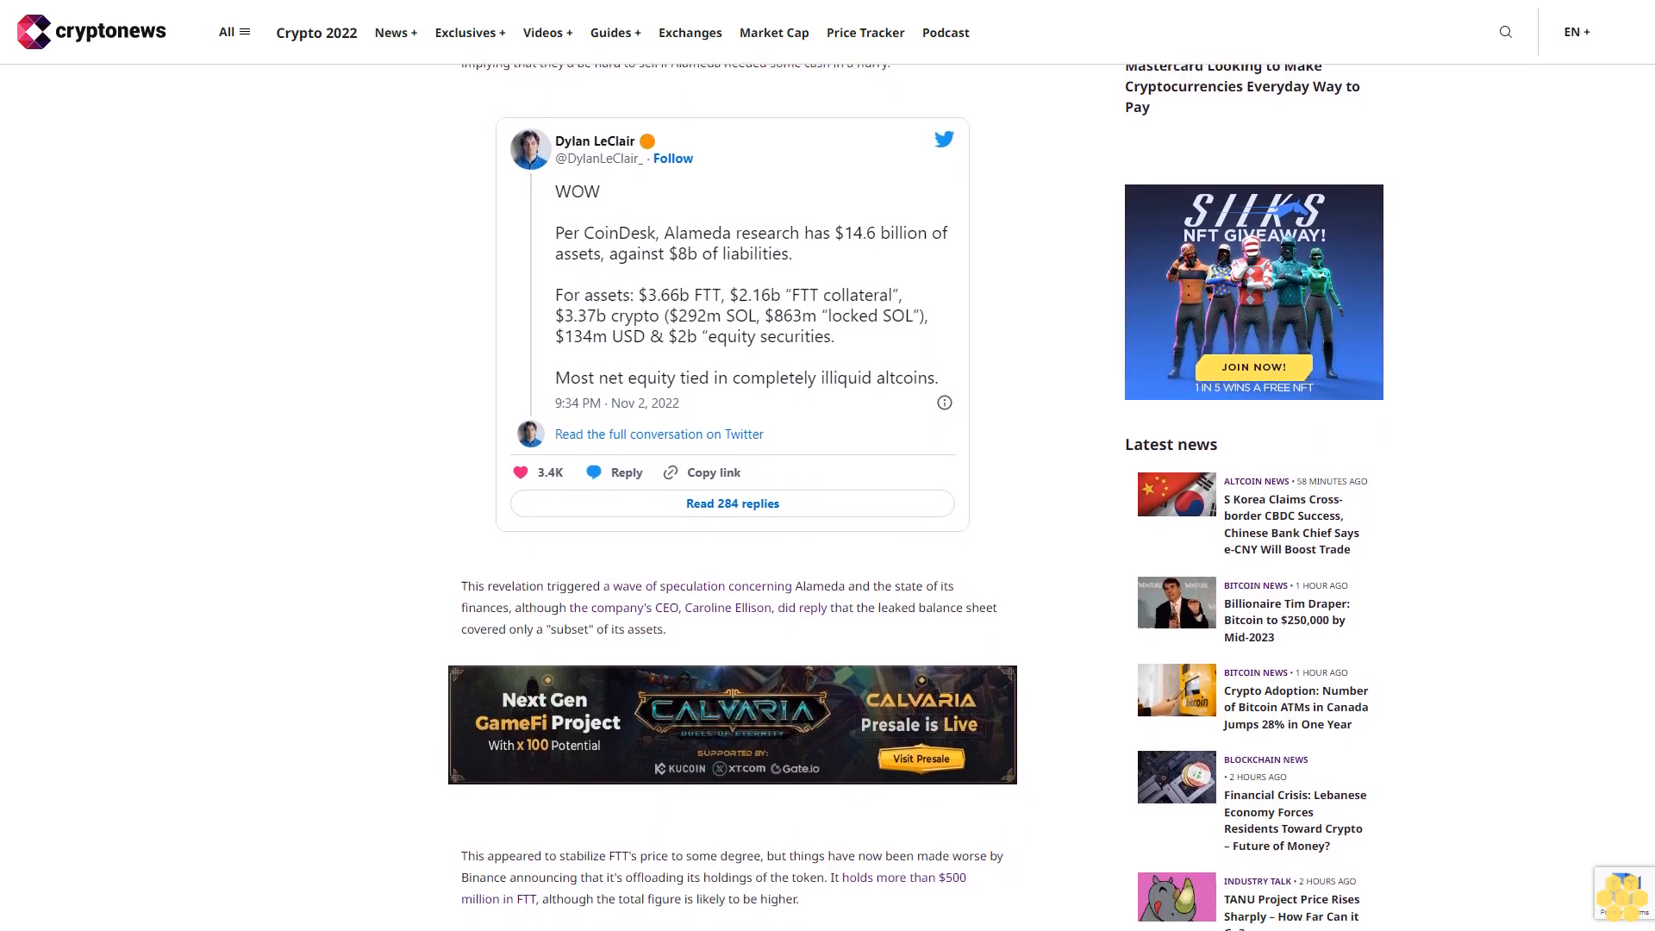
scroll(down, 3)
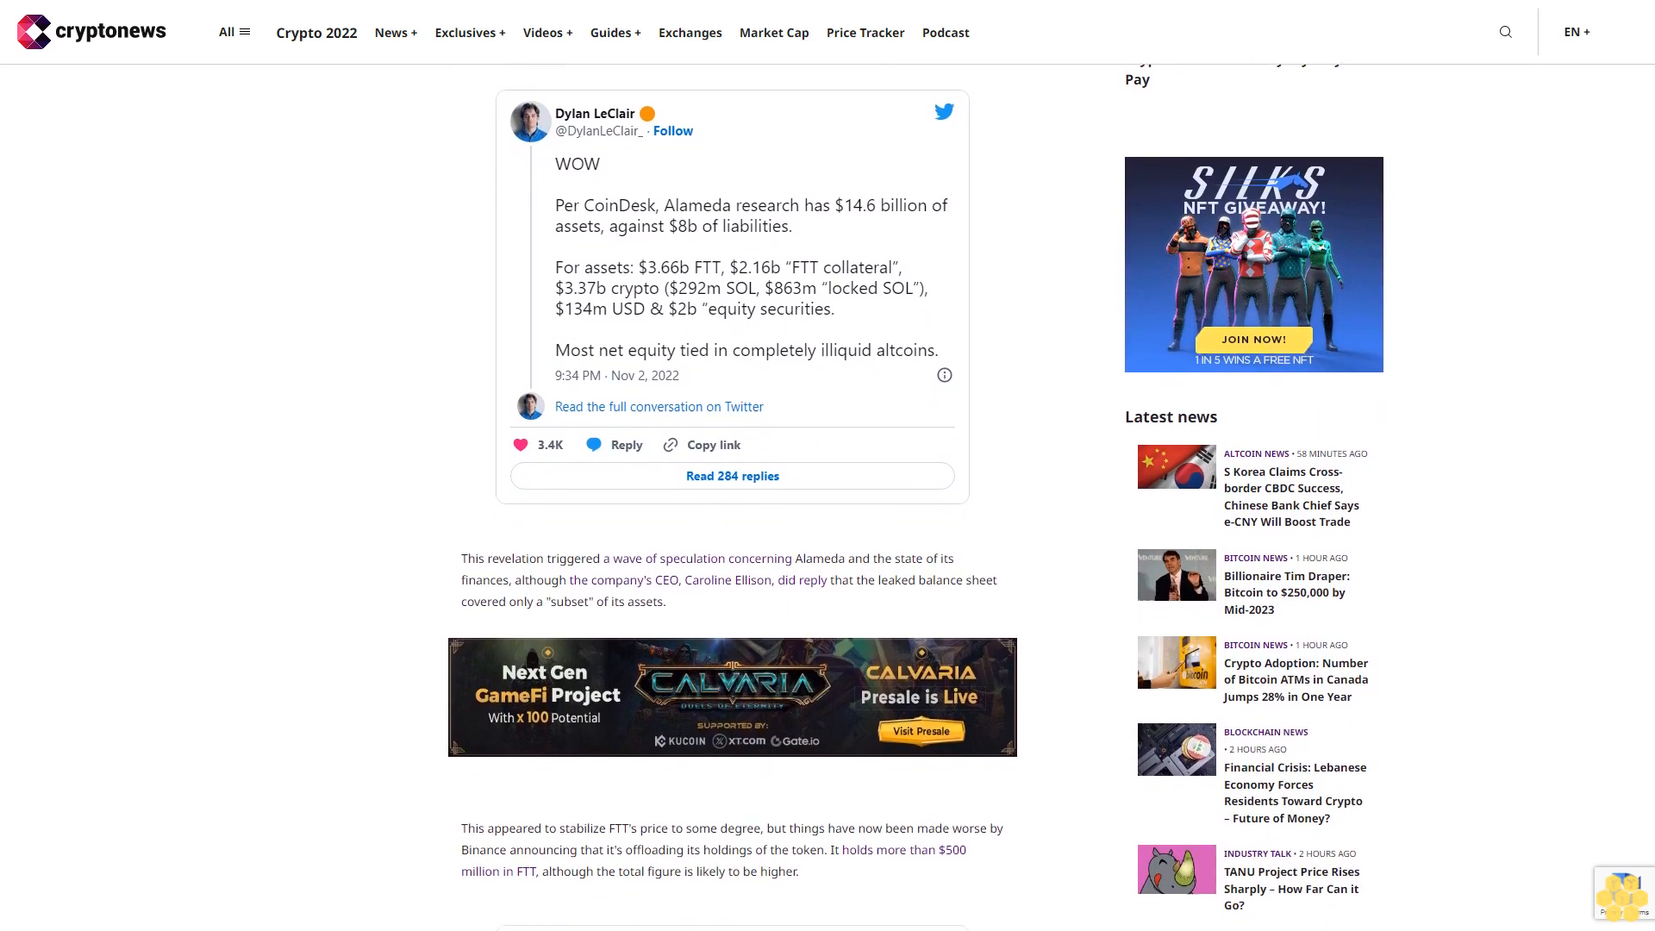
scroll(down, 3)
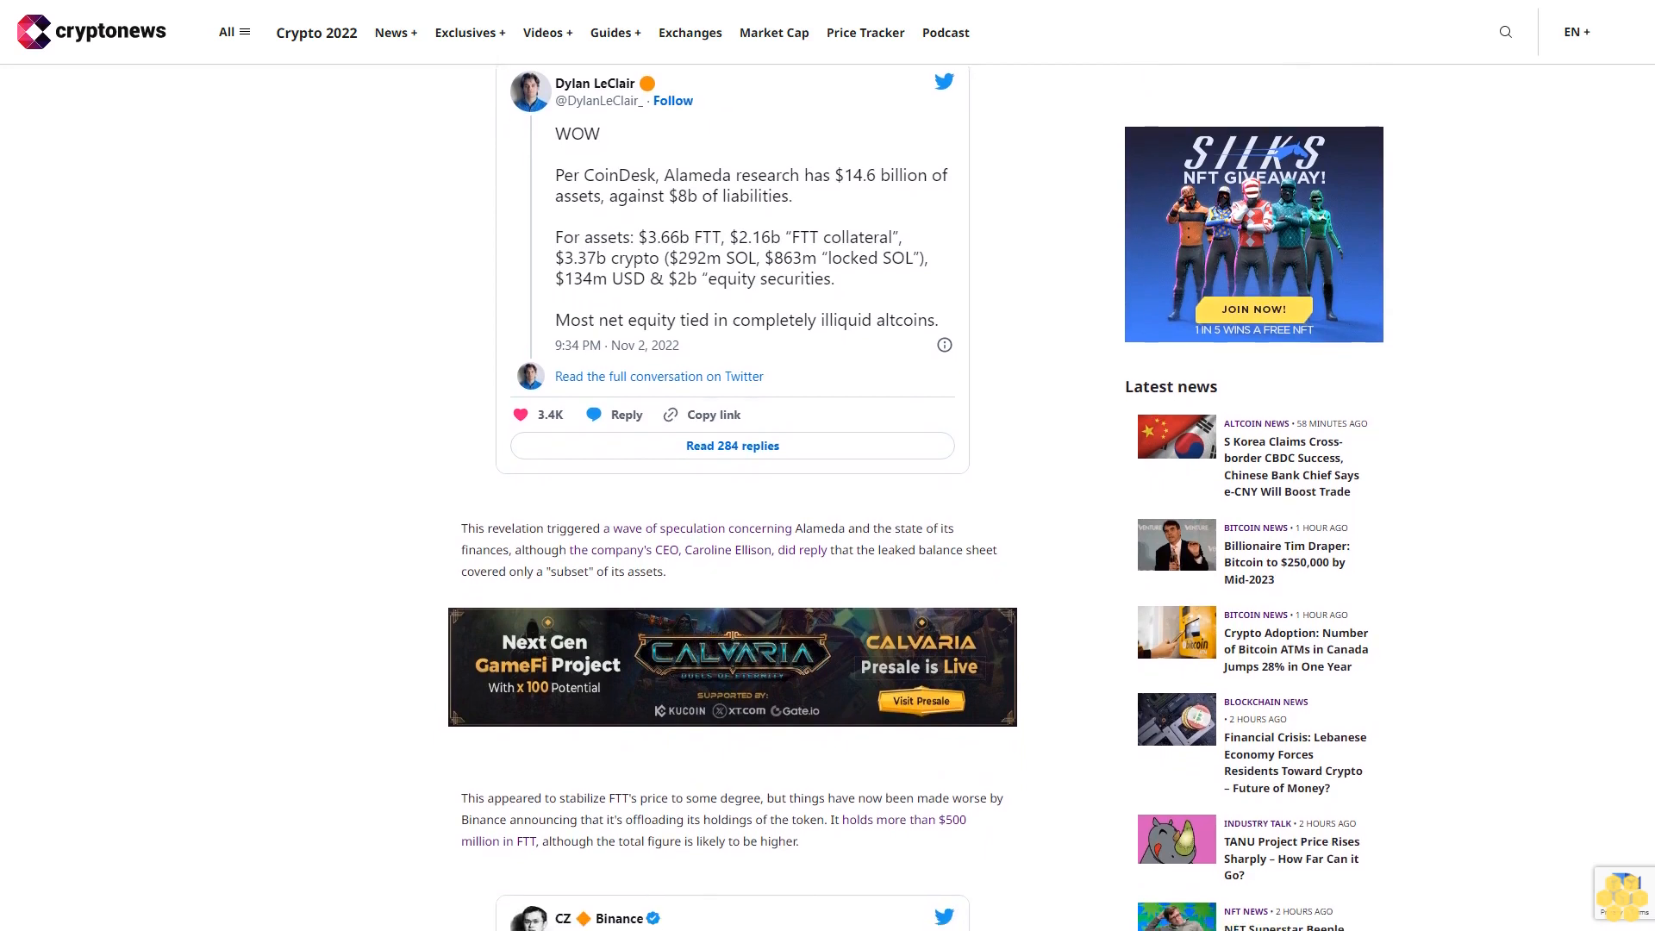
scroll(down, 3)
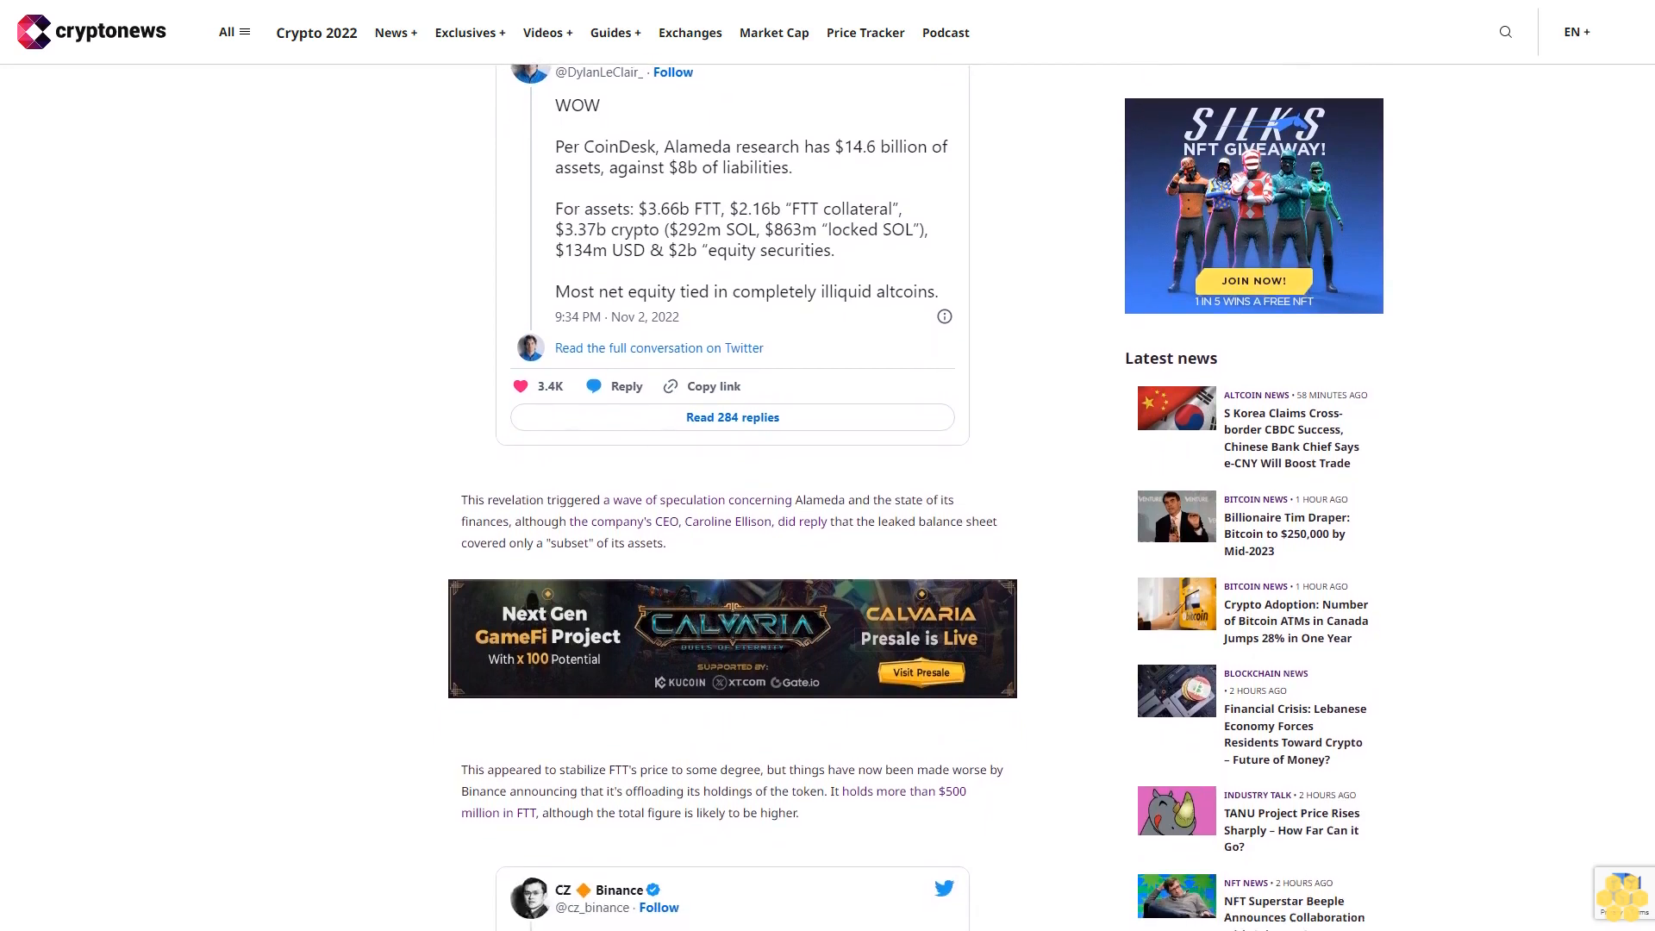
scroll(down, 3)
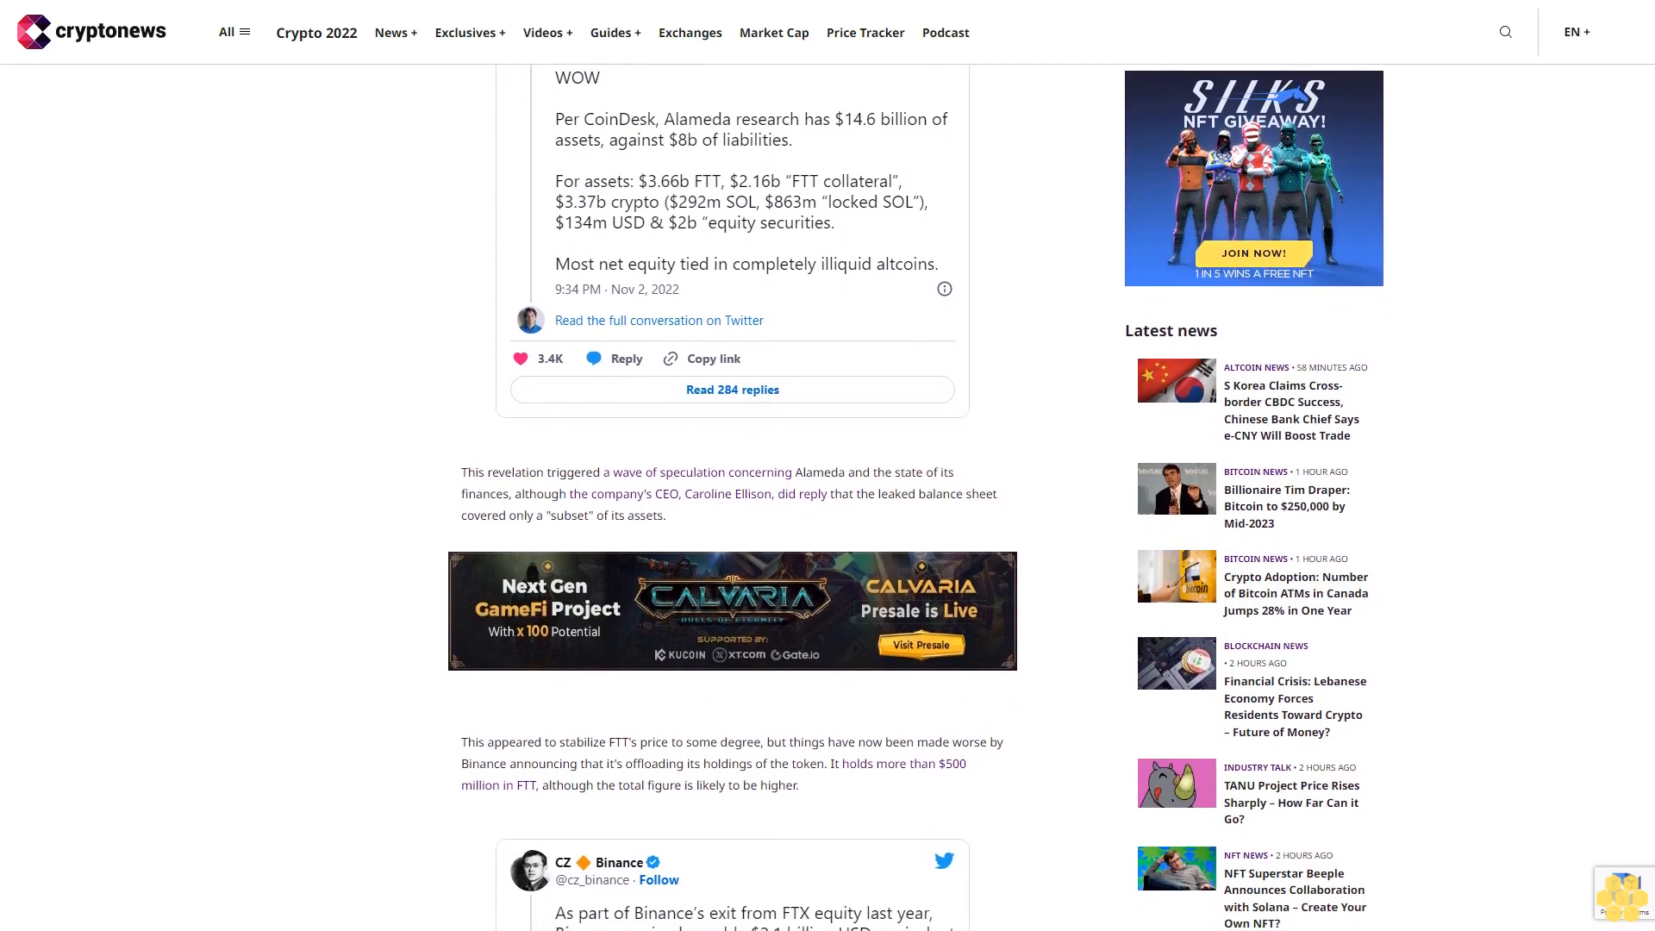
scroll(down, 3)
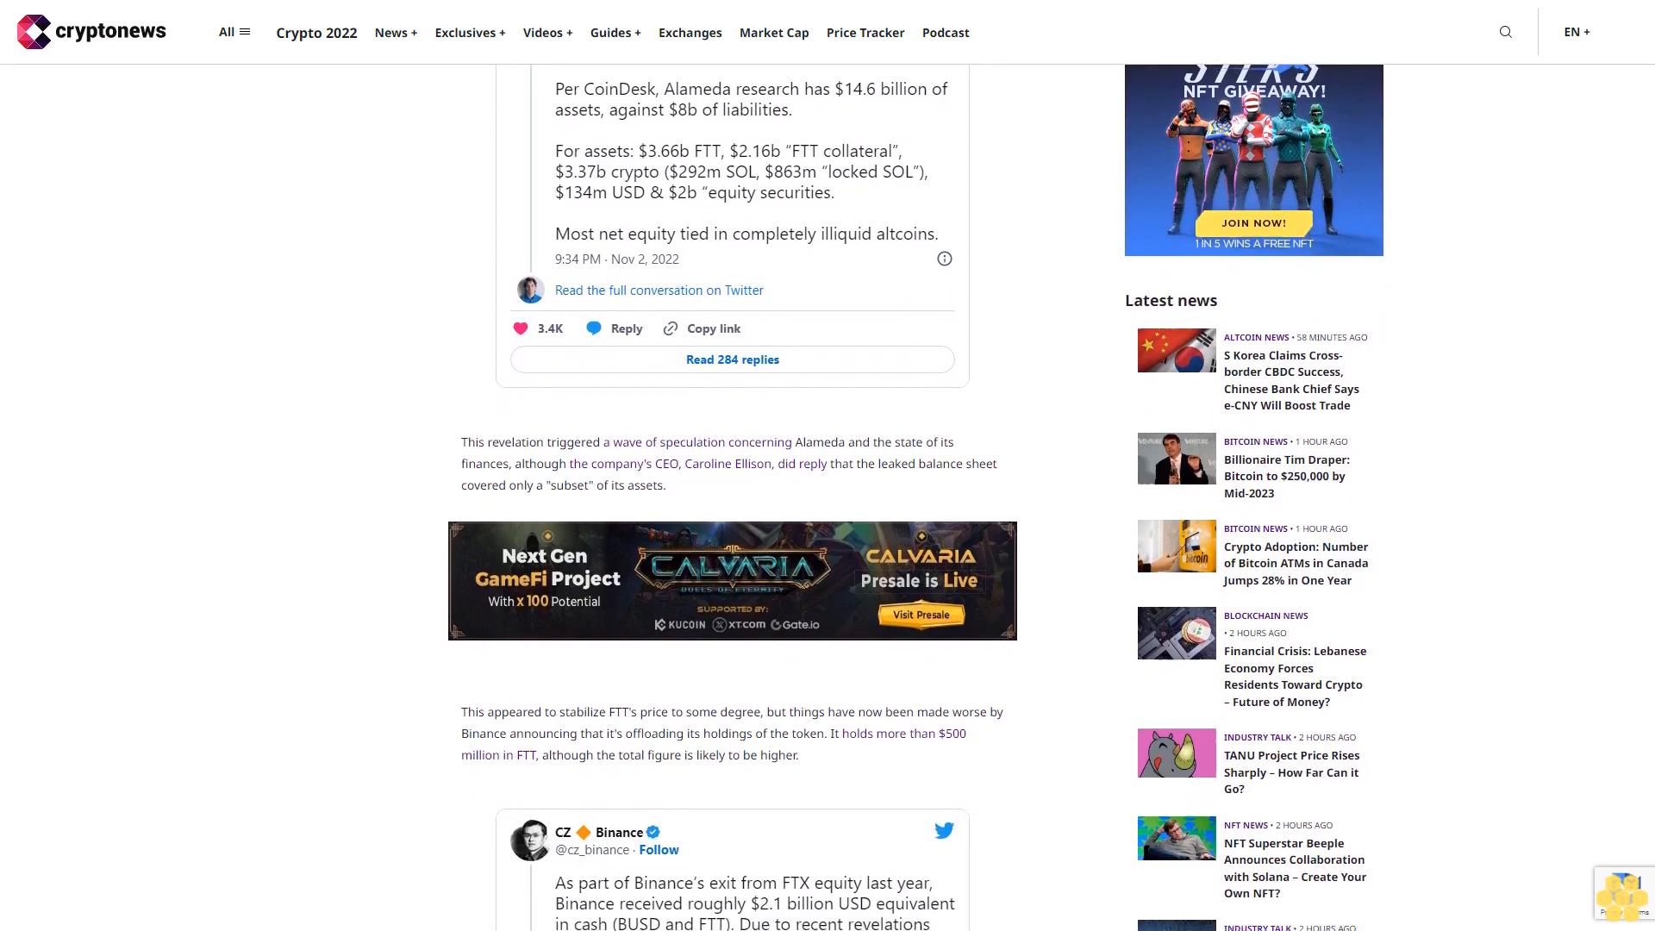
scroll(down, 3)
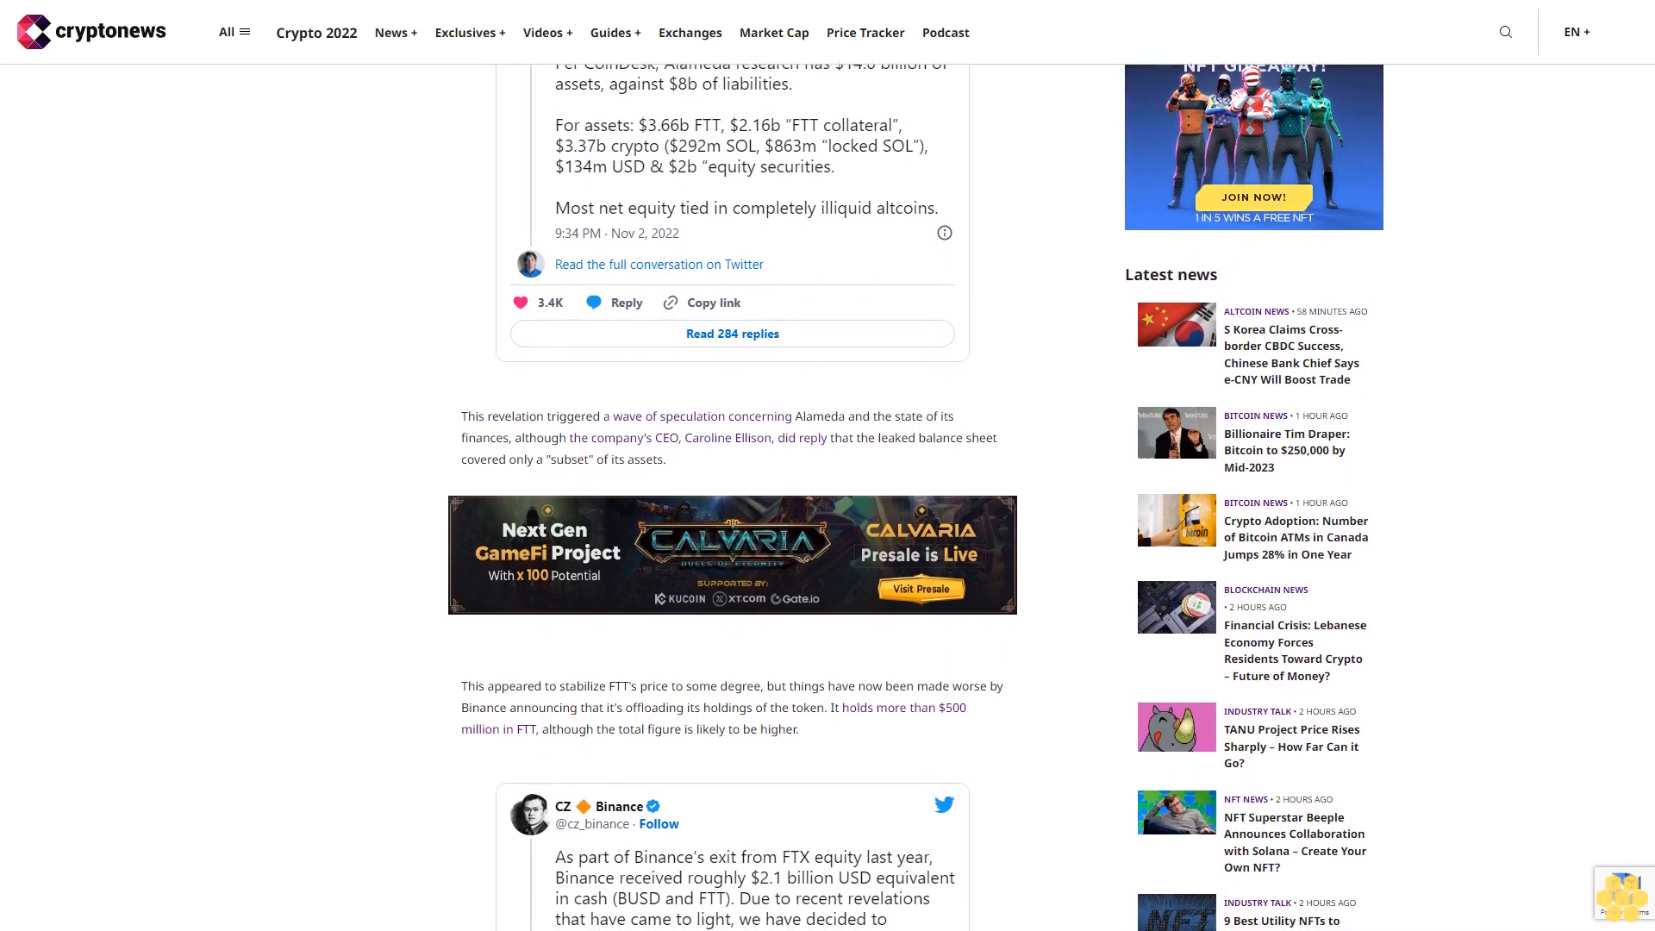
scroll(down, 3)
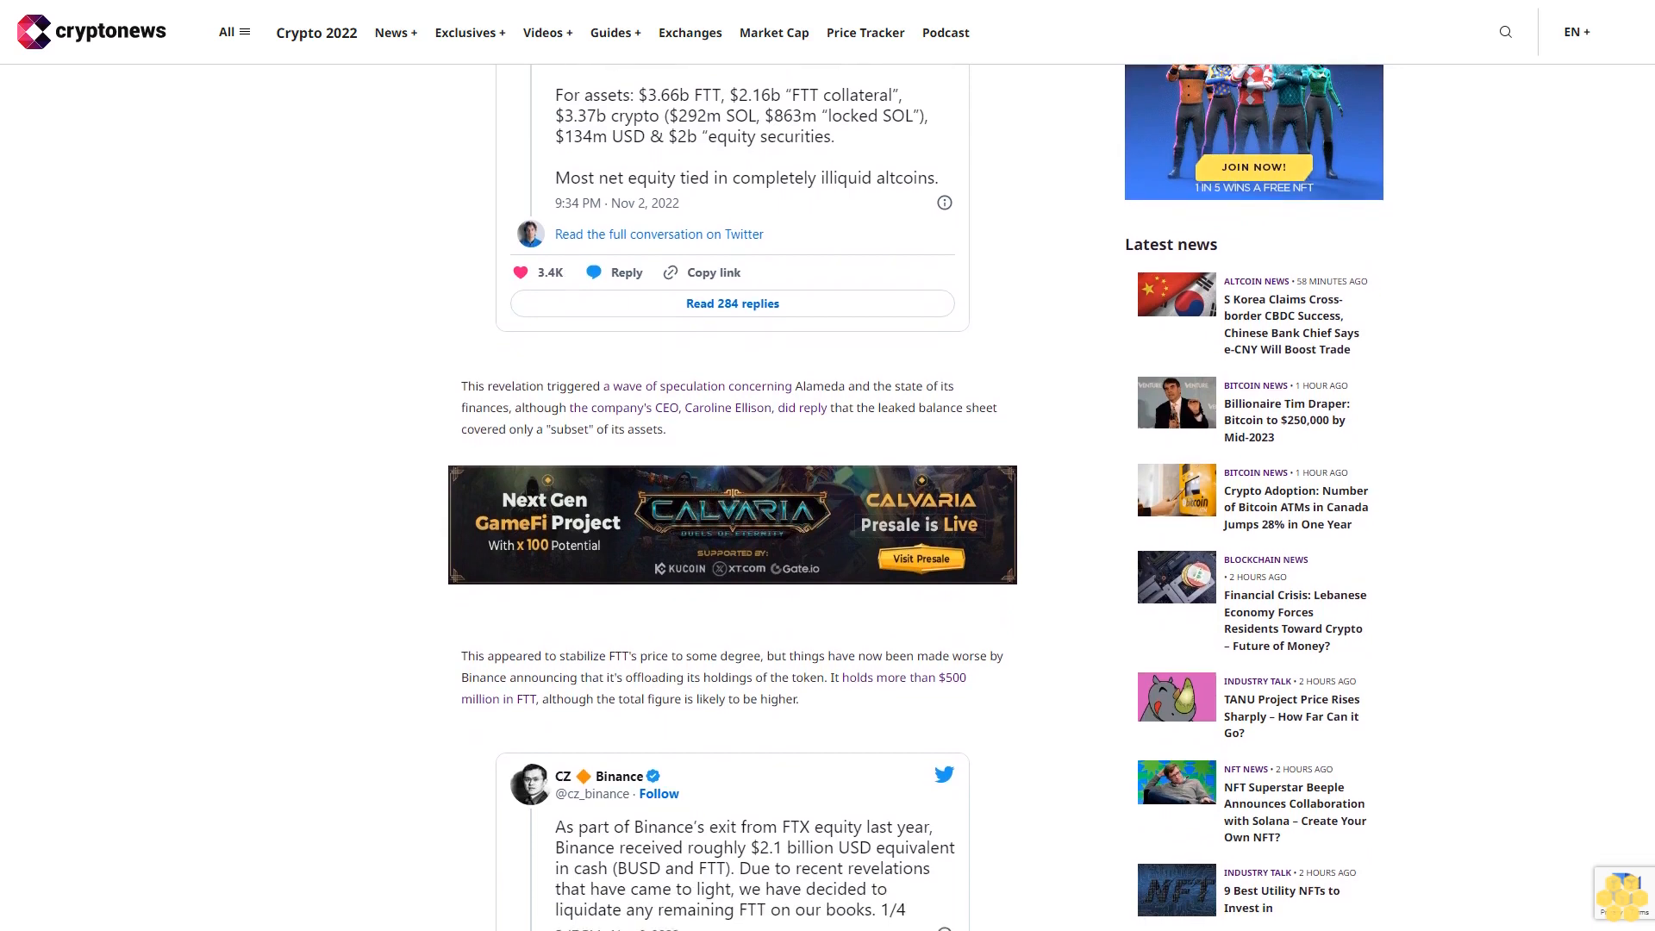
scroll(down, 3)
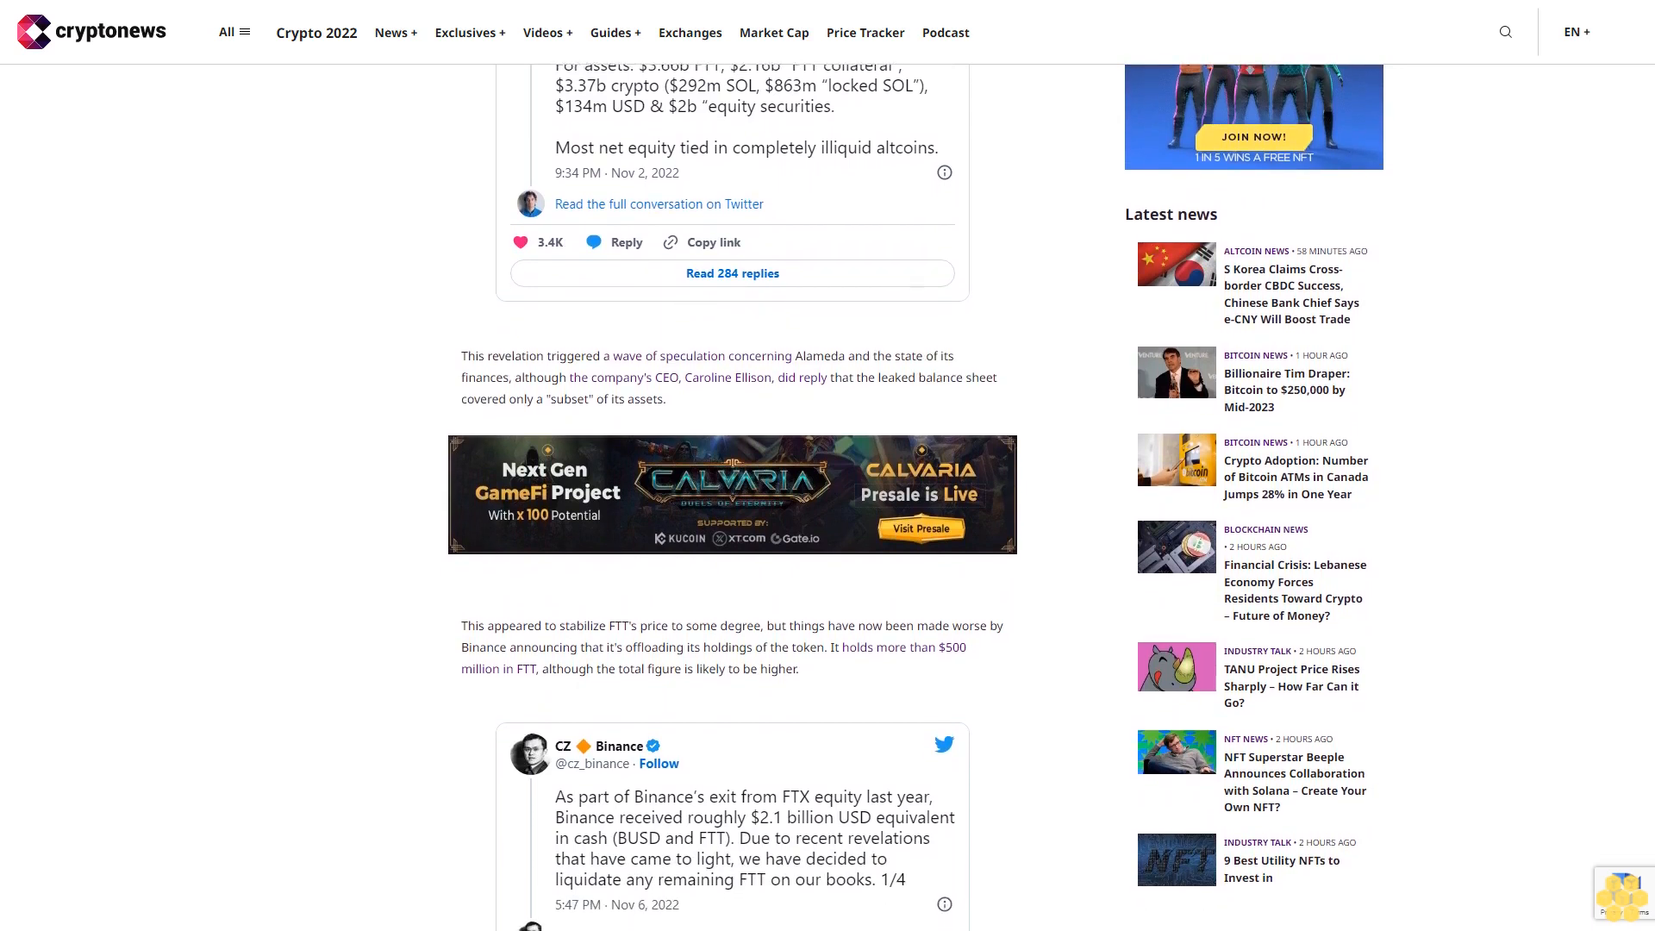
scroll(down, 3)
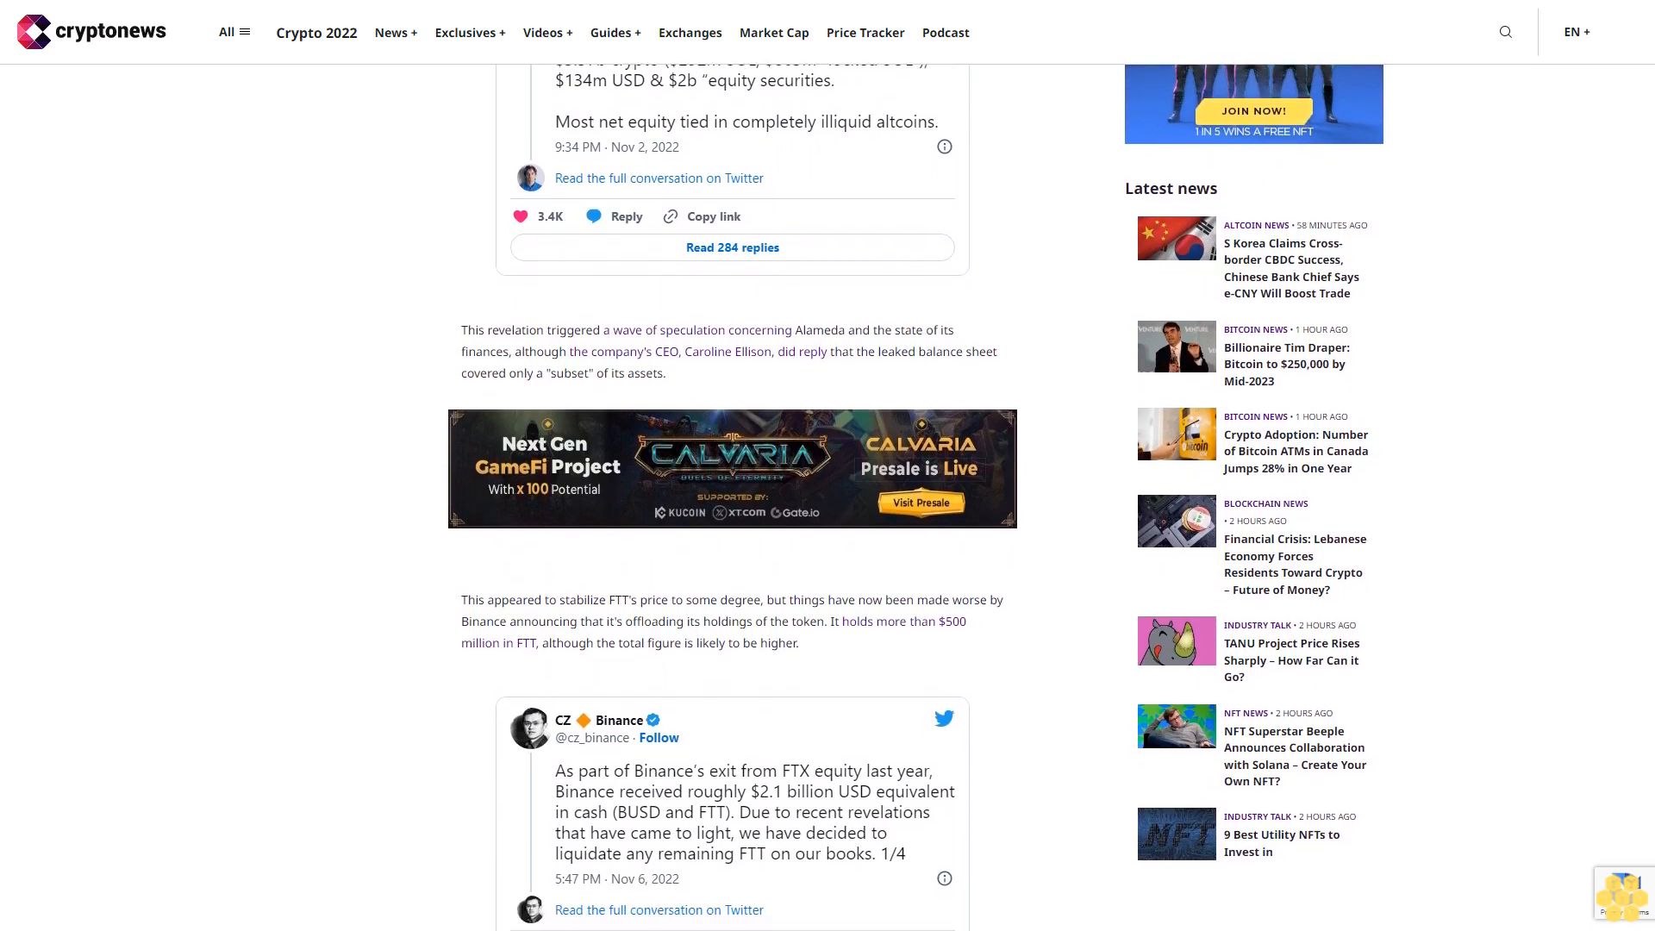
scroll(down, 3)
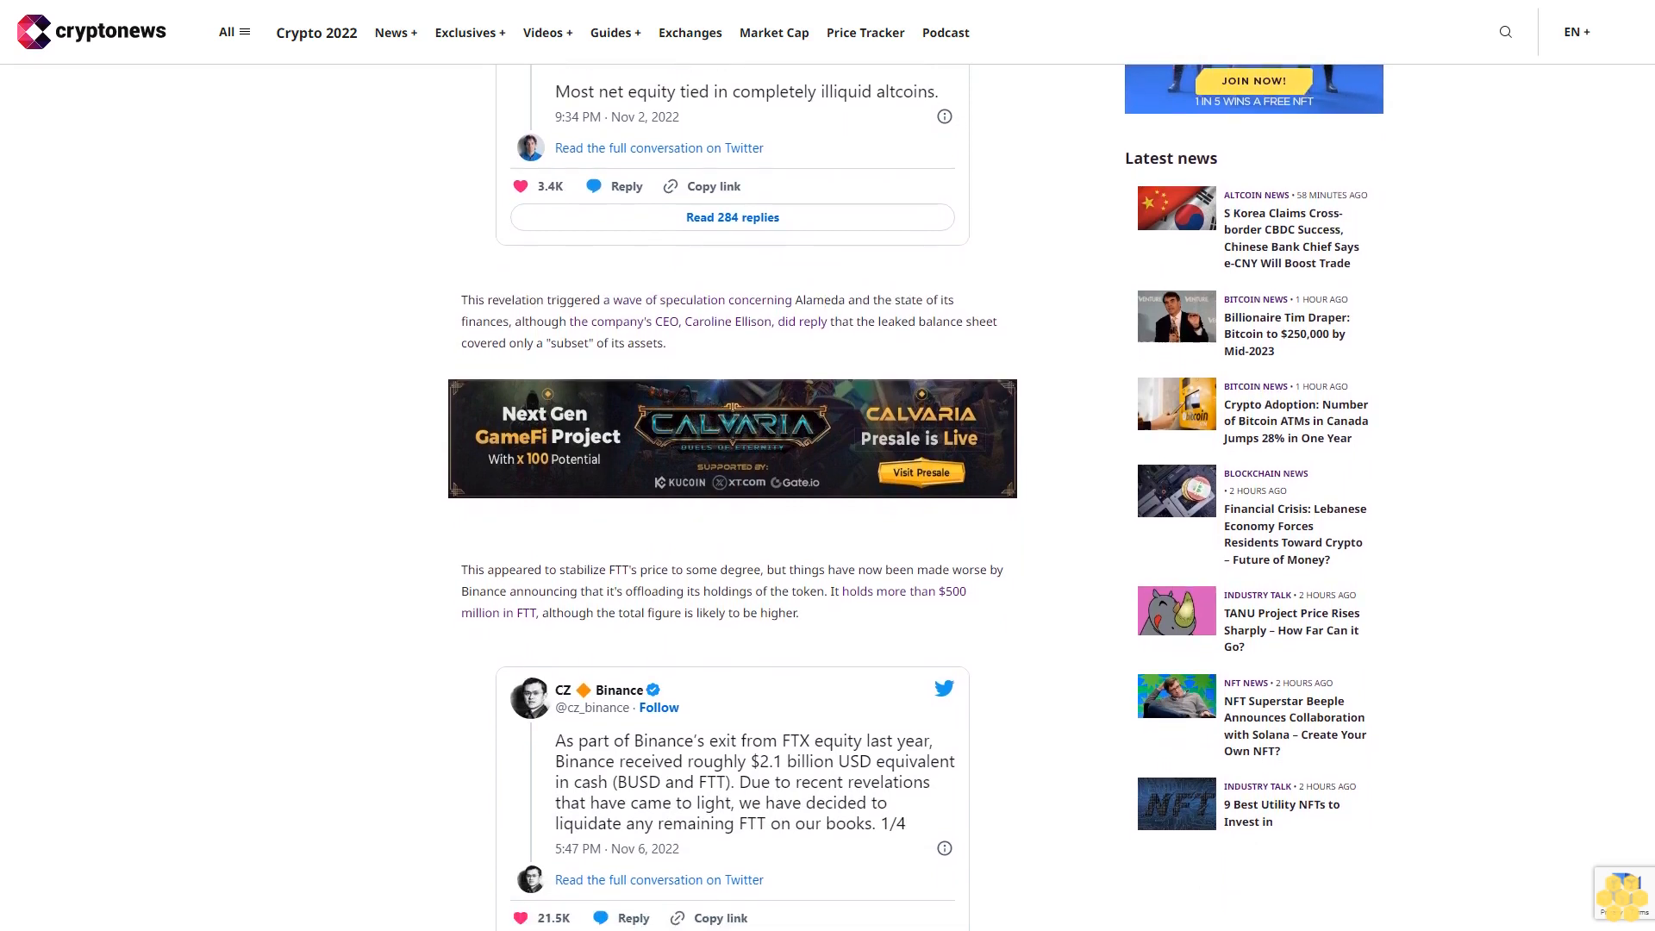
scroll(down, 3)
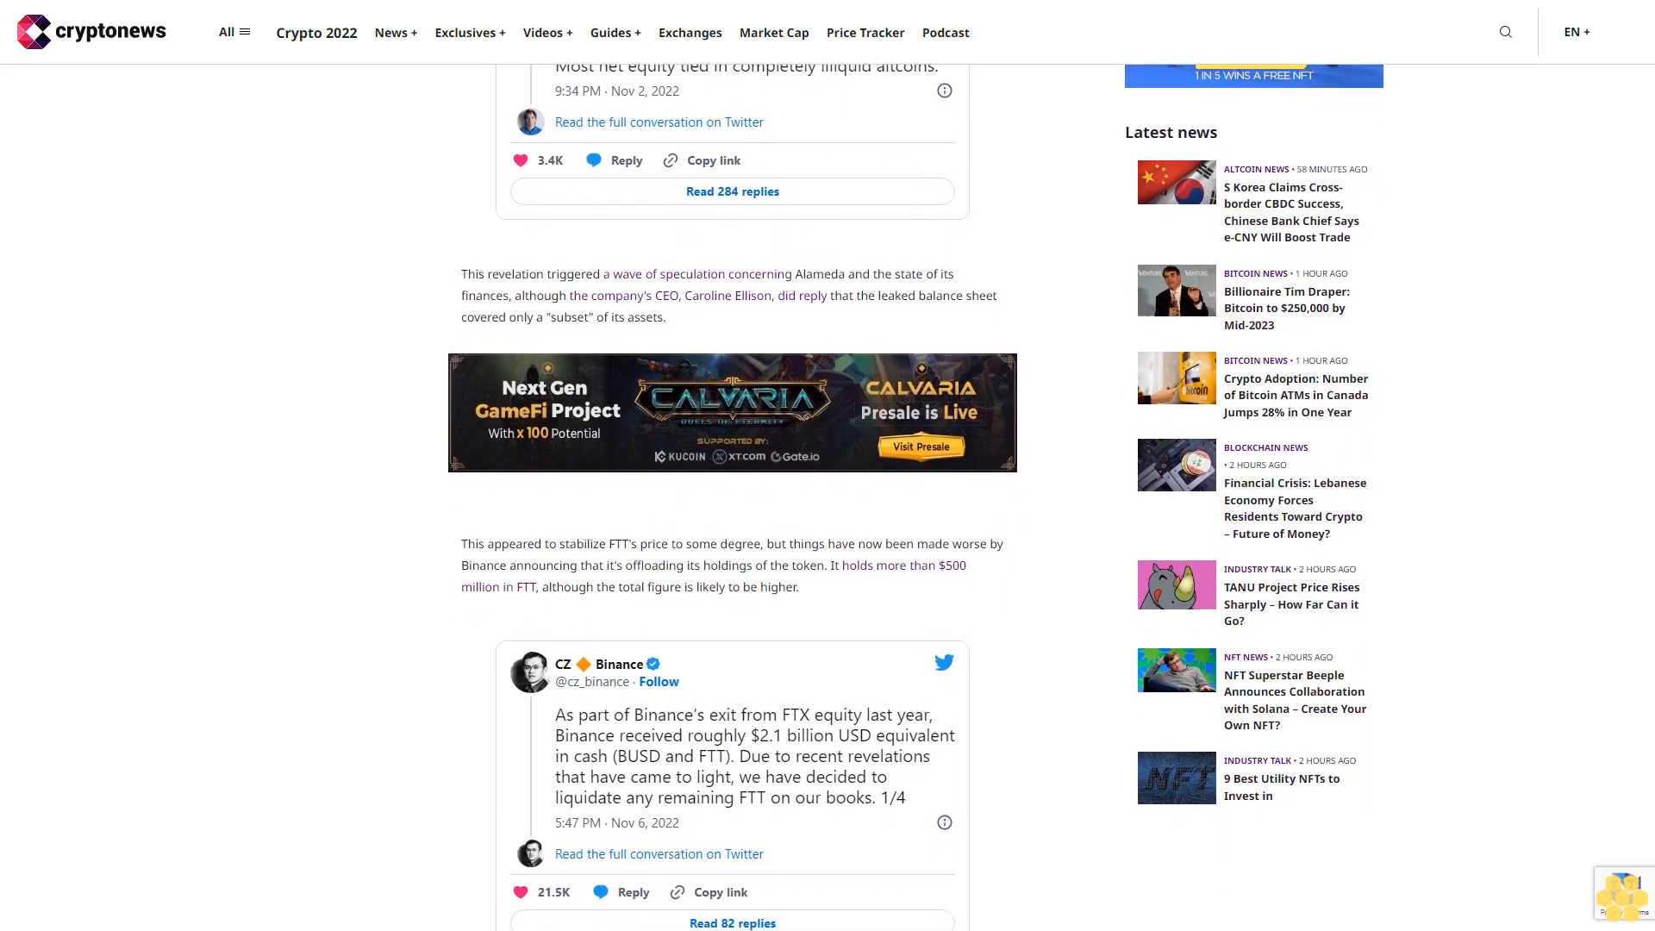
scroll(down, 3)
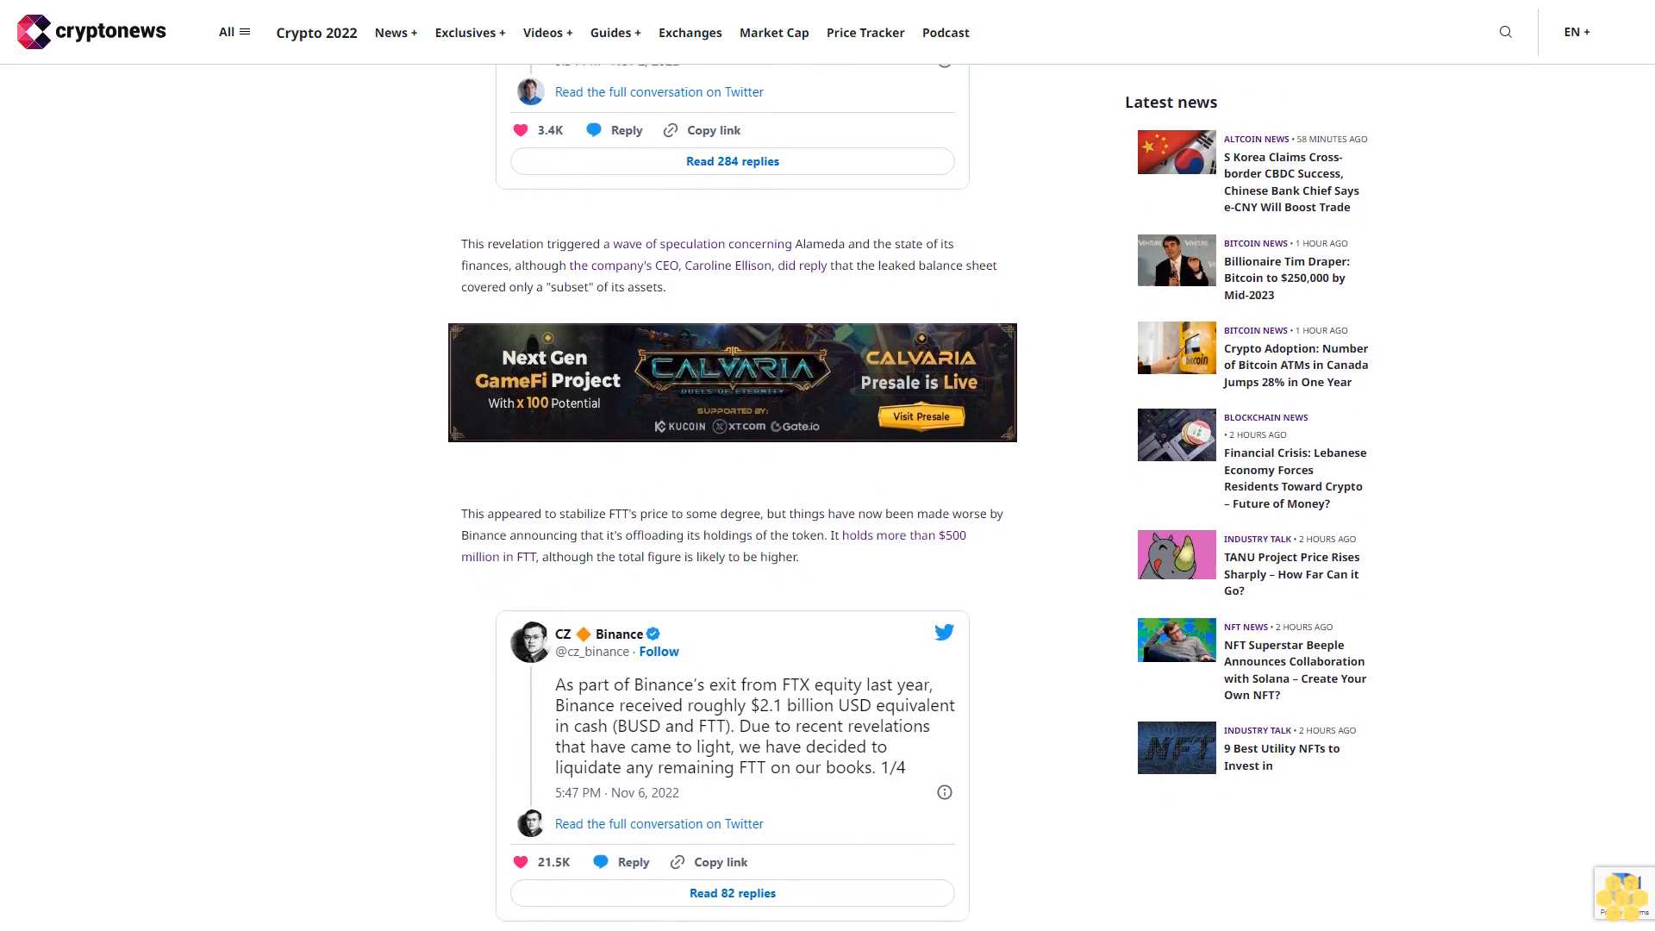
scroll(down, 3)
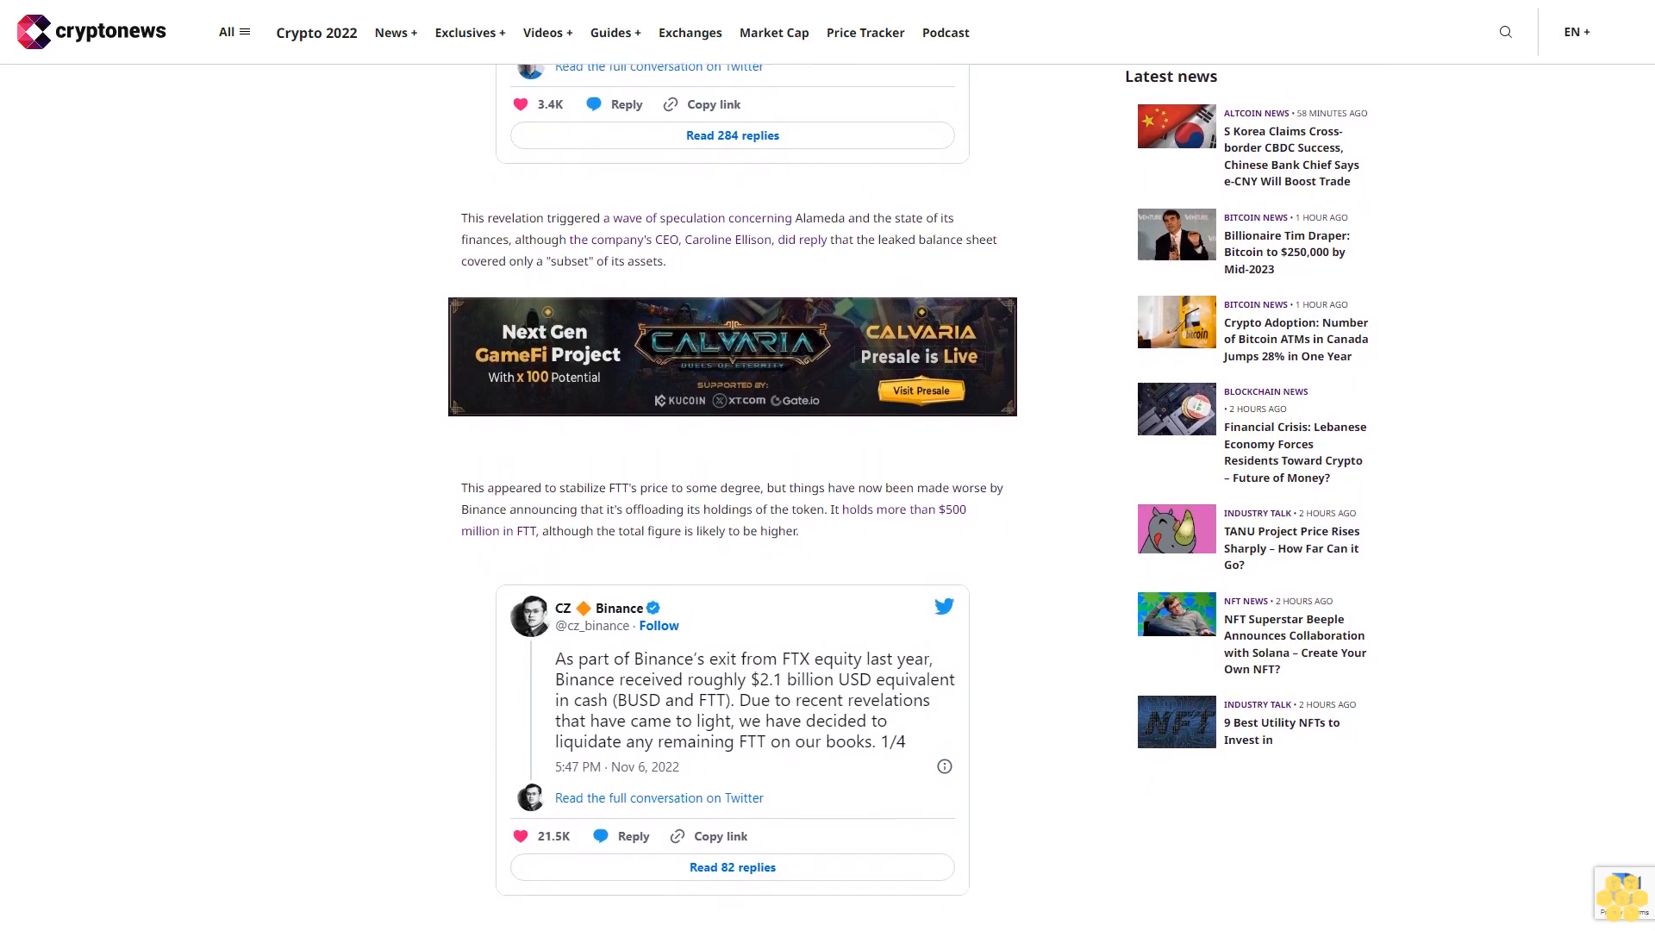
scroll(down, 3)
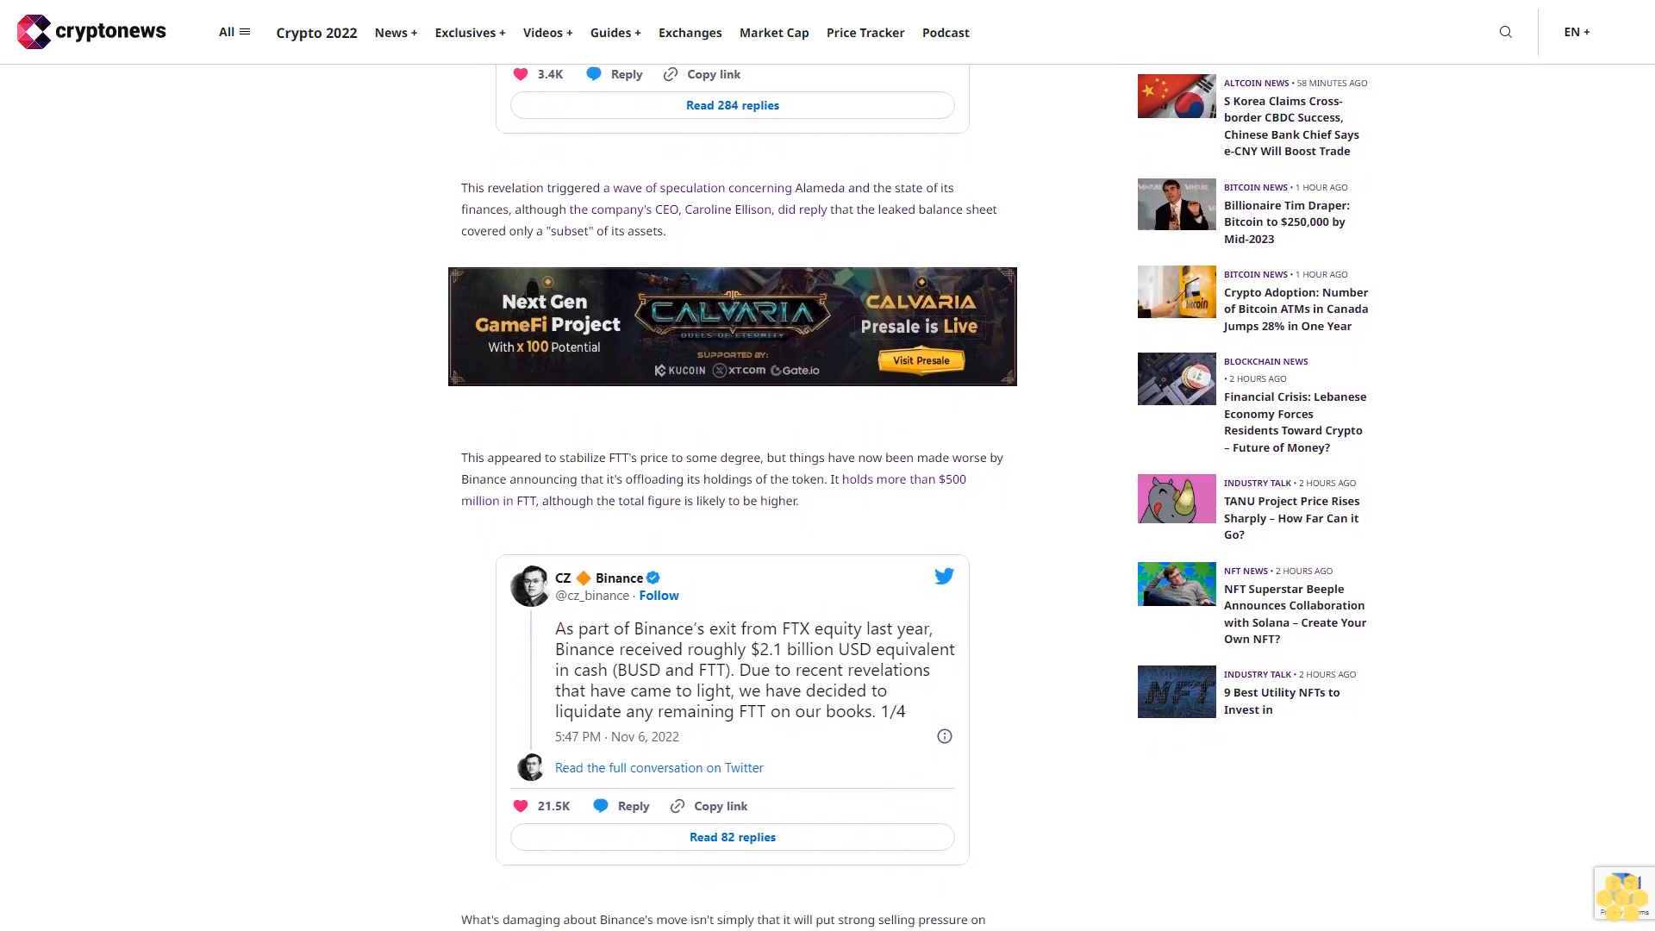
scroll(down, 3)
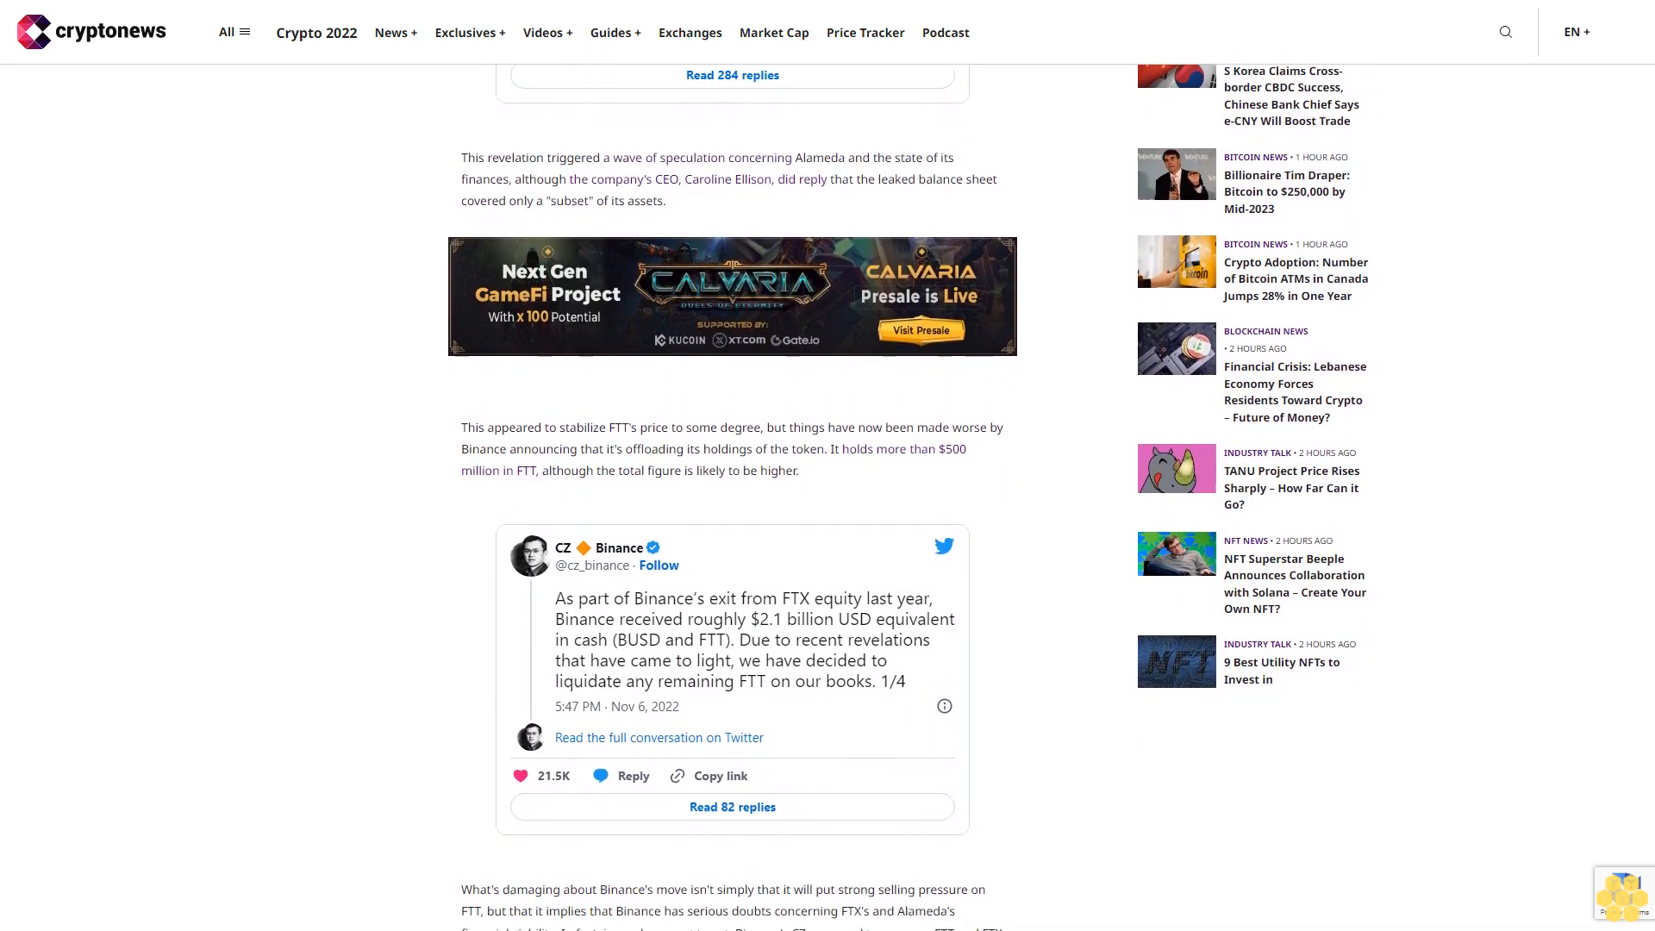
scroll(down, 3)
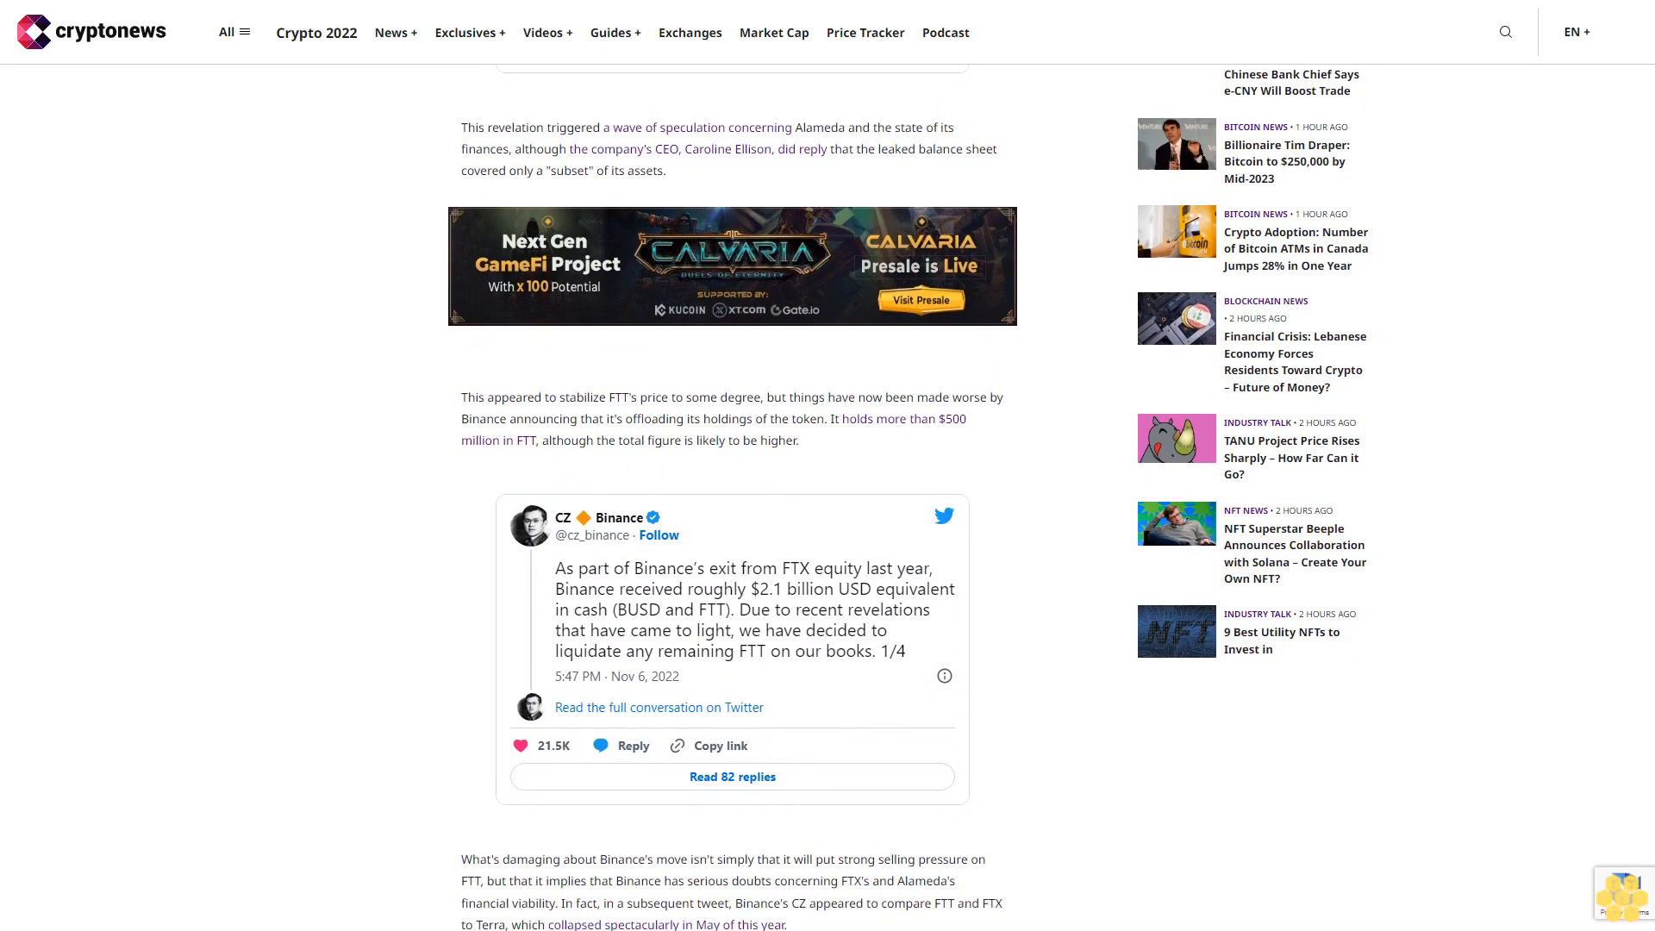
scroll(down, 3)
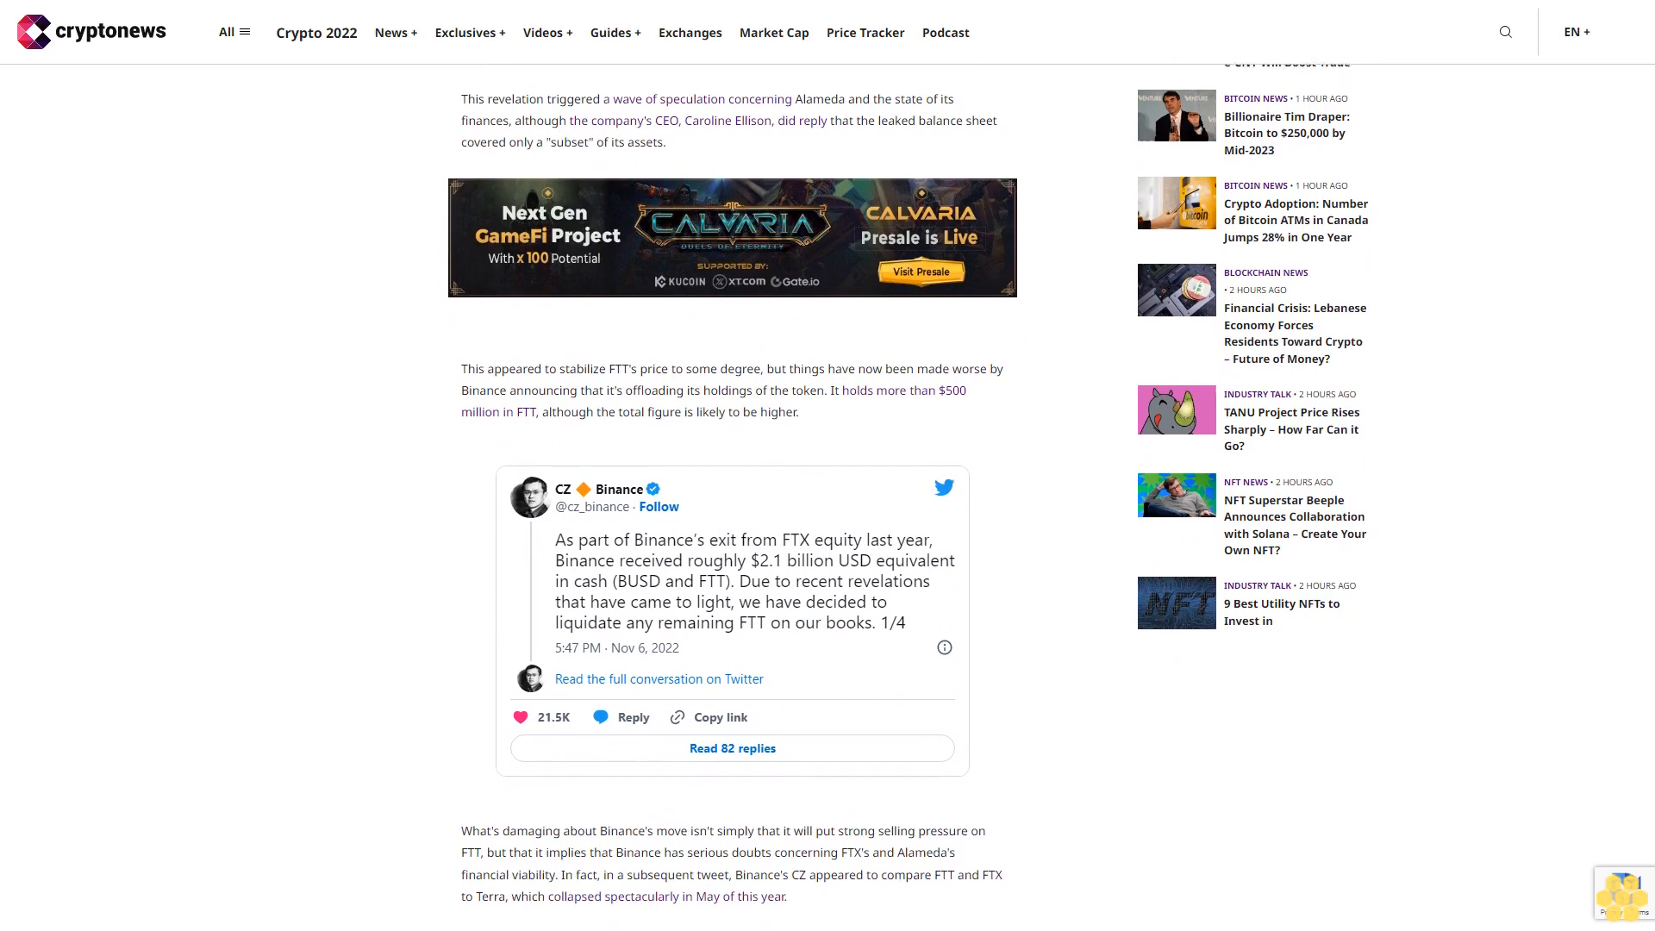
scroll(down, 3)
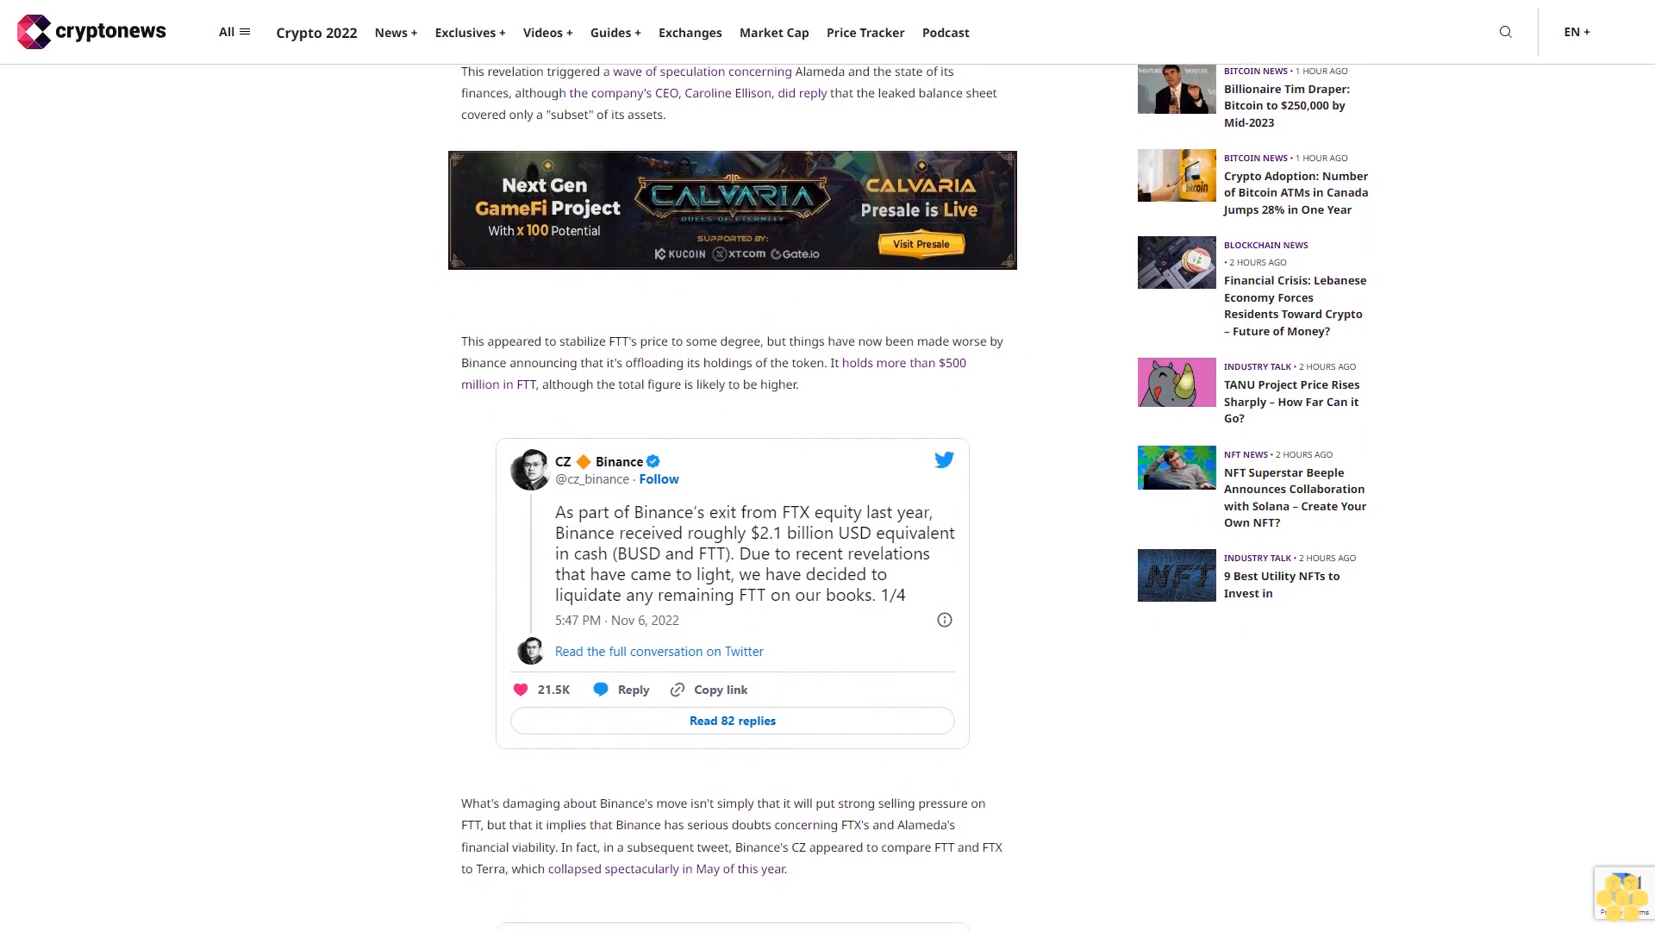
scroll(down, 3)
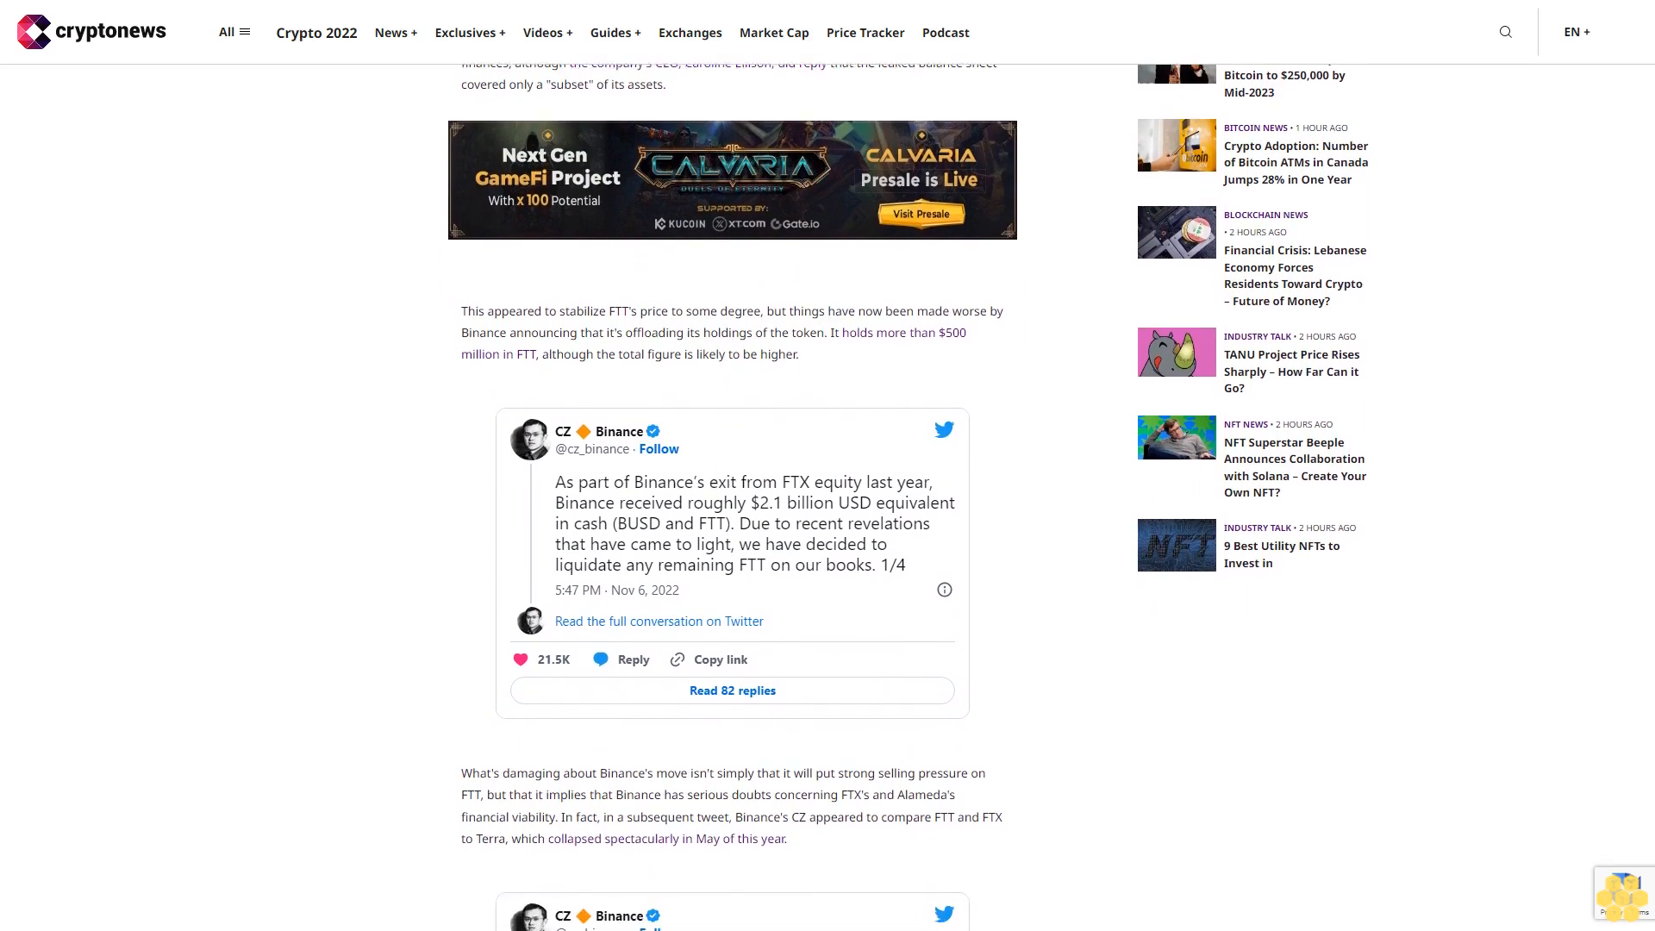
scroll(down, 3)
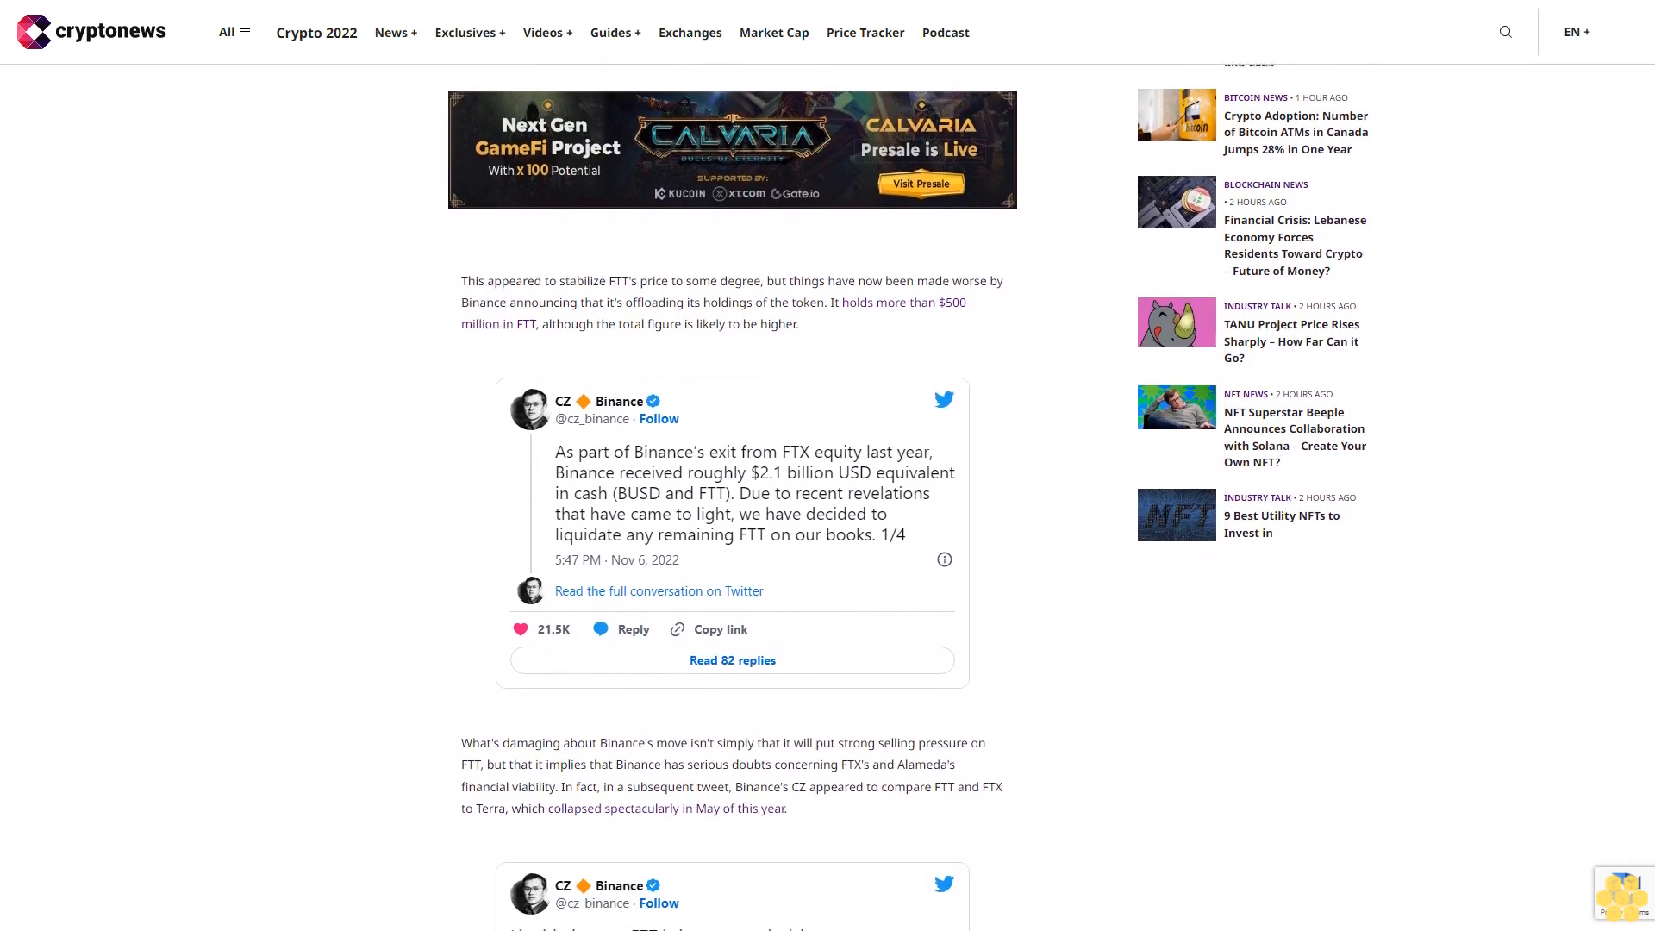
scroll(down, 3)
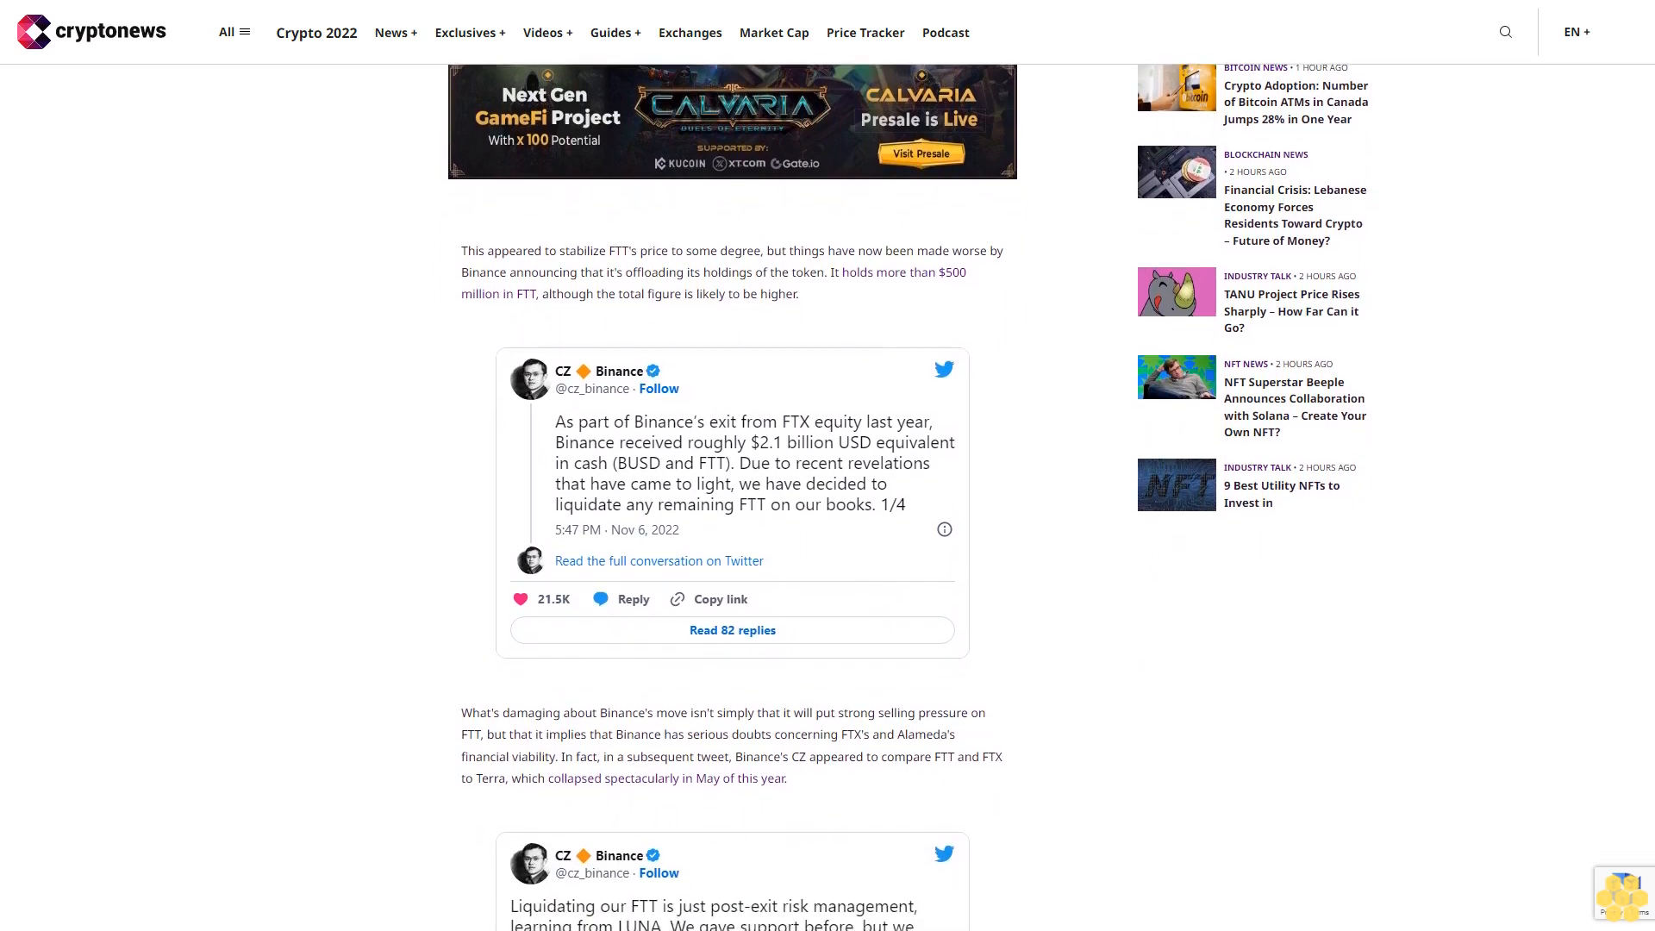
scroll(down, 3)
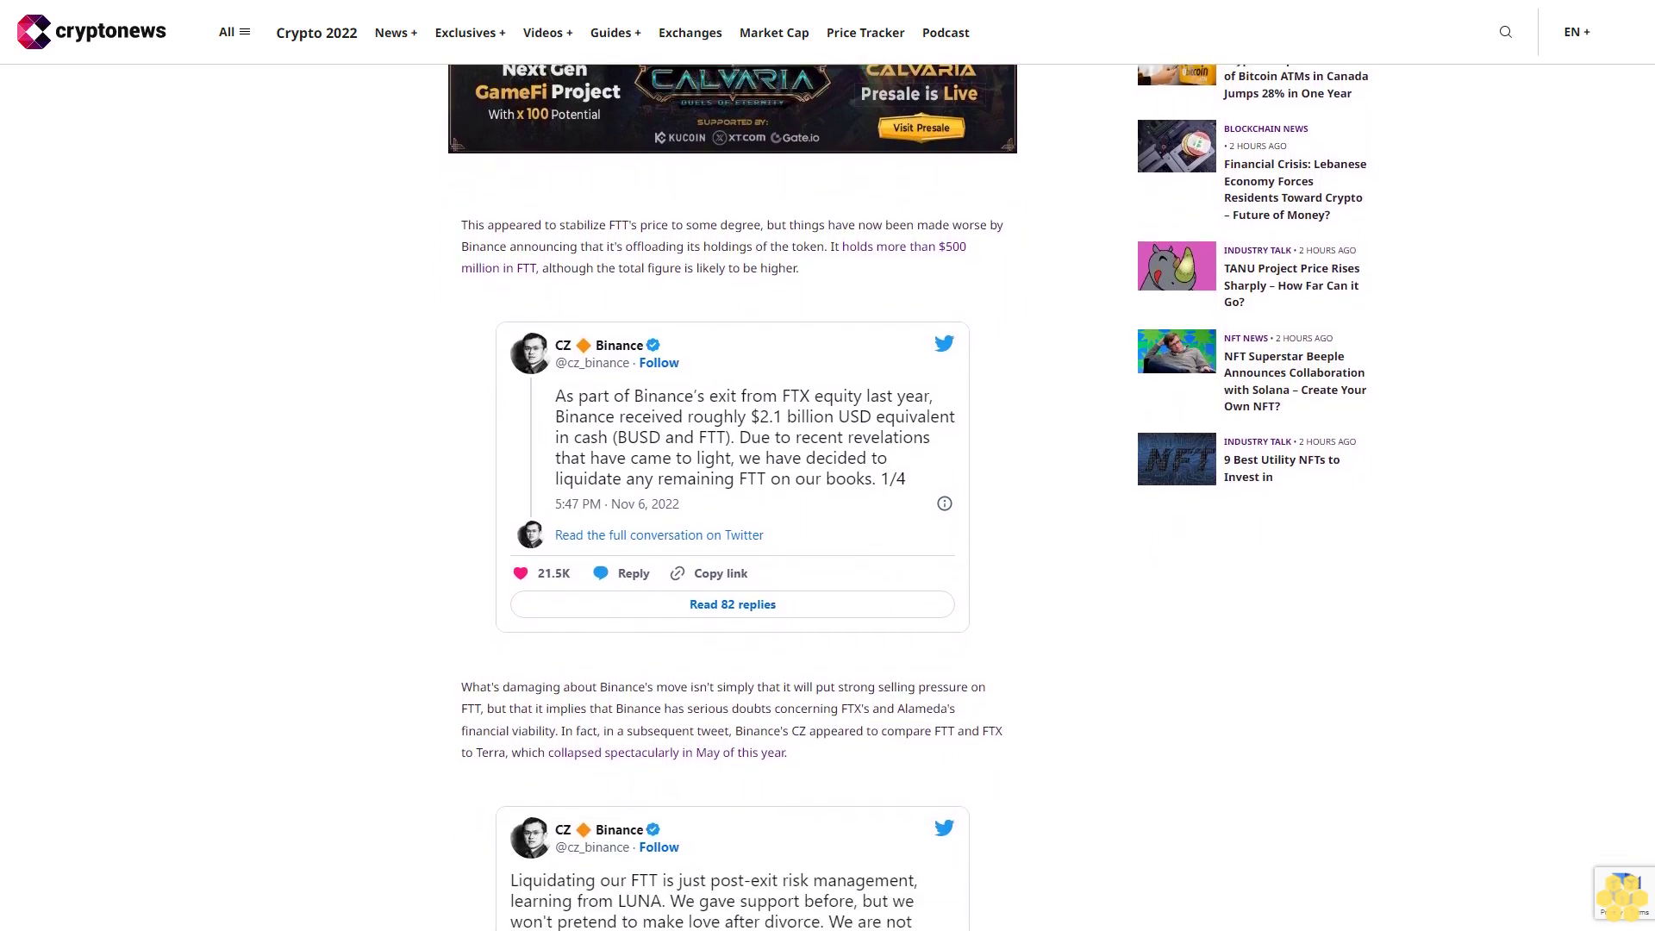
scroll(down, 3)
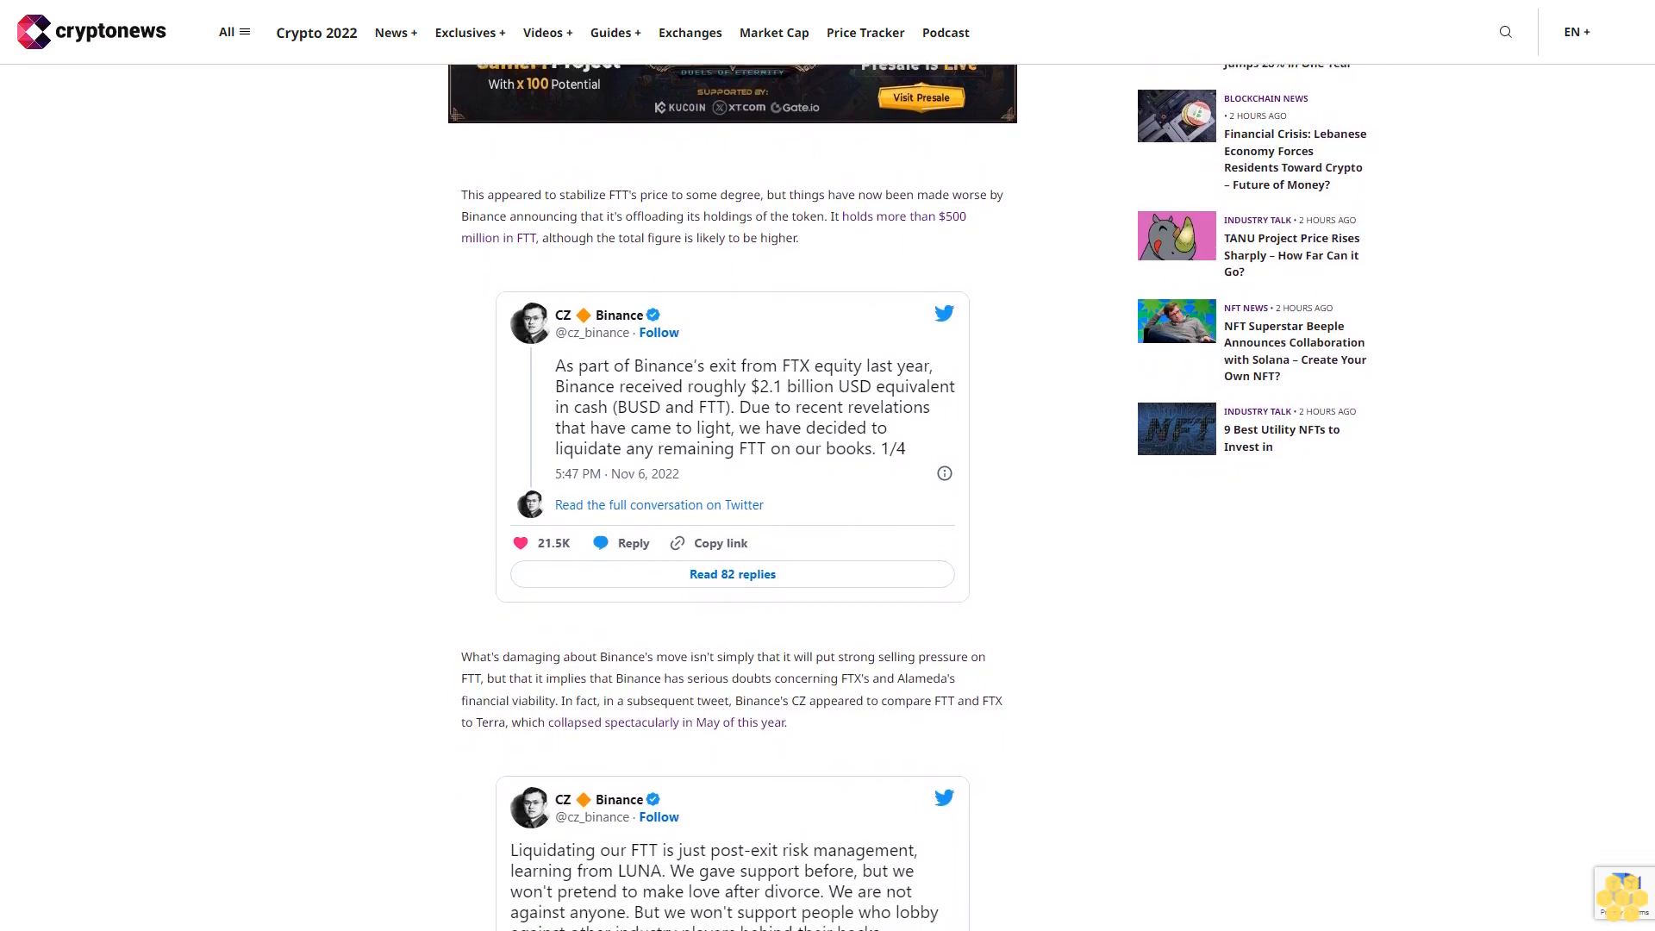
scroll(down, 3)
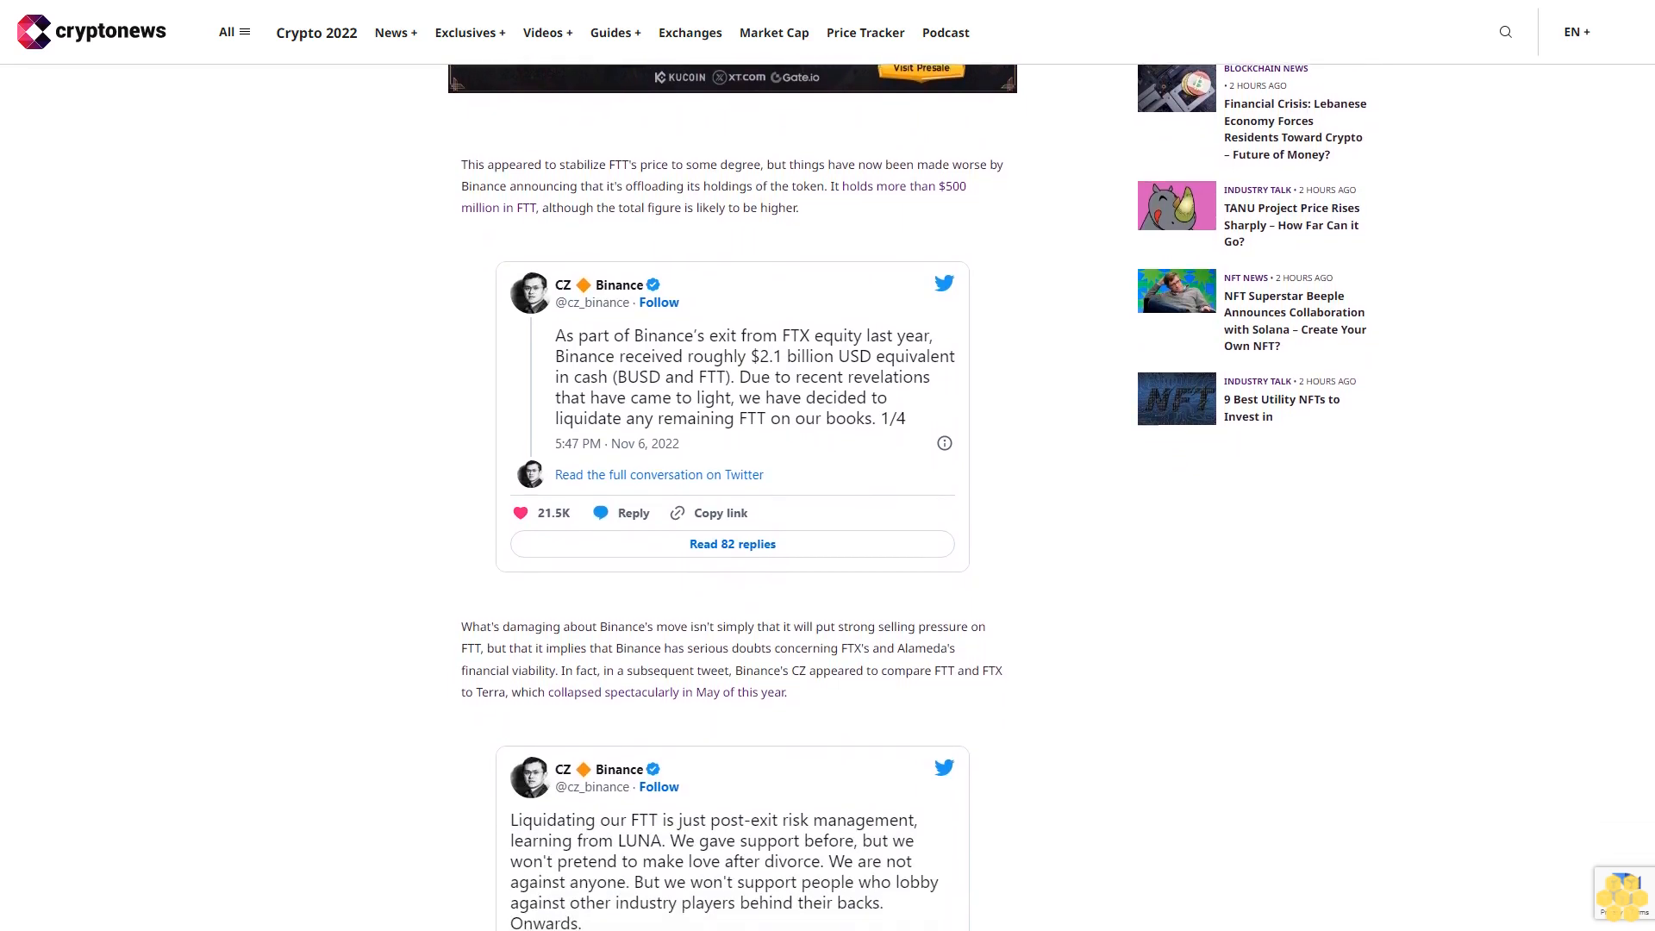
scroll(down, 3)
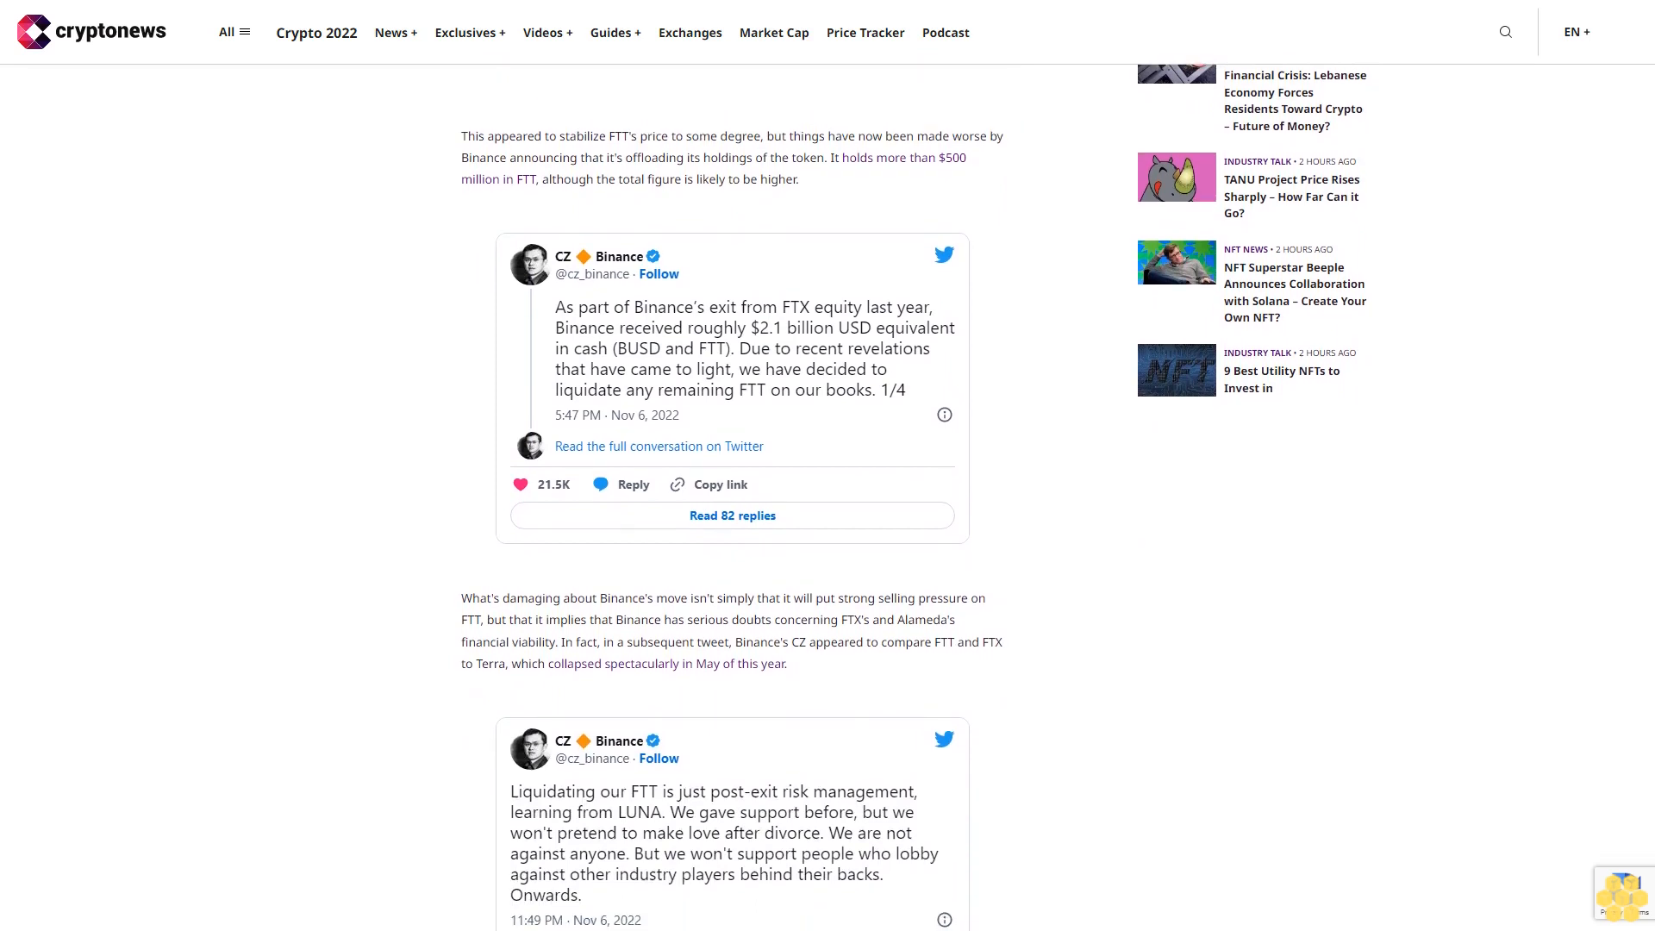
scroll(down, 3)
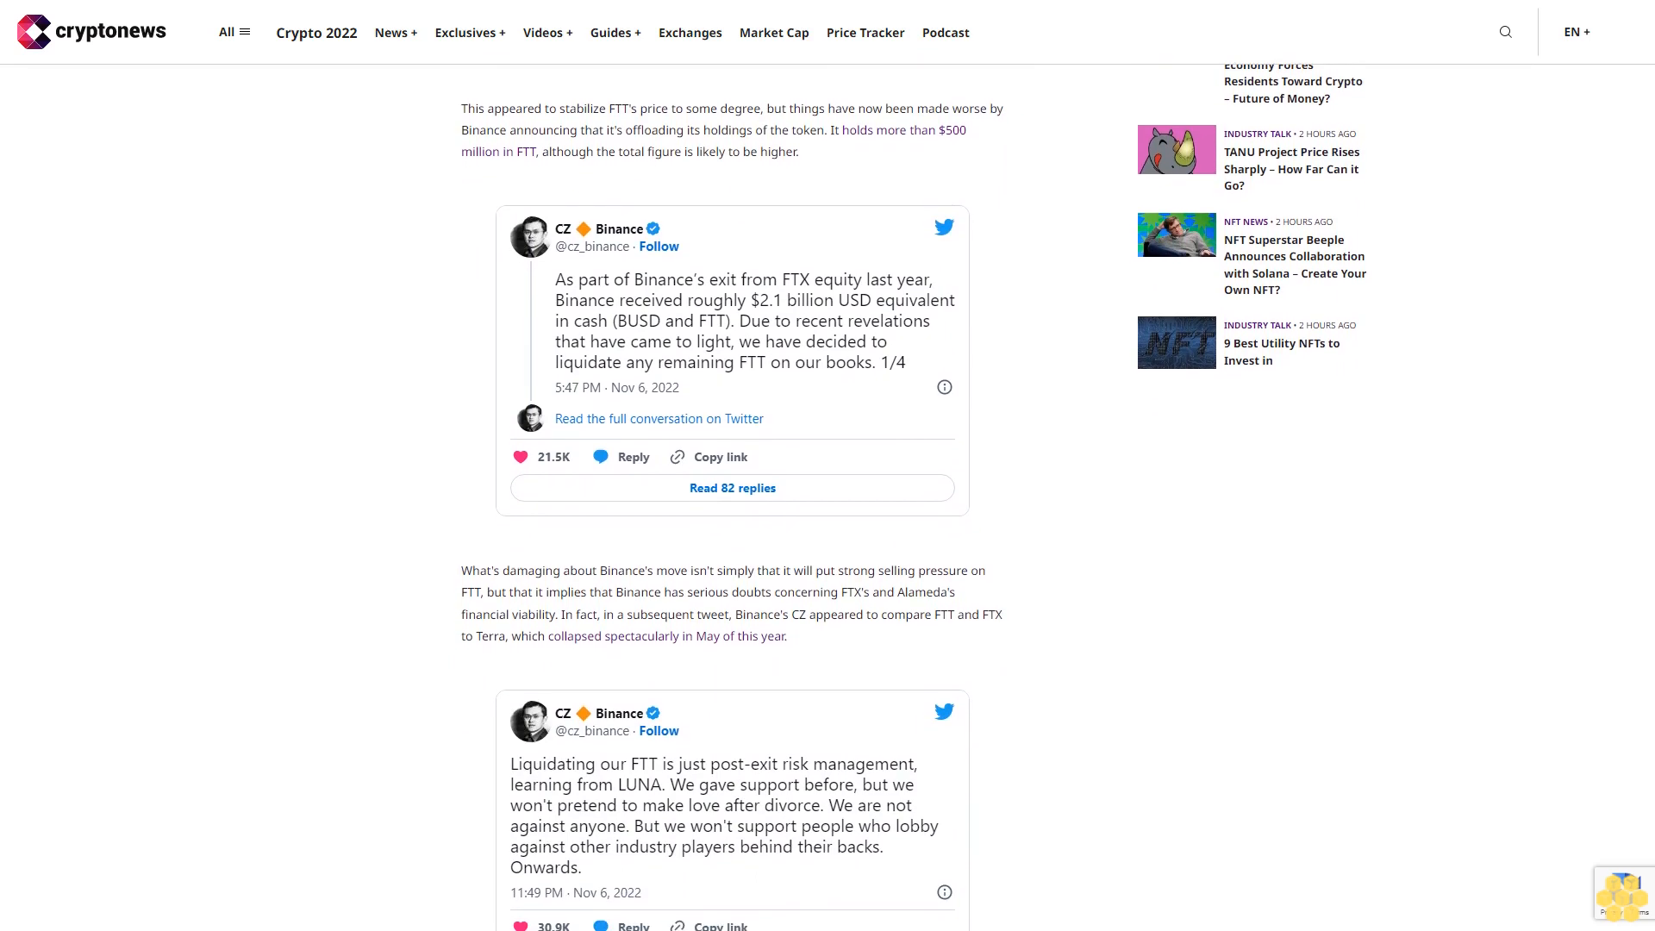
scroll(down, 3)
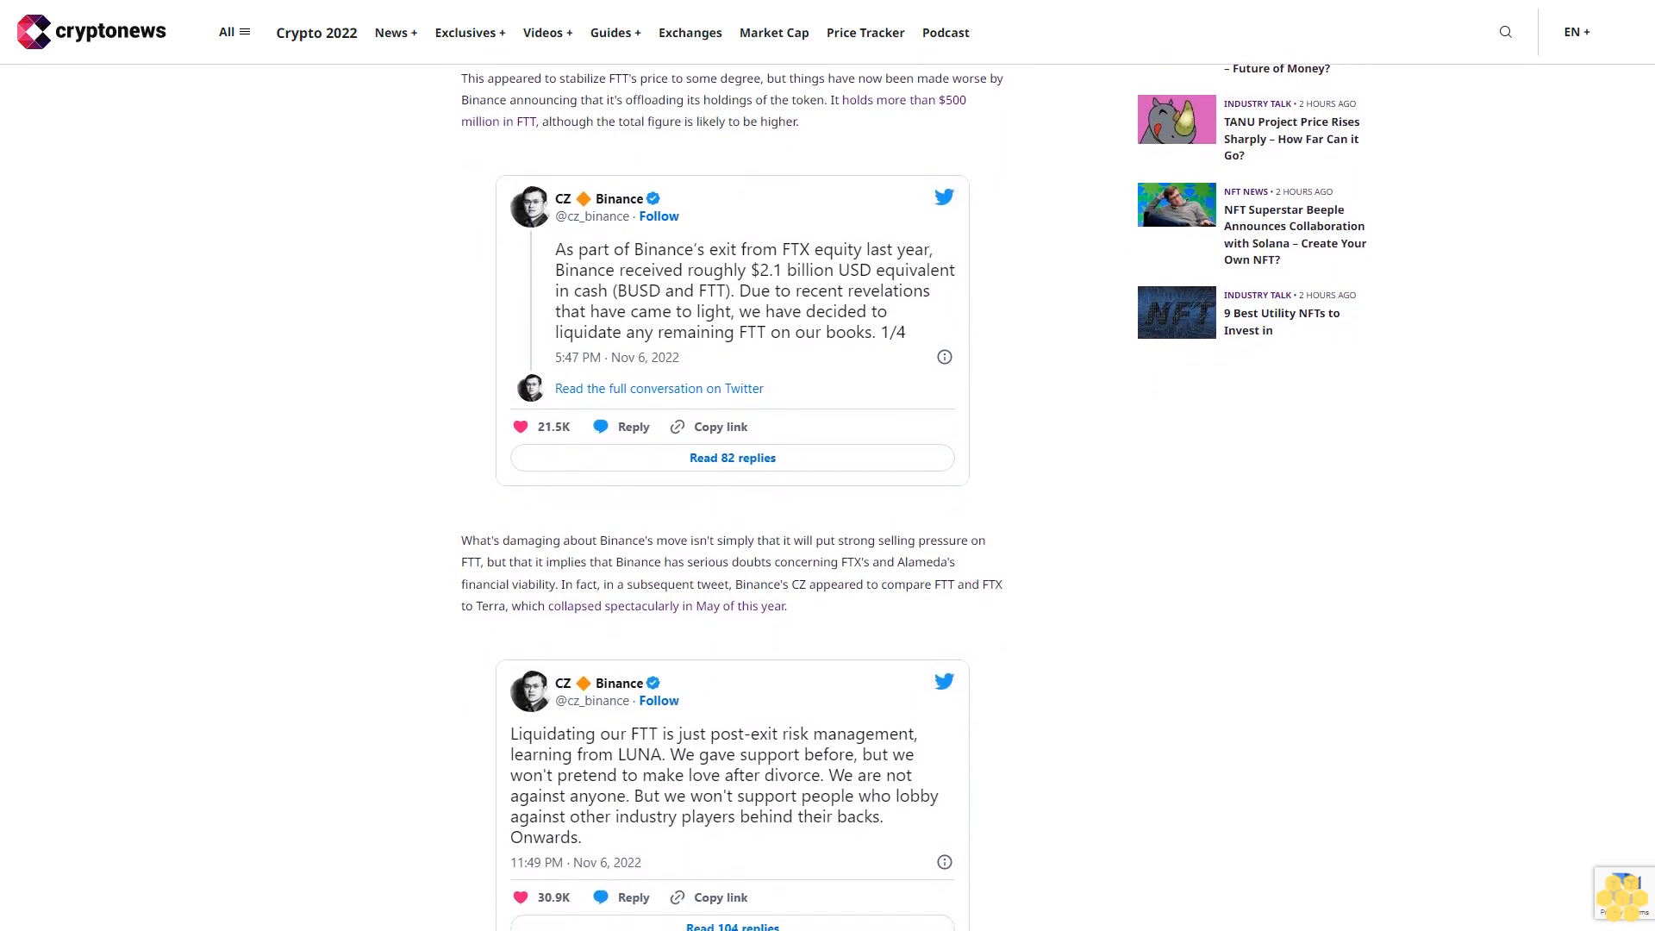
scroll(down, 3)
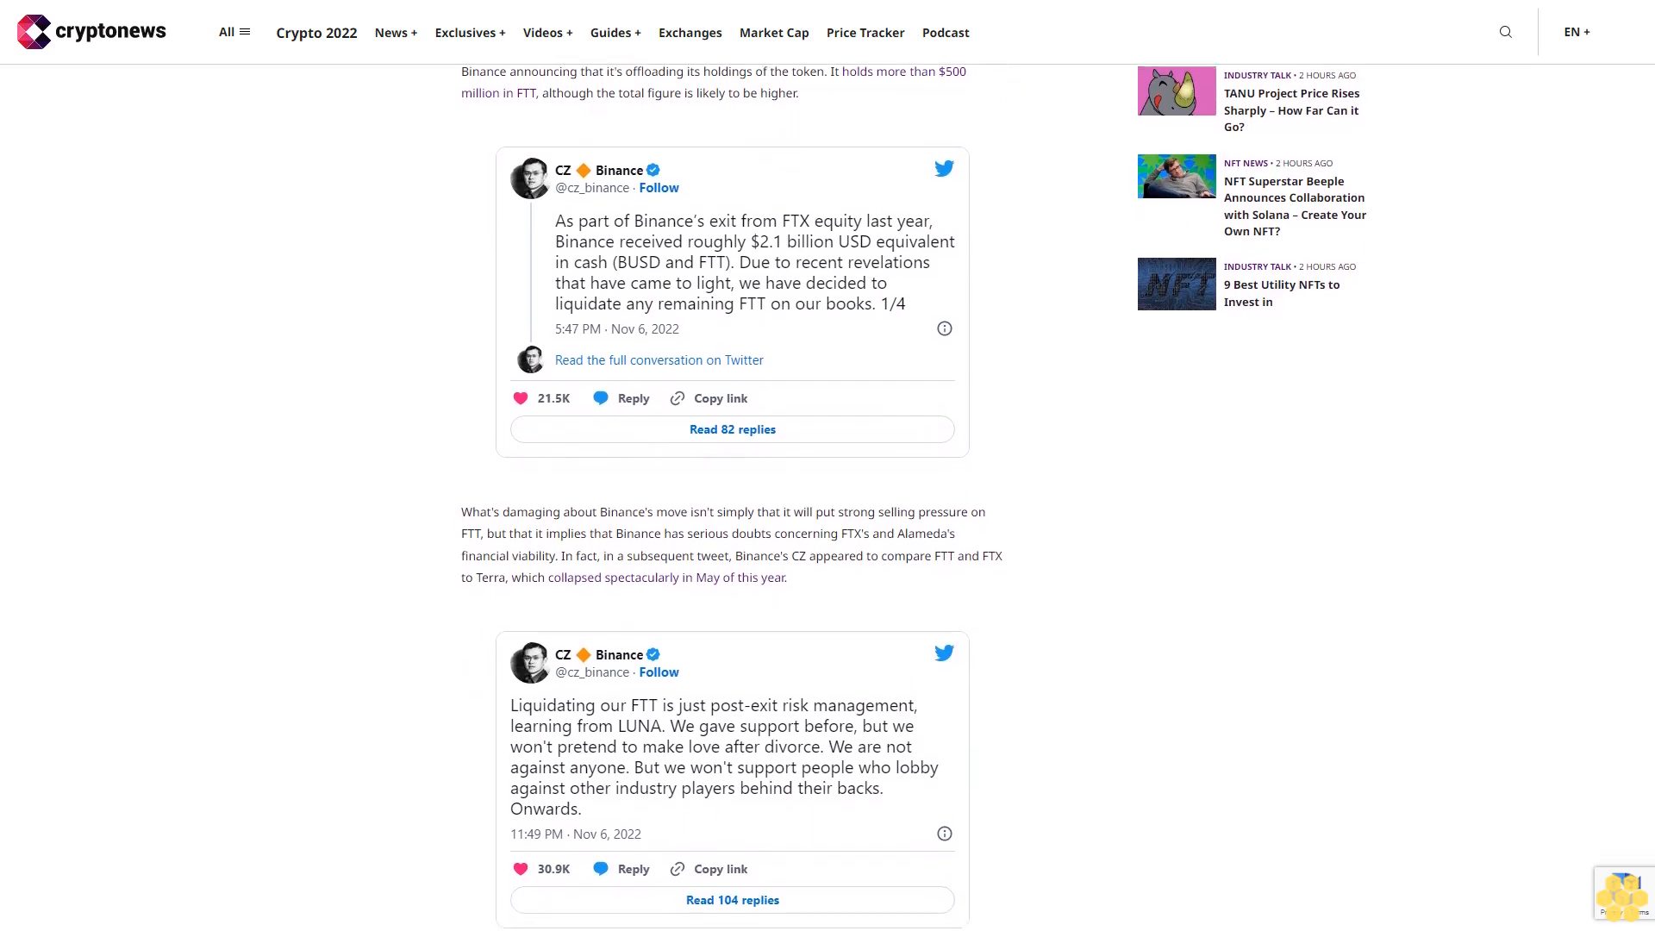
scroll(down, 3)
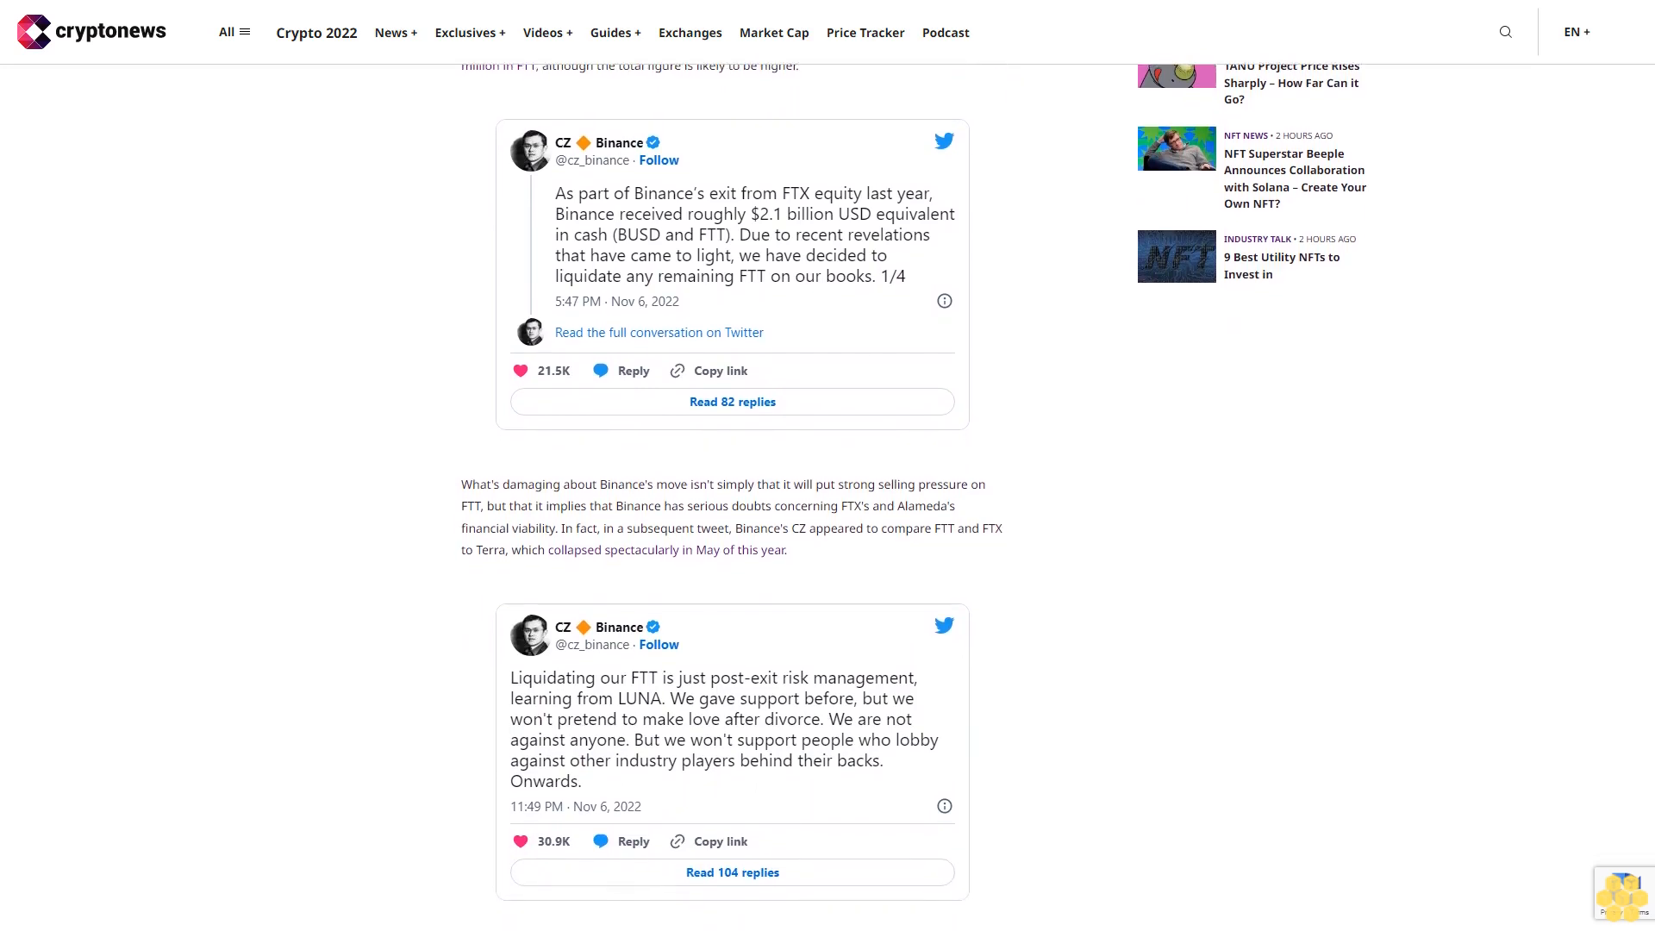
scroll(down, 3)
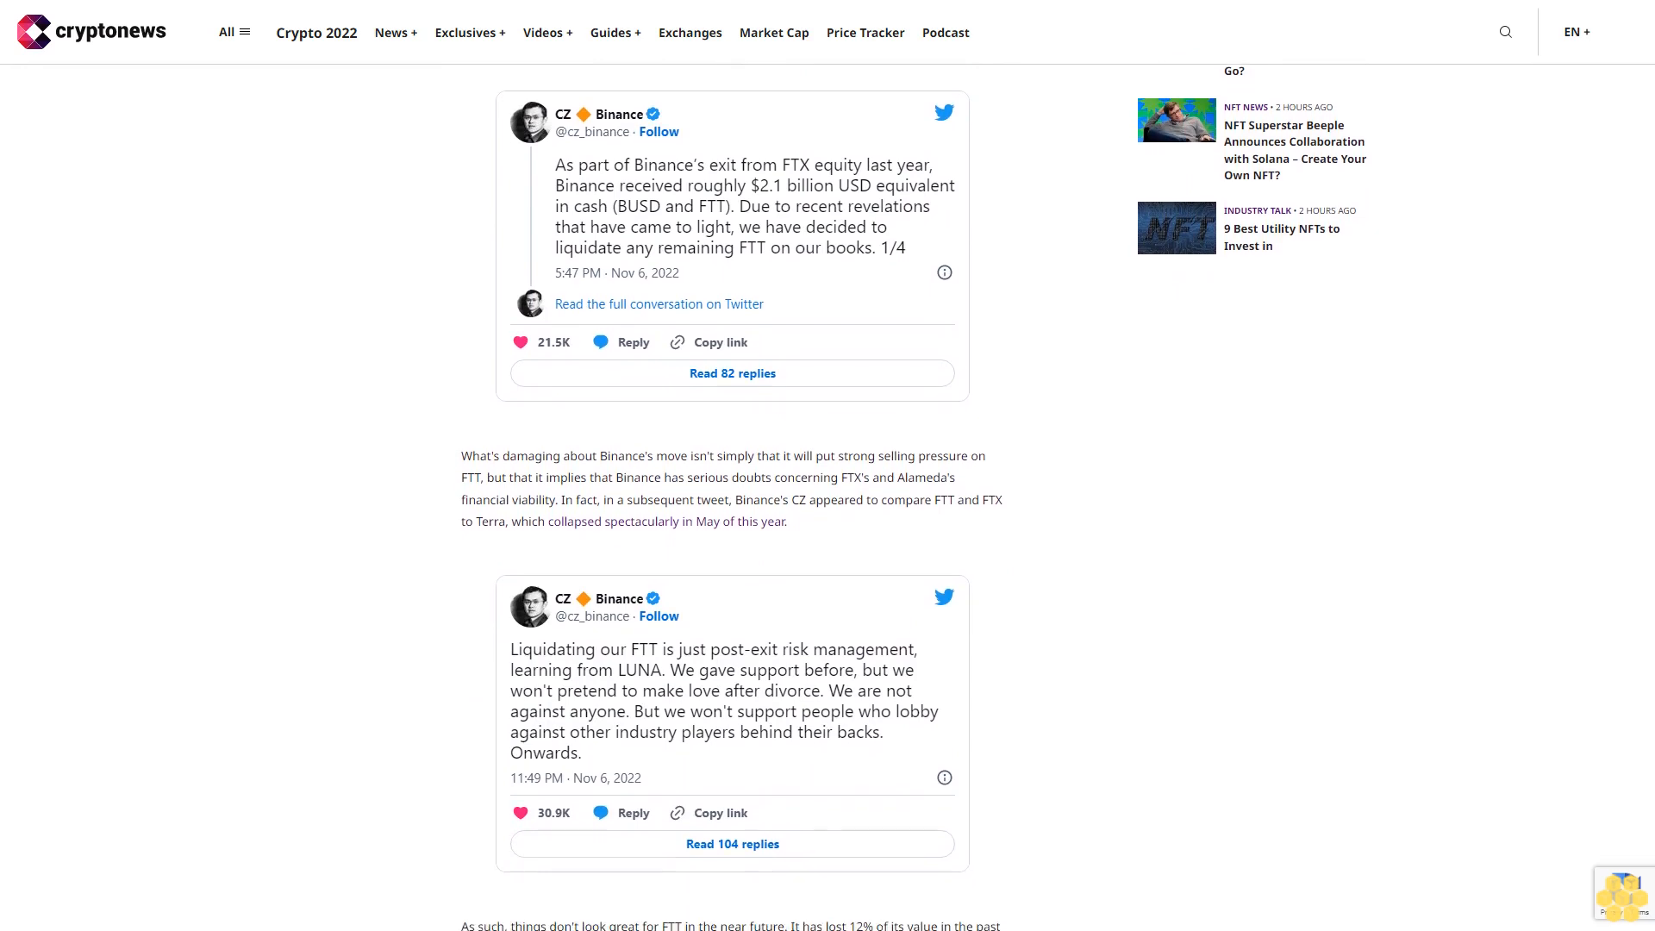
scroll(down, 3)
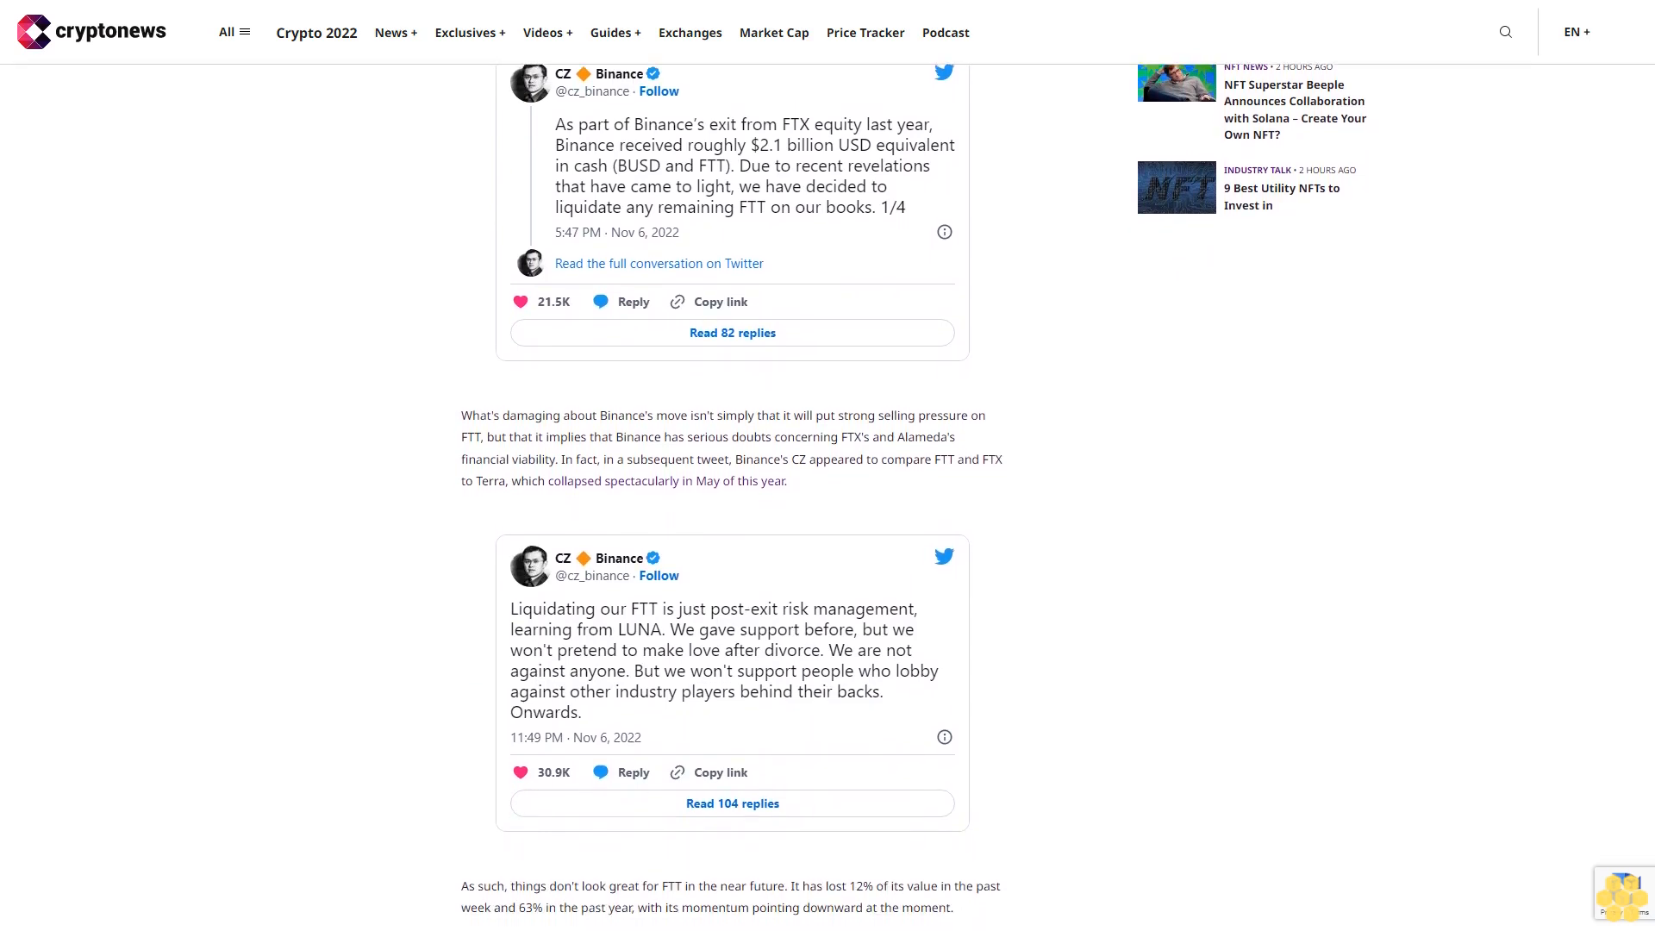
scroll(down, 3)
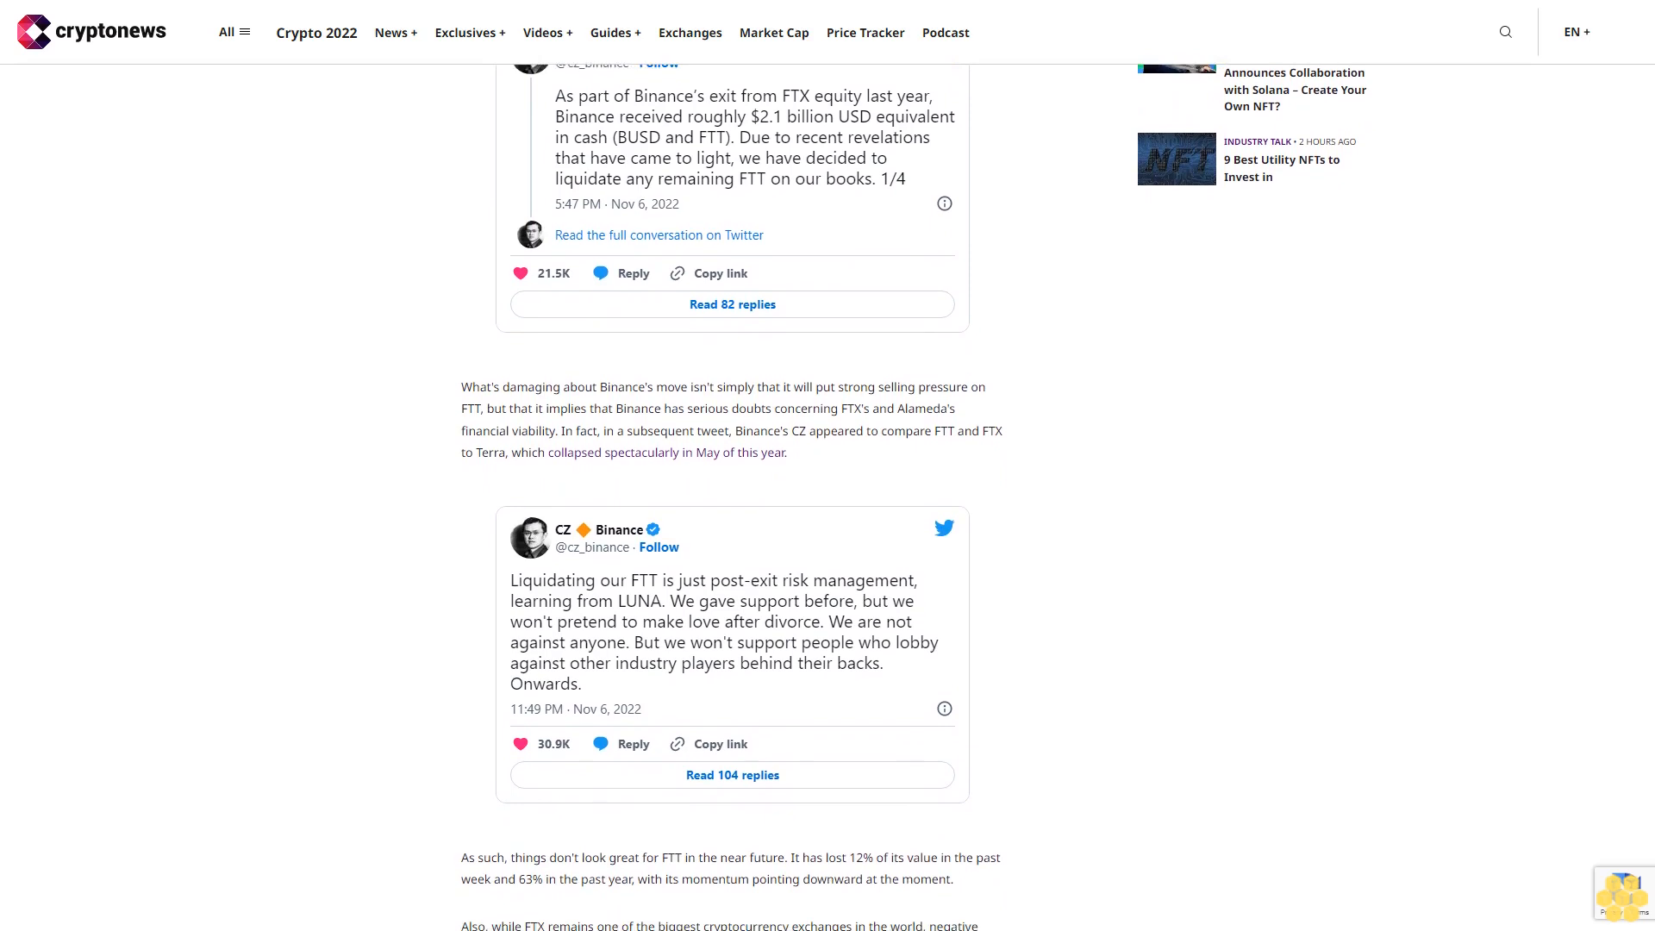
scroll(down, 3)
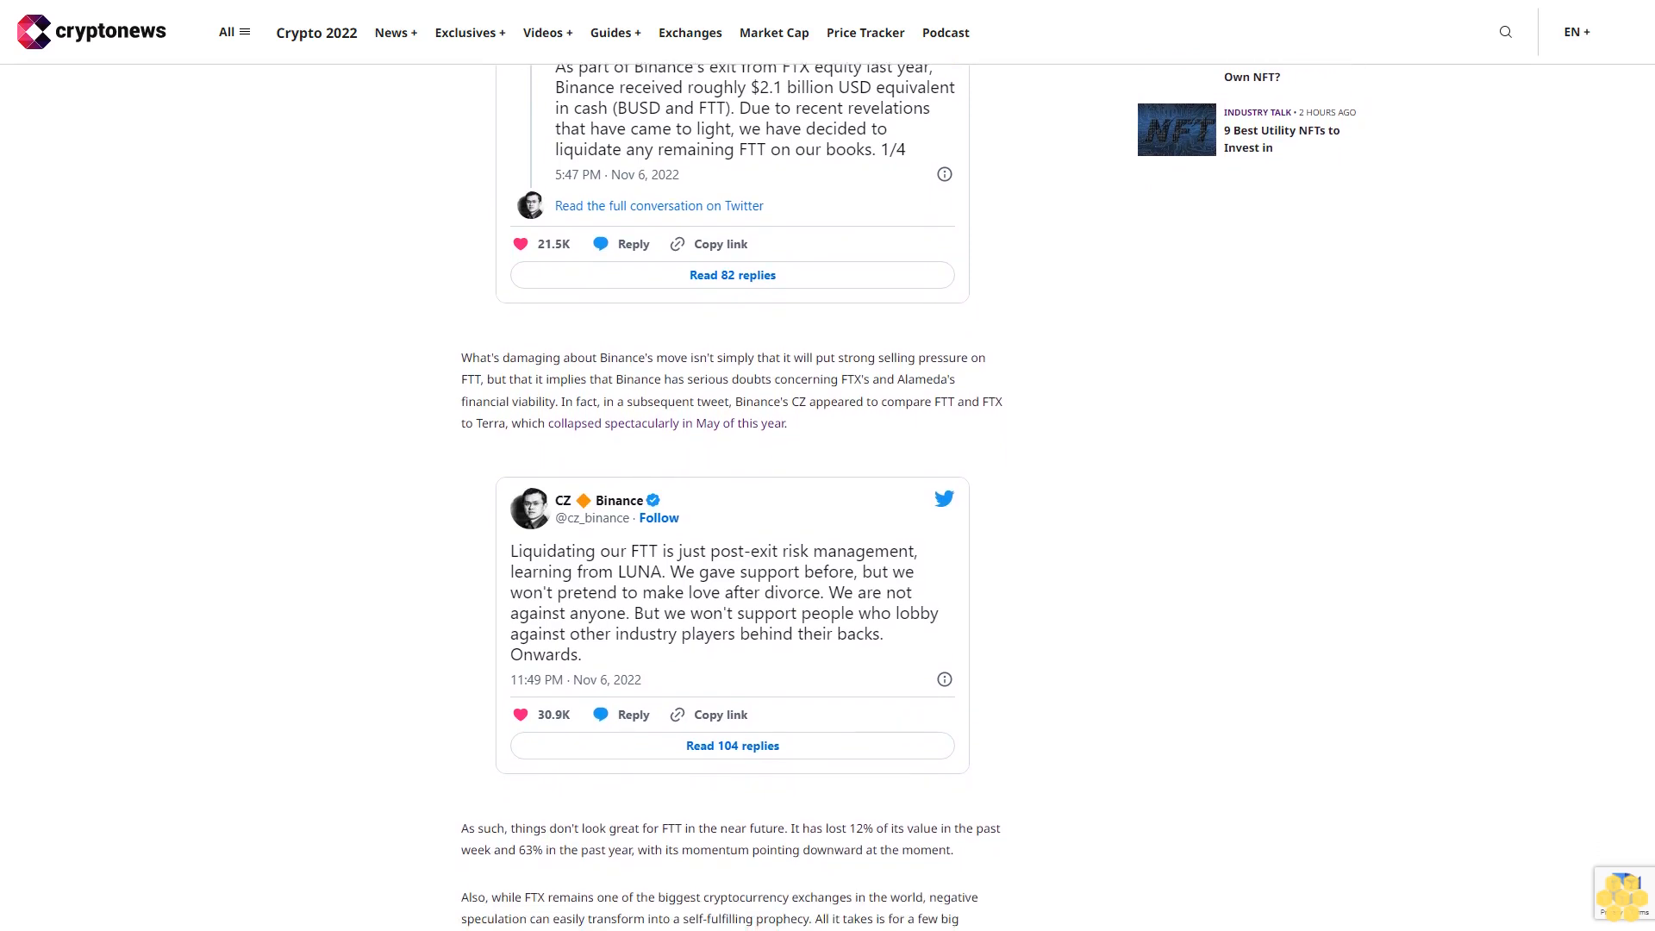
scroll(down, 3)
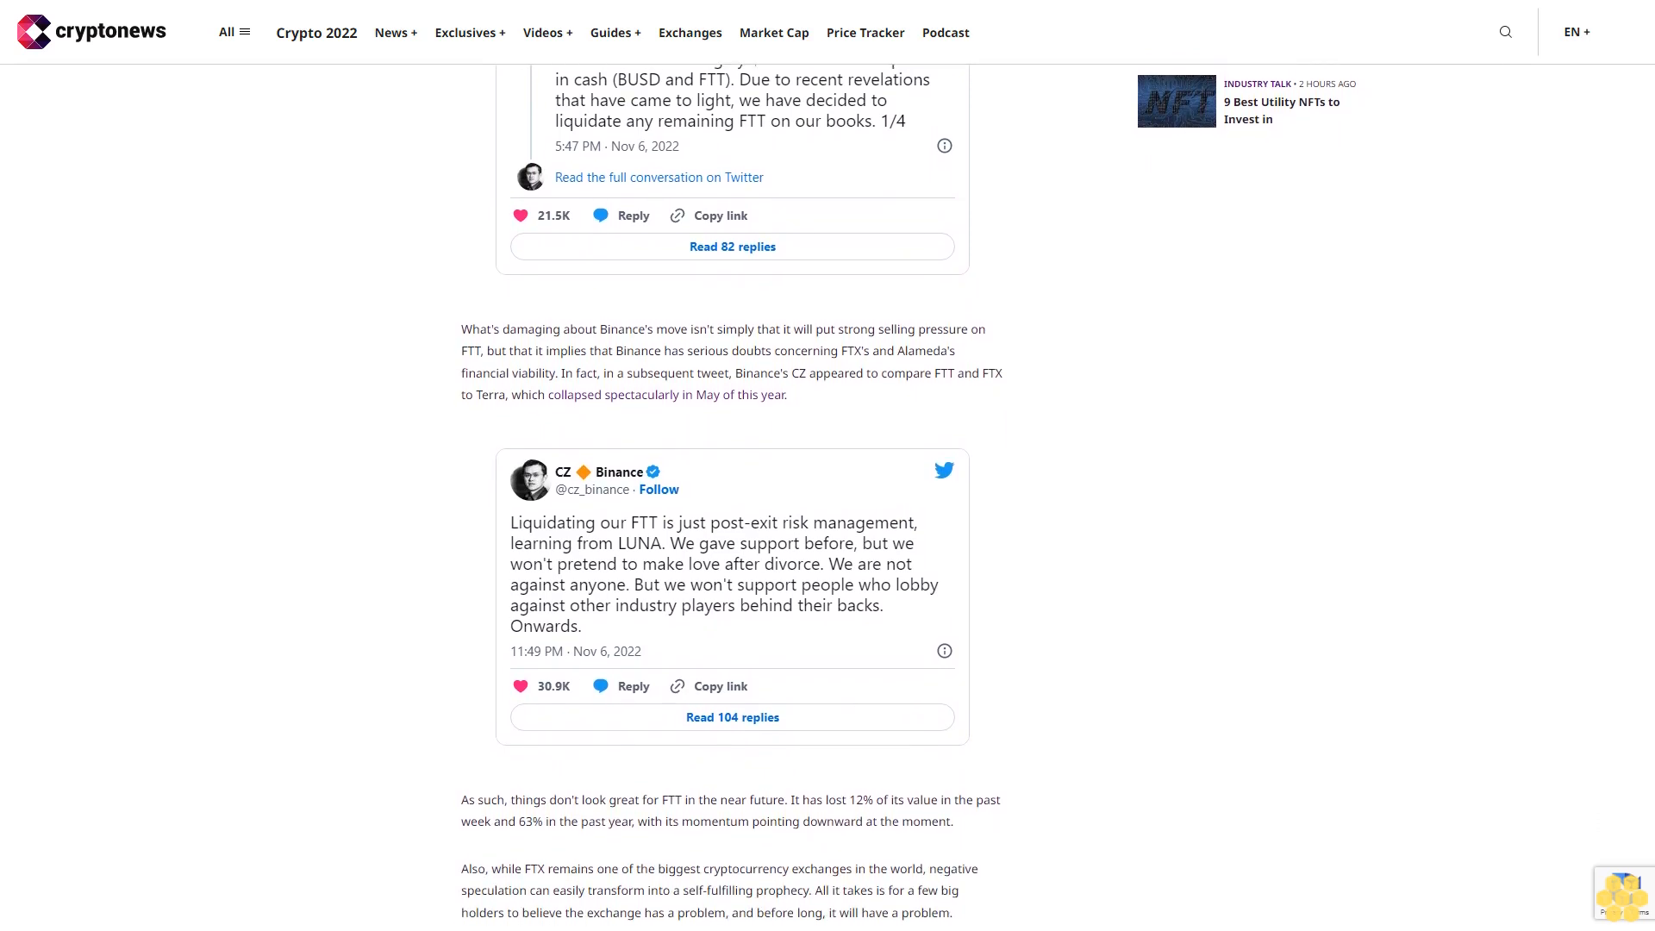
scroll(down, 3)
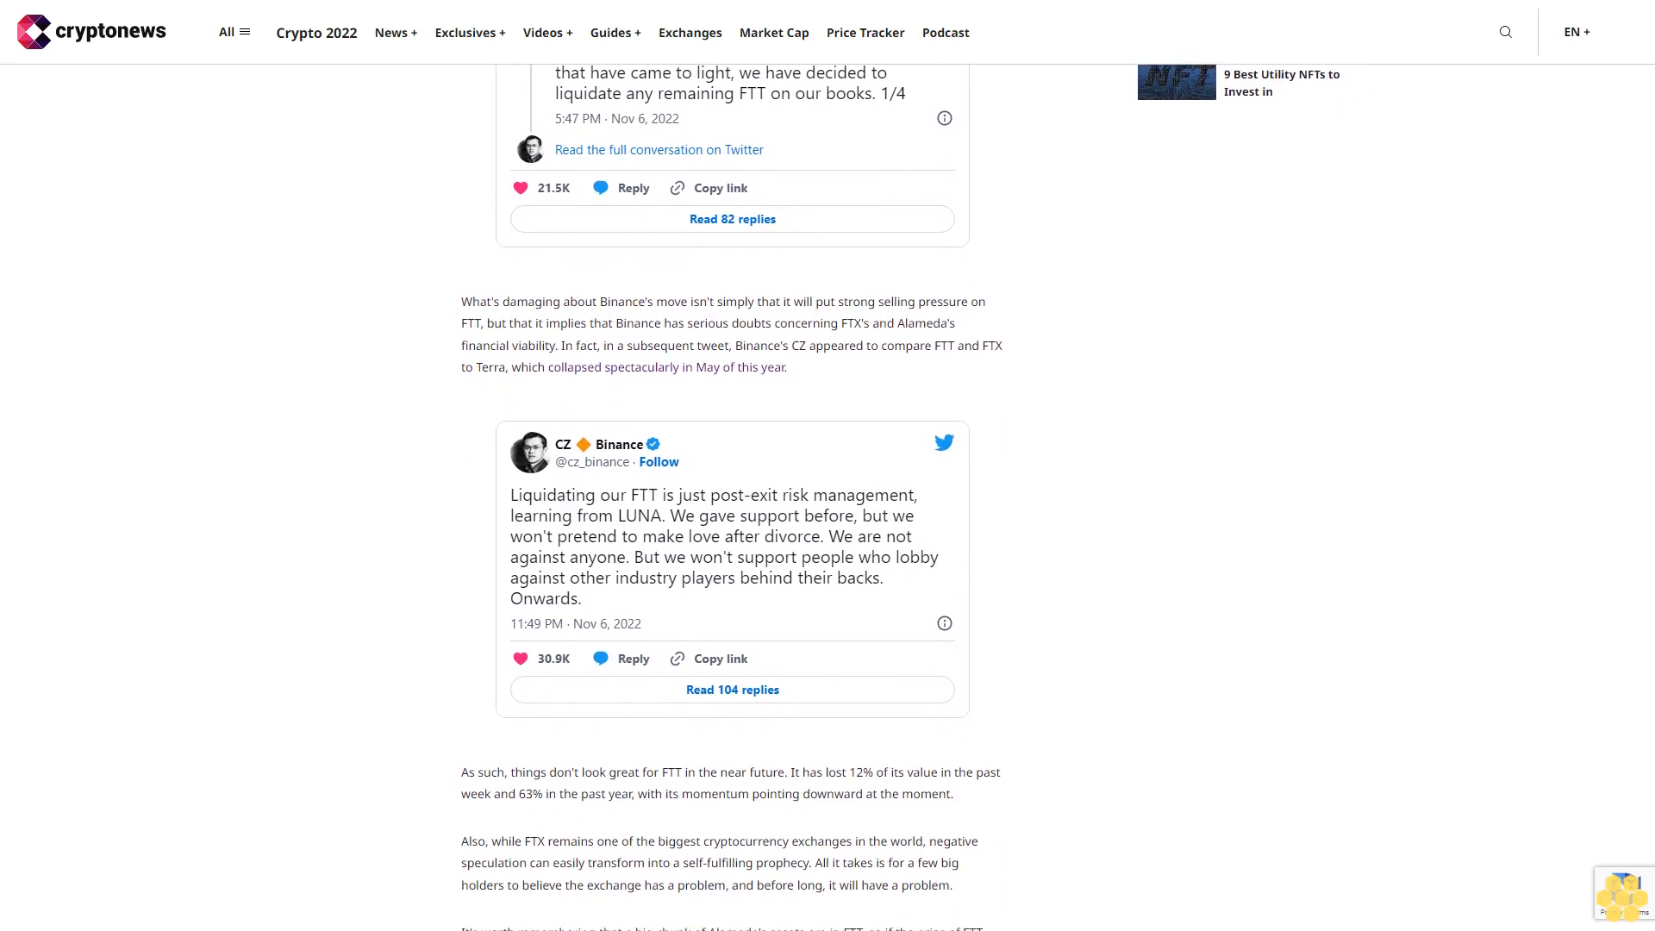
scroll(down, 3)
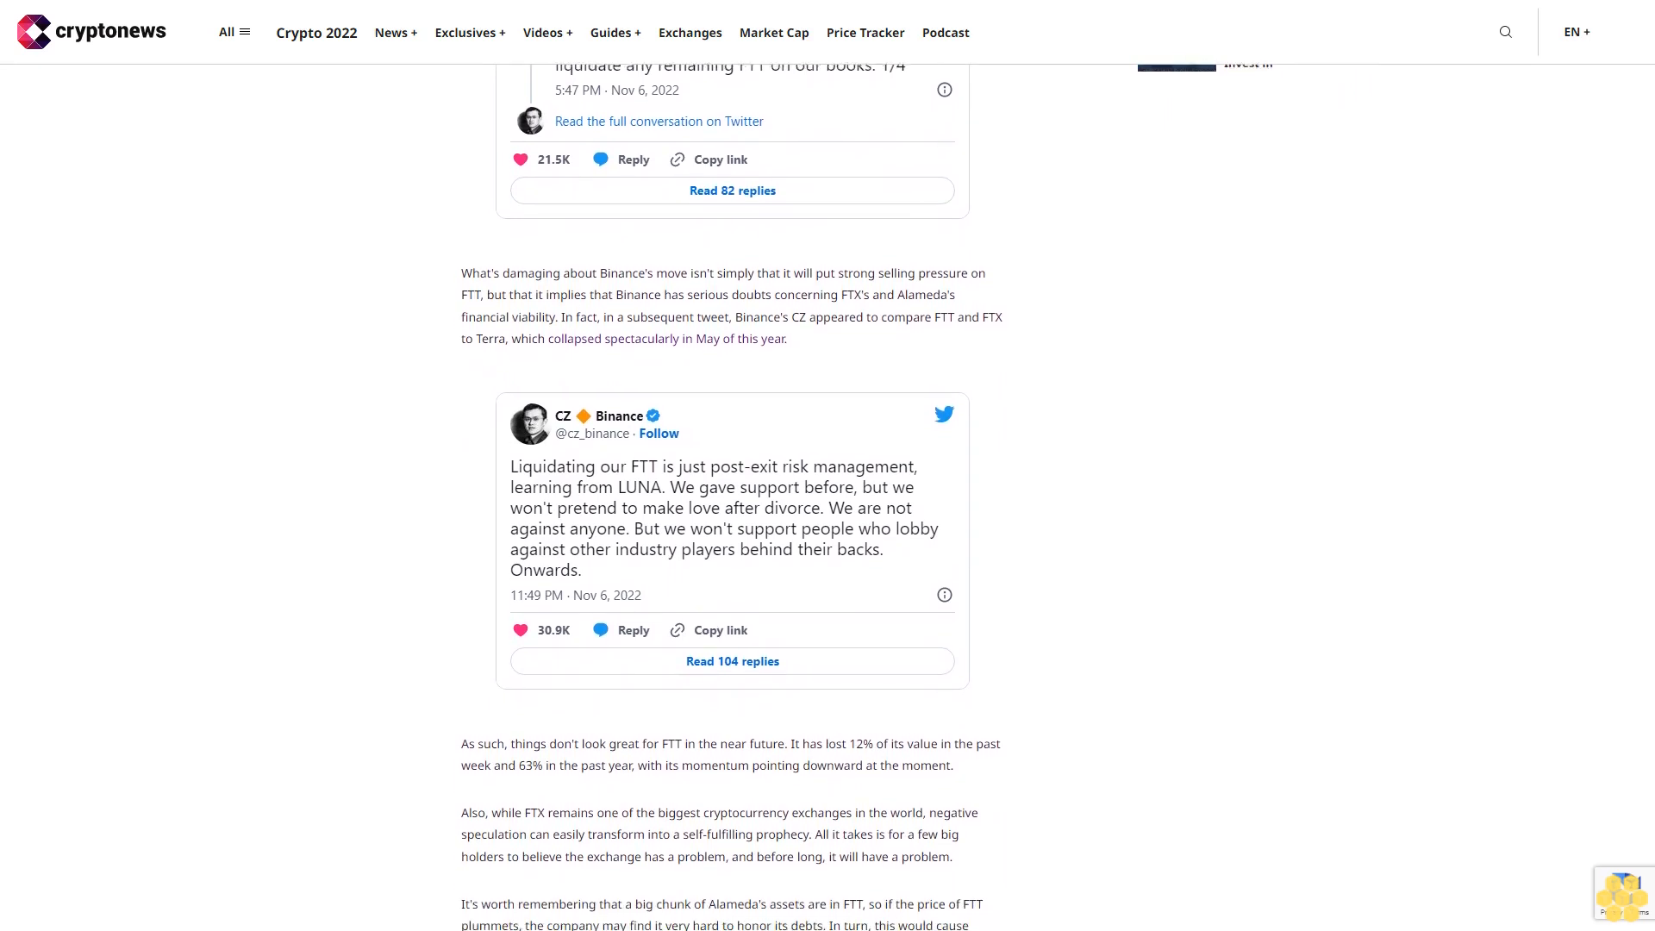
scroll(down, 3)
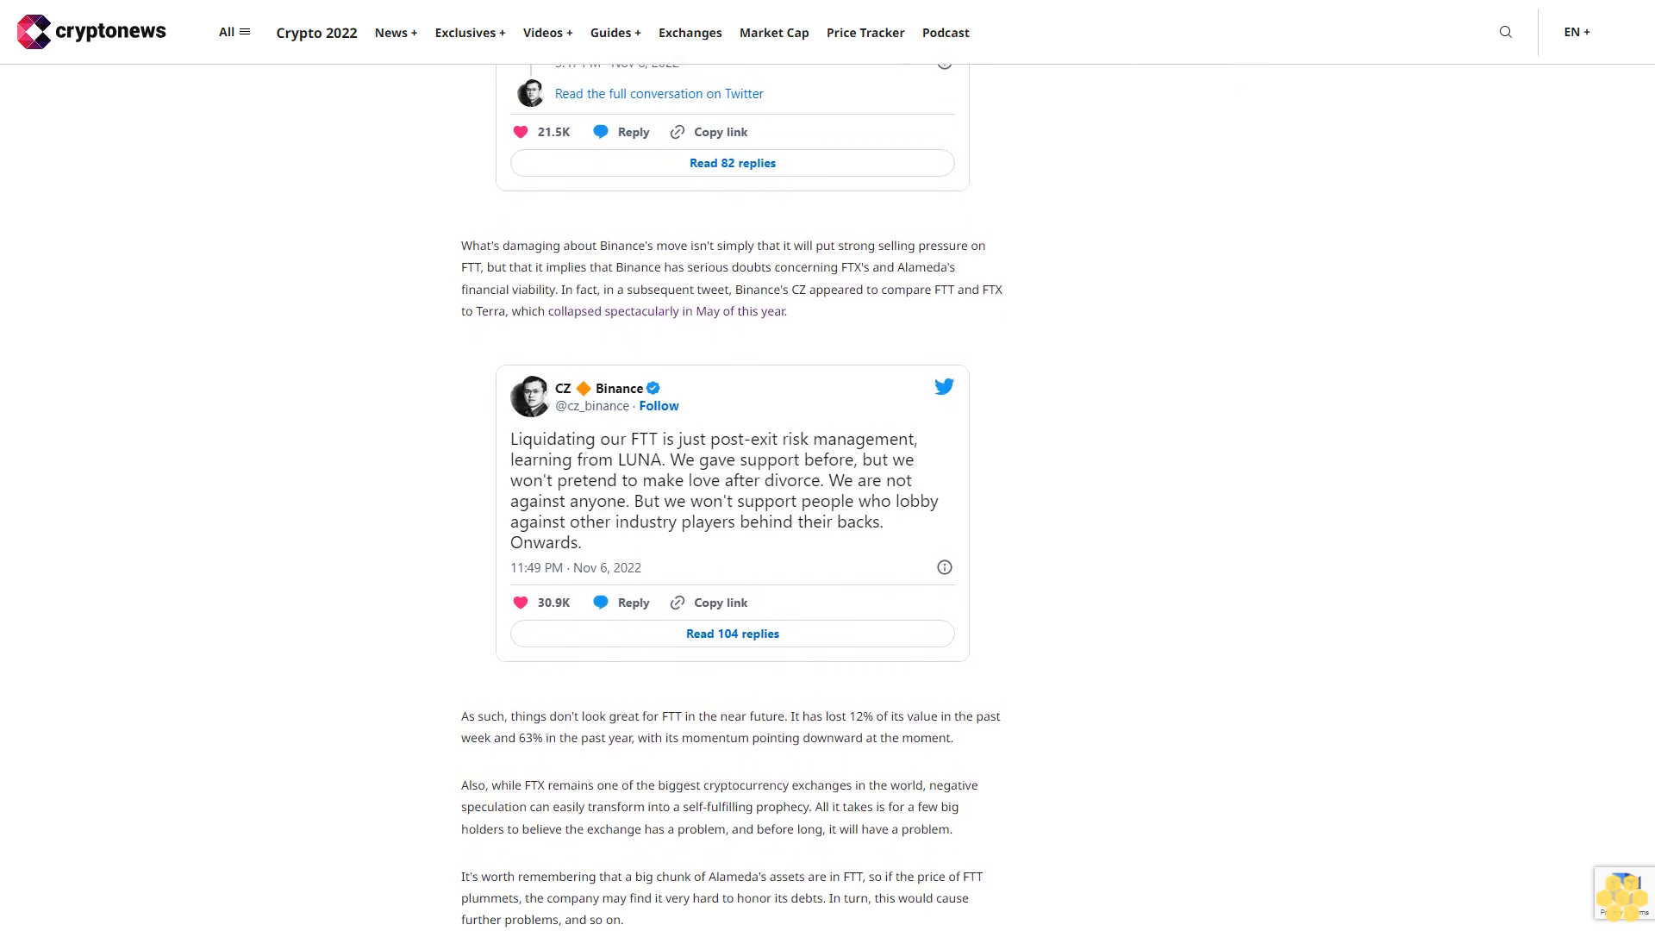
scroll(down, 3)
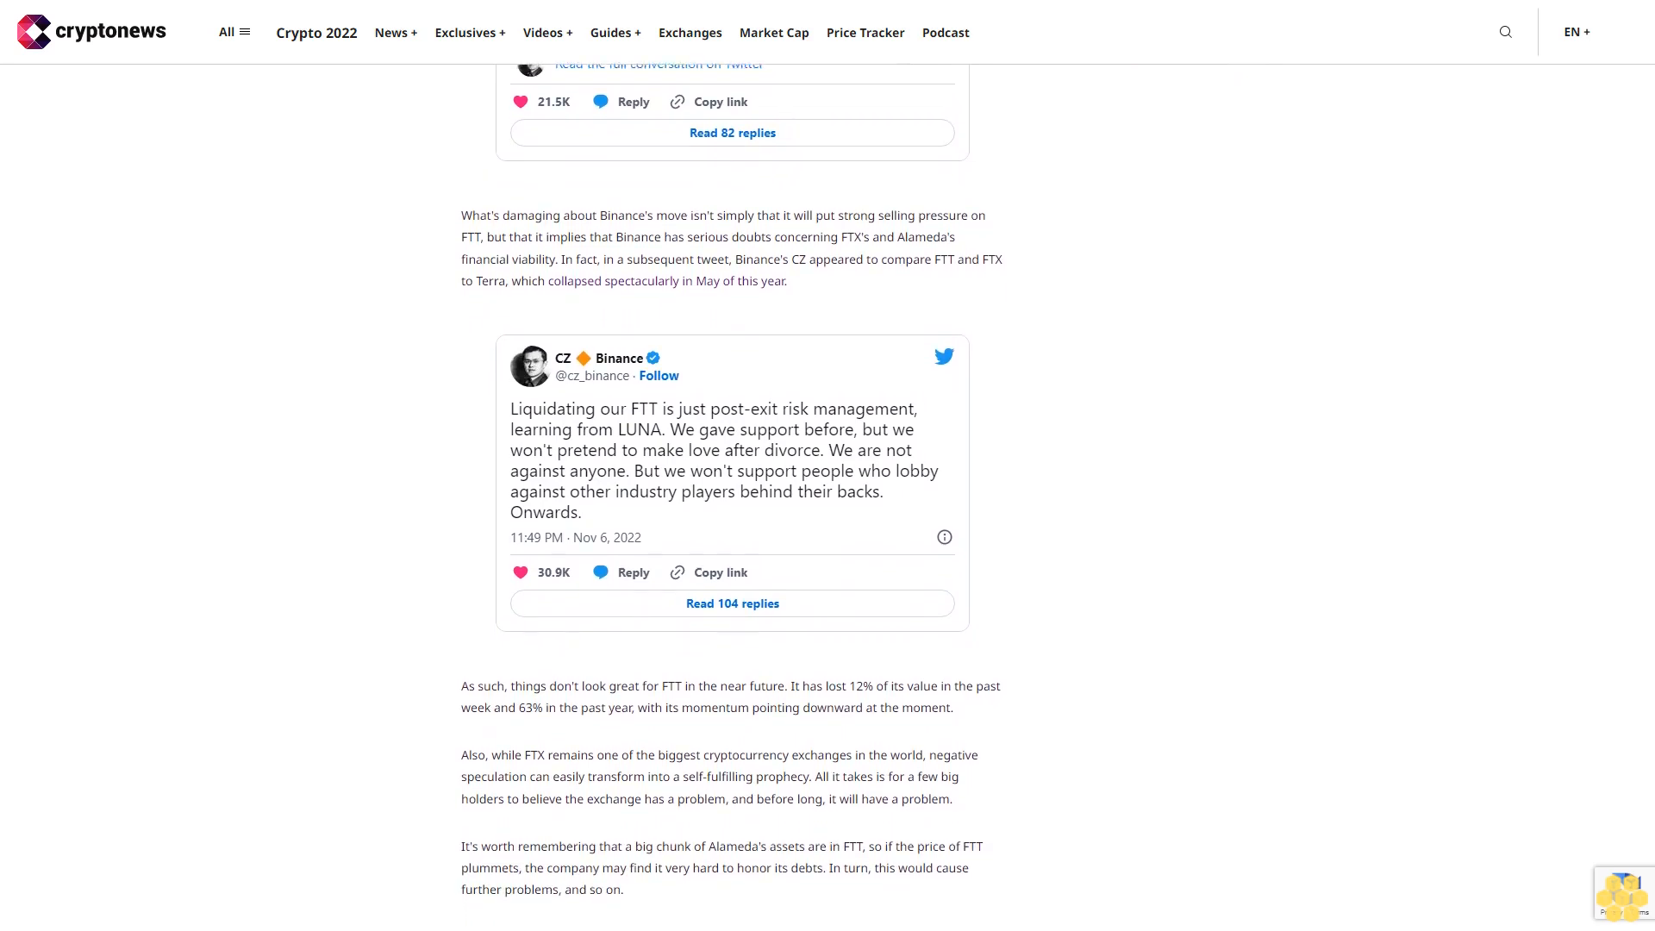
scroll(down, 3)
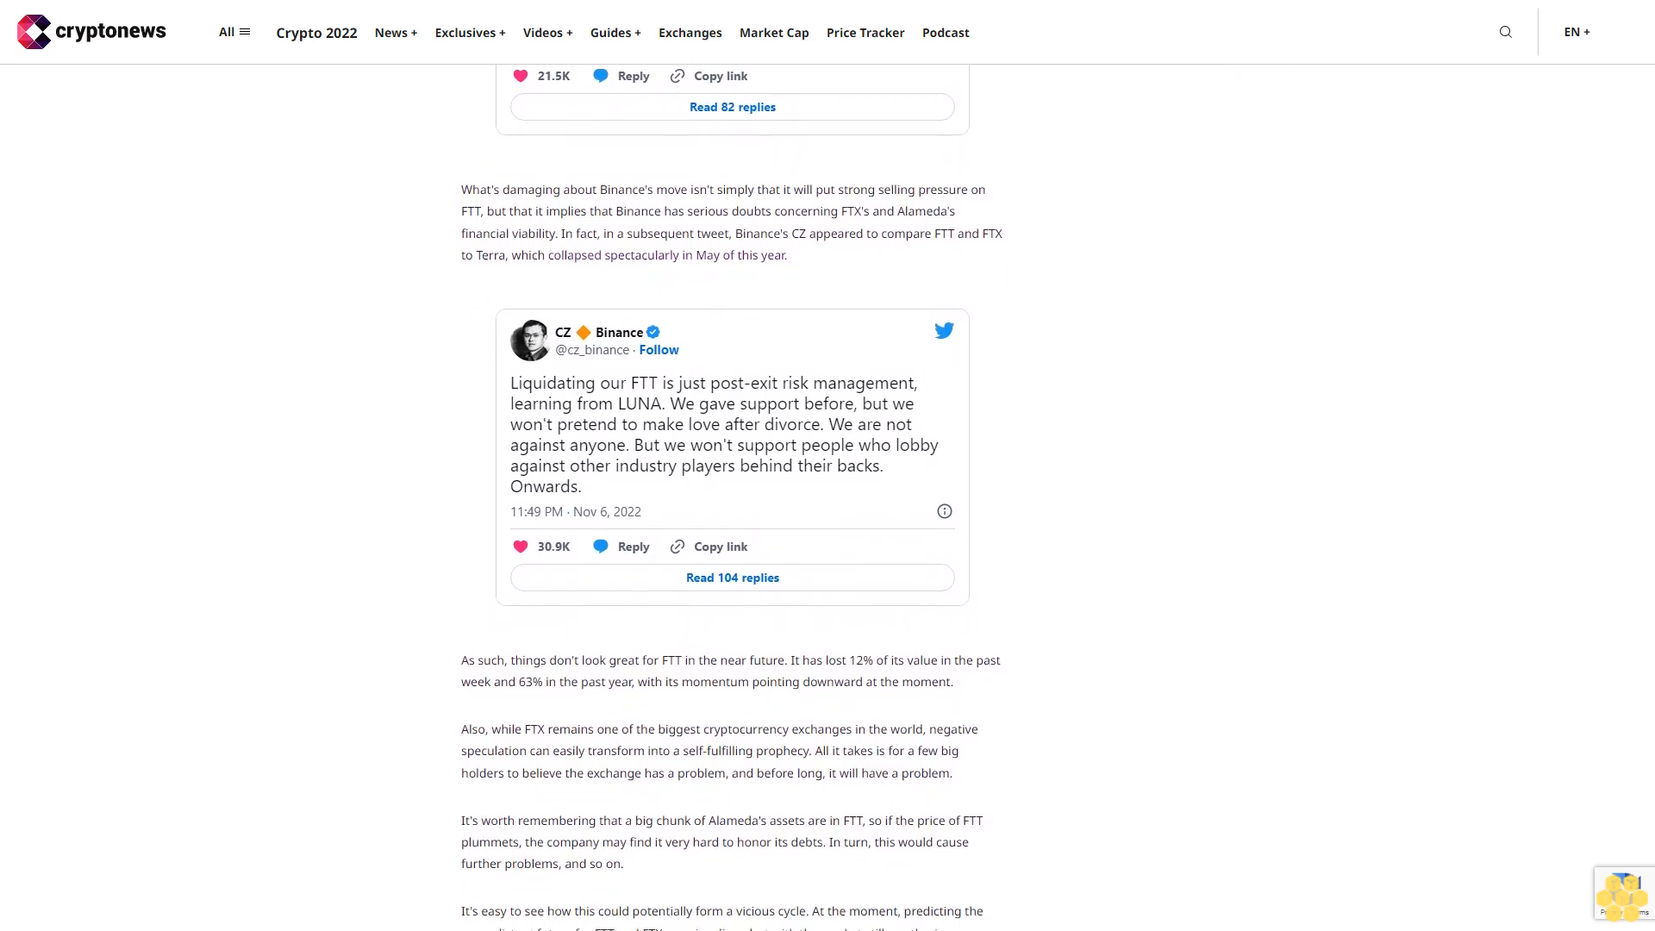
scroll(down, 3)
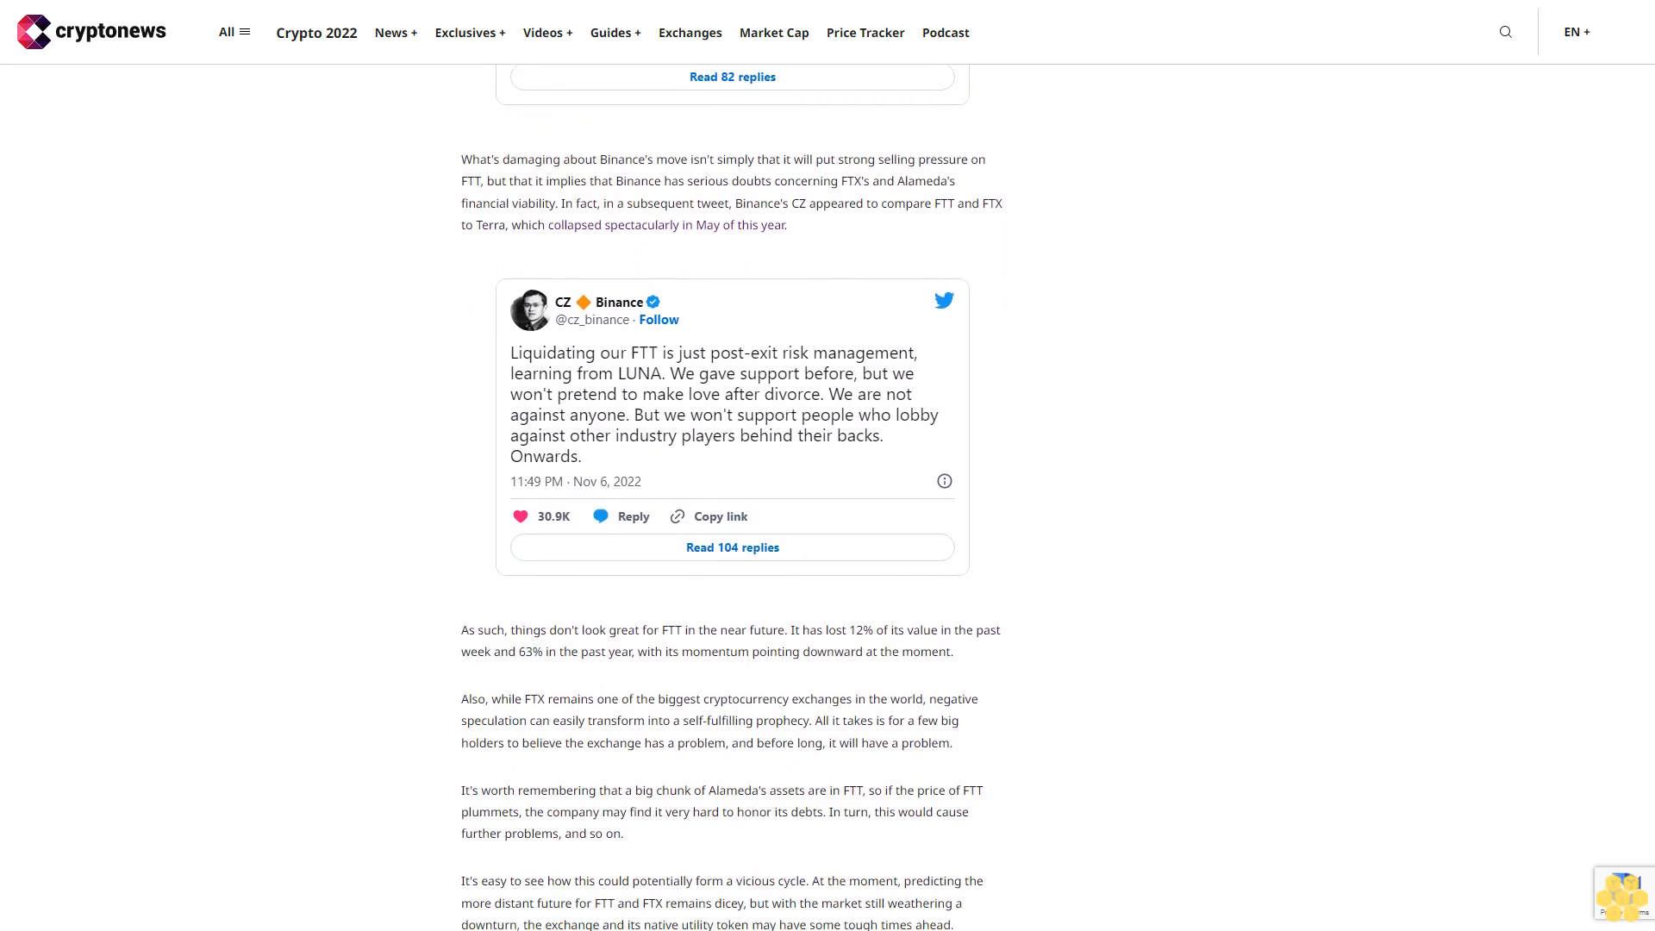
scroll(down, 3)
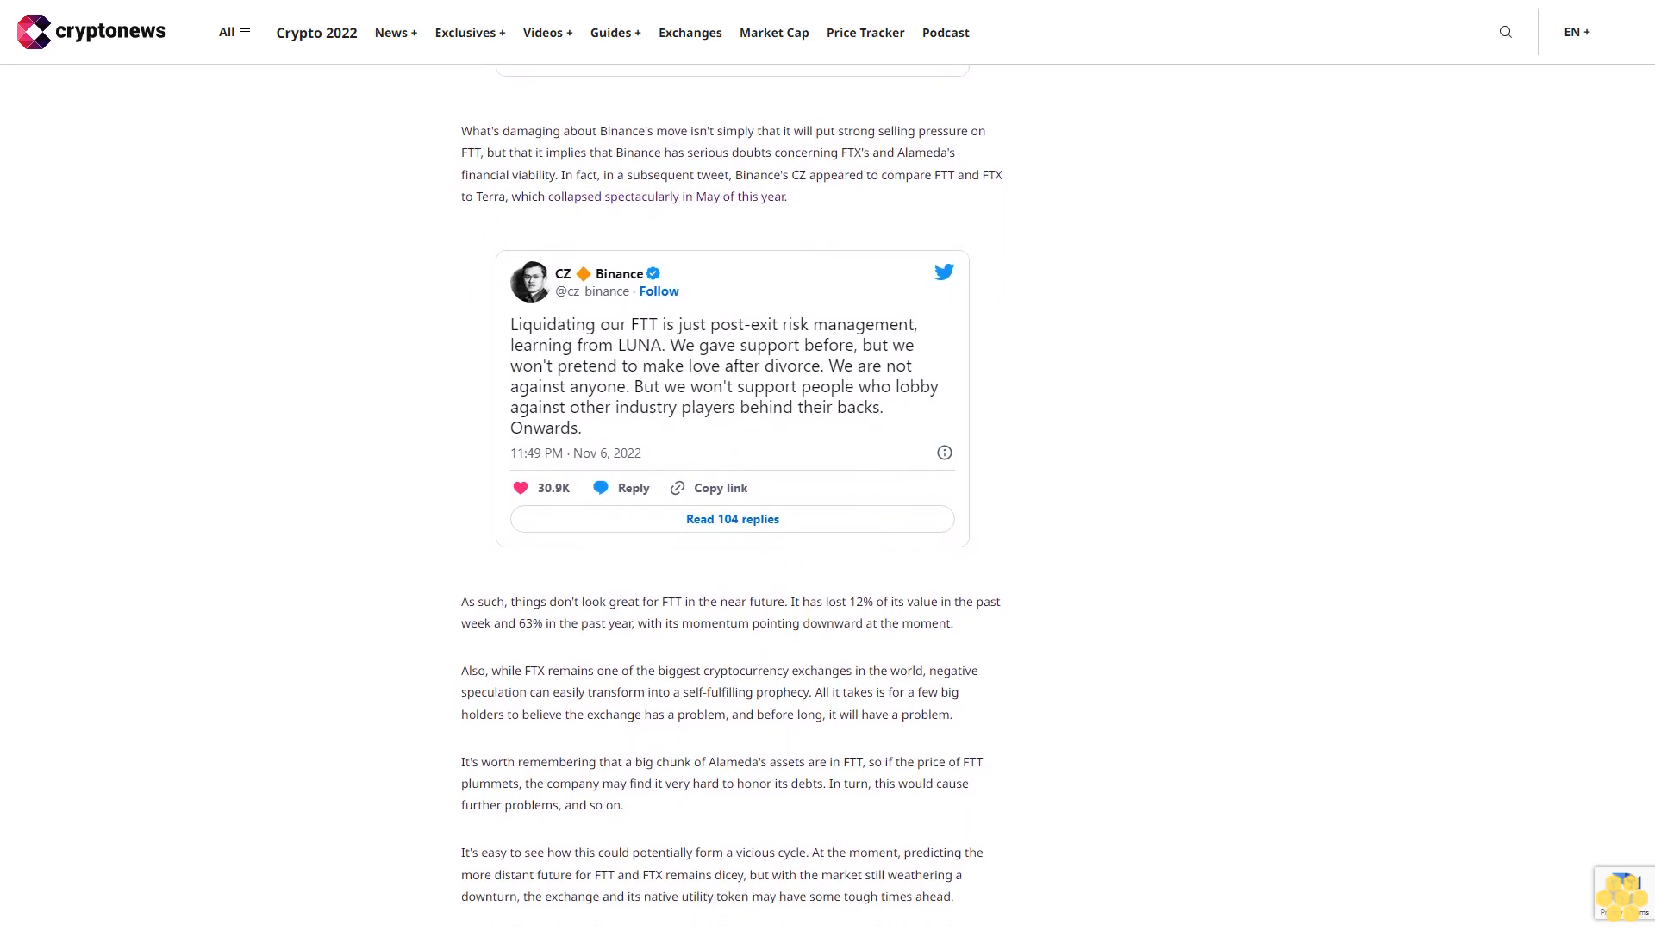
scroll(down, 3)
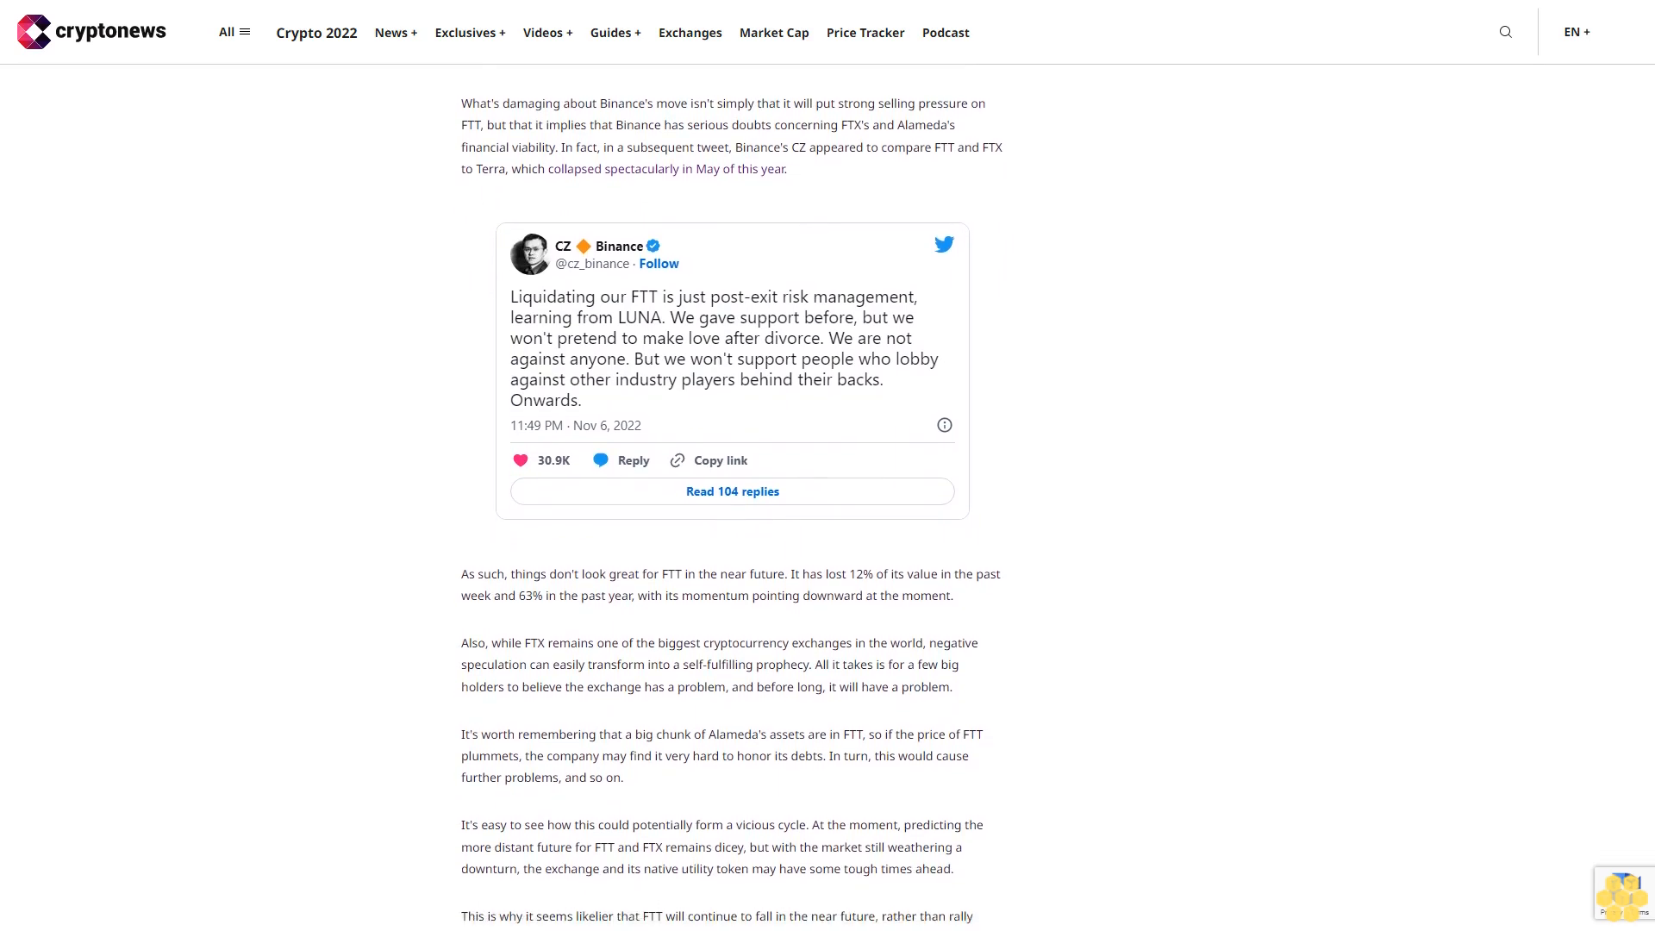
scroll(down, 3)
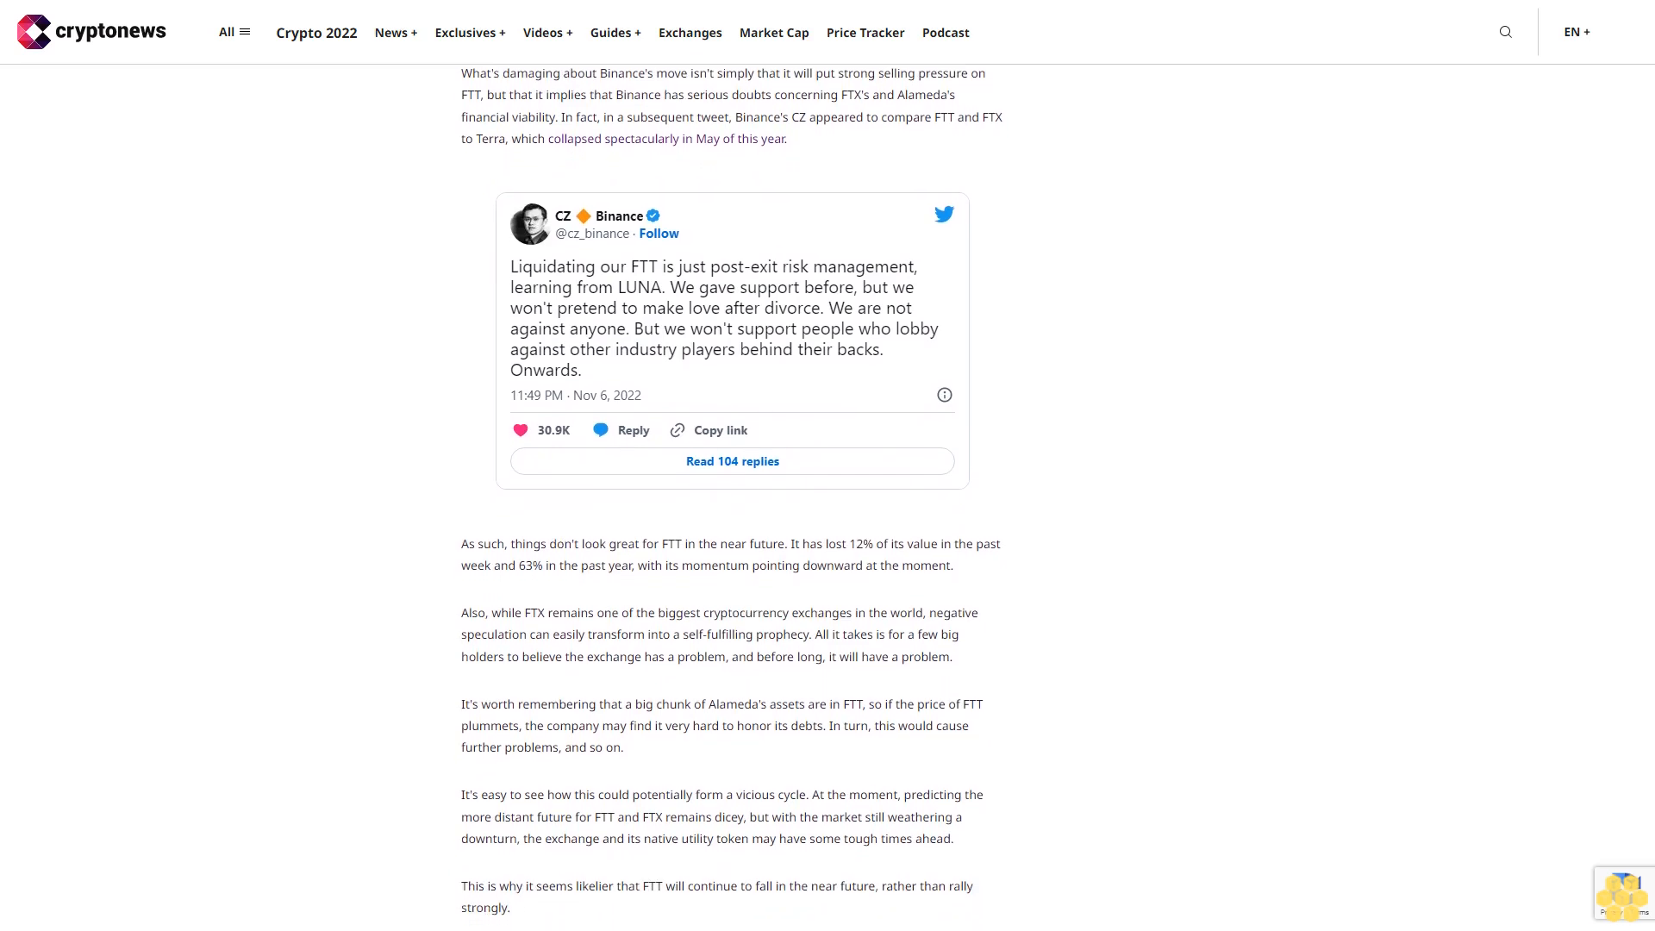
scroll(down, 3)
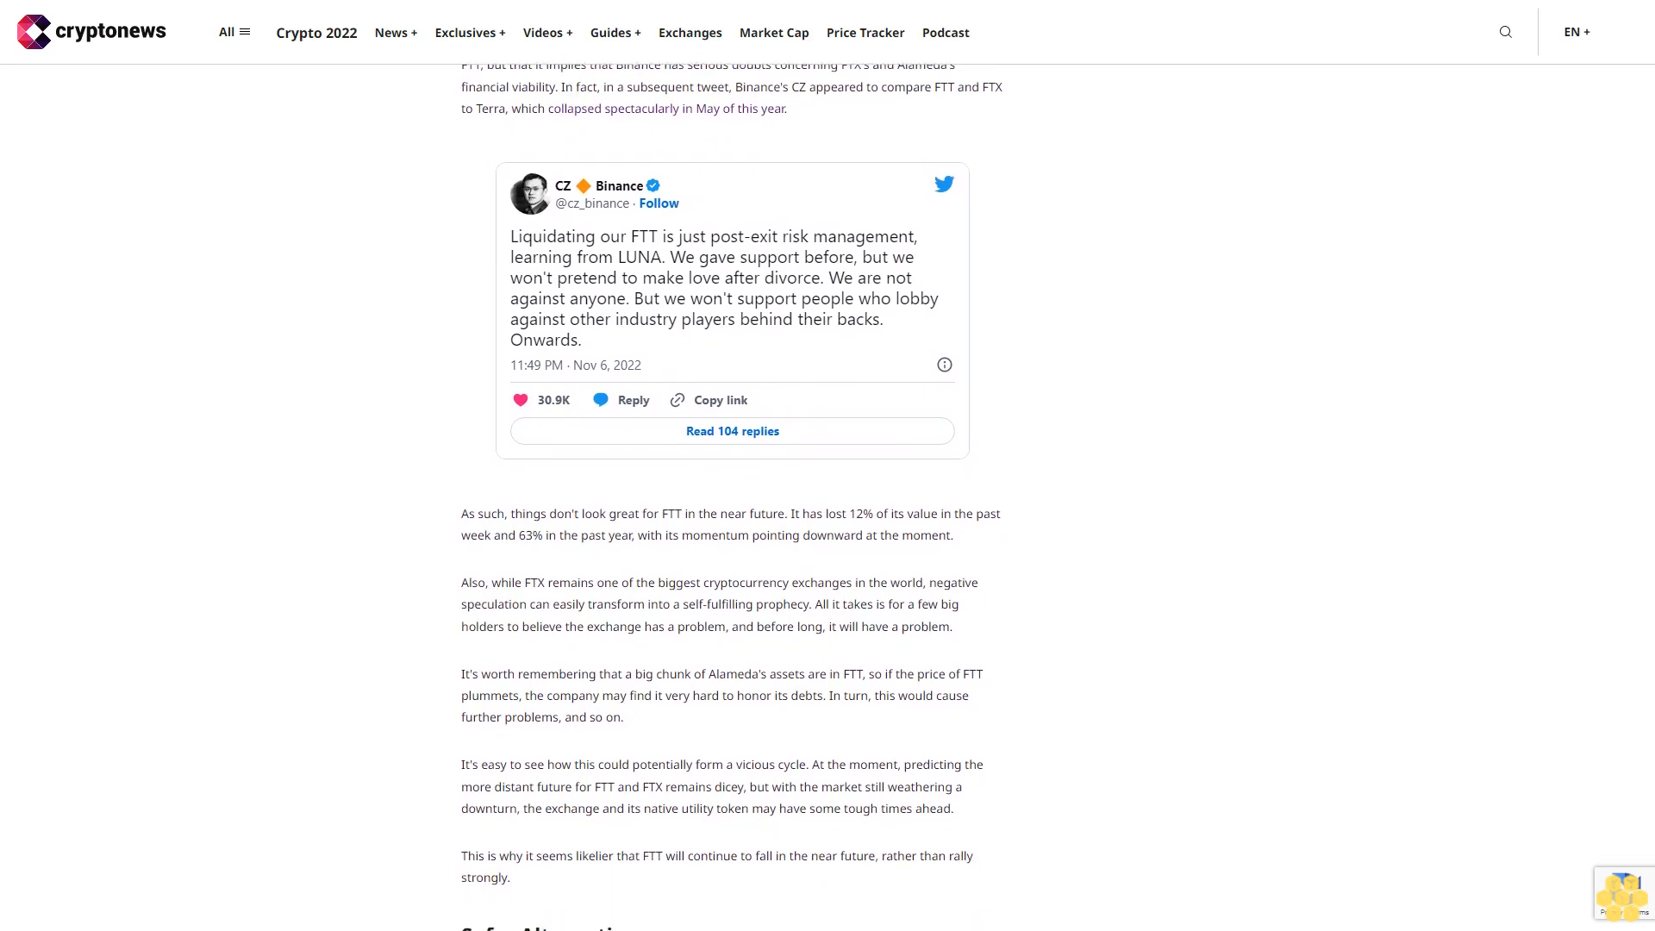
scroll(down, 3)
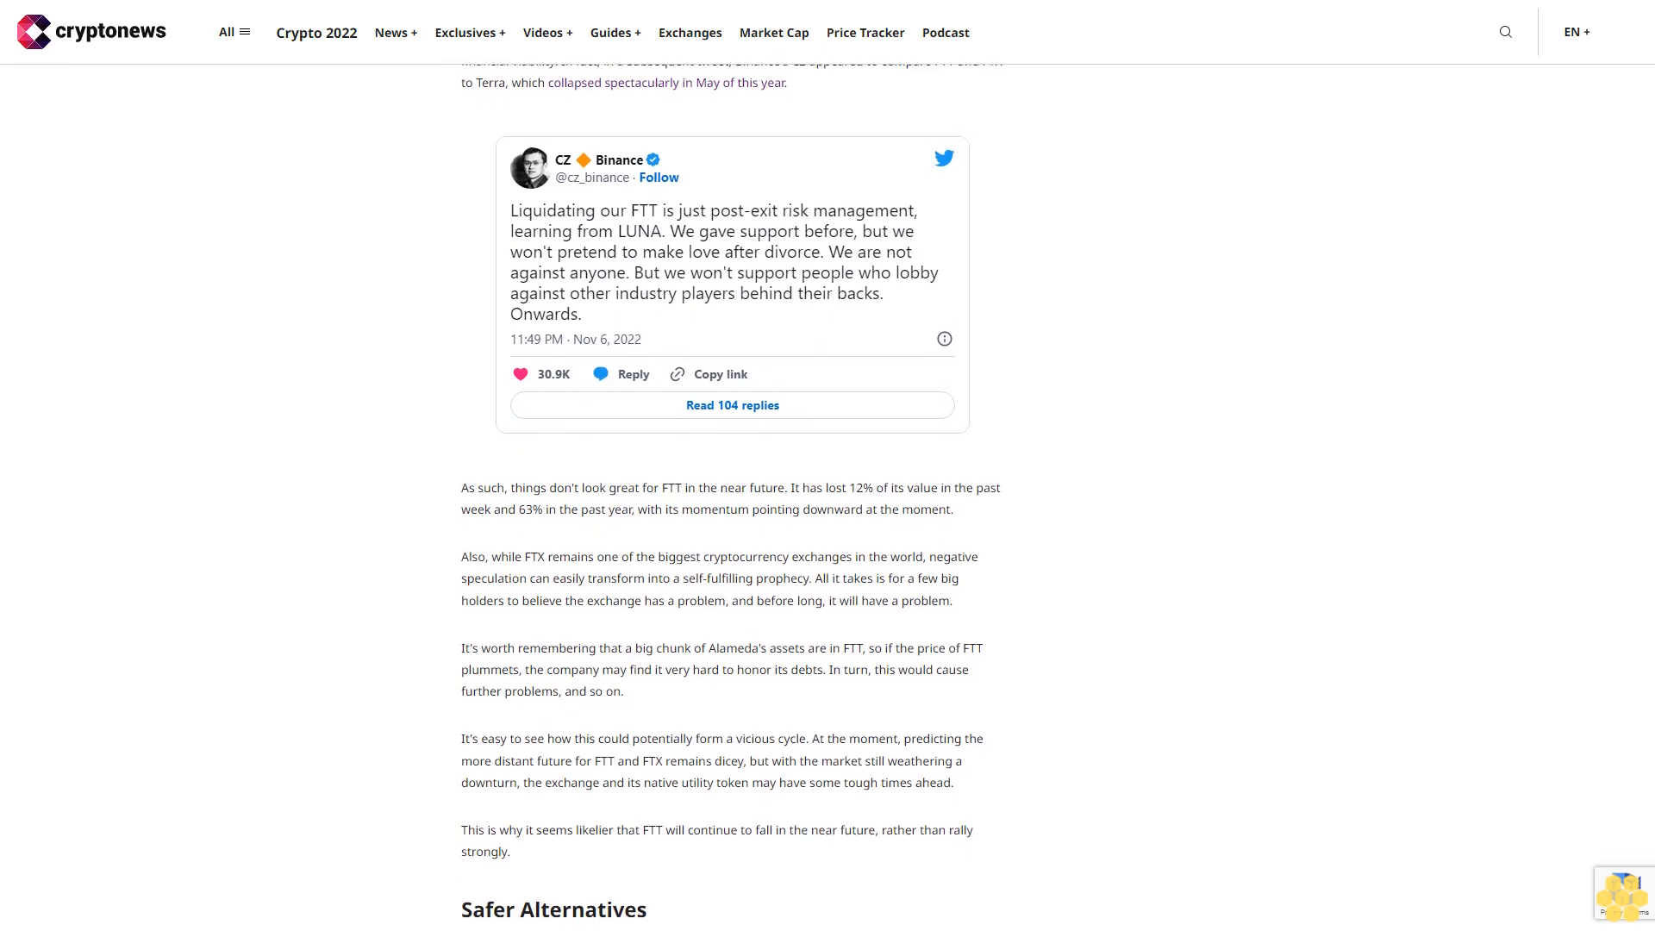
scroll(down, 3)
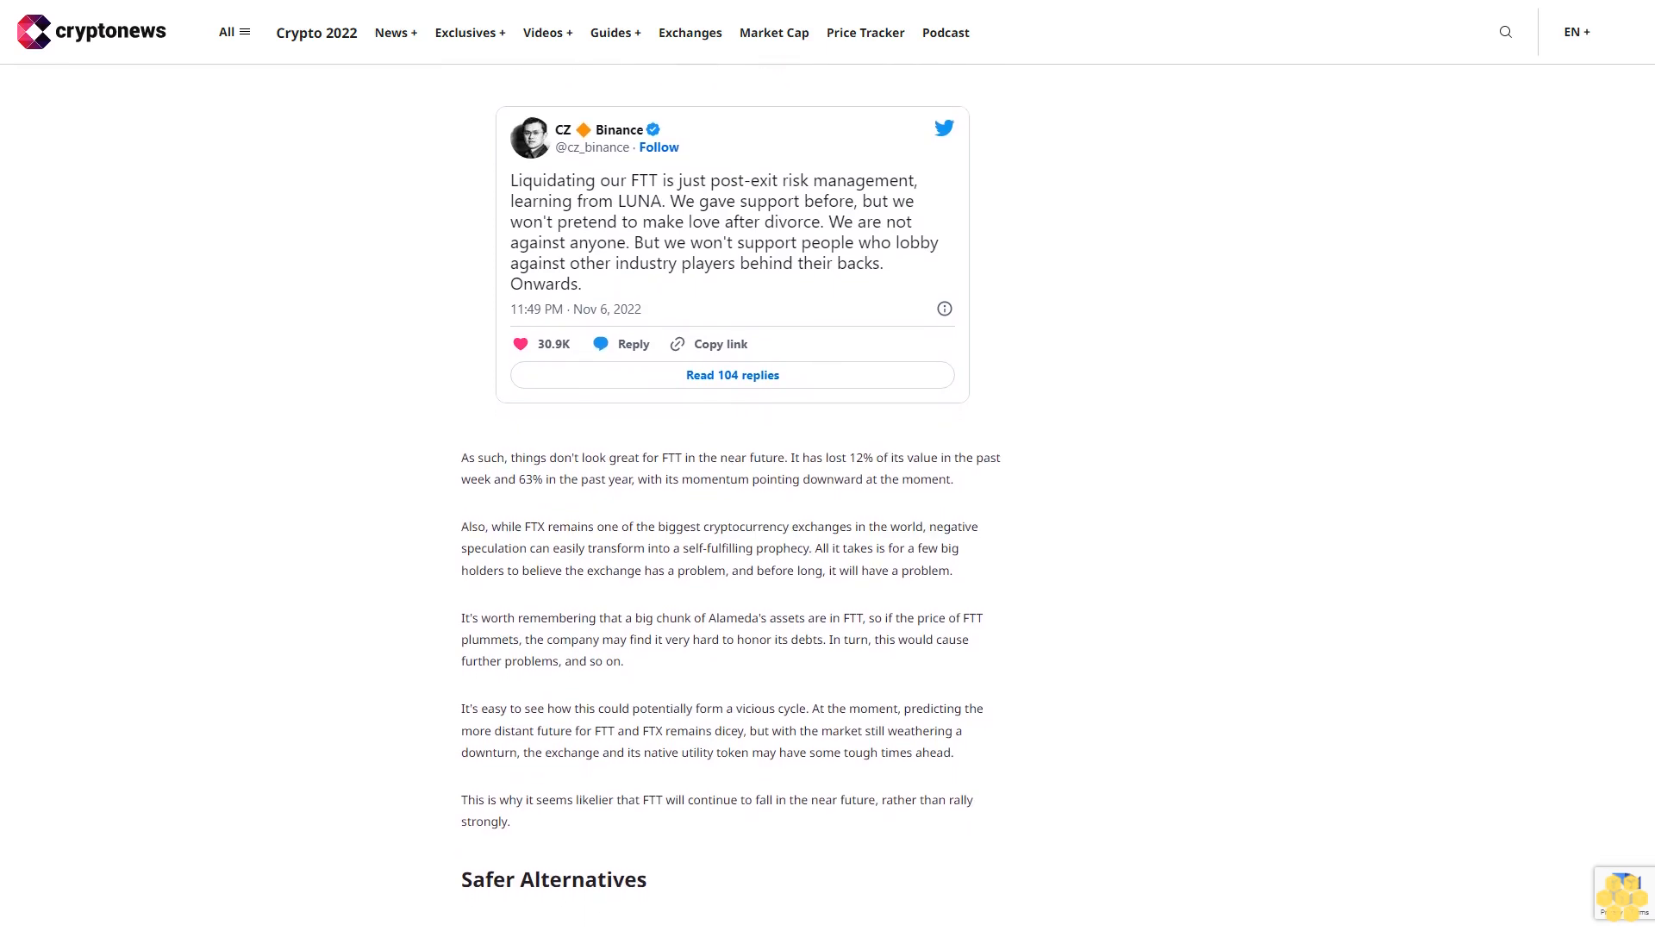
scroll(down, 3)
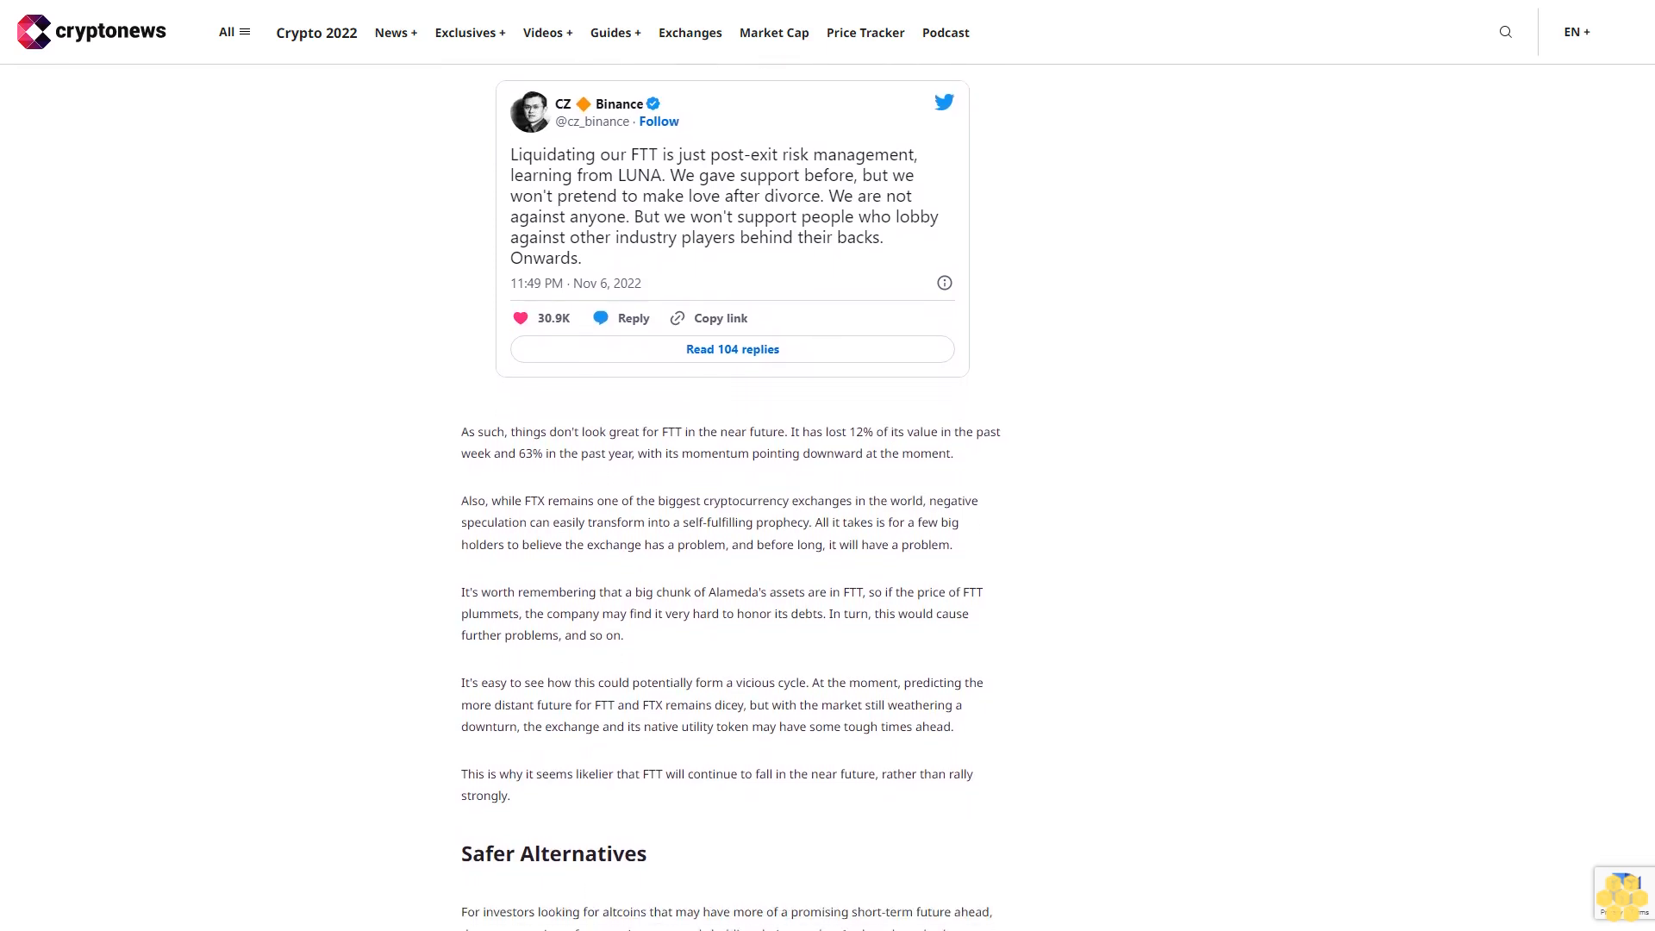
scroll(down, 3)
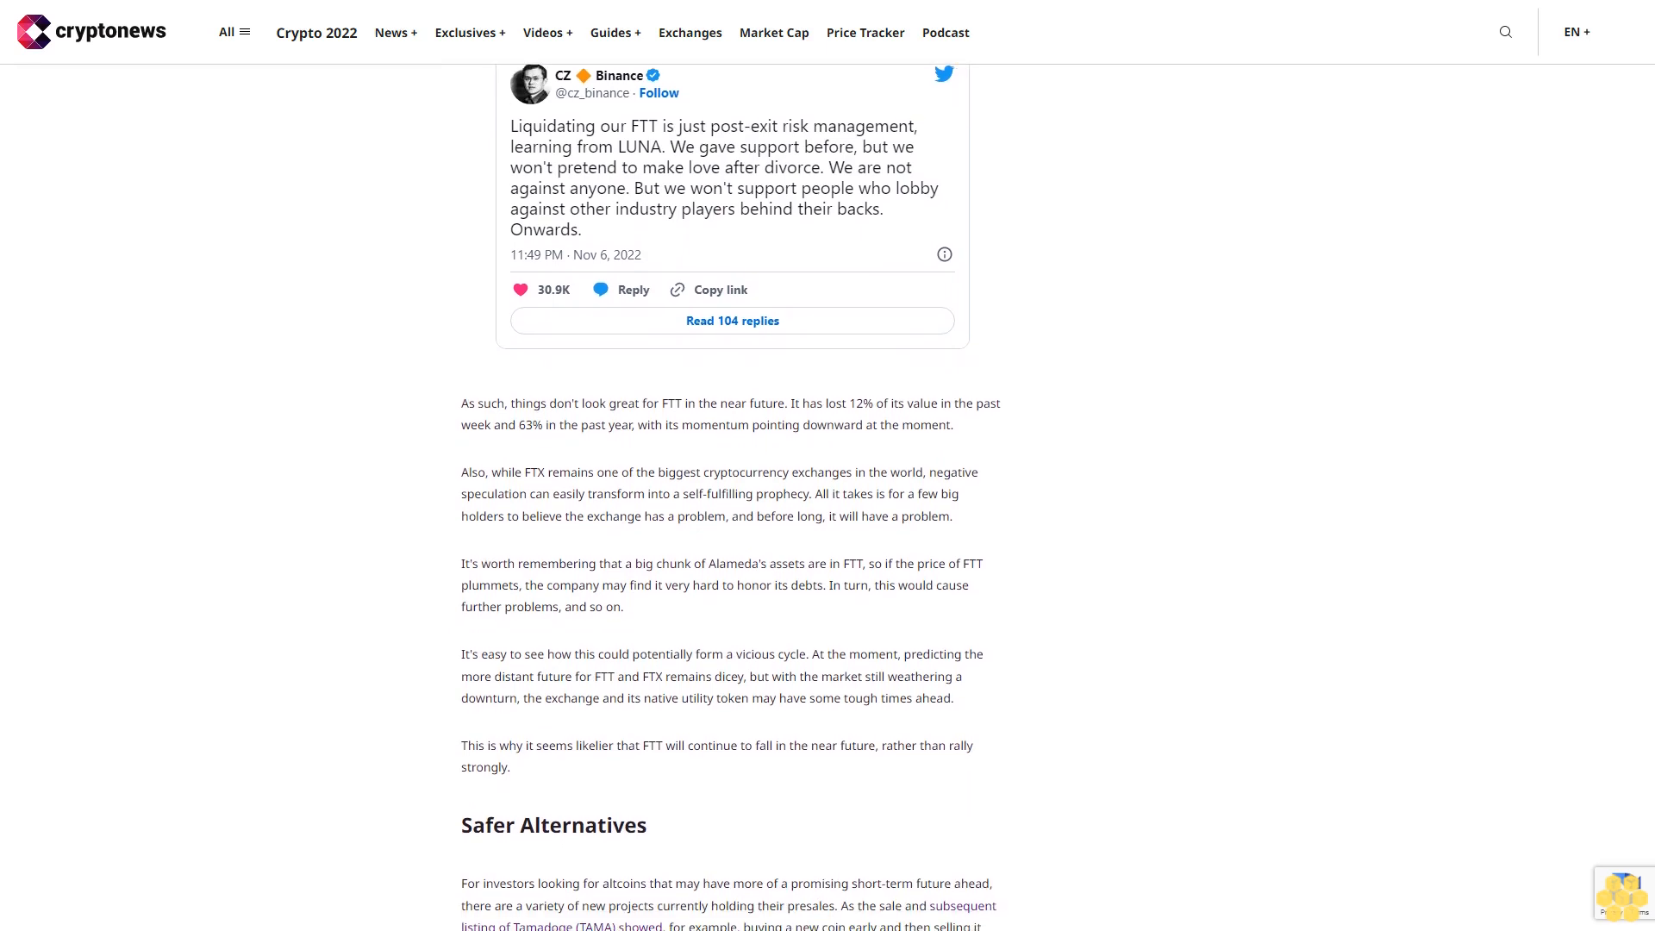
scroll(down, 3)
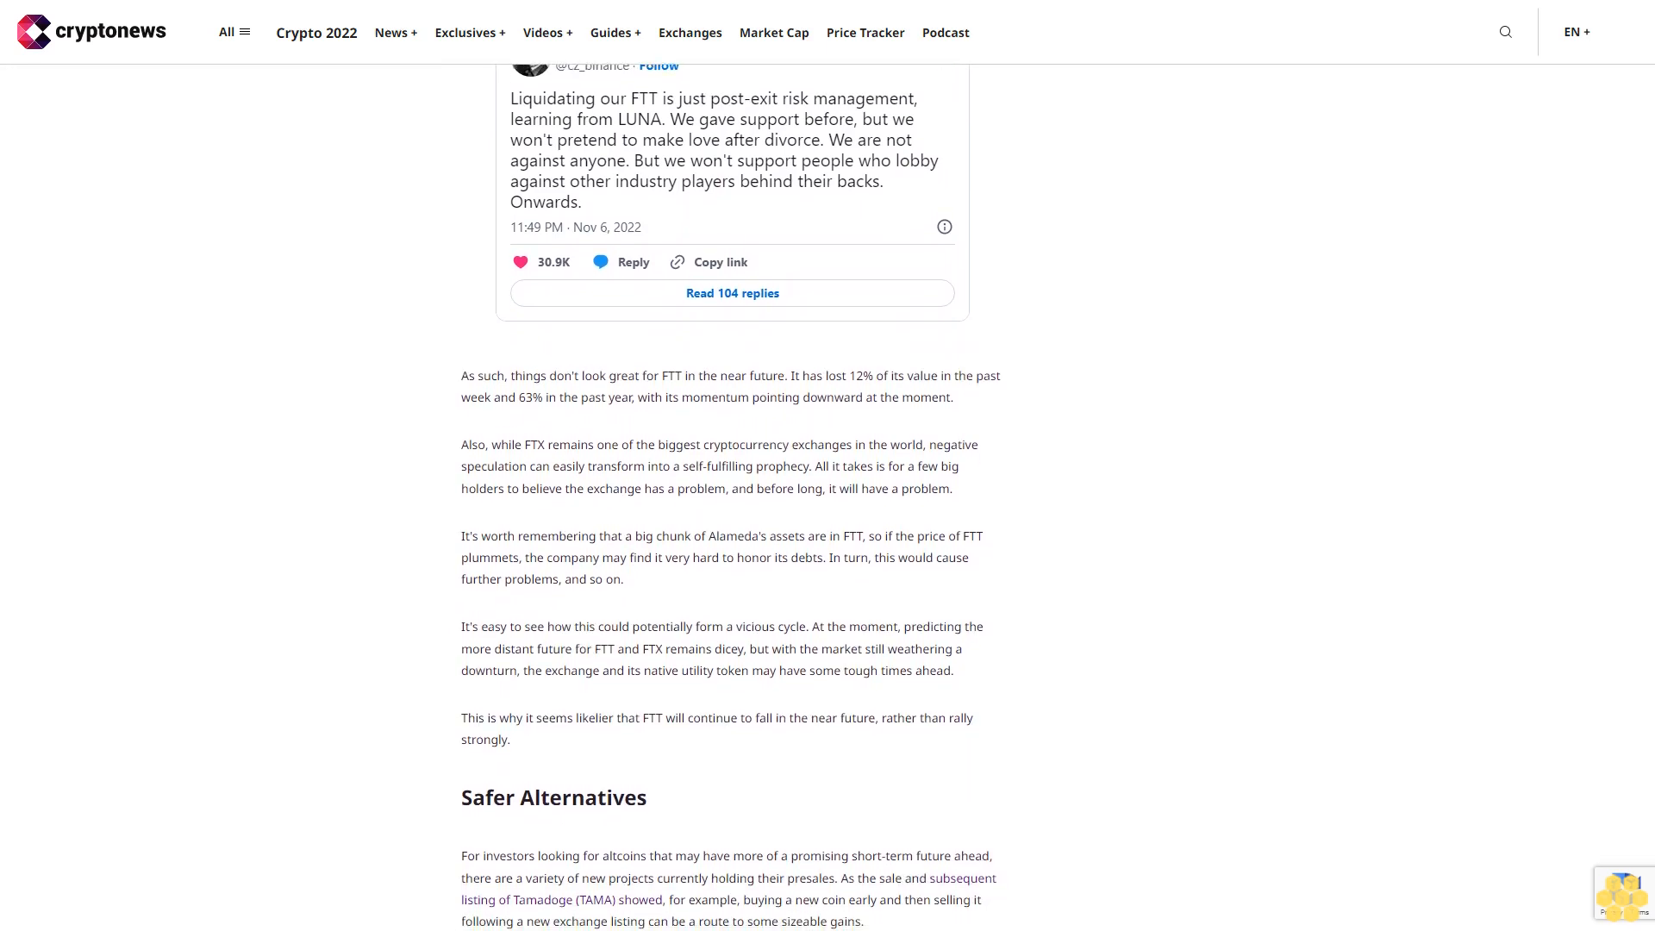
scroll(down, 3)
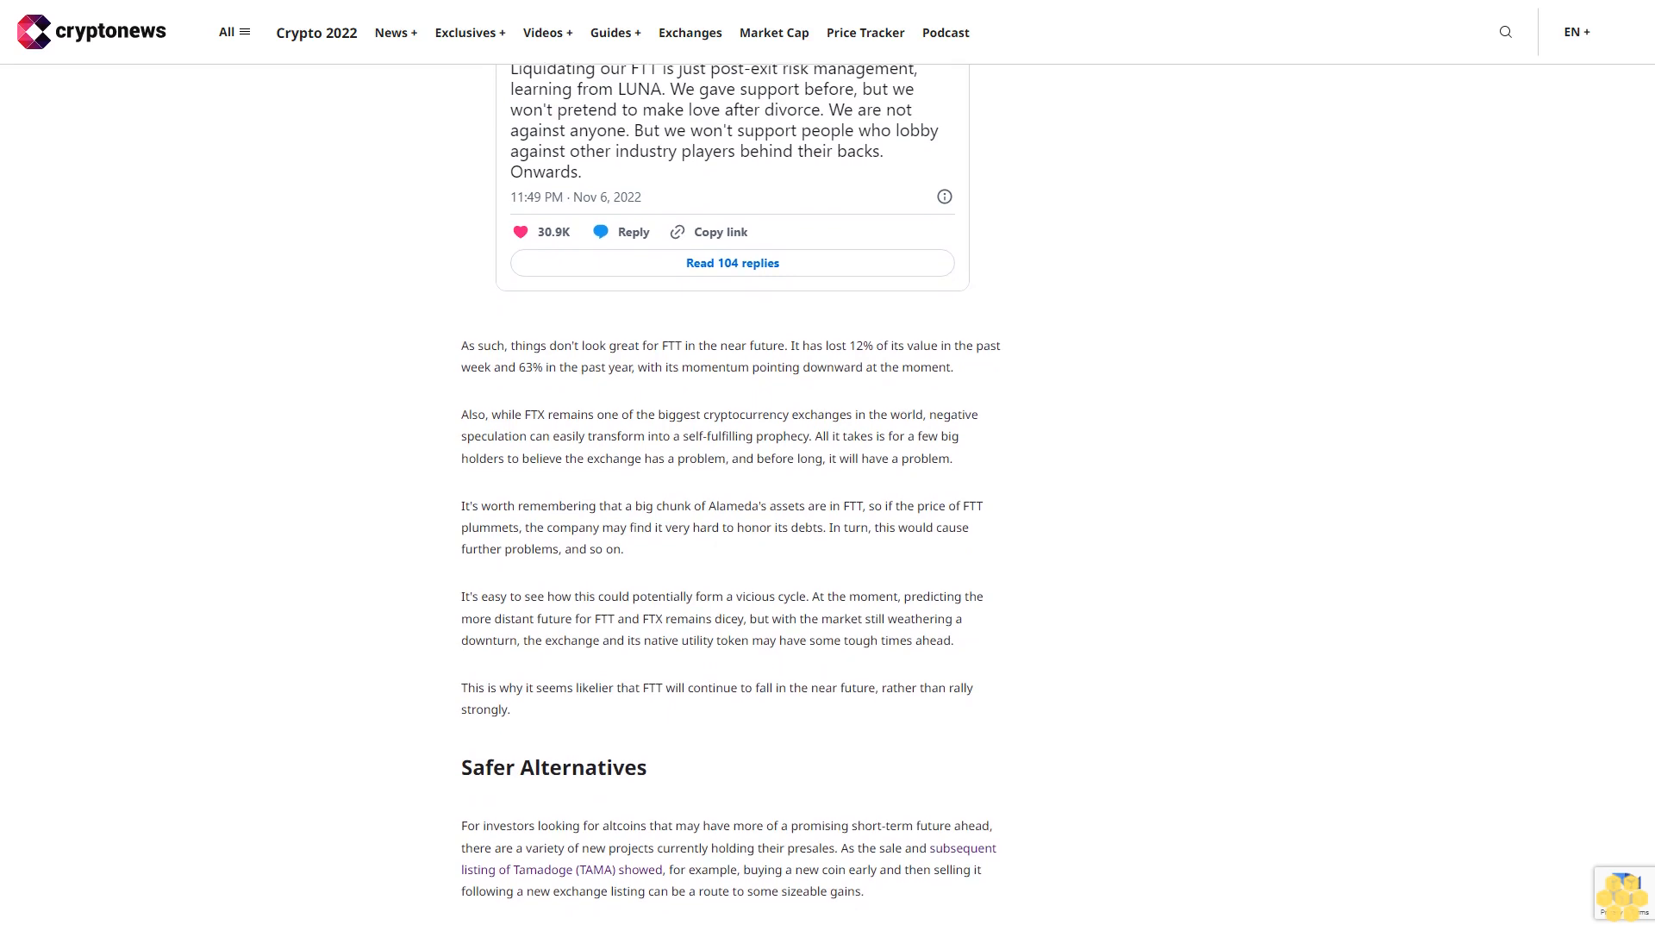
scroll(down, 3)
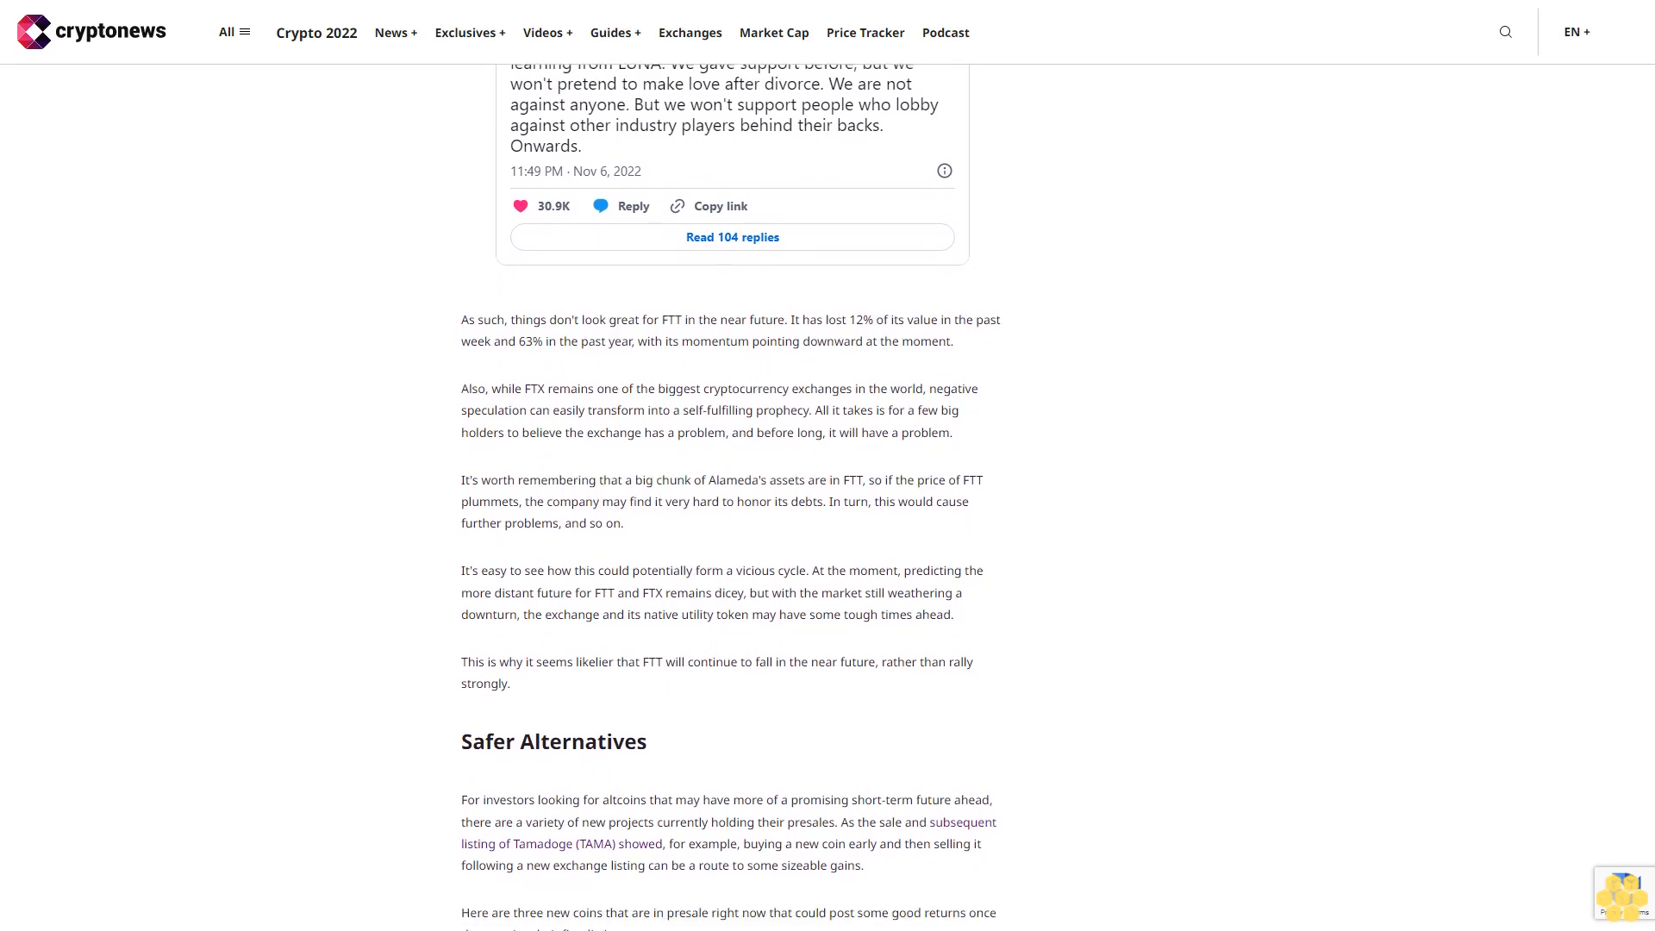
scroll(down, 3)
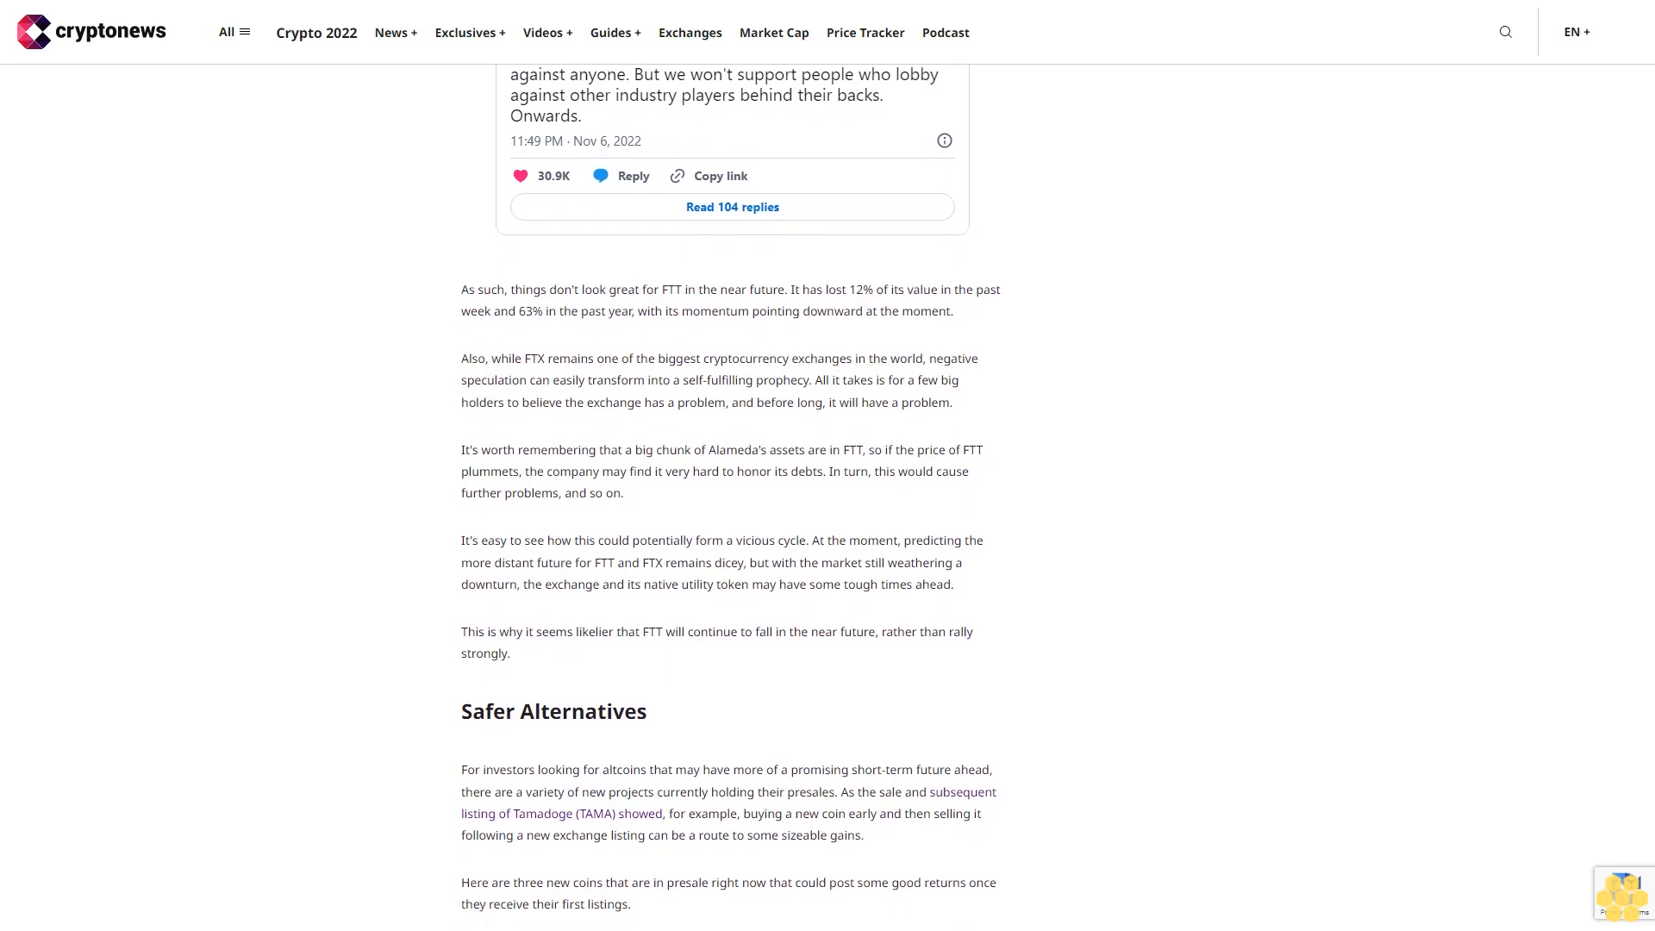
scroll(down, 3)
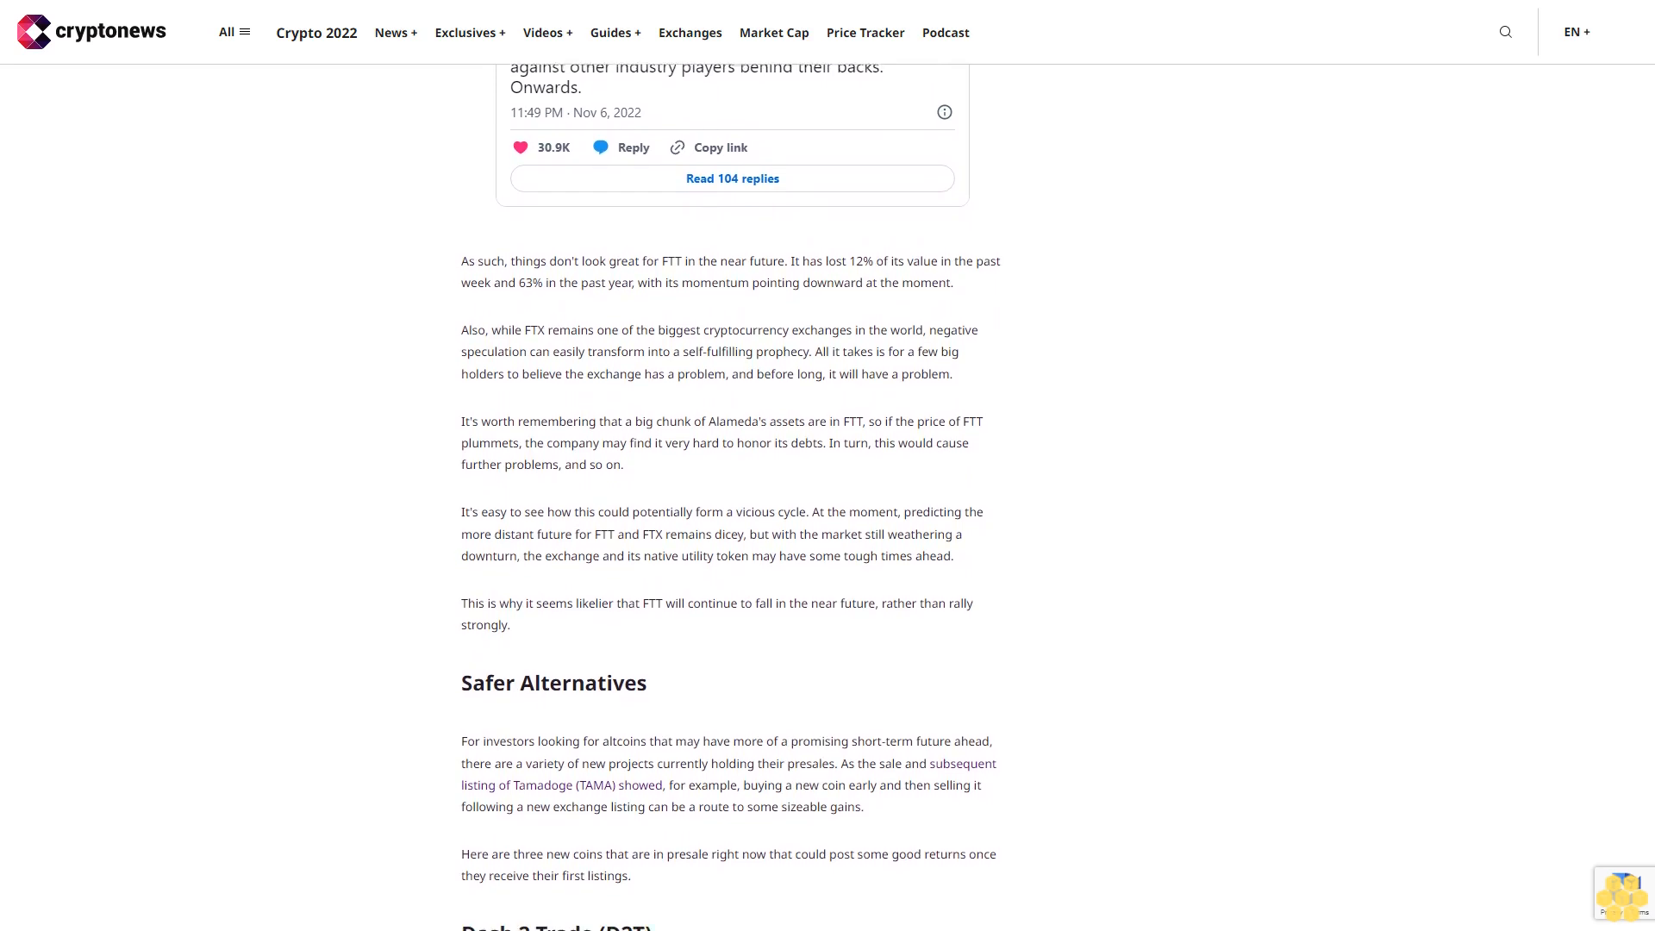
scroll(down, 3)
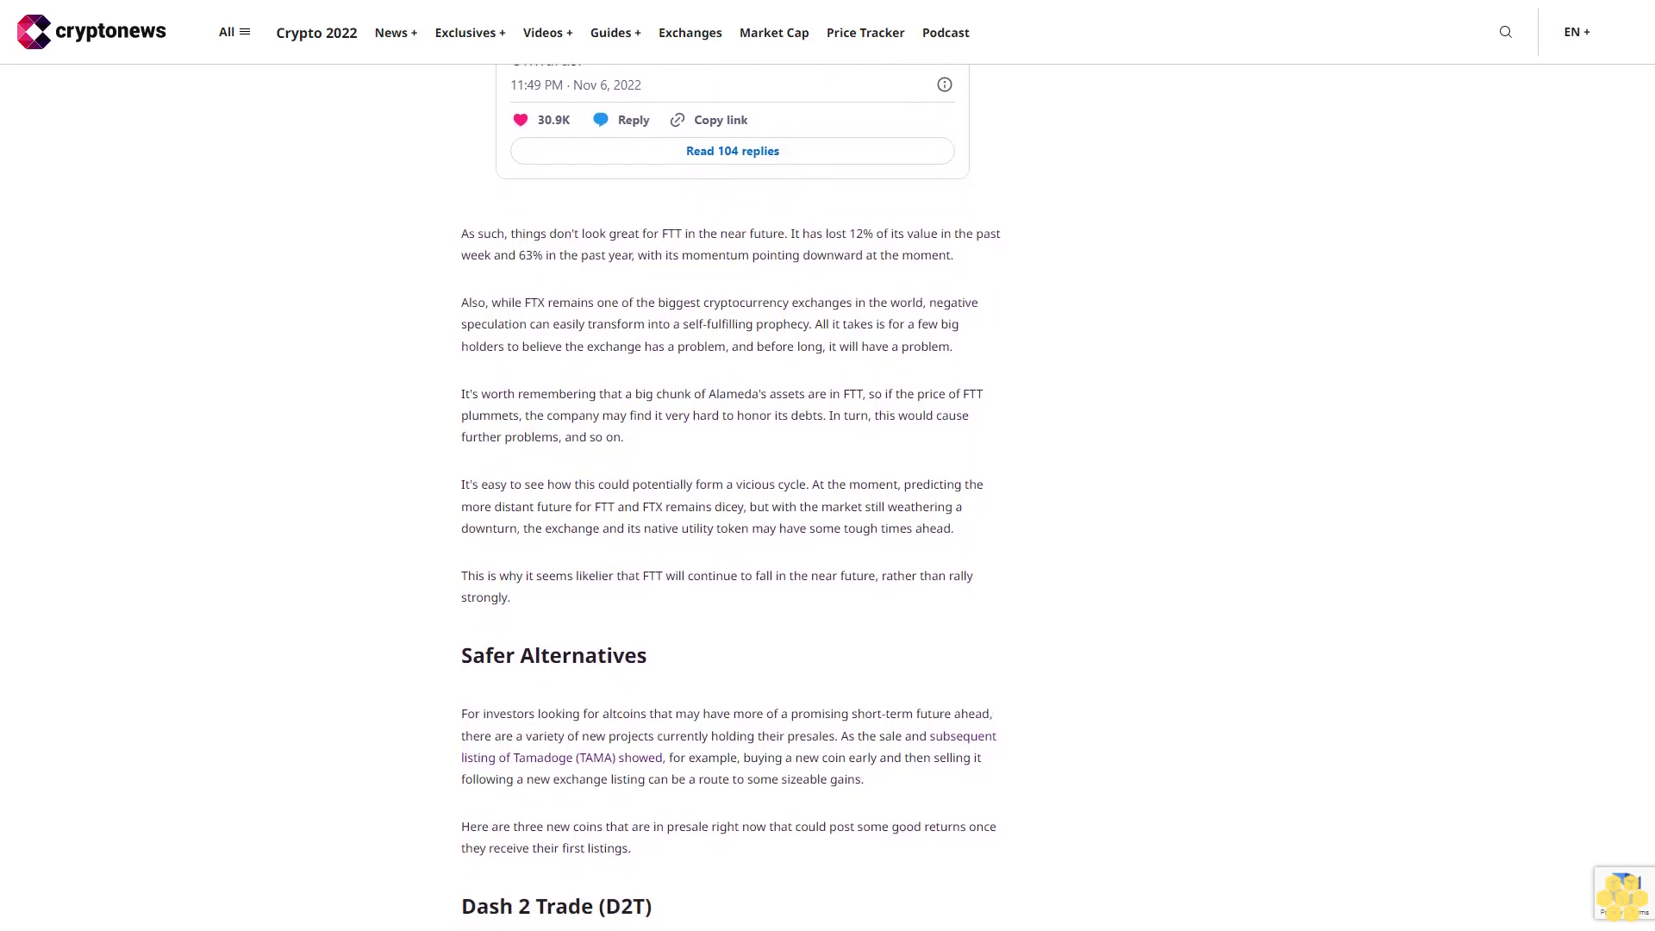
scroll(down, 3)
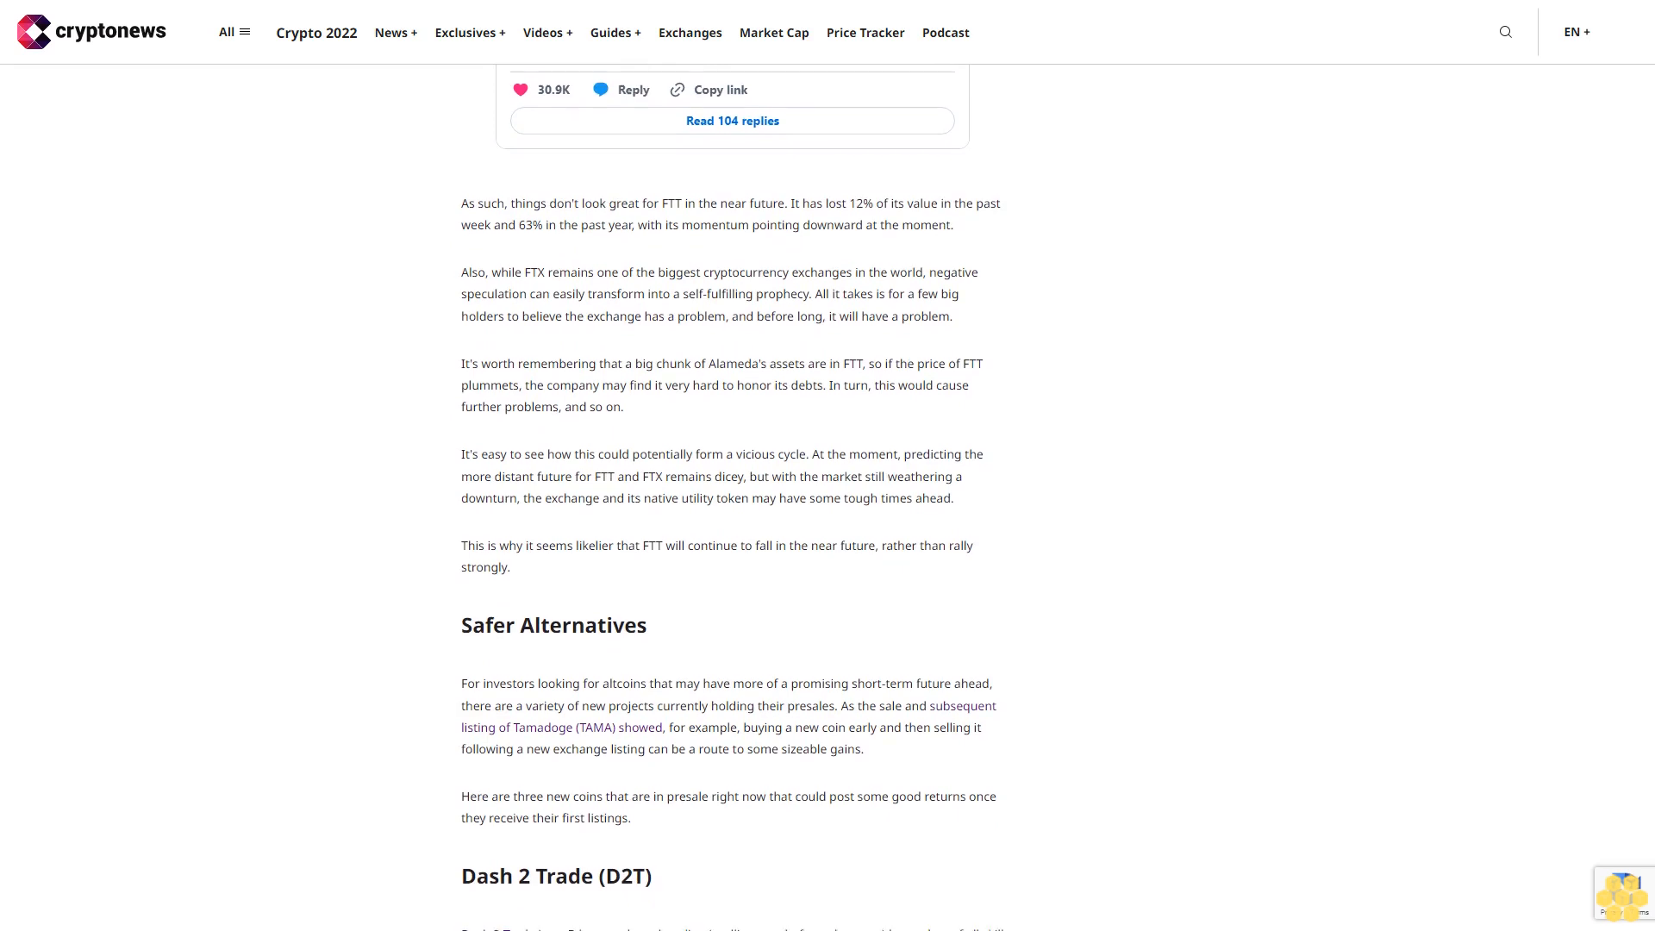
scroll(down, 3)
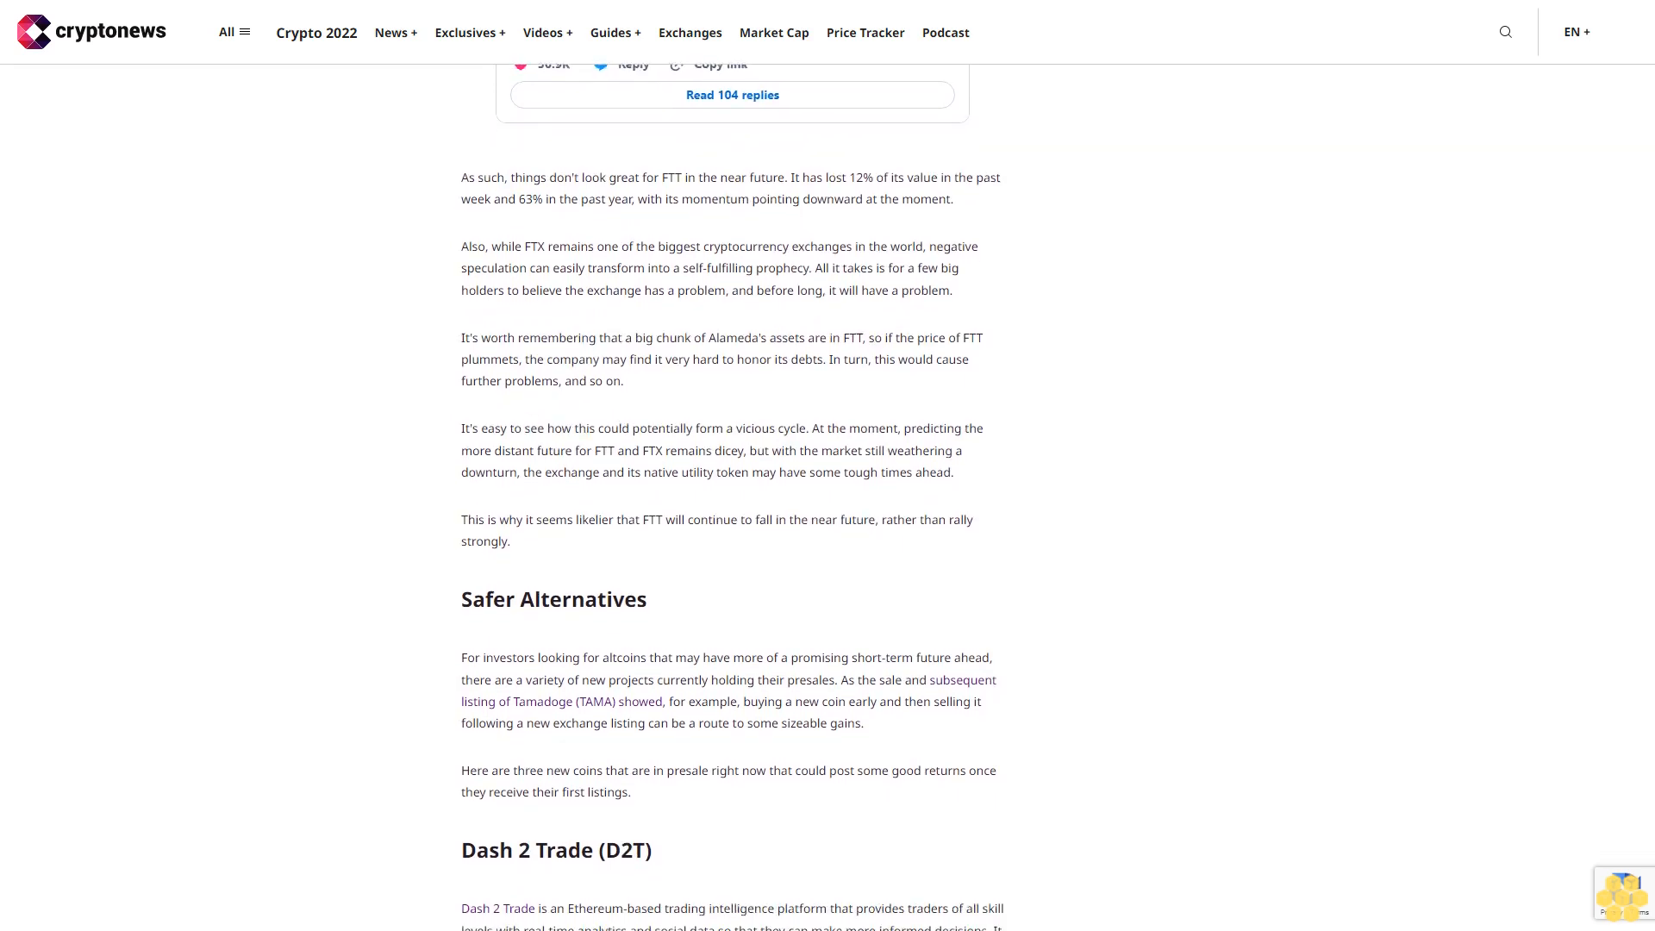
scroll(down, 3)
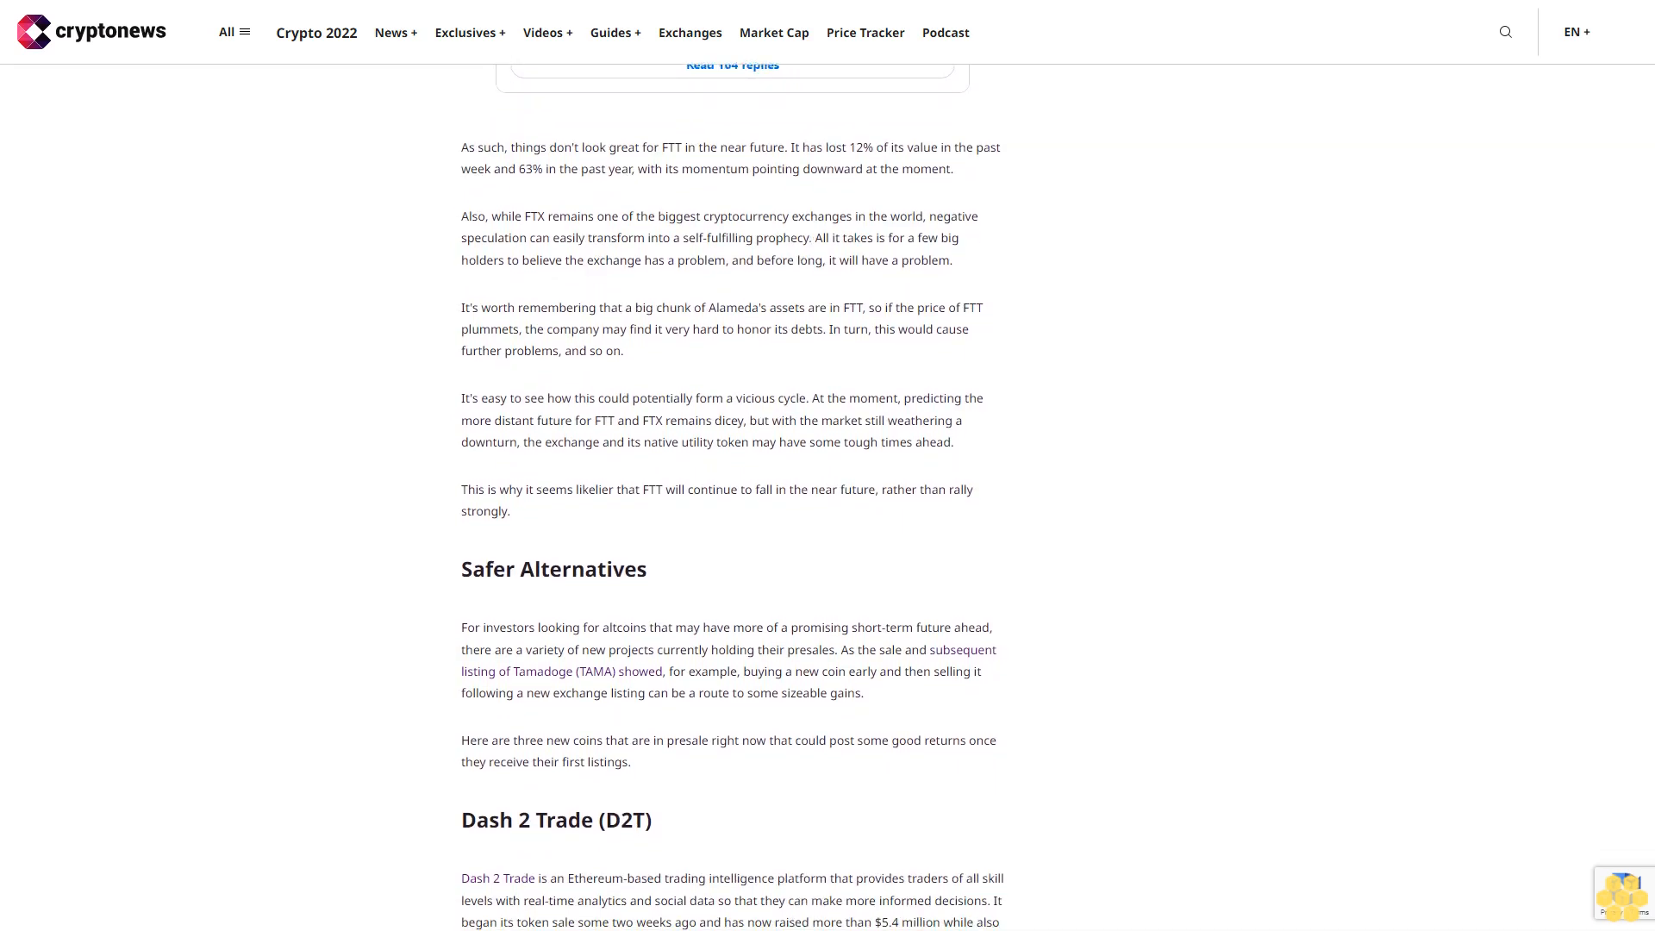
scroll(down, 3)
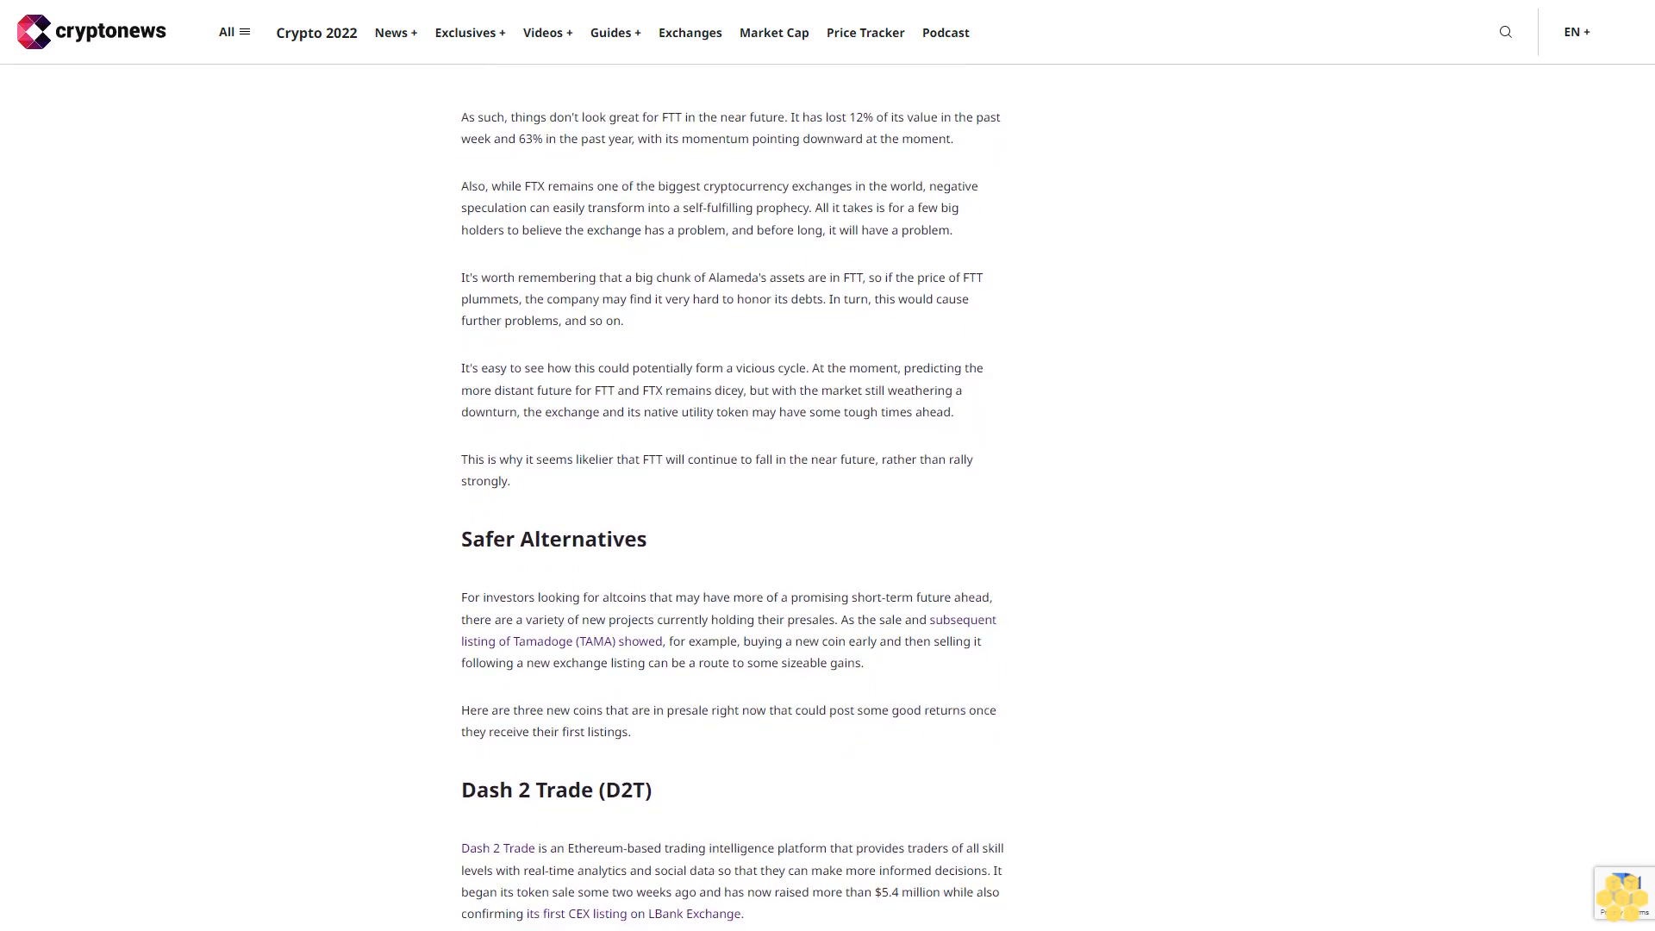
scroll(down, 3)
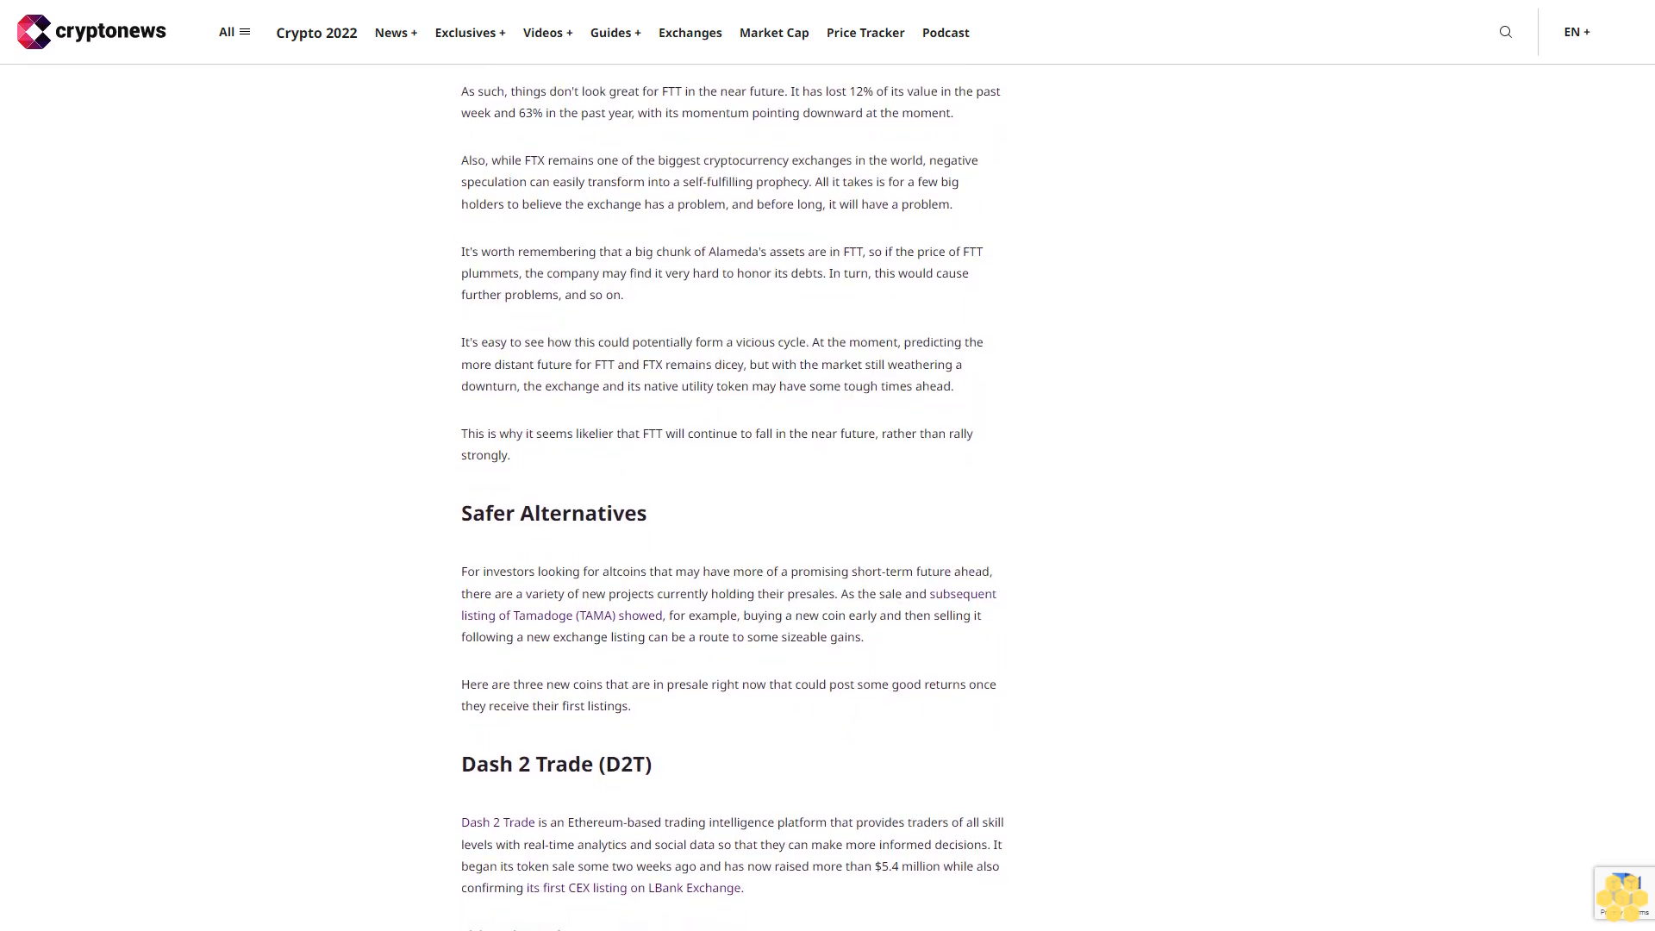
scroll(down, 3)
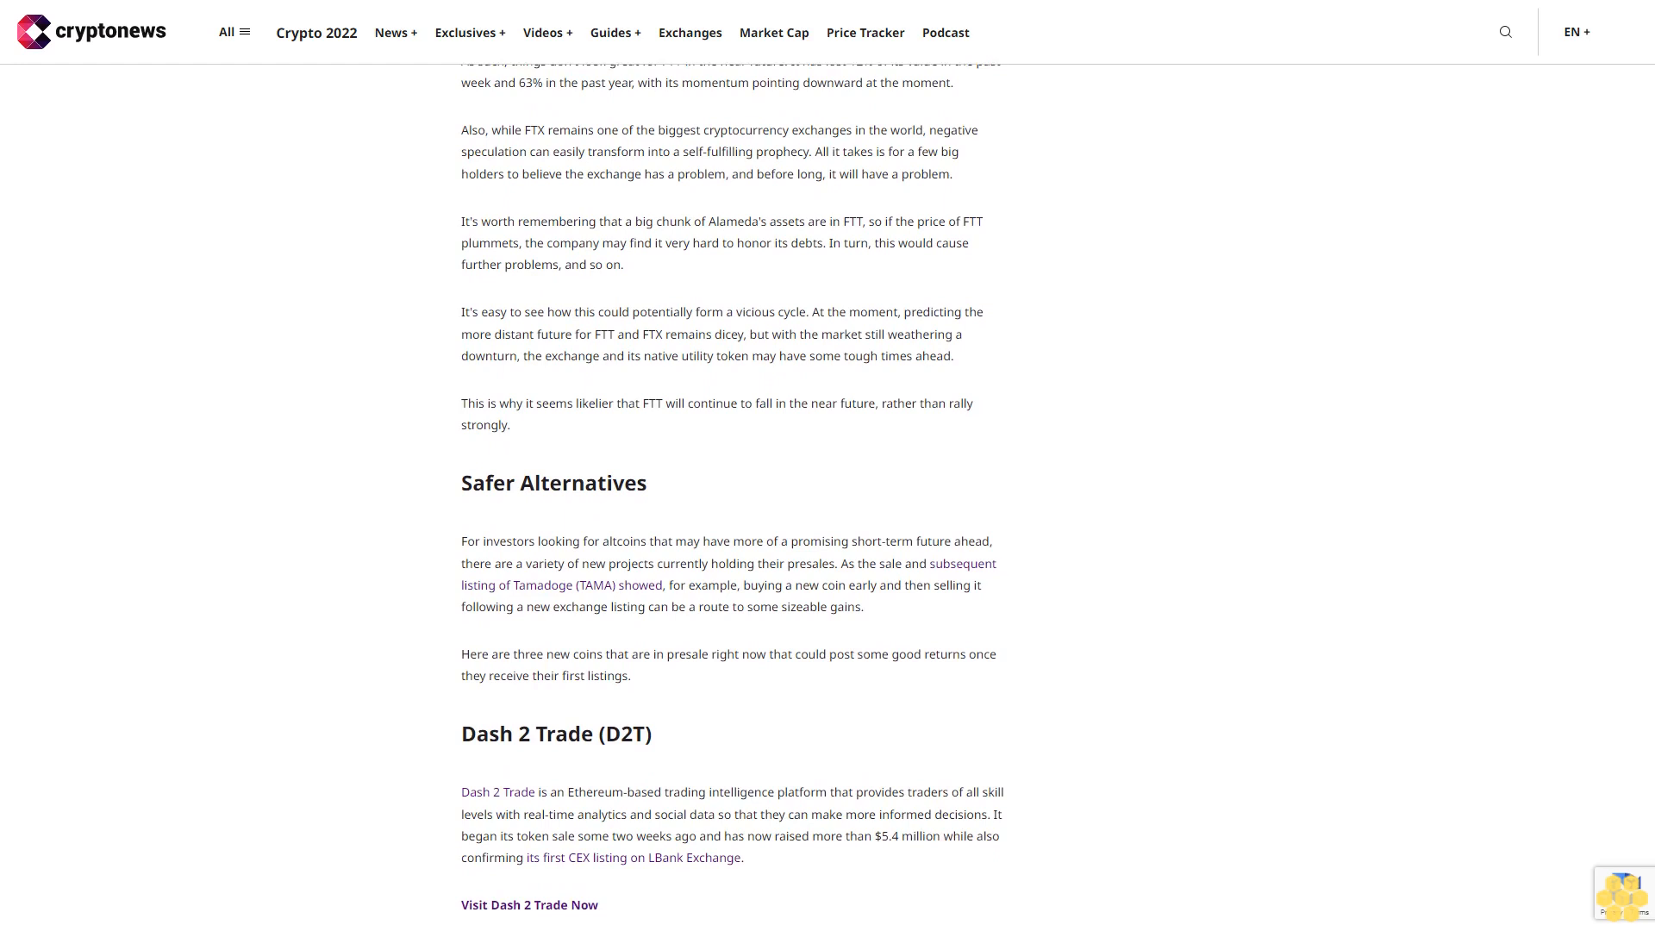
scroll(down, 3)
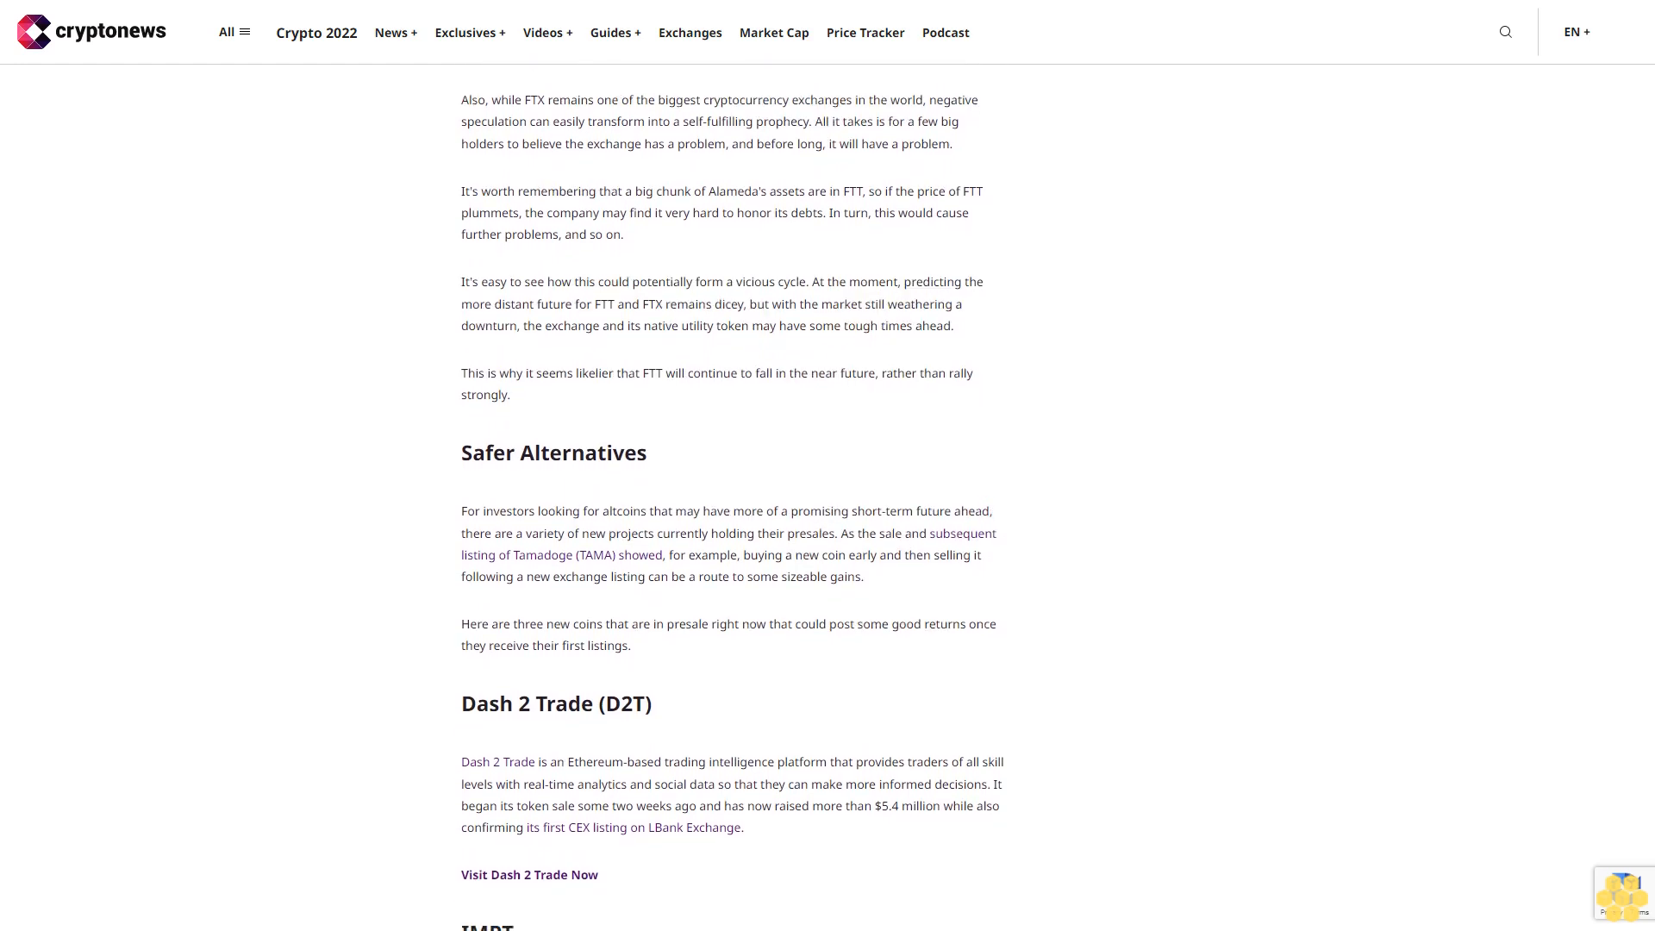
scroll(down, 3)
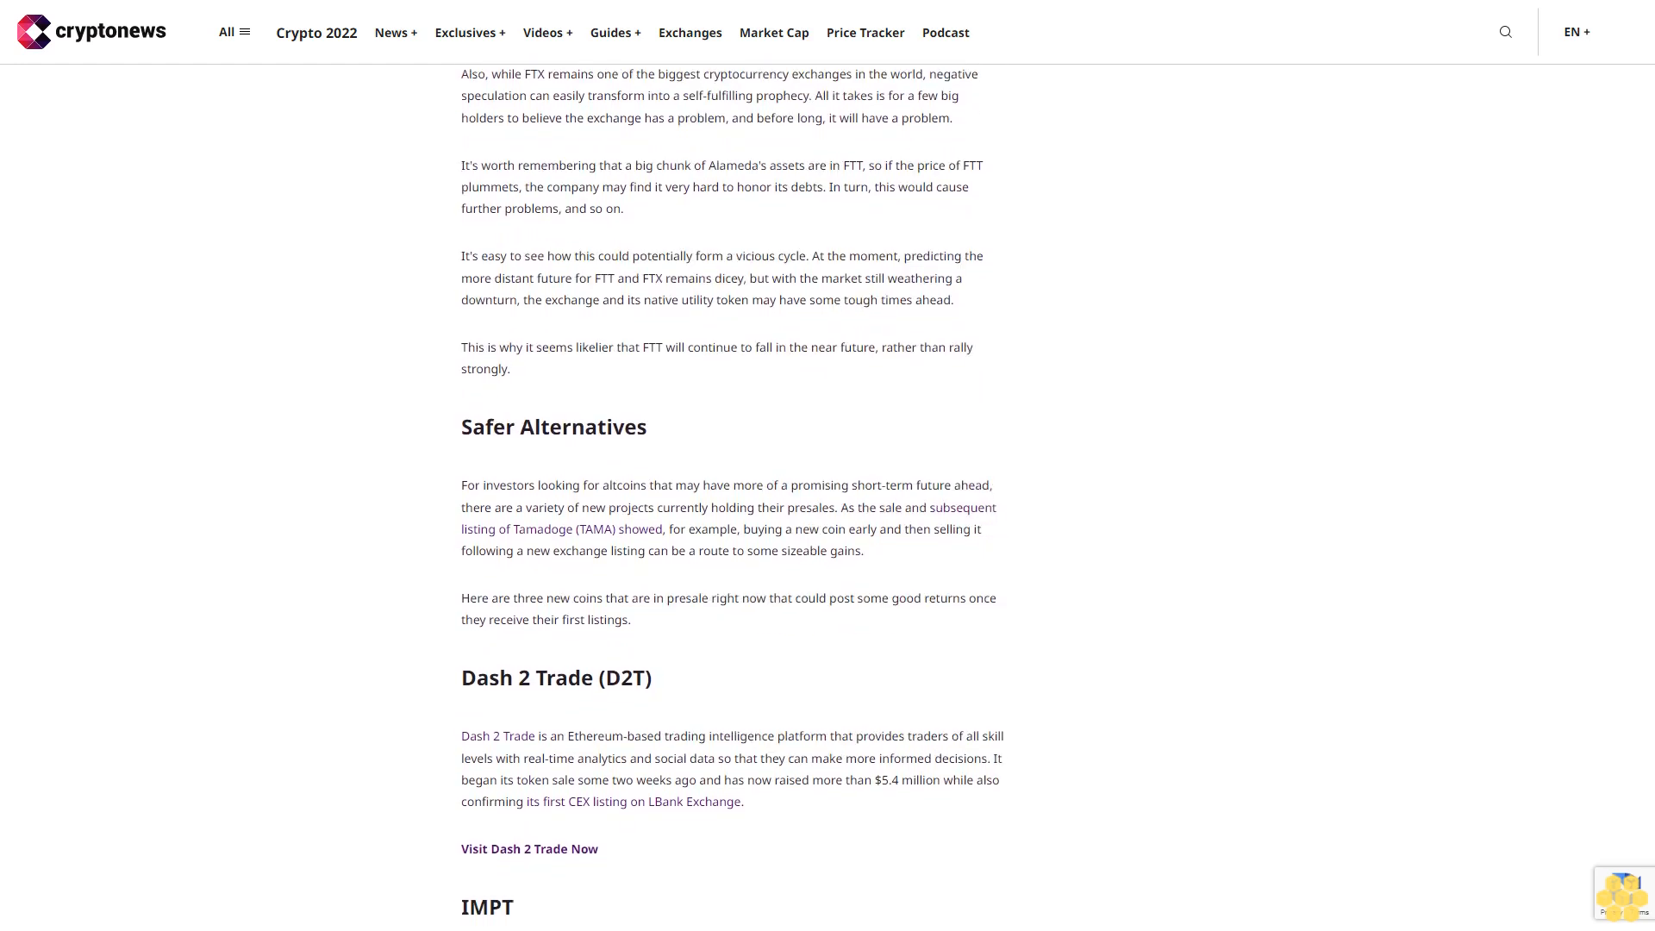
scroll(down, 3)
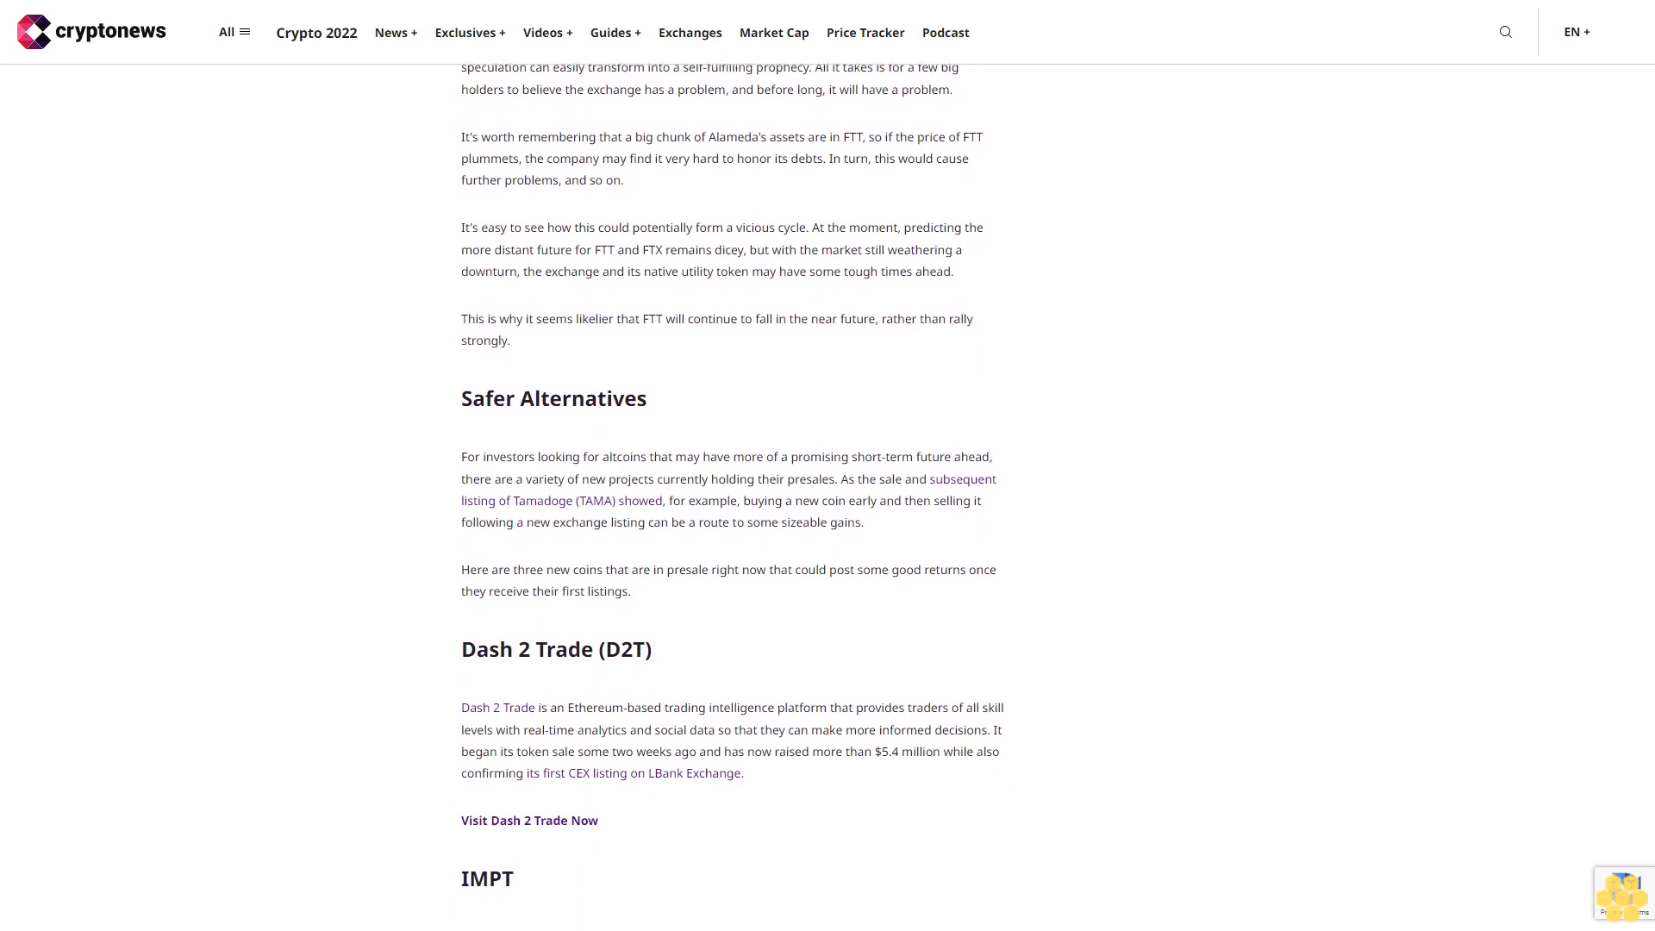
scroll(down, 3)
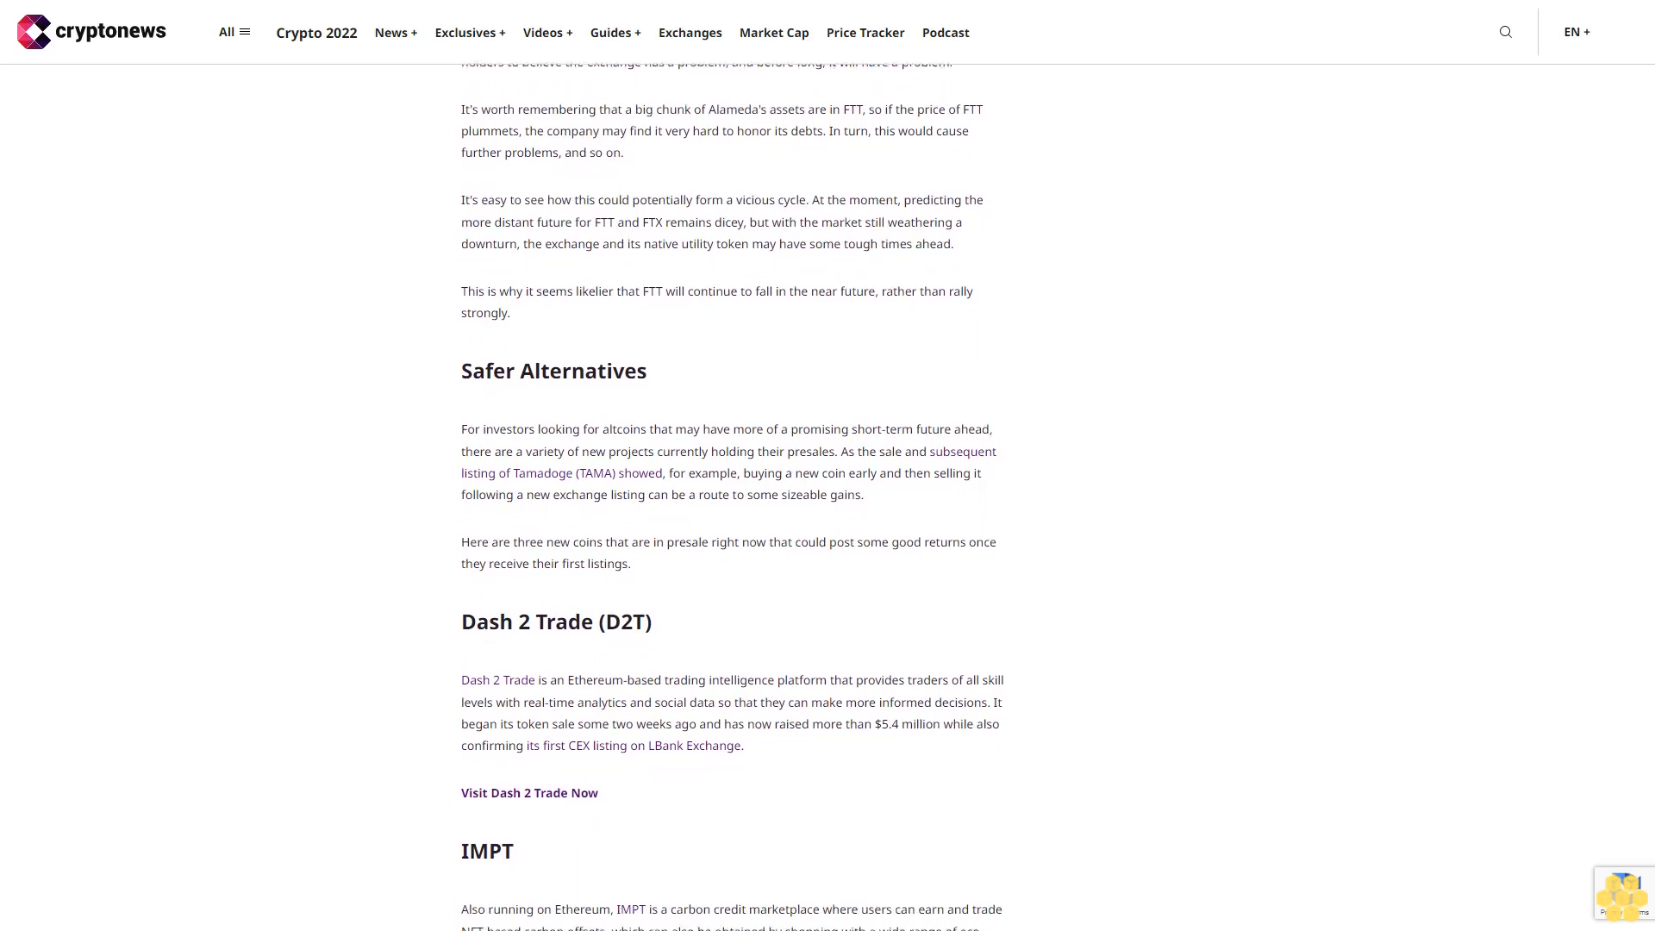
scroll(down, 3)
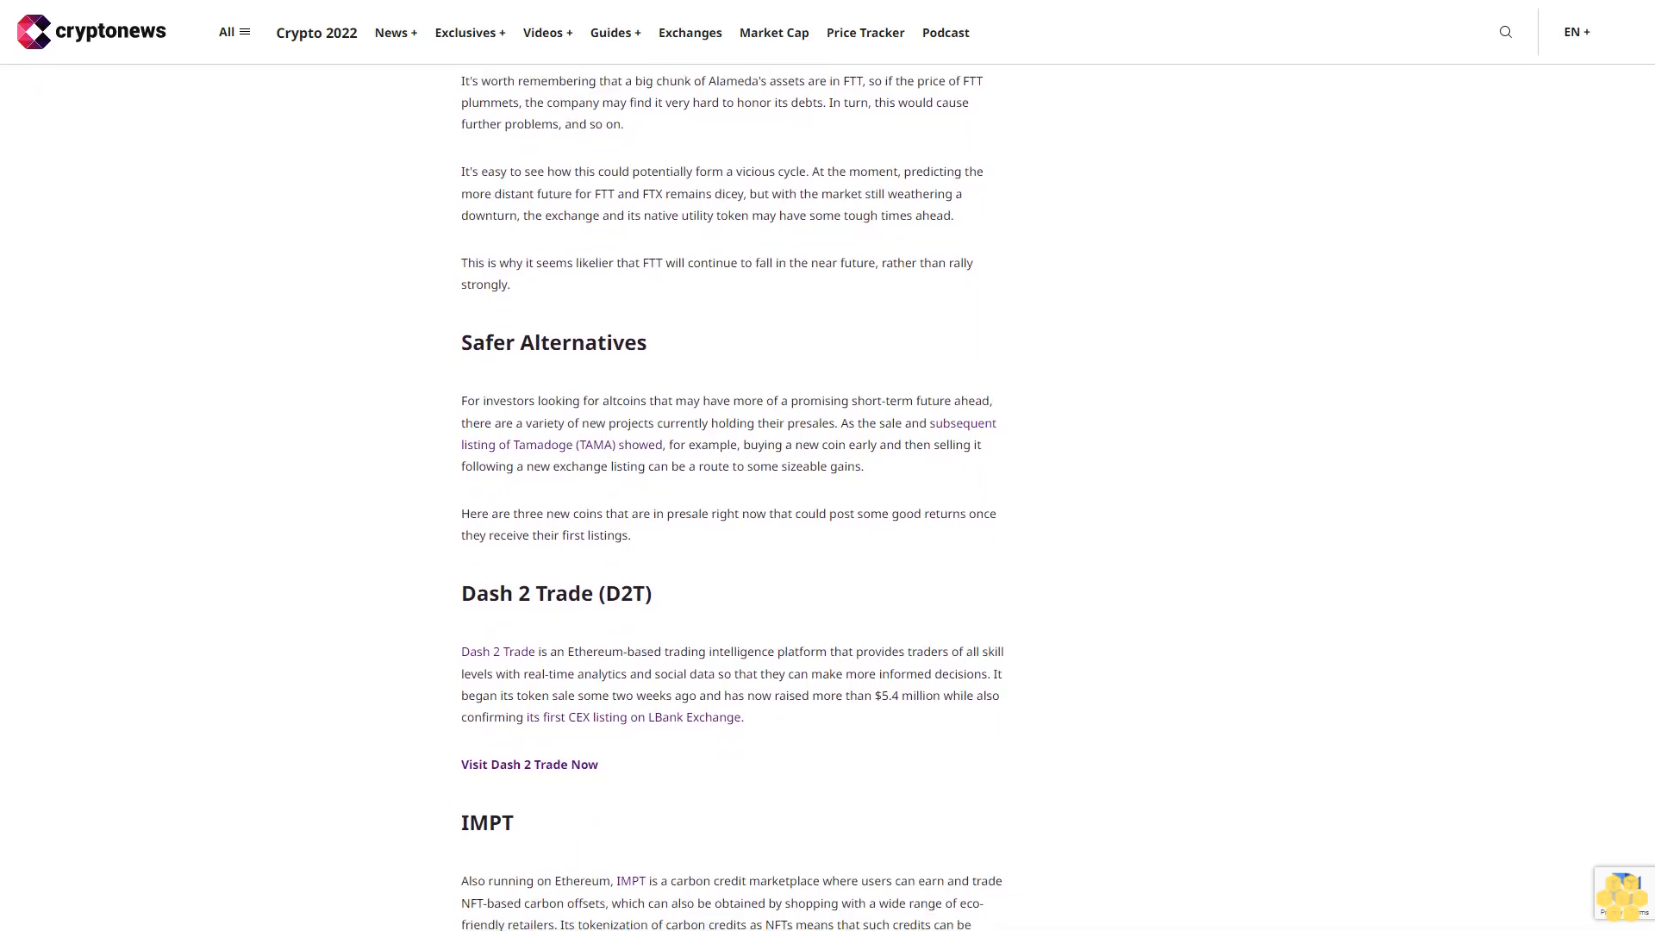
scroll(down, 3)
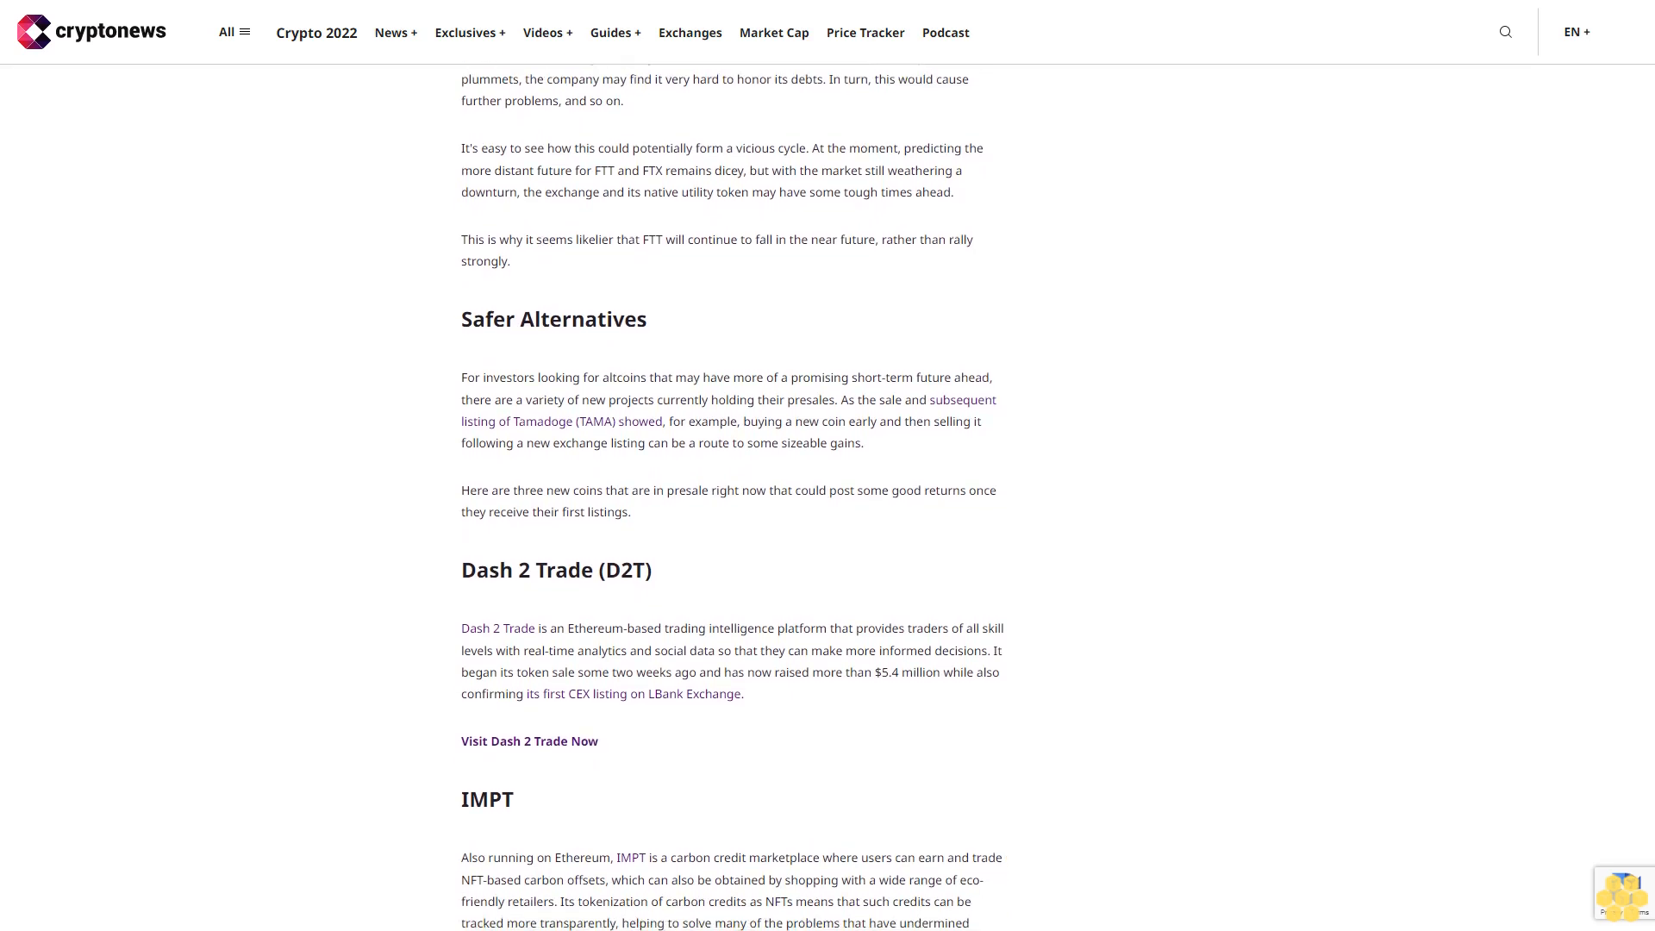
scroll(down, 3)
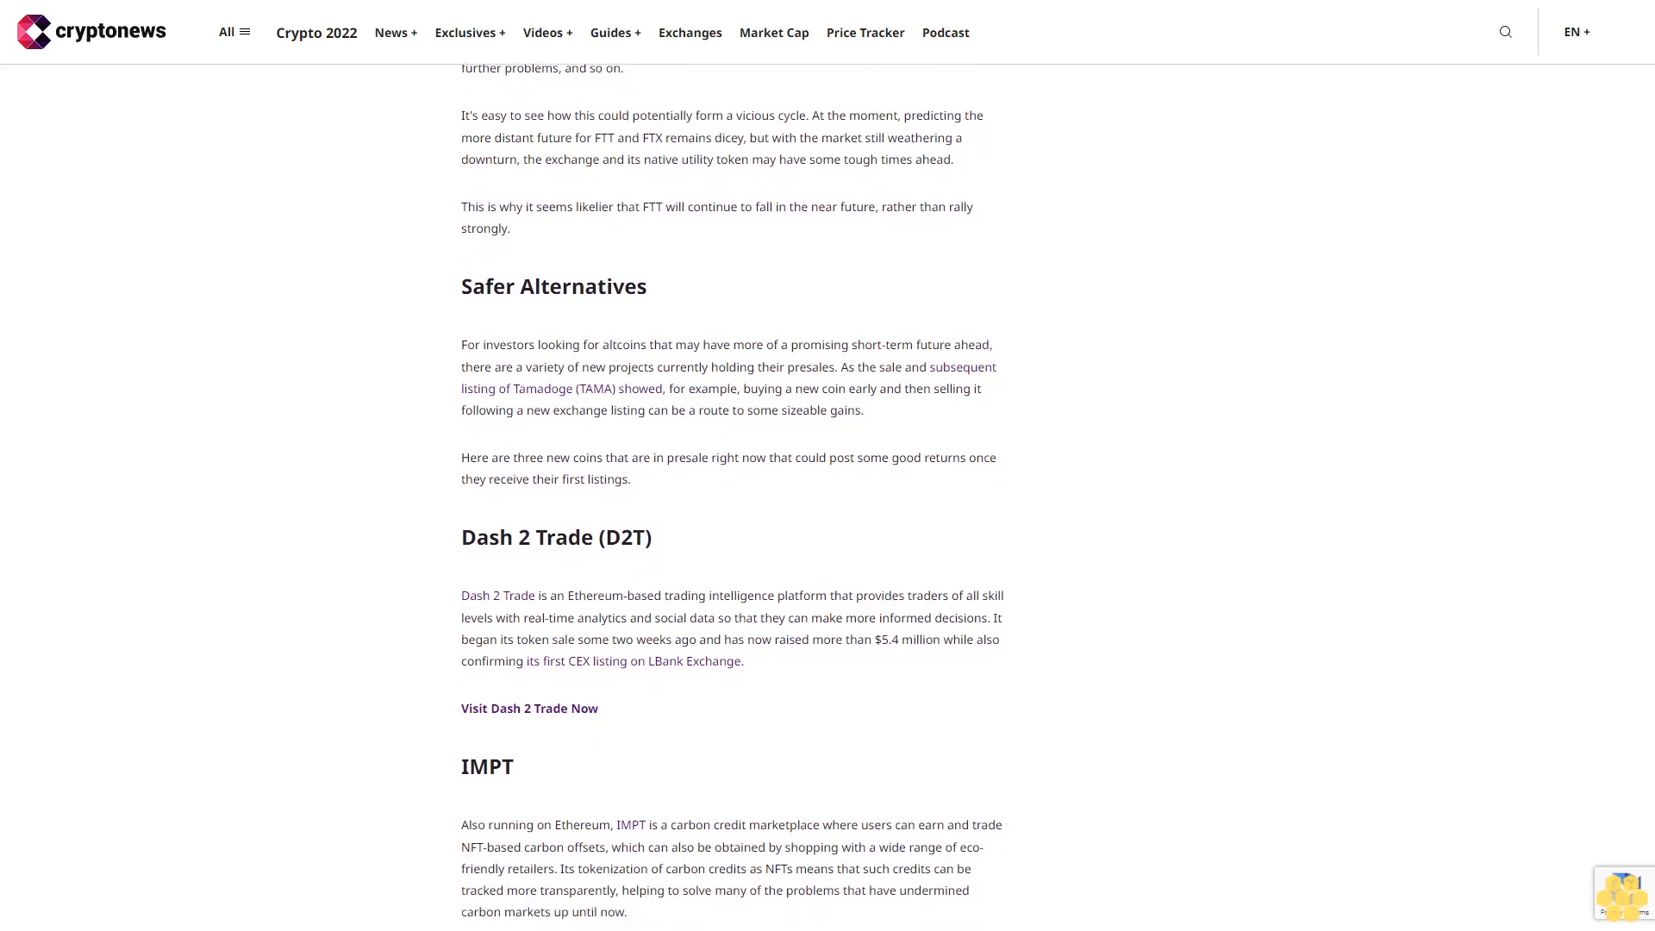
scroll(down, 3)
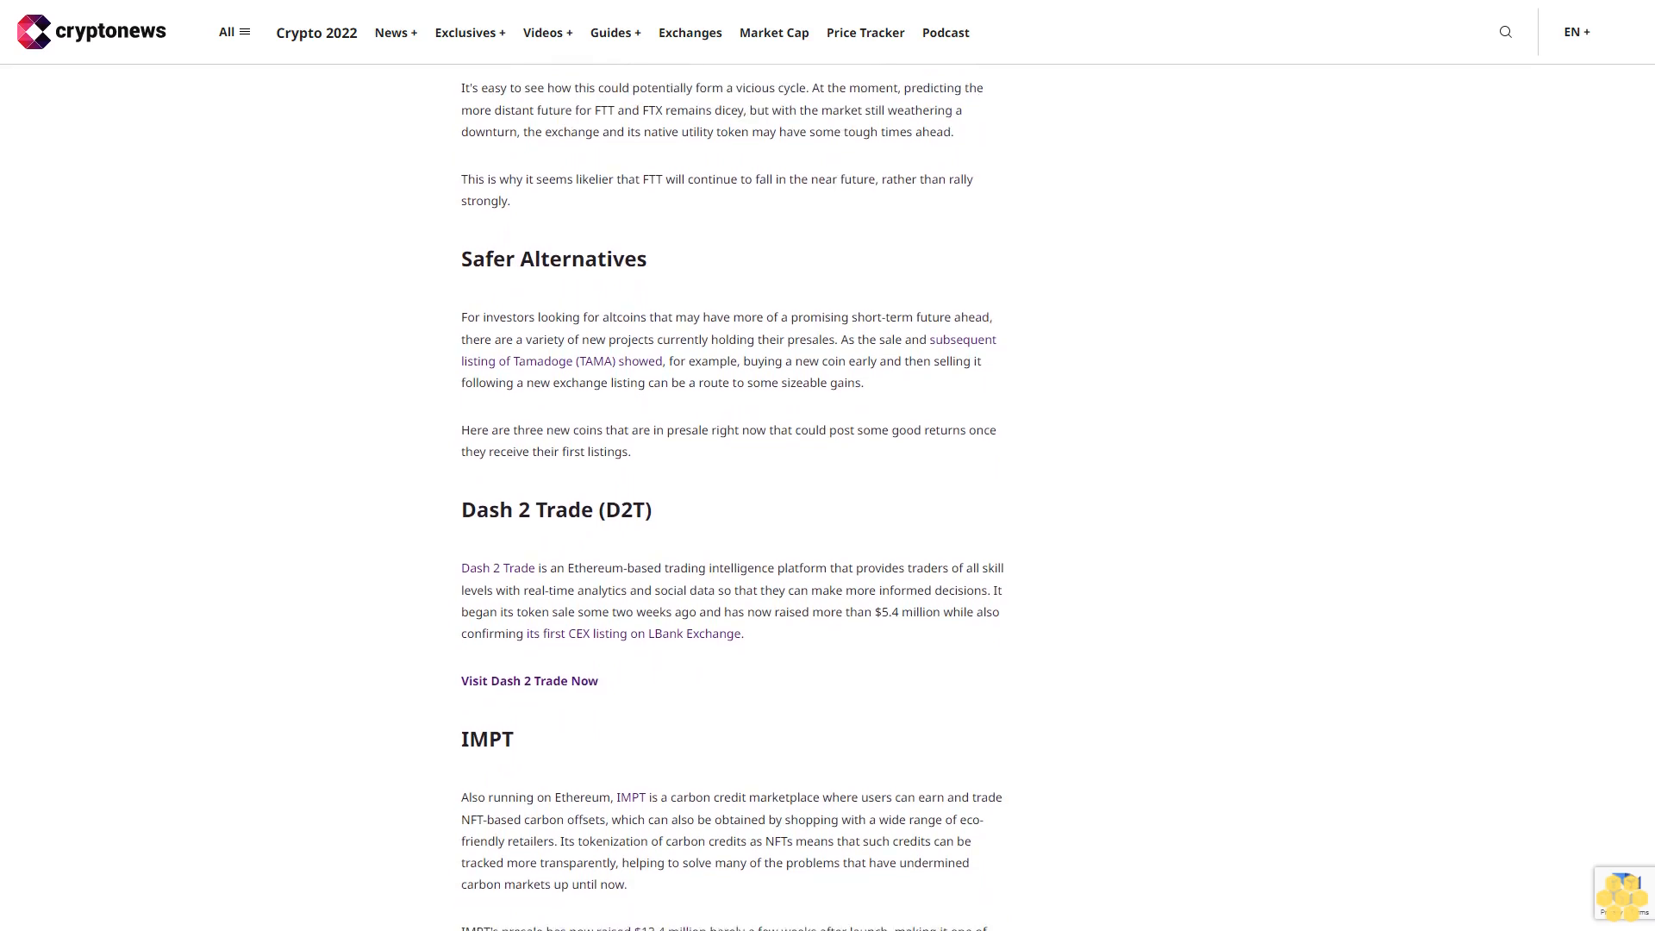
scroll(down, 3)
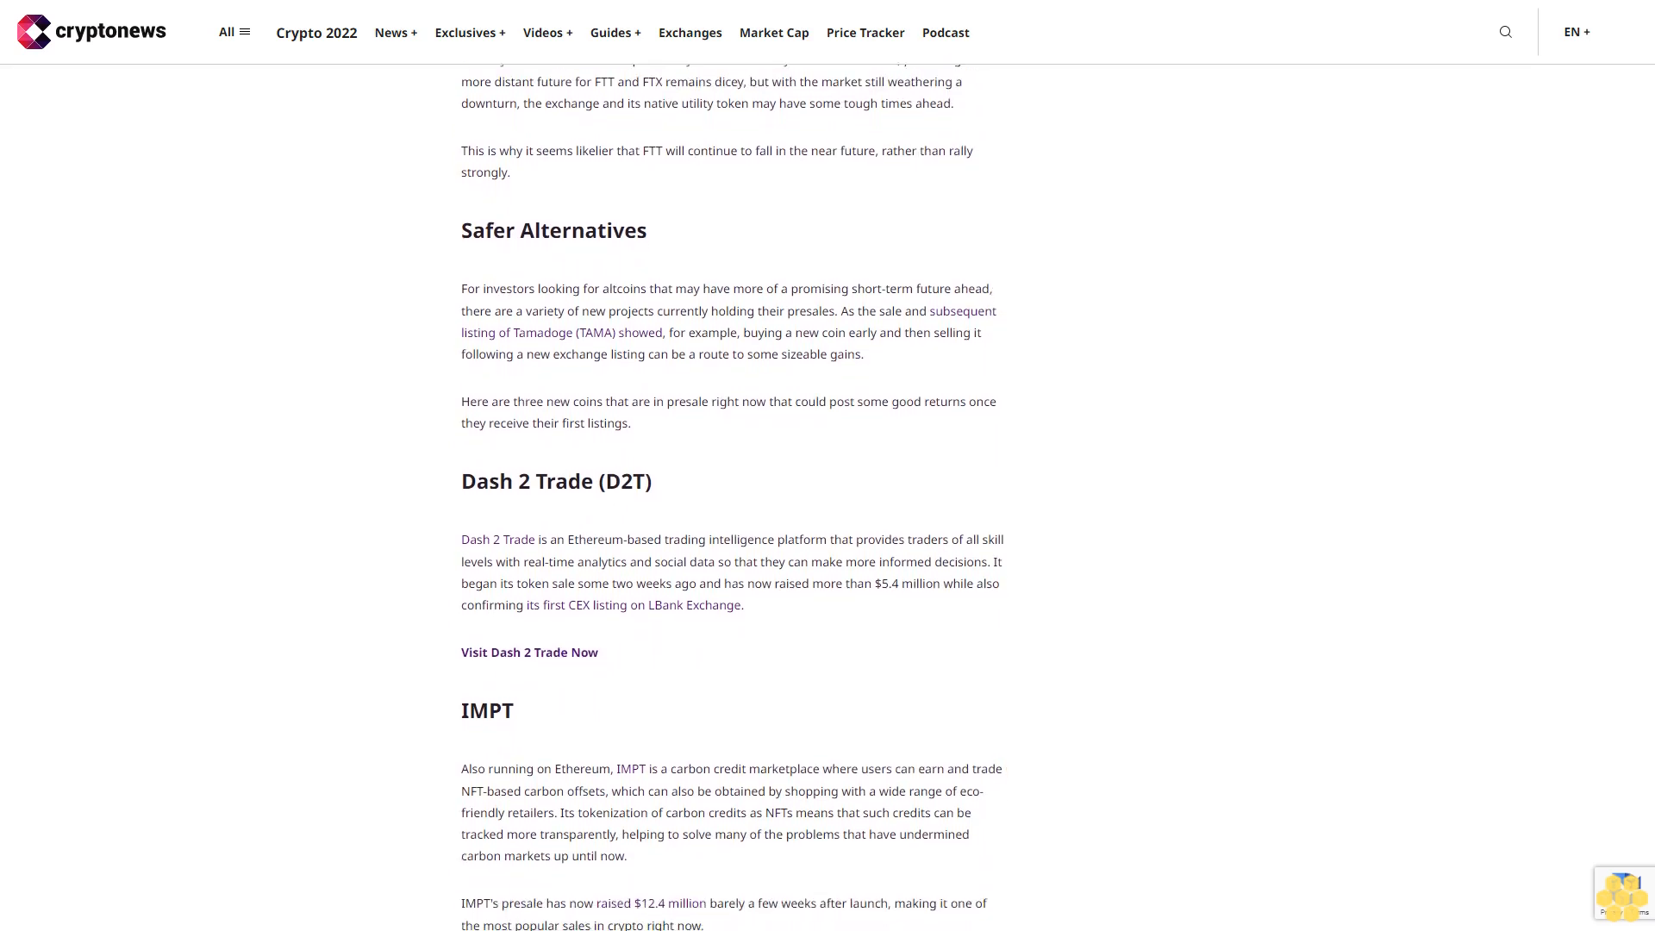
scroll(down, 3)
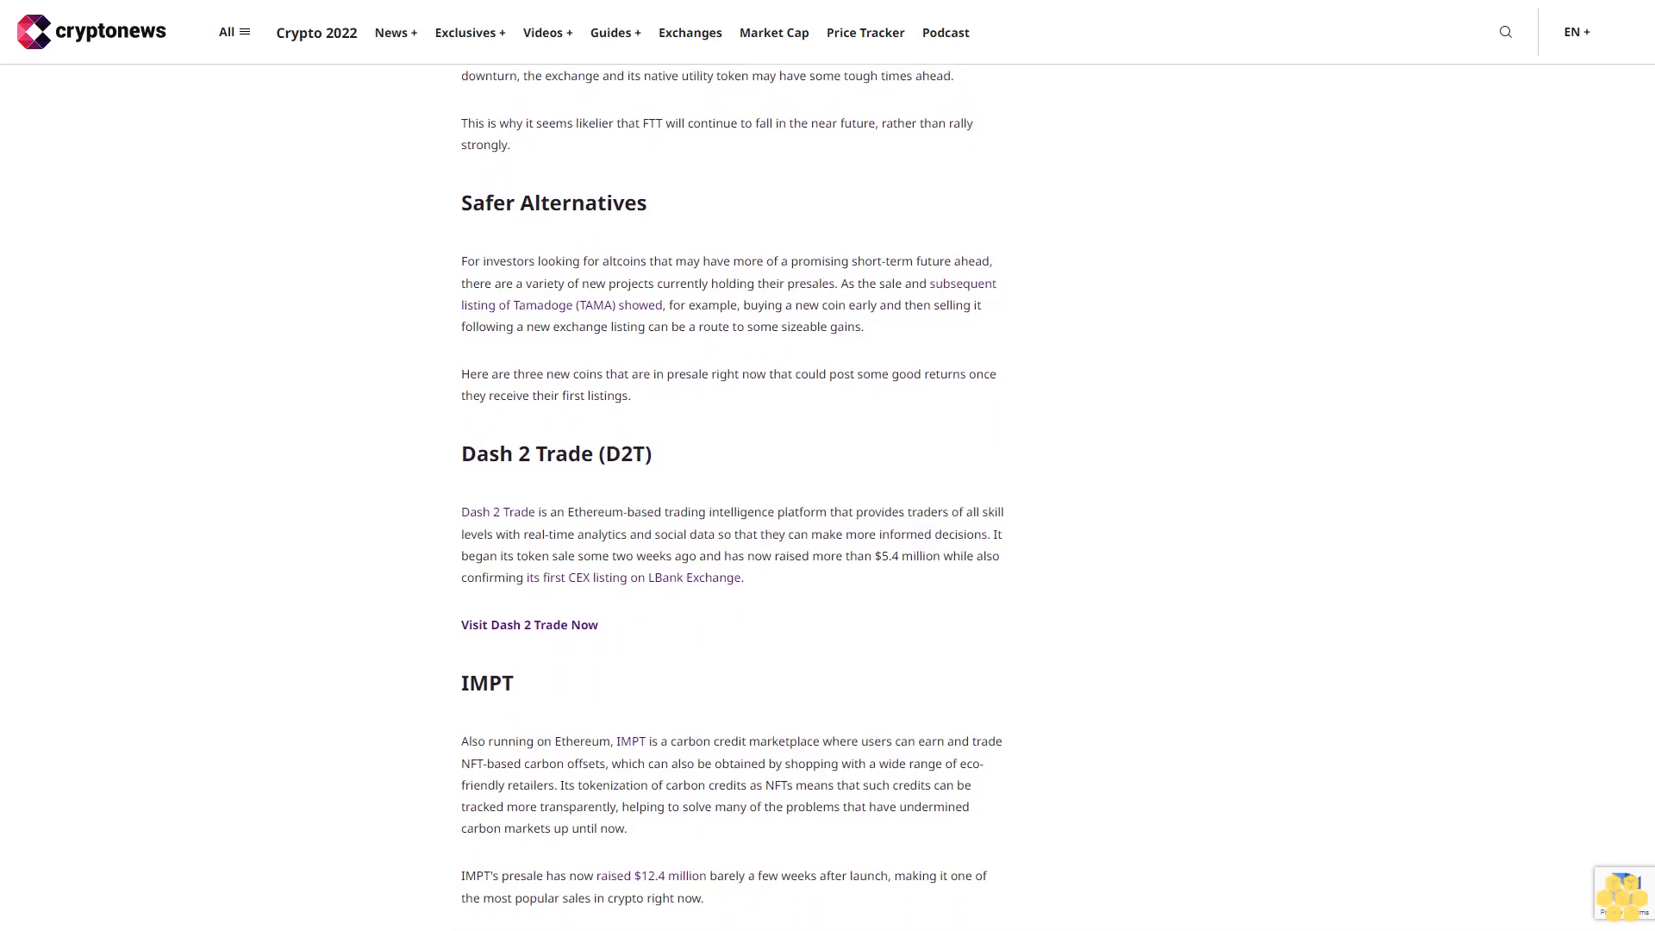
scroll(down, 3)
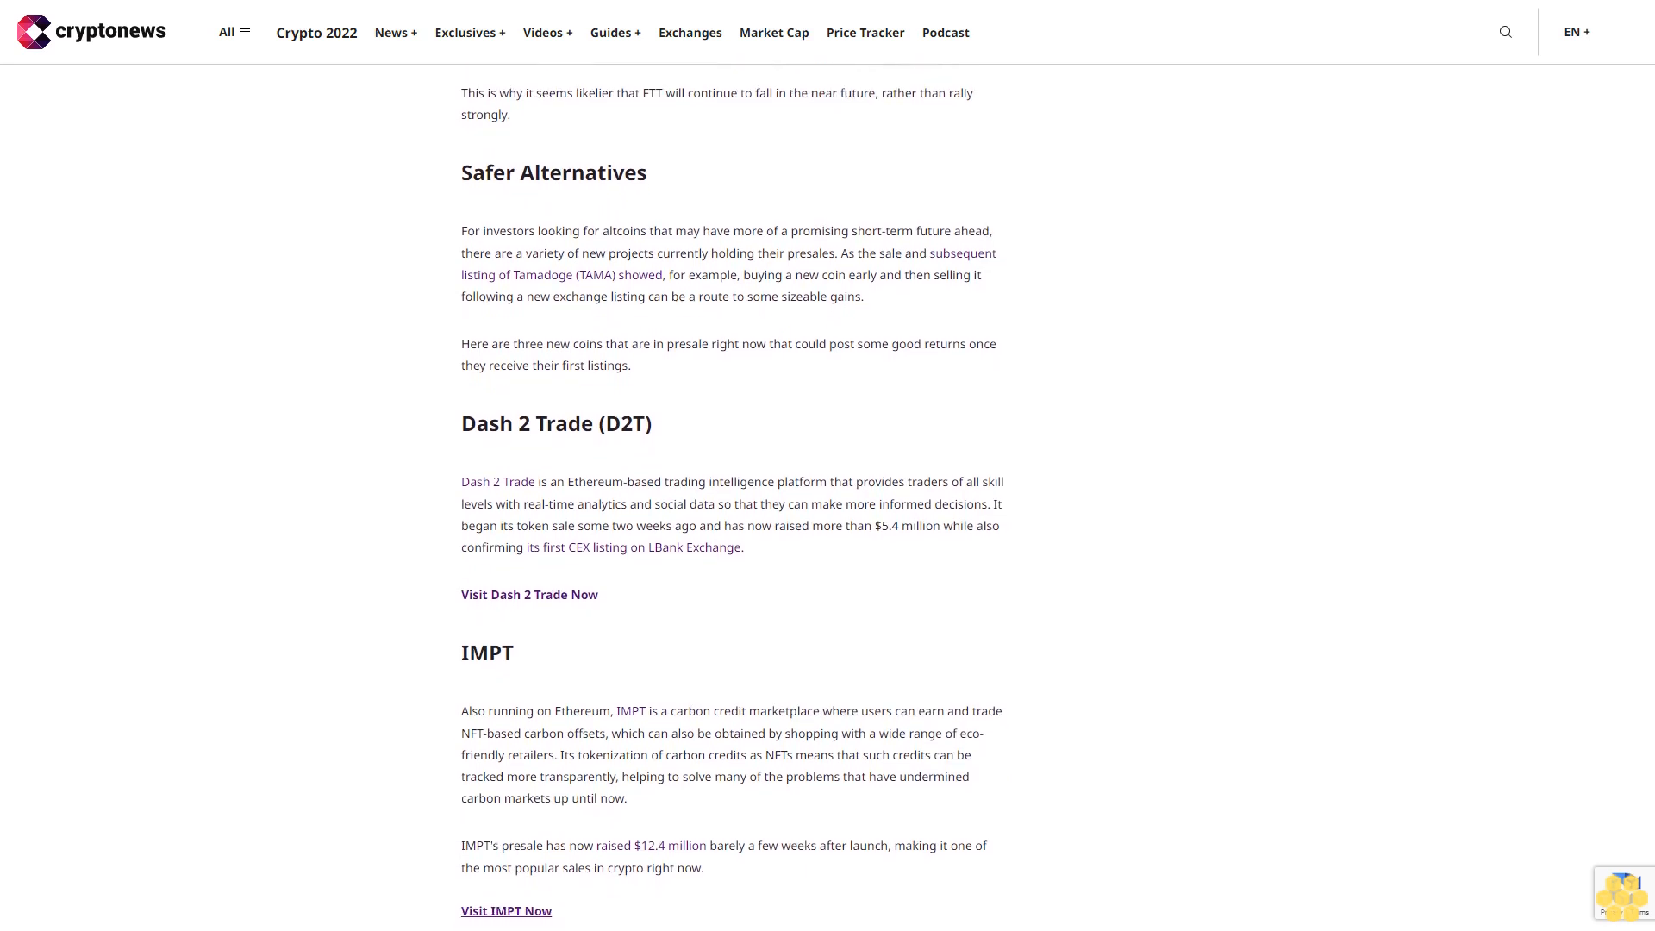
scroll(down, 3)
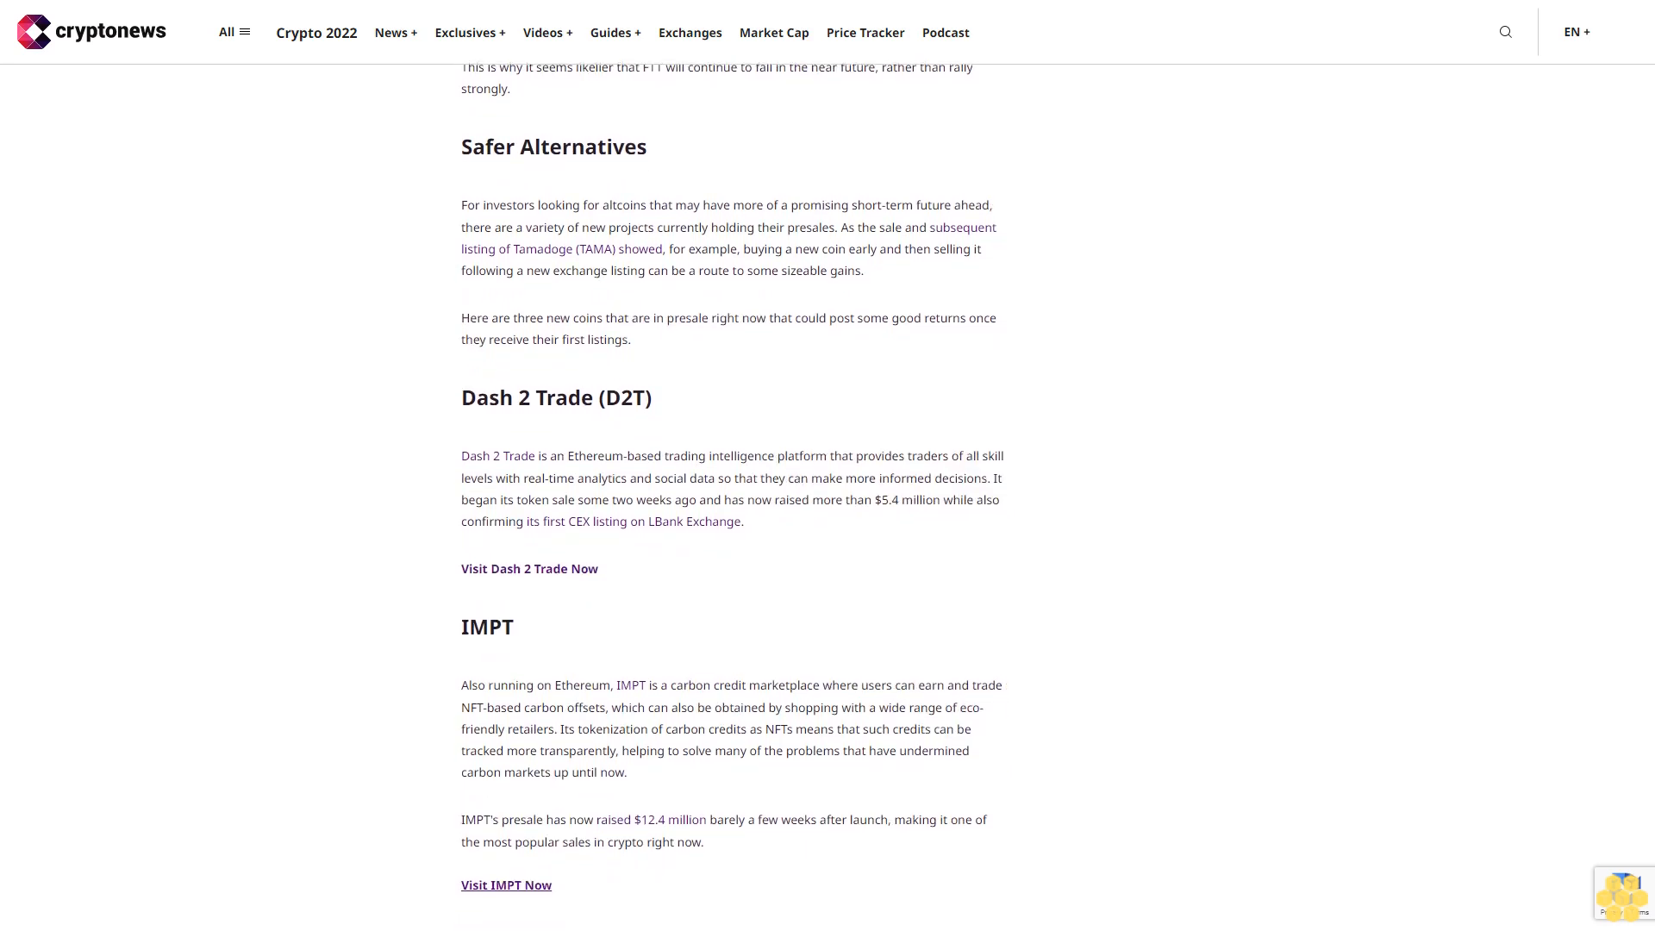
scroll(down, 3)
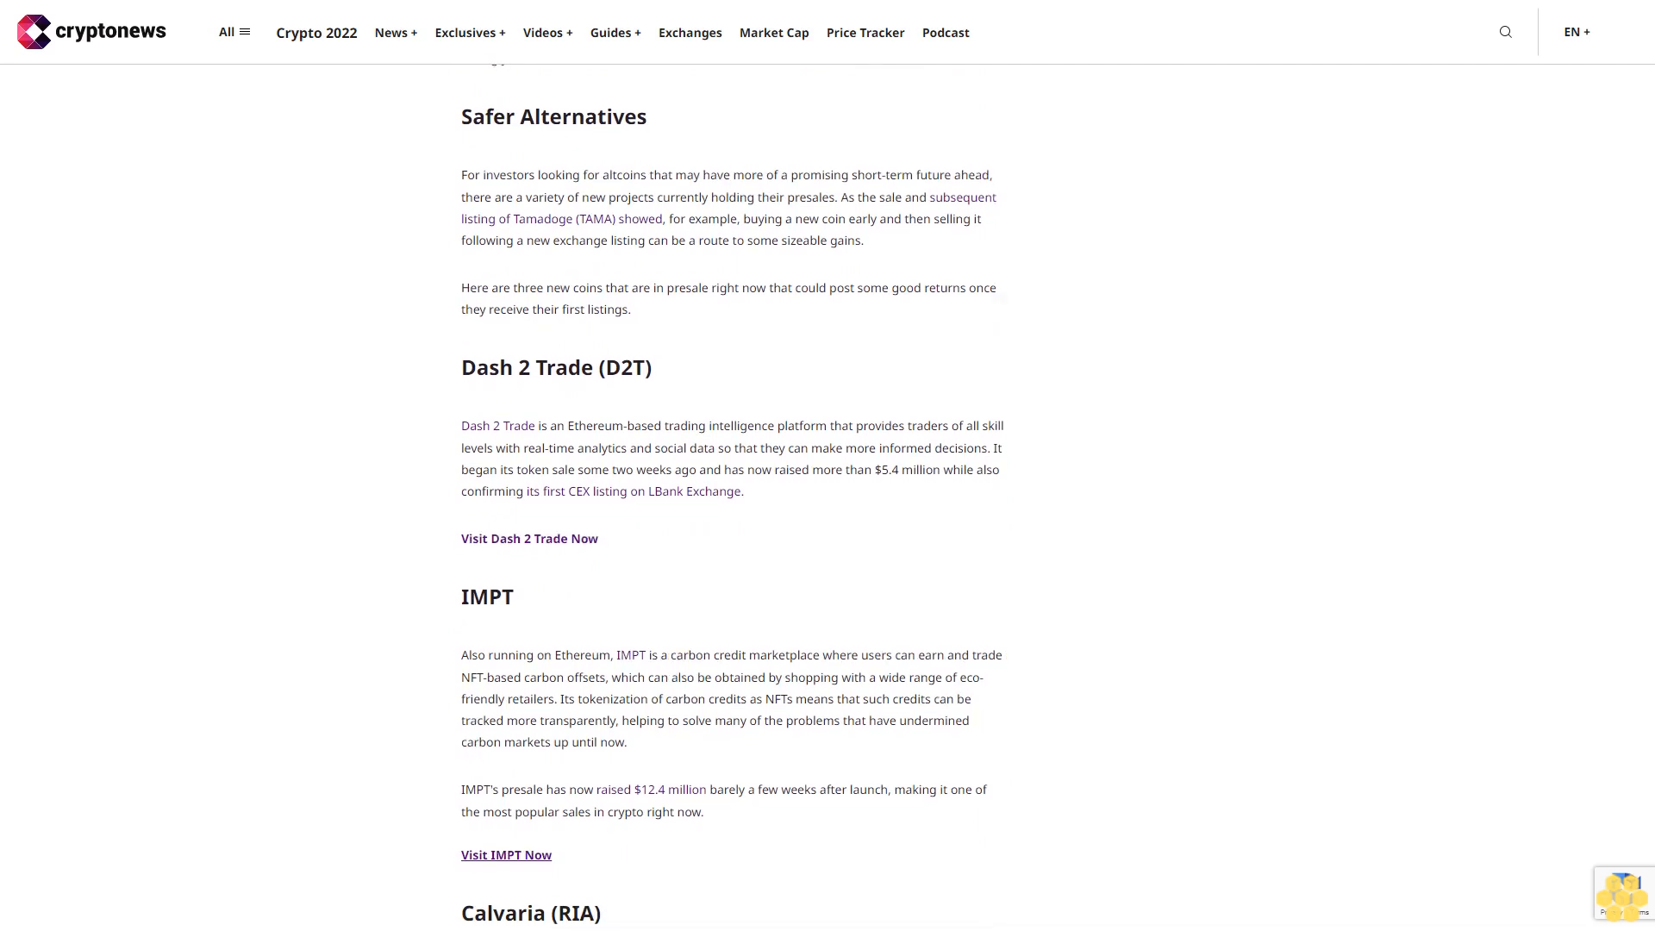
scroll(down, 3)
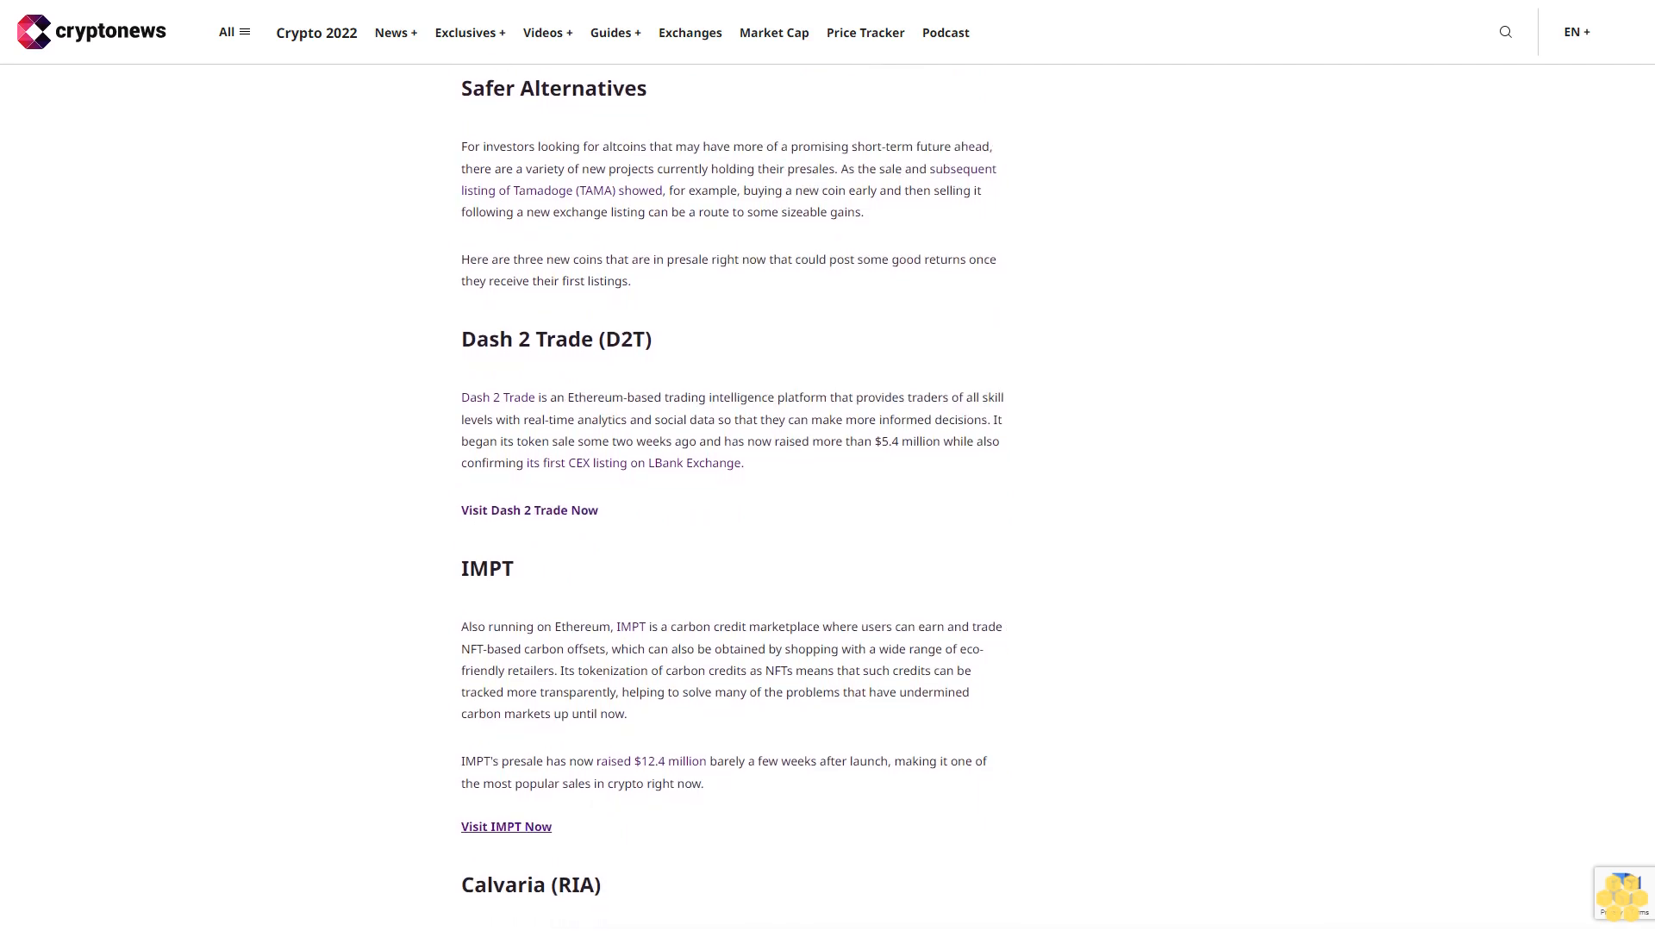
scroll(down, 3)
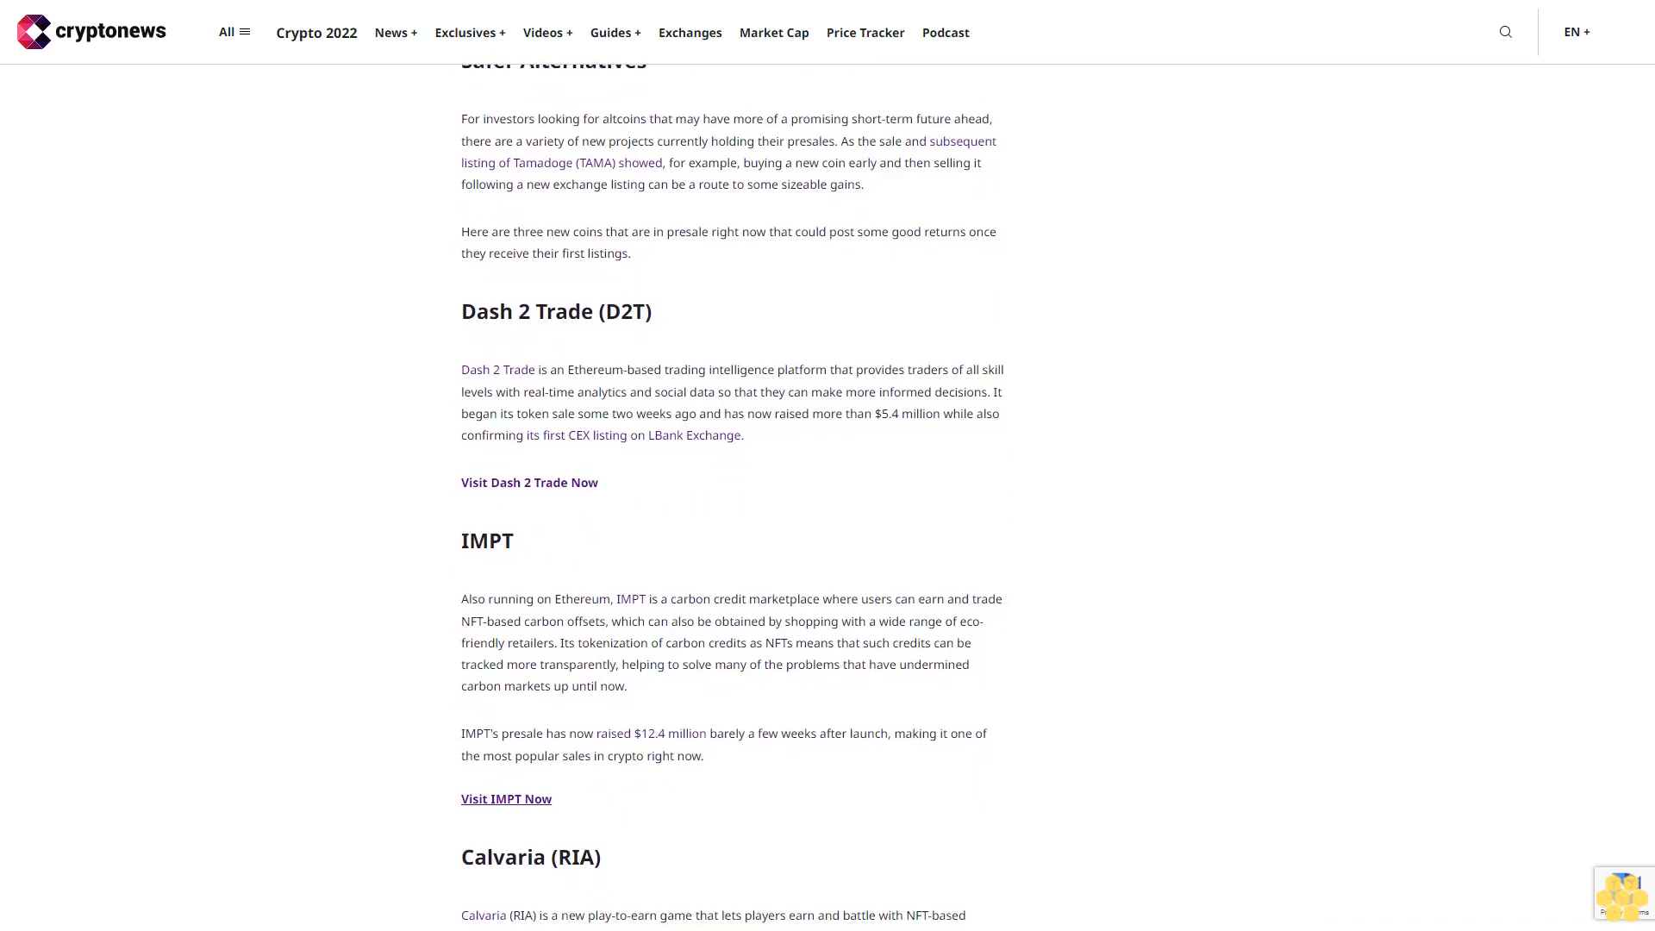
scroll(down, 3)
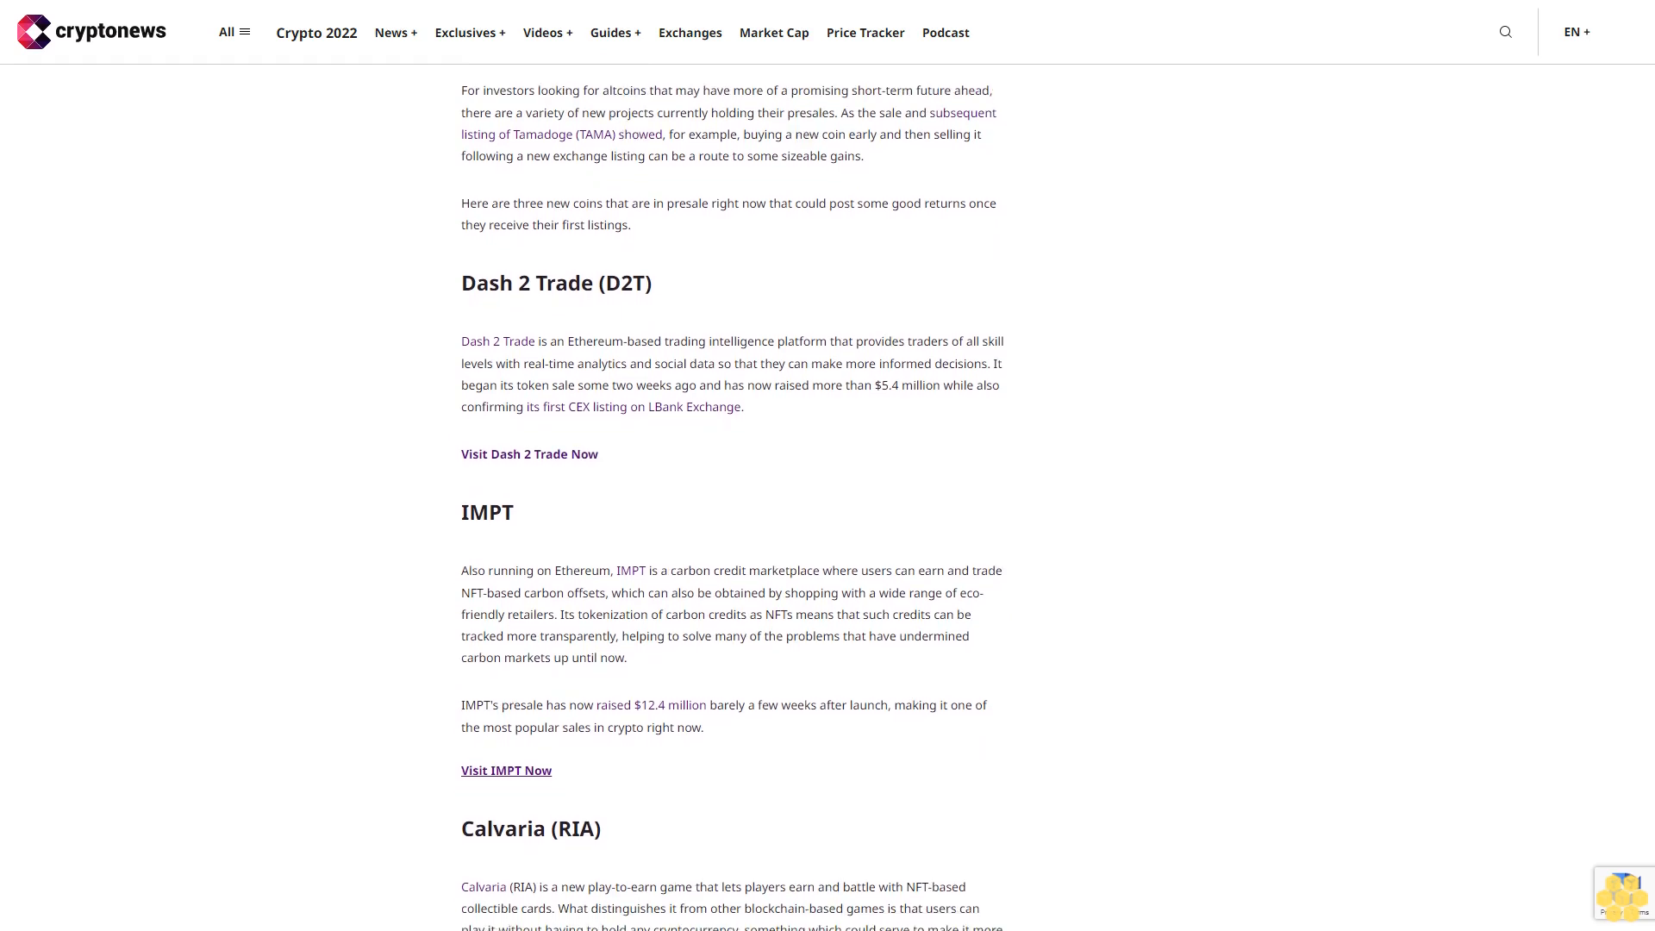
scroll(down, 3)
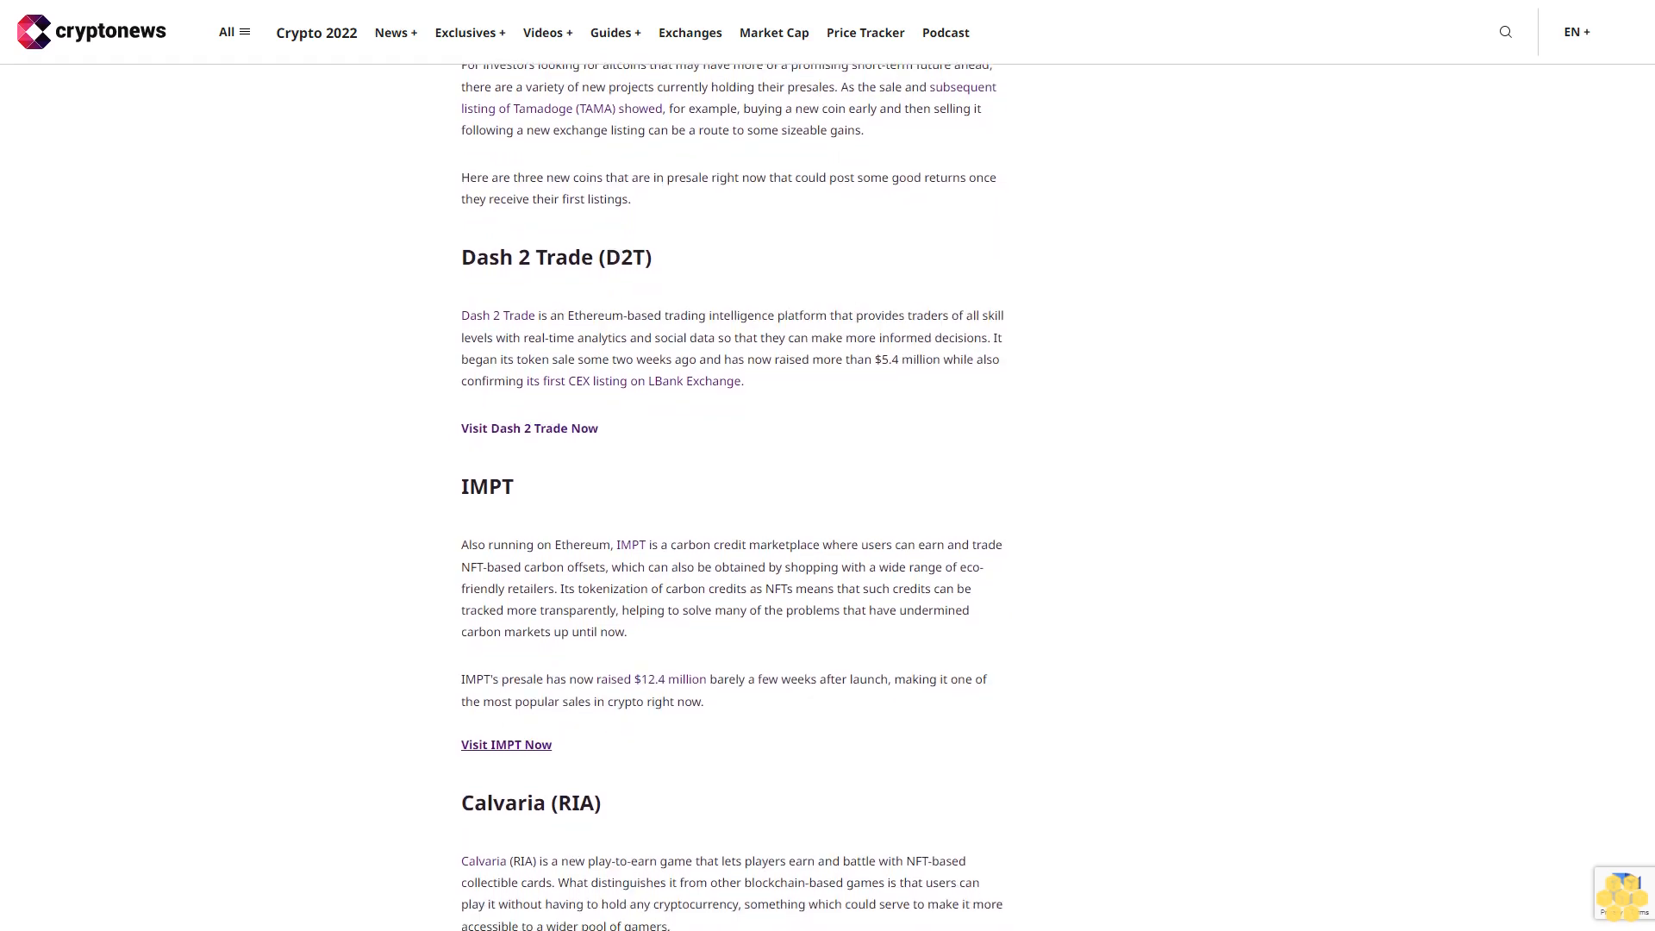
scroll(down, 3)
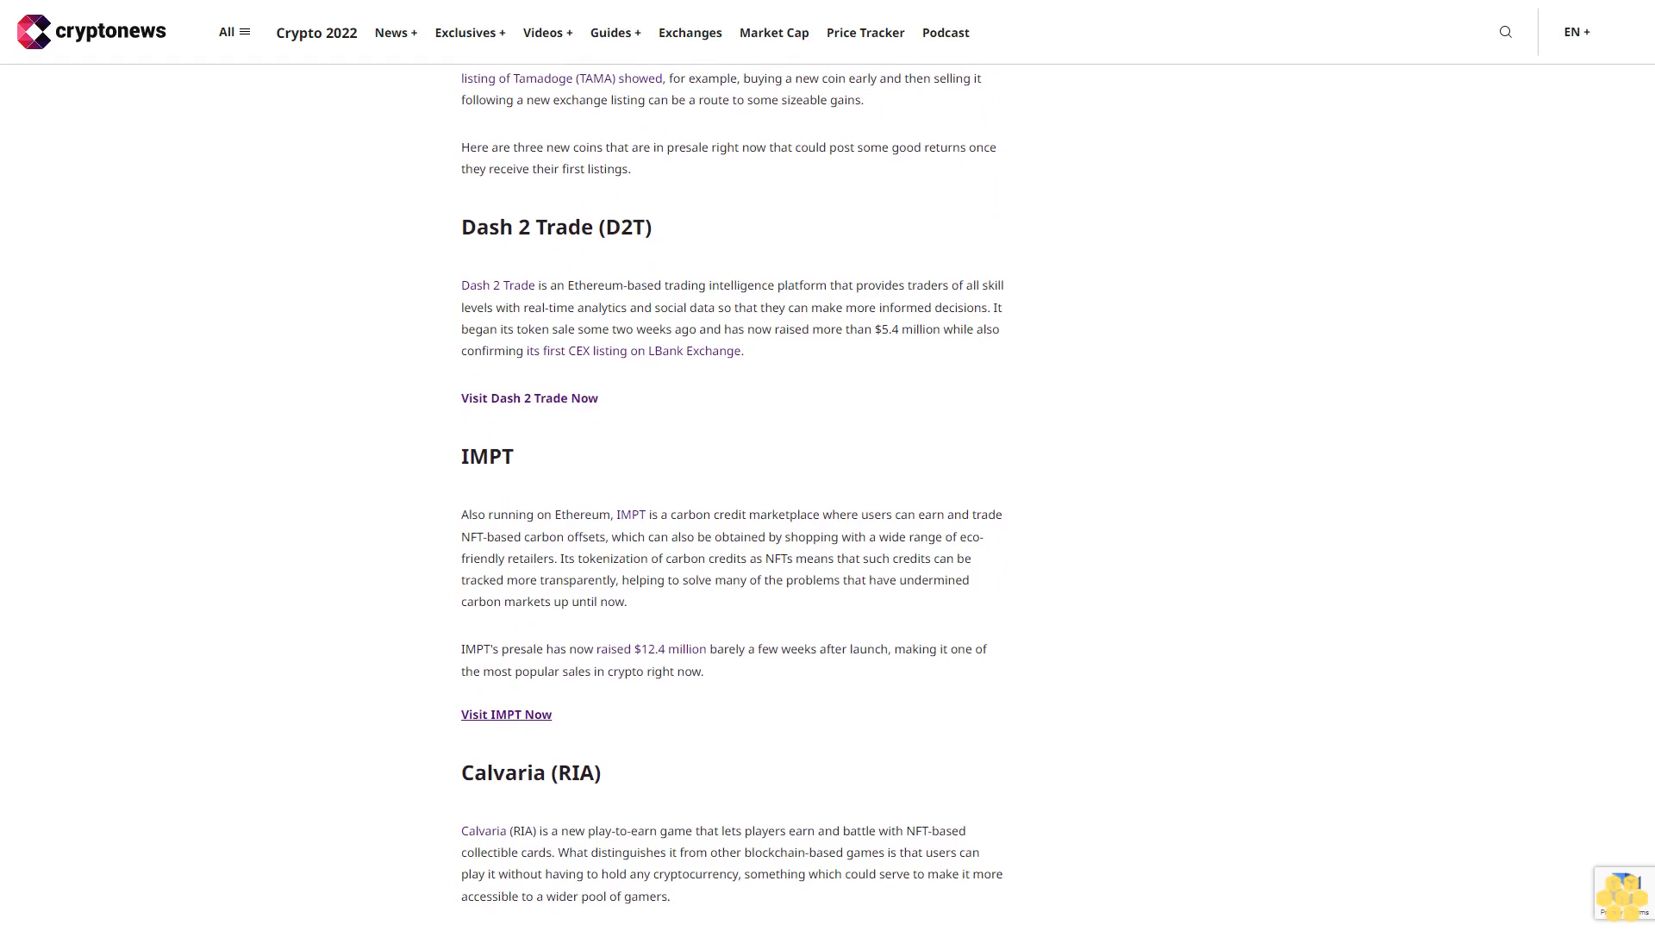
scroll(down, 3)
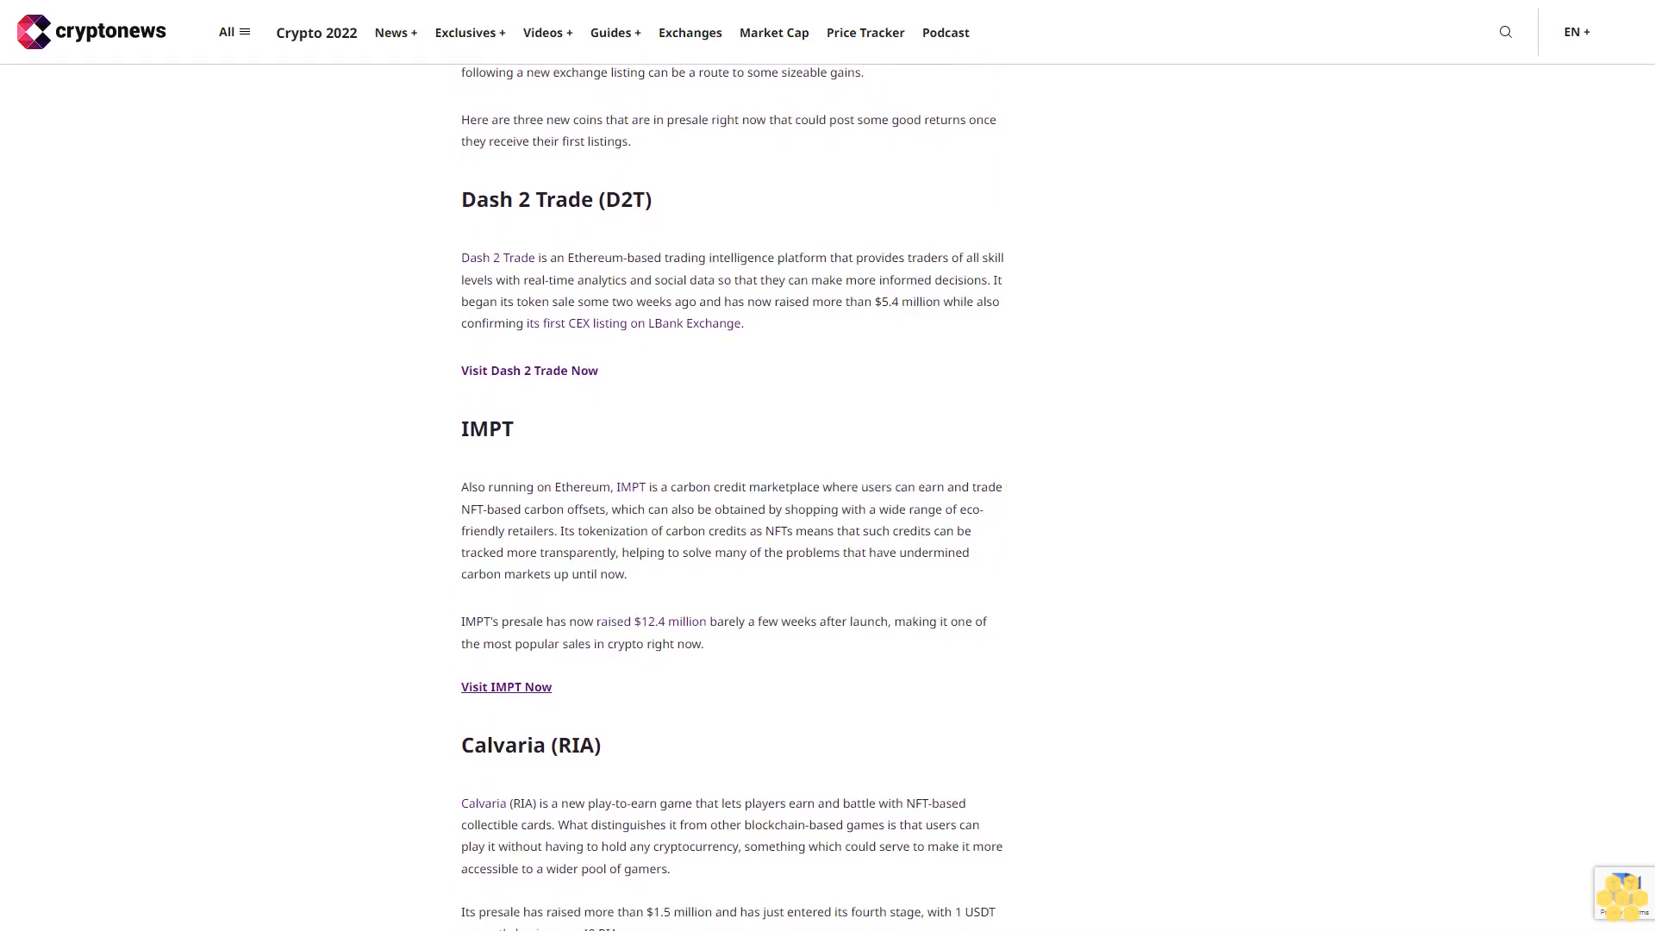
scroll(down, 3)
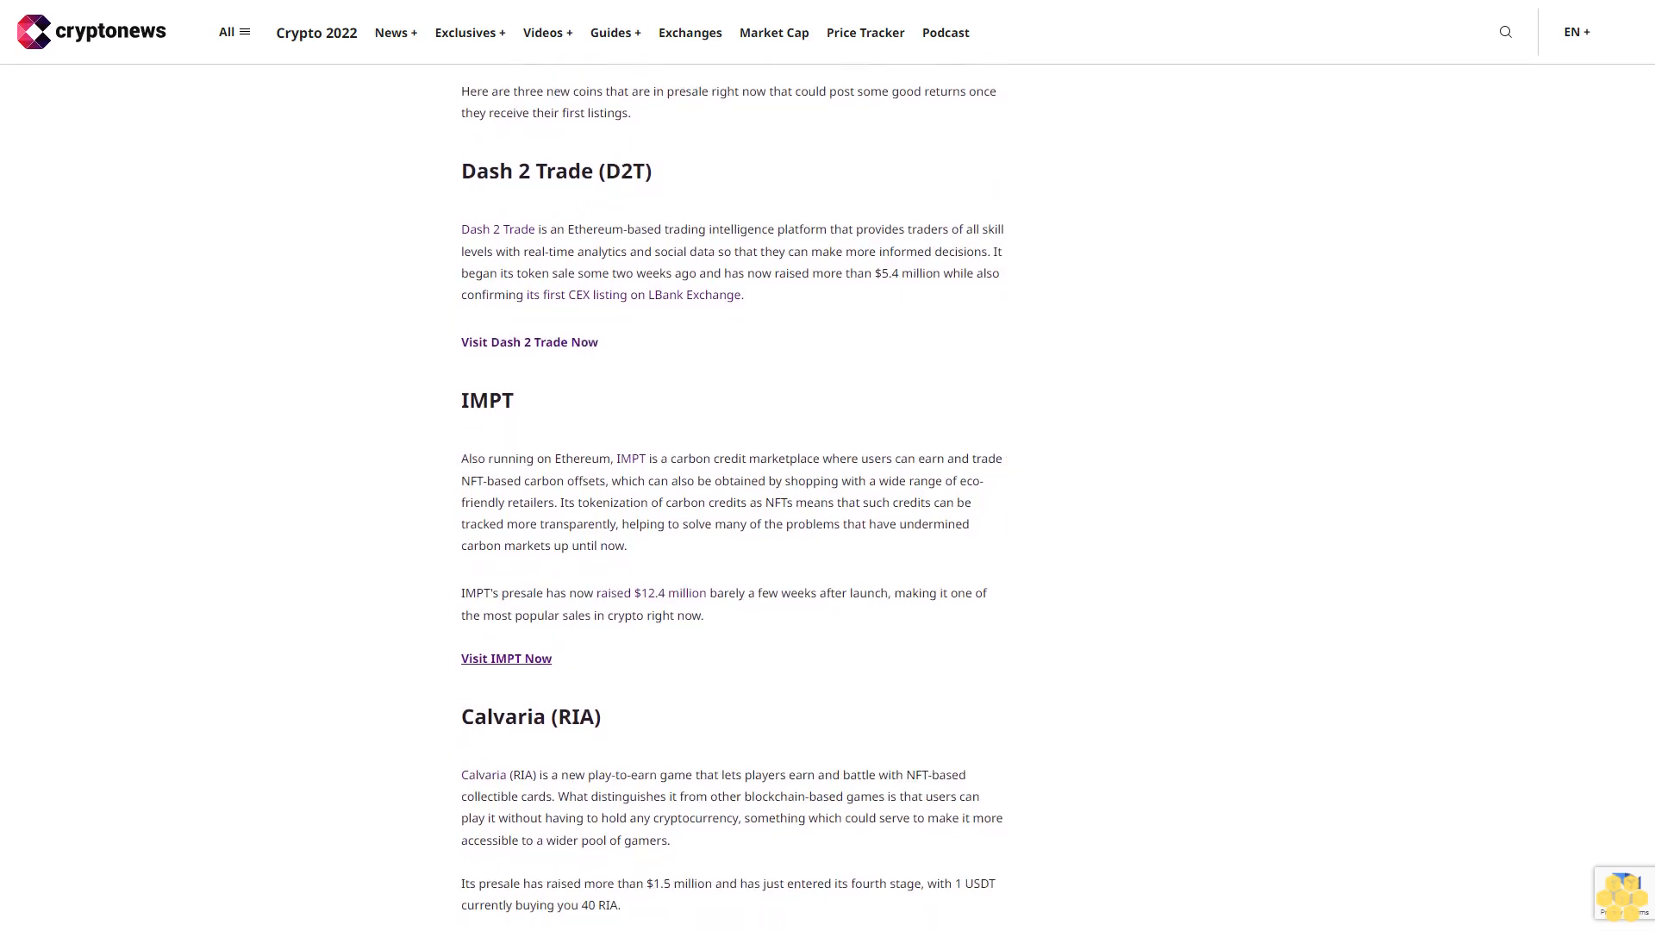